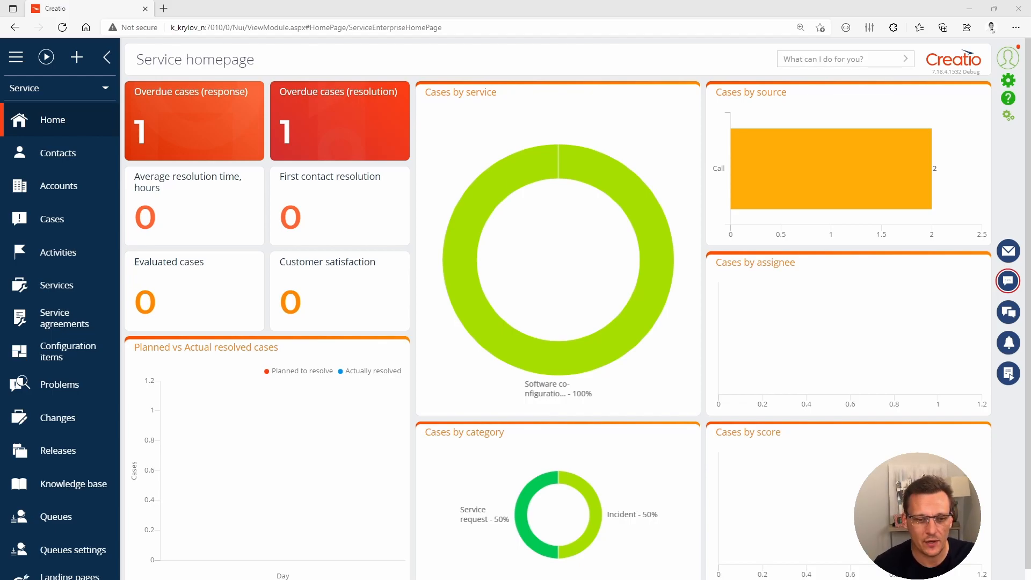
pyautogui.moveTo(1009, 95)
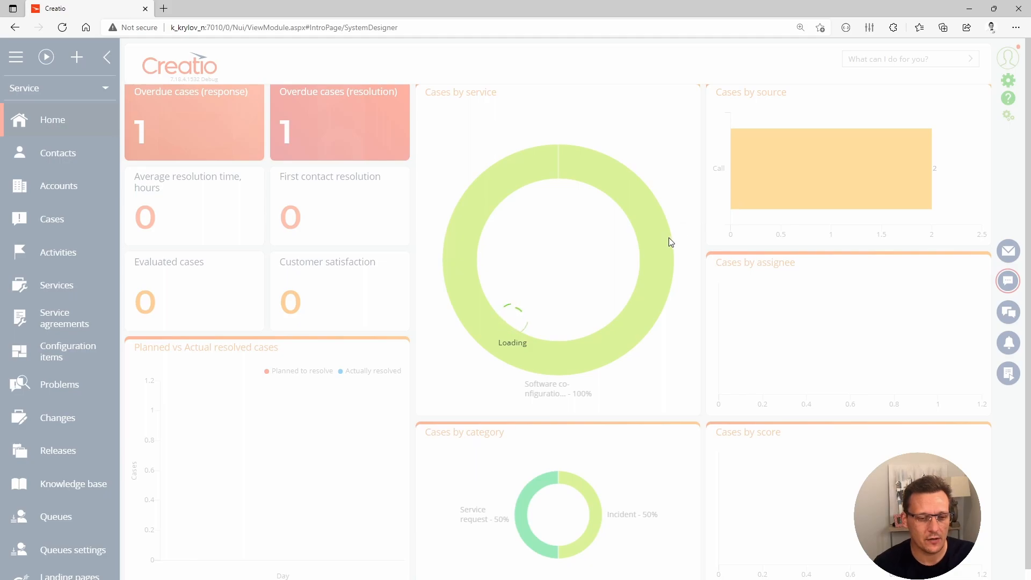
pyautogui.moveTo(638, 248)
pyautogui.write('Inta')
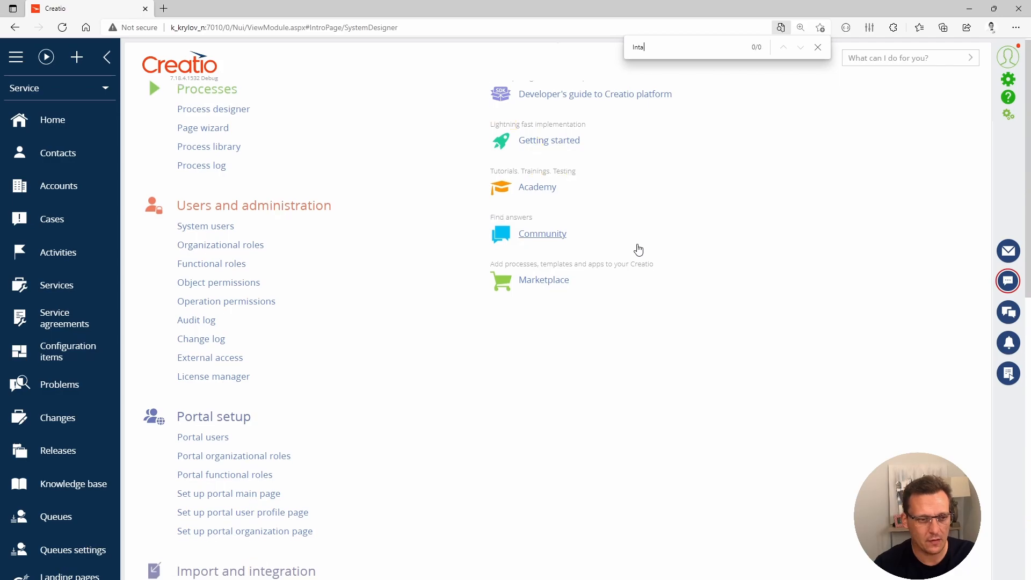
# Step: Find 'Insta' on the System Designer page and go to Installed applications
pyautogui.write('l')
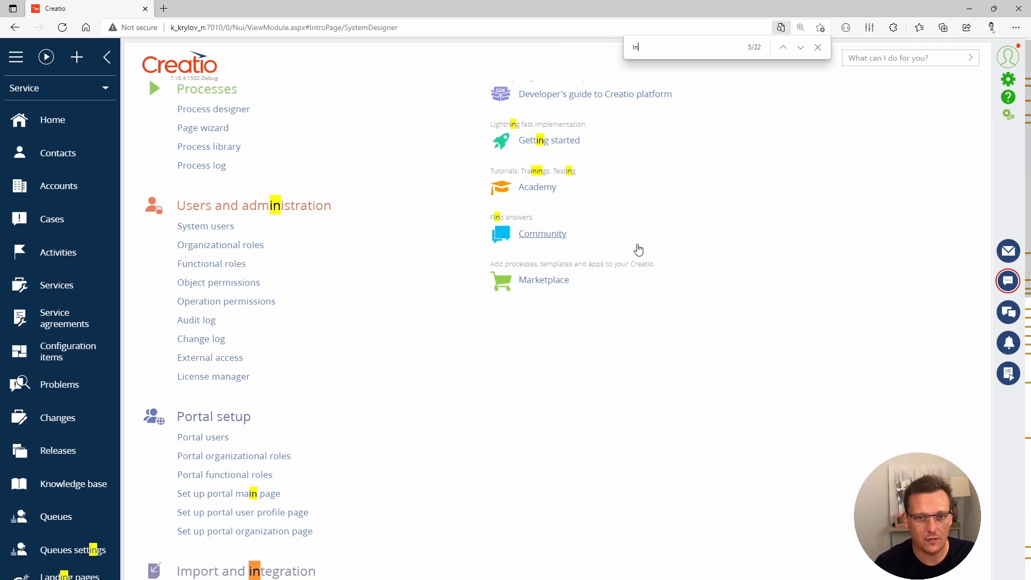
pyautogui.write('sta')
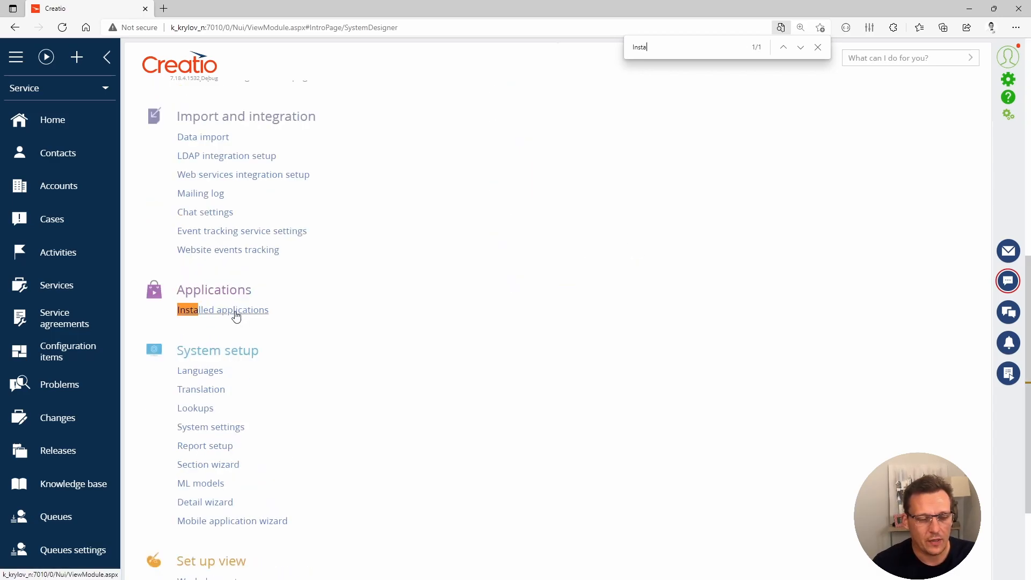
pyautogui.click(223, 310)
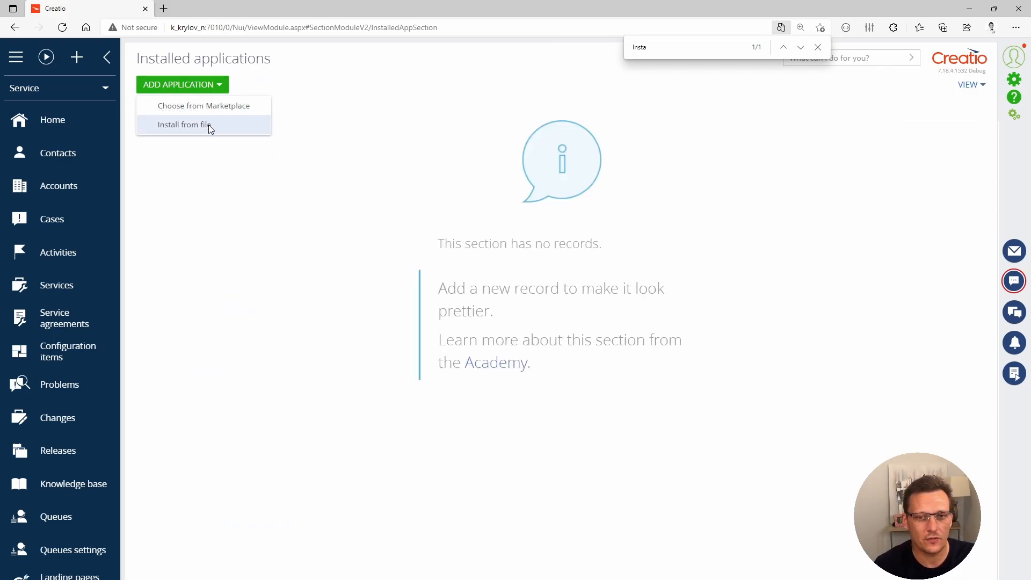
pyautogui.moveTo(212, 106)
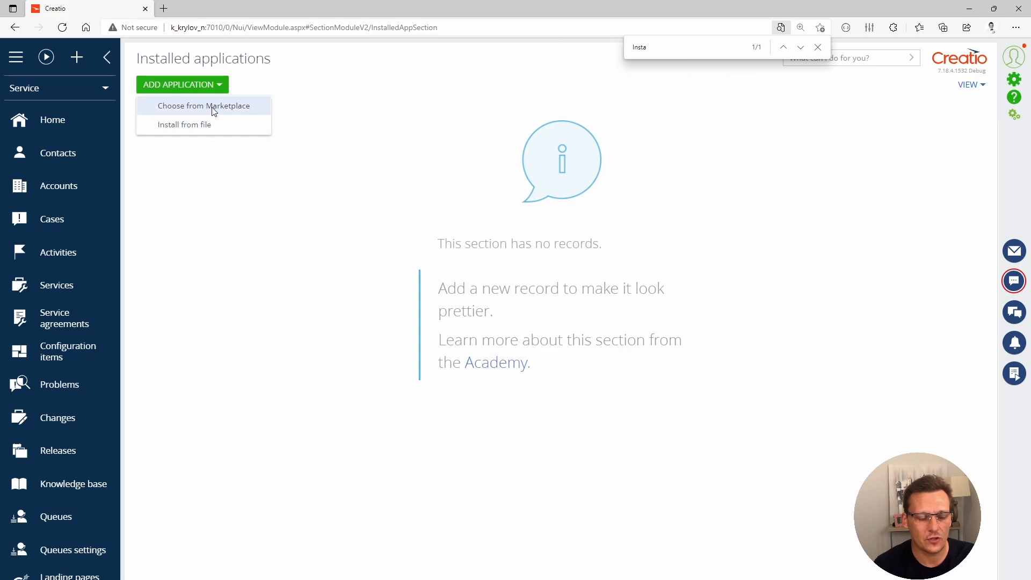
# Step: Add an application by choosing it from the Creatio Marketplace
pyautogui.click(203, 105)
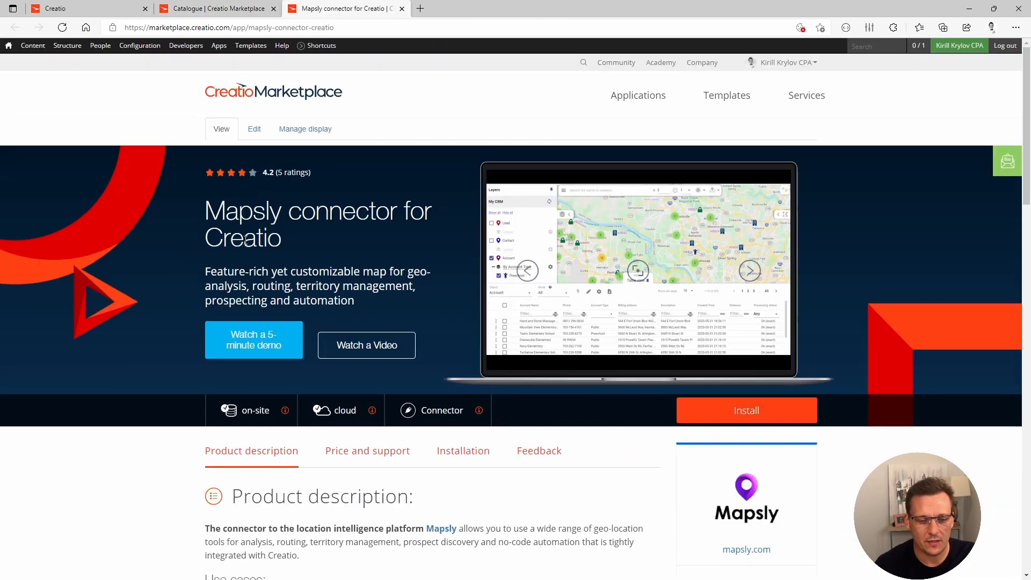
pyautogui.moveTo(330, 264)
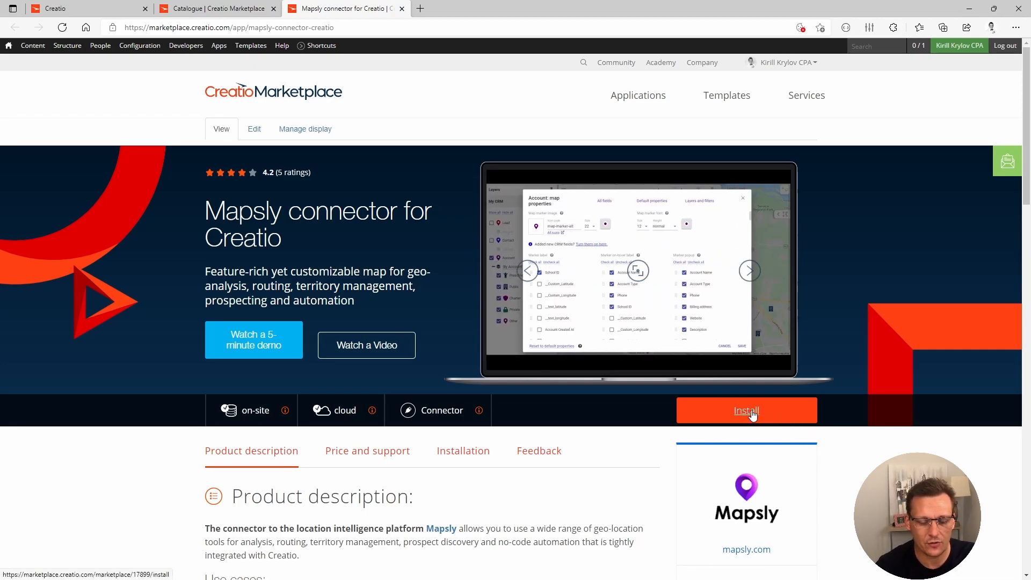
# Step: Start installing the Mapsly connector, then return to its product page
pyautogui.click(746, 409)
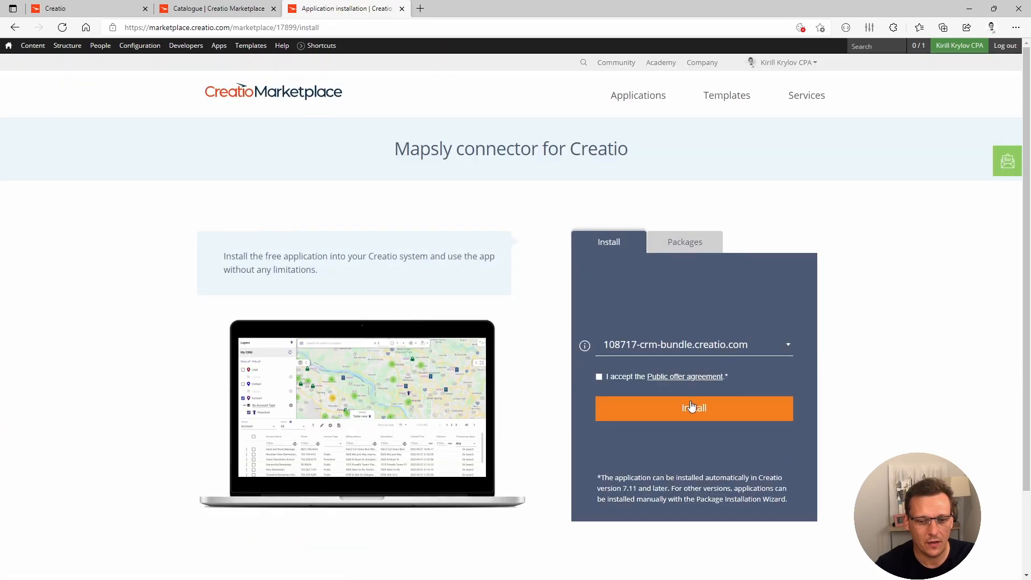
pyautogui.moveTo(655, 389)
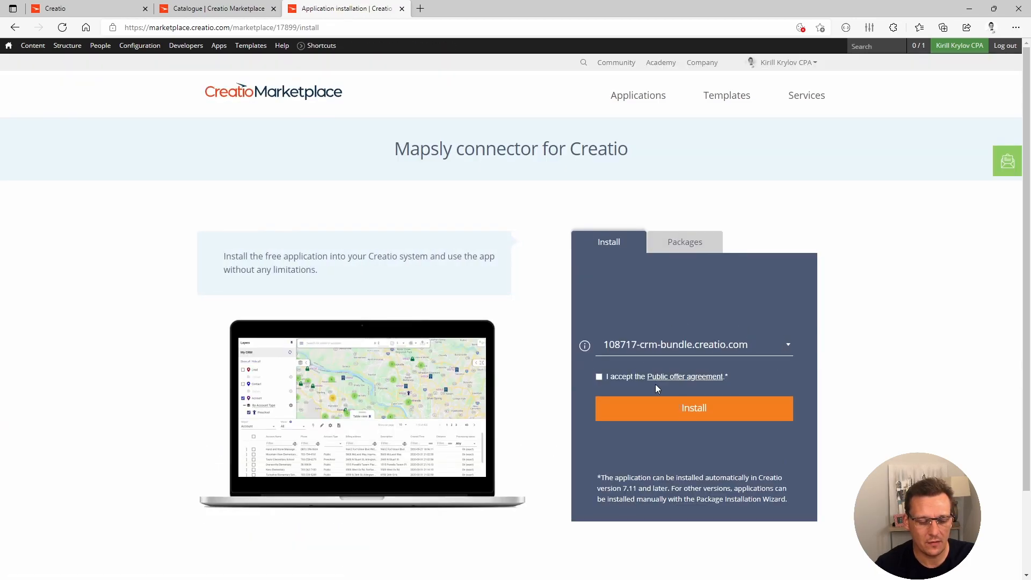
pyautogui.click(217, 8)
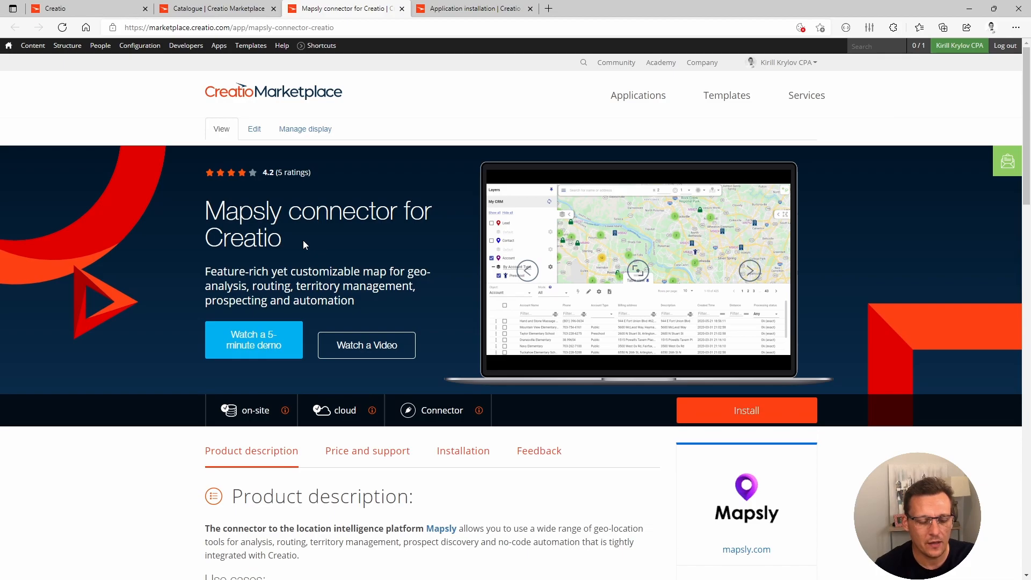
# Step: Check the Installation section's compatibility from version 7.15 and go to the Mapsly setup guide for Creatio
pyautogui.scroll(-3)
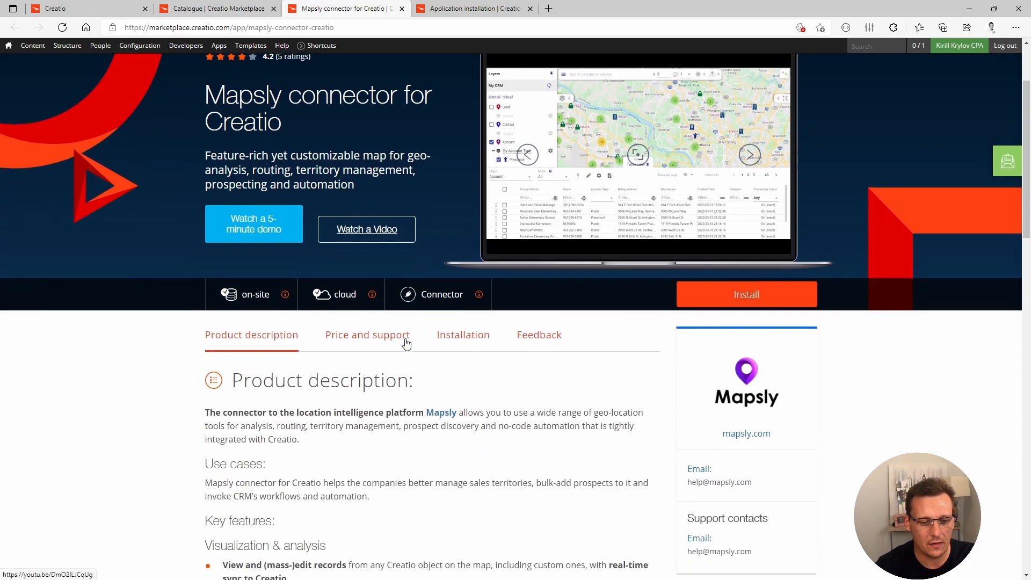
pyautogui.scroll(-3)
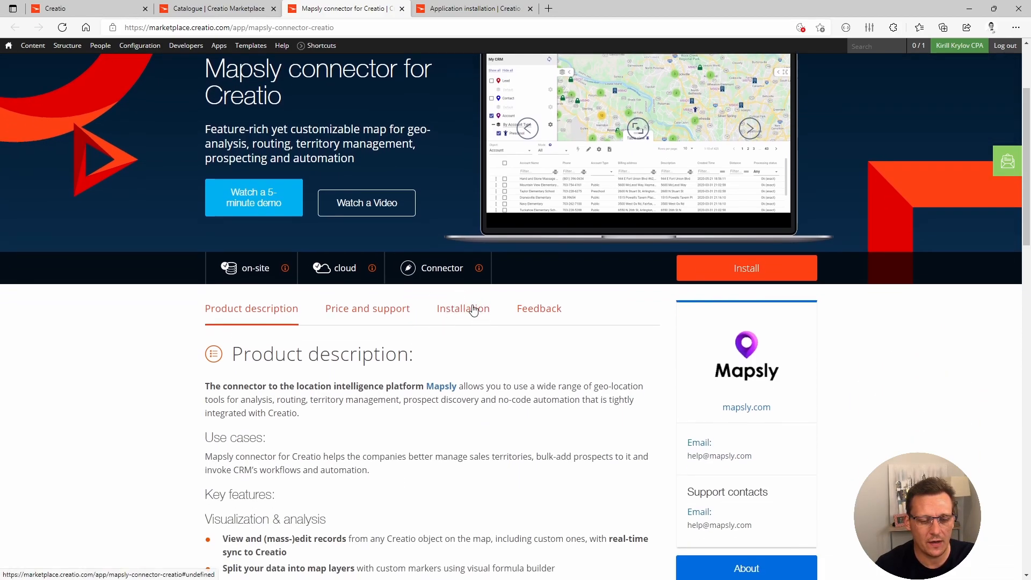
pyautogui.click(463, 308)
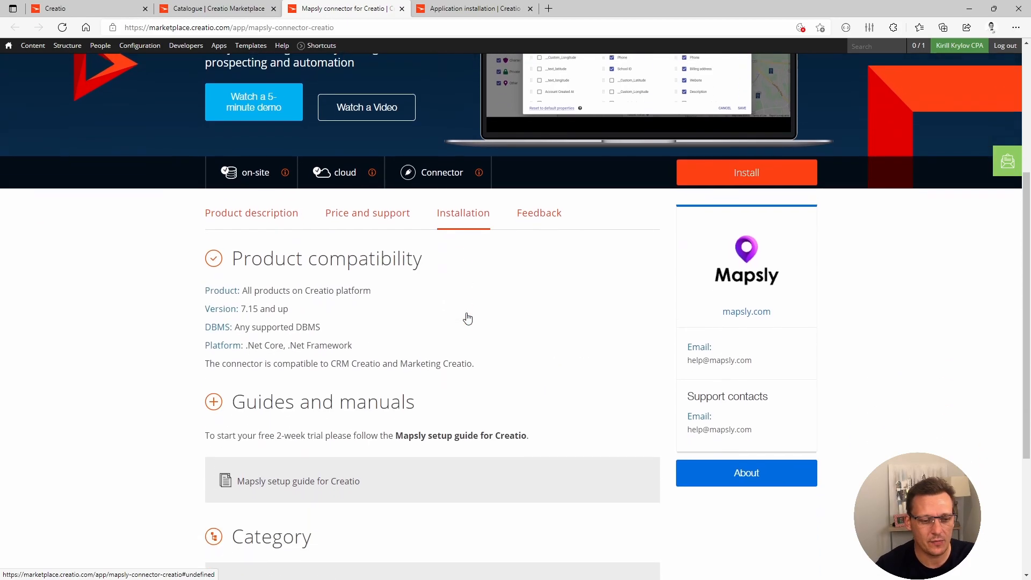
pyautogui.scroll(-3)
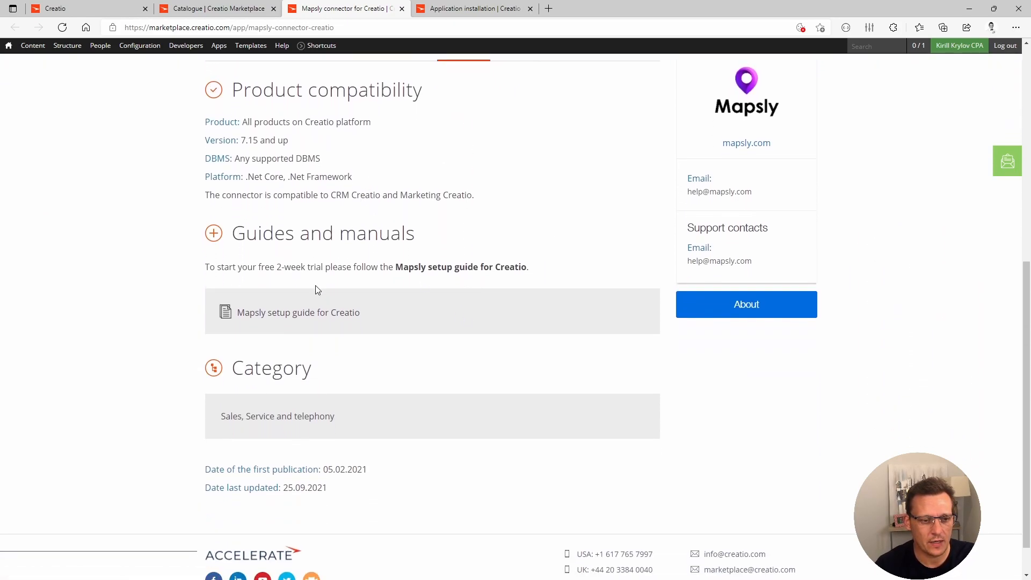
pyautogui.doubleClick(248, 139)
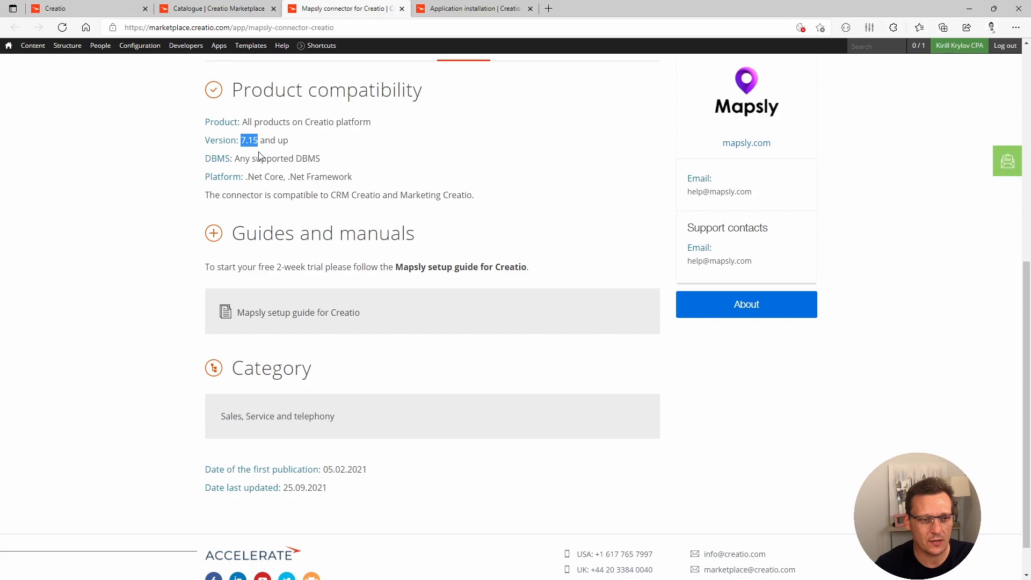
pyautogui.moveTo(288, 221)
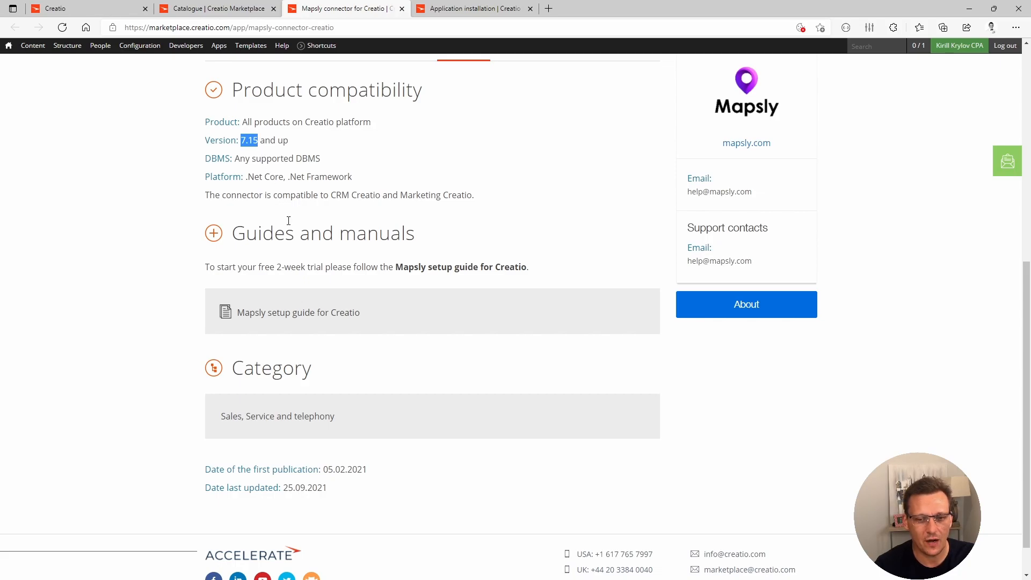
pyautogui.moveTo(282, 315)
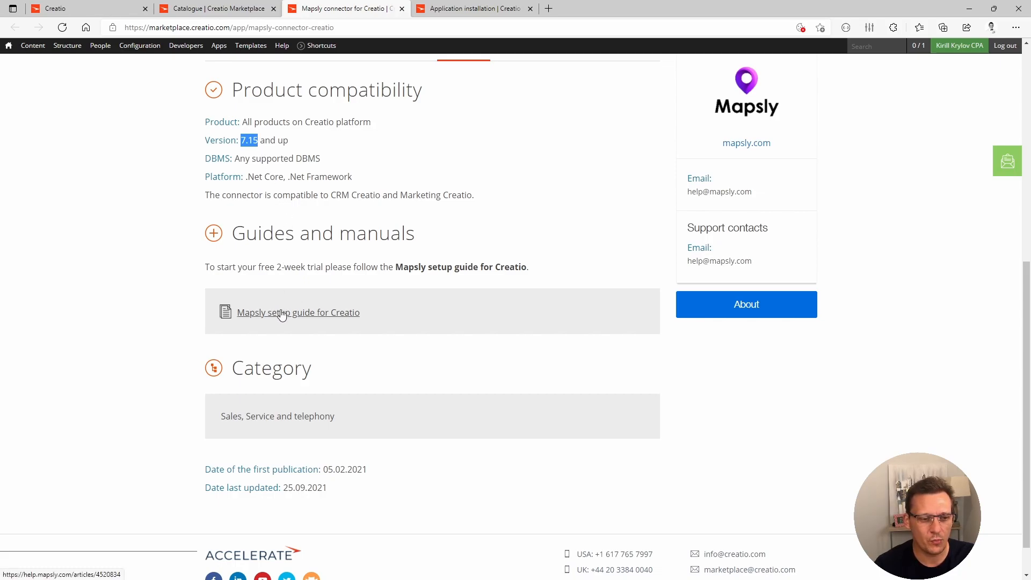
pyautogui.click(297, 311)
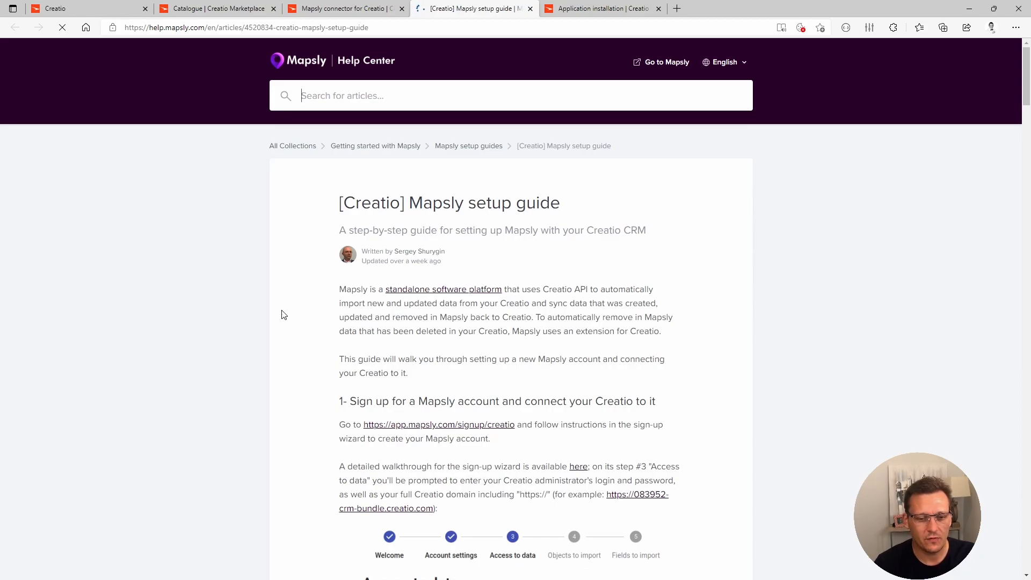
pyautogui.scroll(-3)
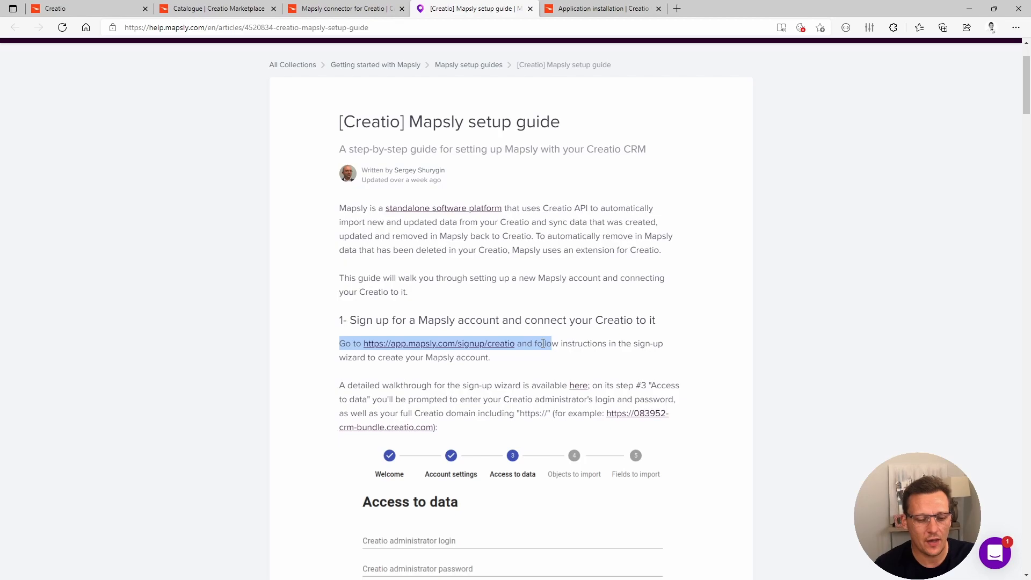
pyautogui.scroll(-3)
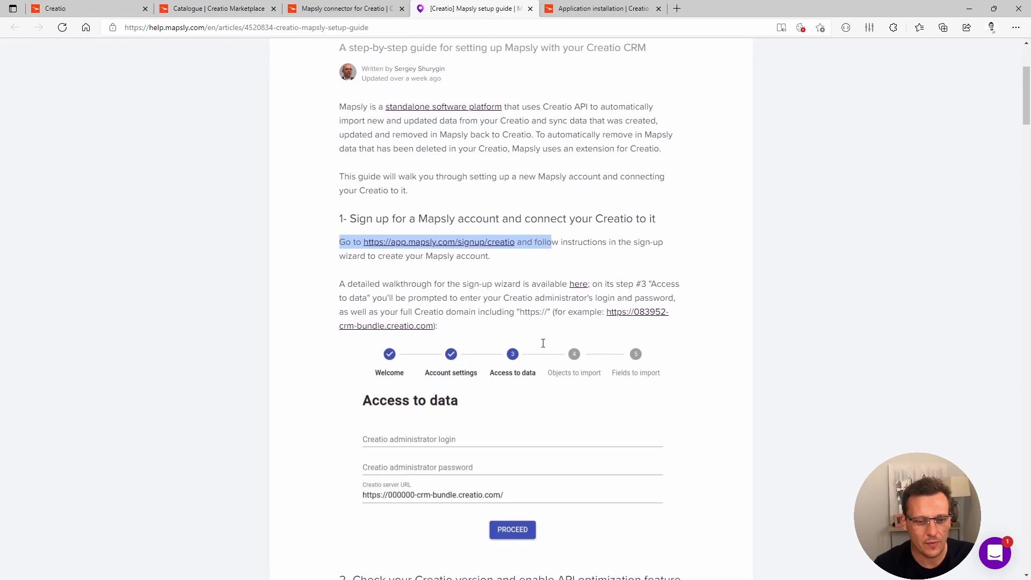
pyautogui.scroll(-3)
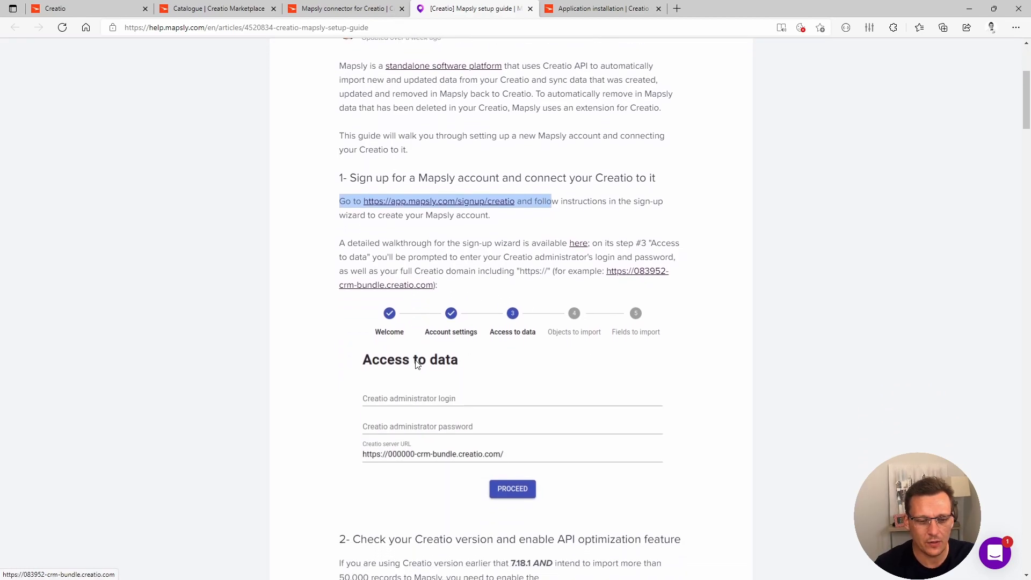
pyautogui.scroll(-3)
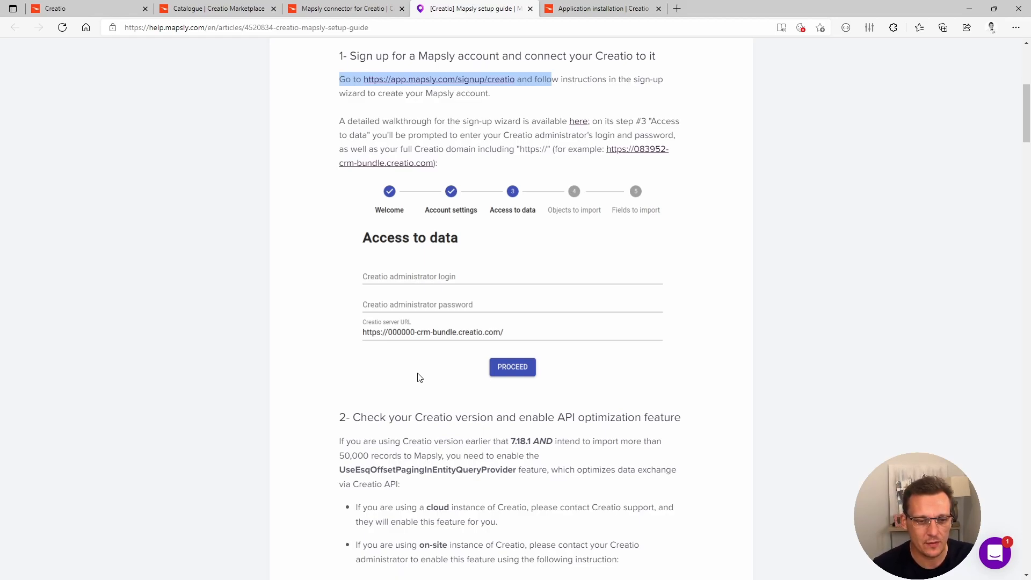
# Step: Scroll the setup guide to step 2 on API optimization and step 3 on installing the extension
pyautogui.scroll(-3)
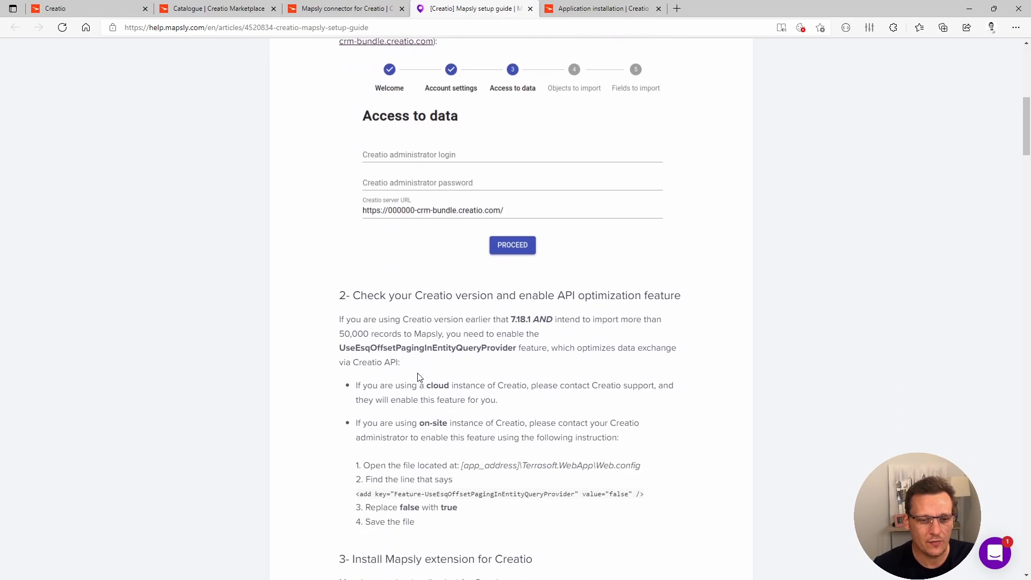
pyautogui.moveTo(450, 243)
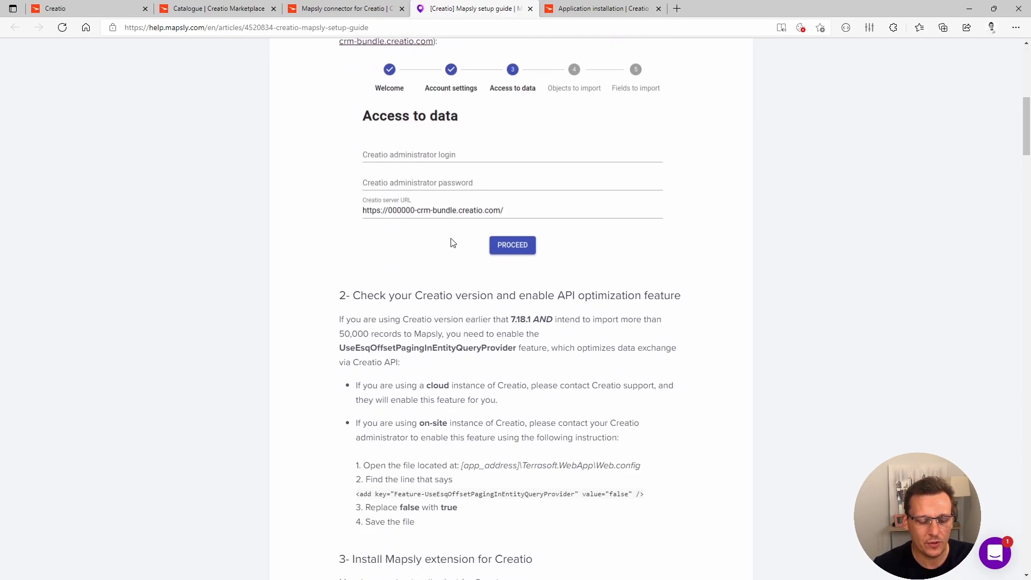
pyautogui.scroll(-3)
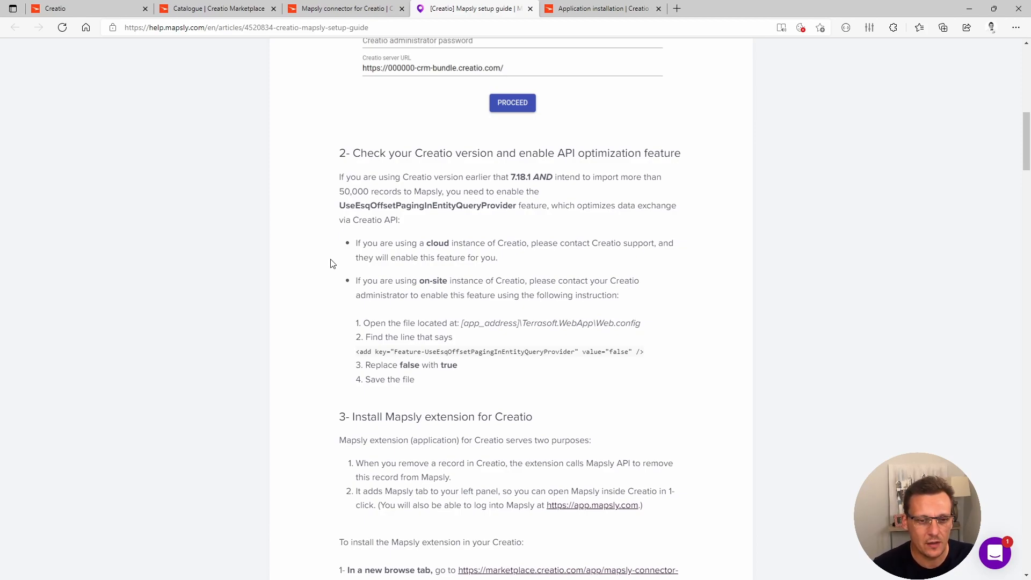
pyautogui.moveTo(332, 204)
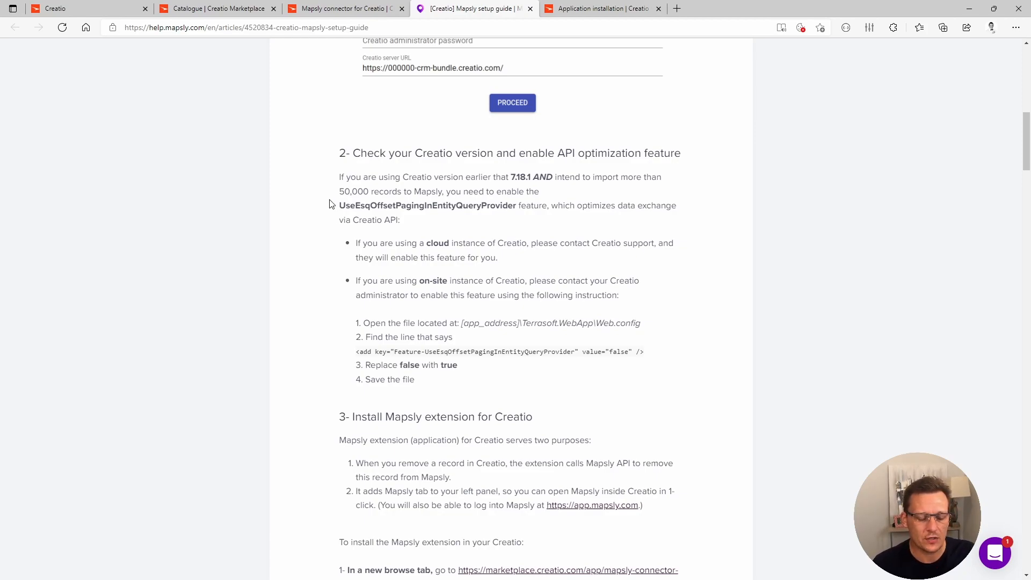
pyautogui.moveTo(358, 212)
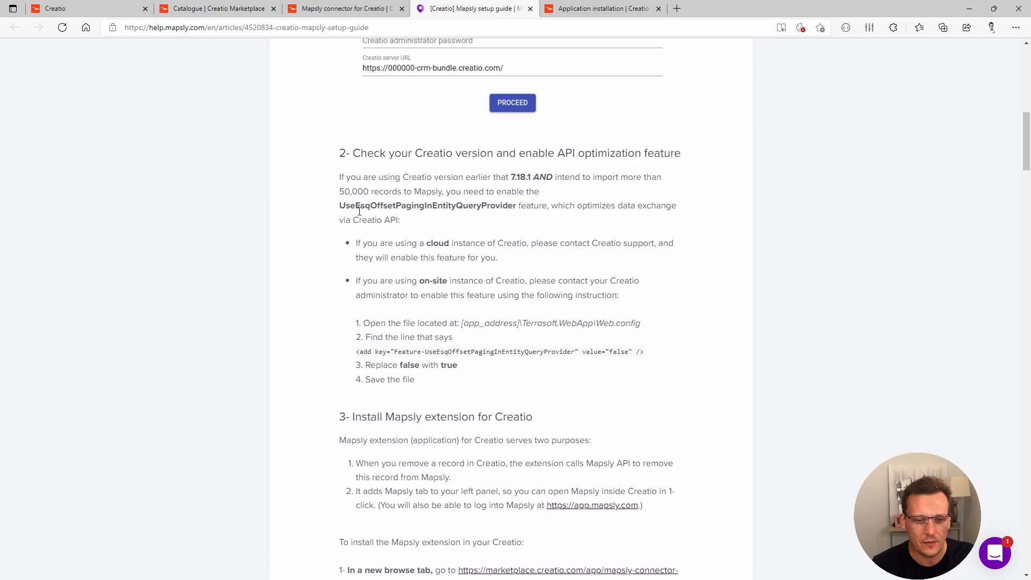
pyautogui.moveTo(390, 272)
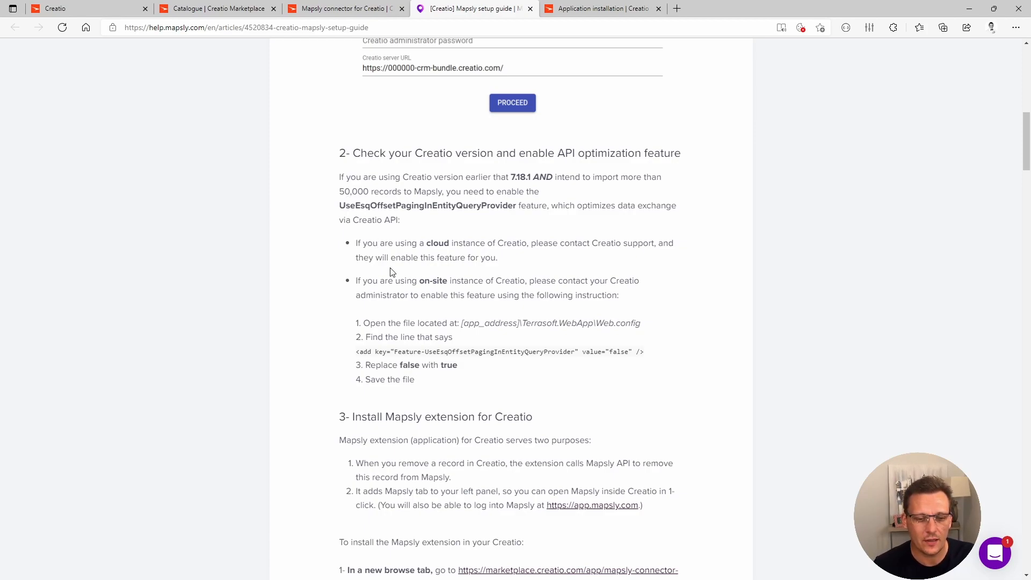
pyautogui.scroll(-3)
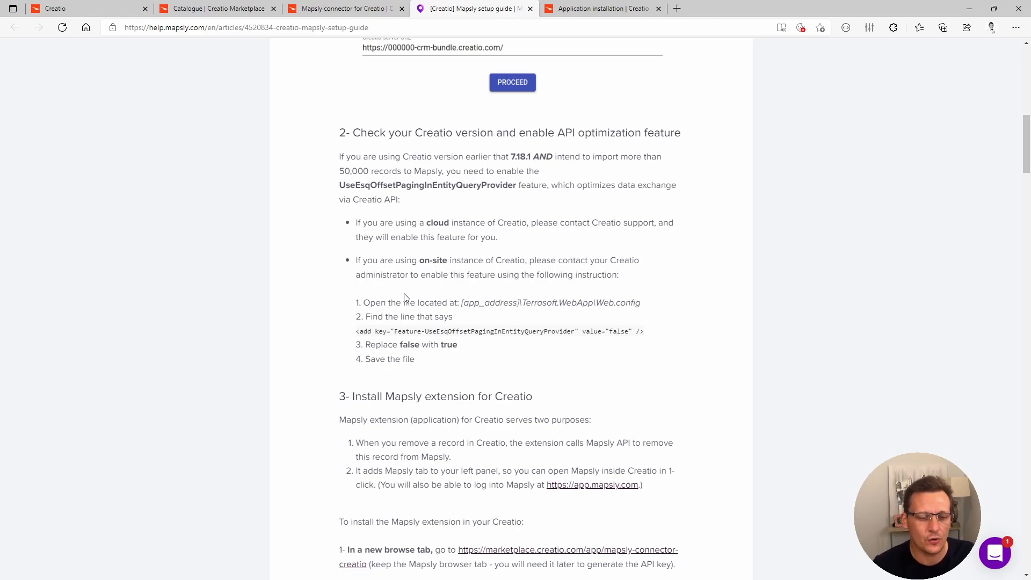
pyautogui.scroll(-3)
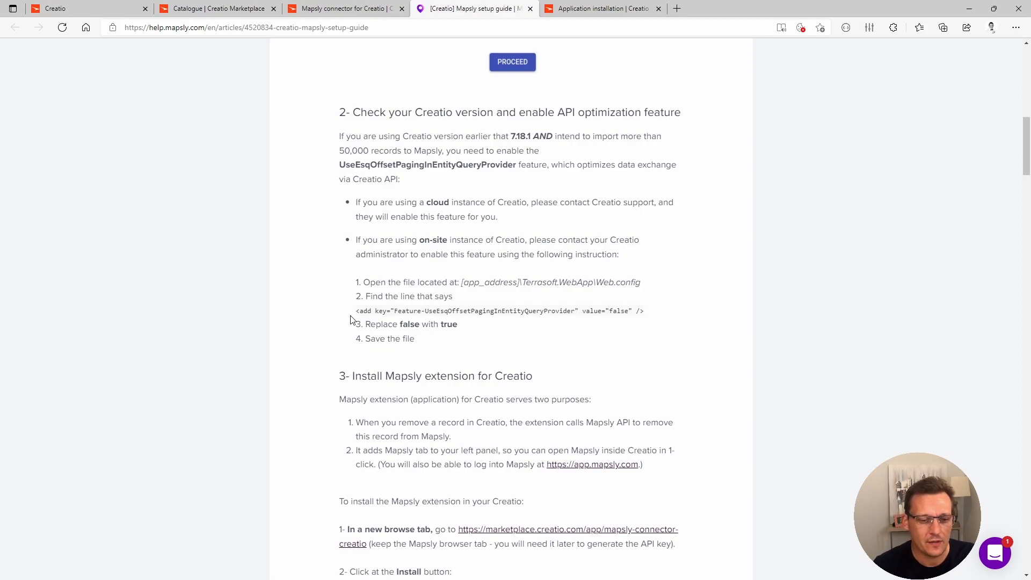
pyautogui.moveTo(207, 214)
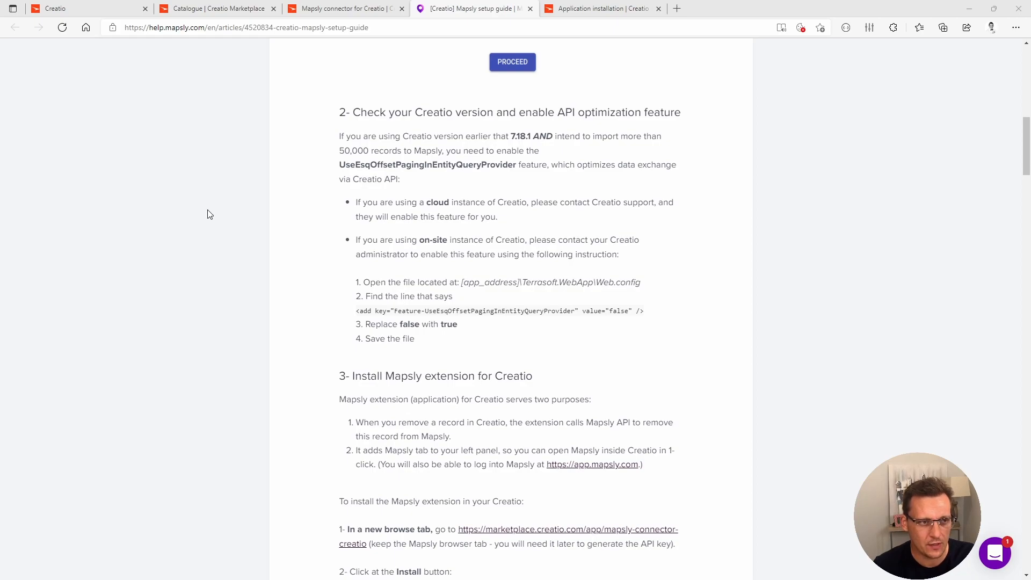
# Step: Back in Creatio's System Designer, find 'tem se' and go to the System settings list
pyautogui.click(89, 8)
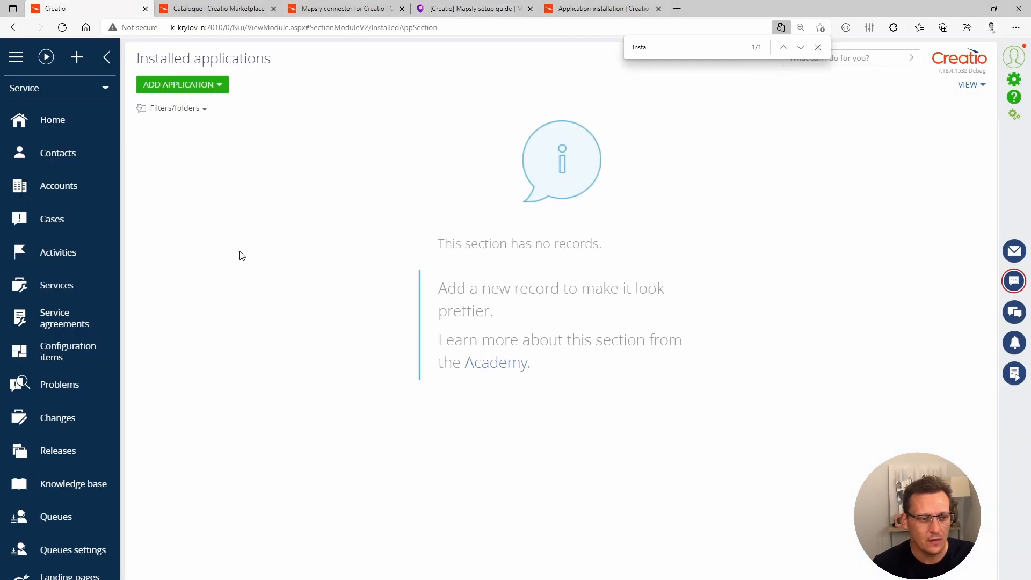
pyautogui.moveTo(186, 150)
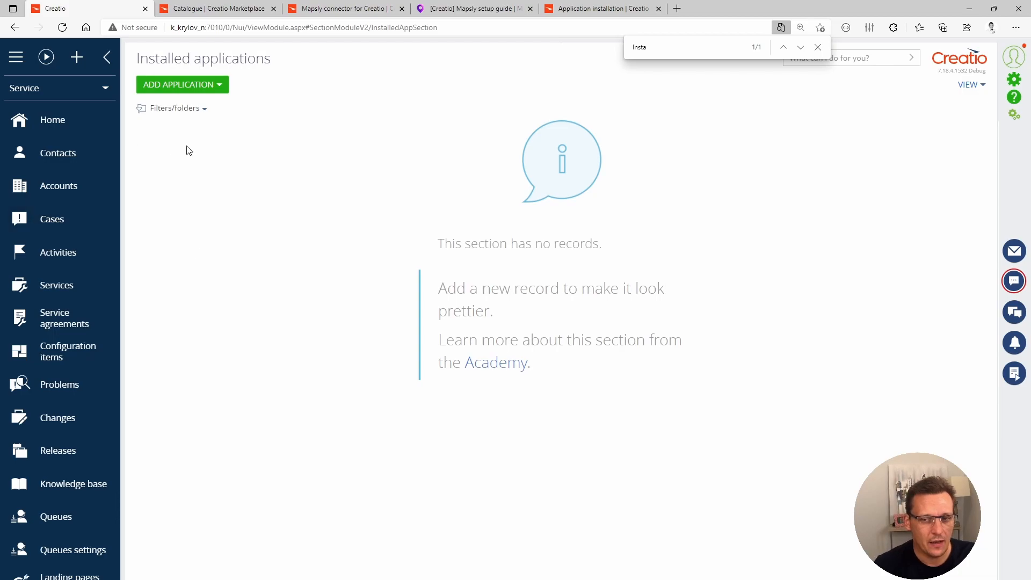
pyautogui.click(1013, 78)
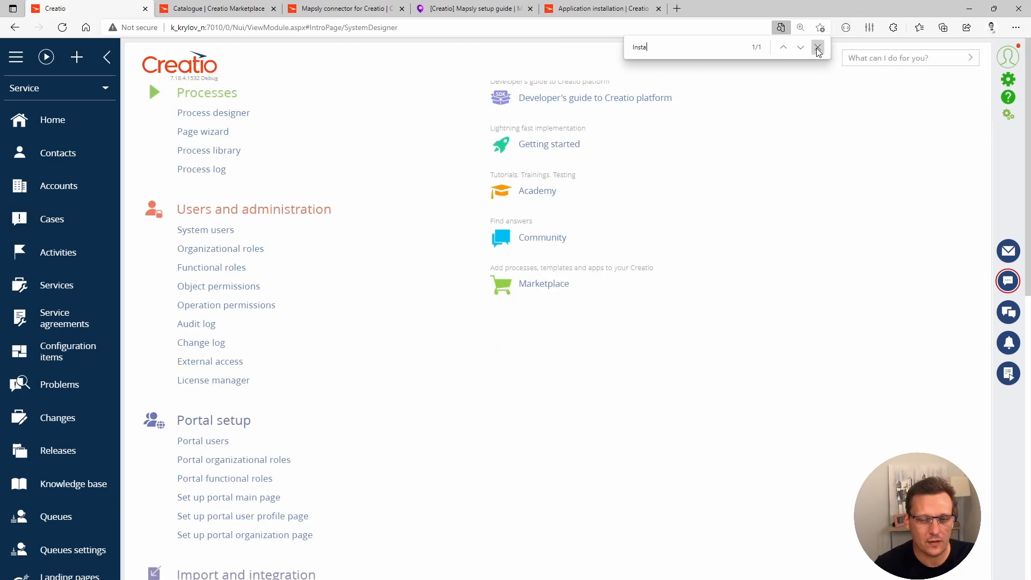
pyautogui.click(819, 47)
pyautogui.write('Sys')
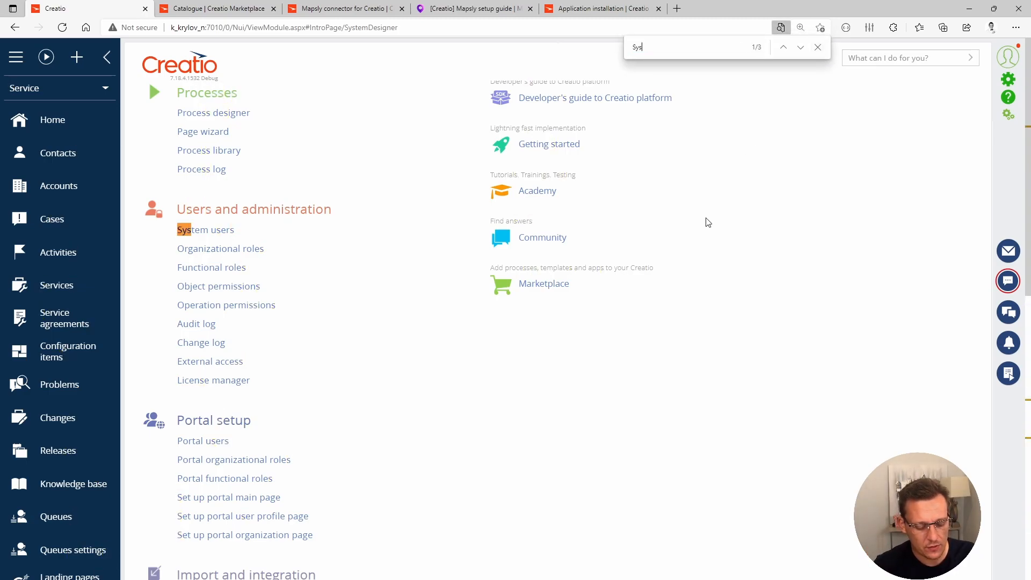
pyautogui.write('tem se')
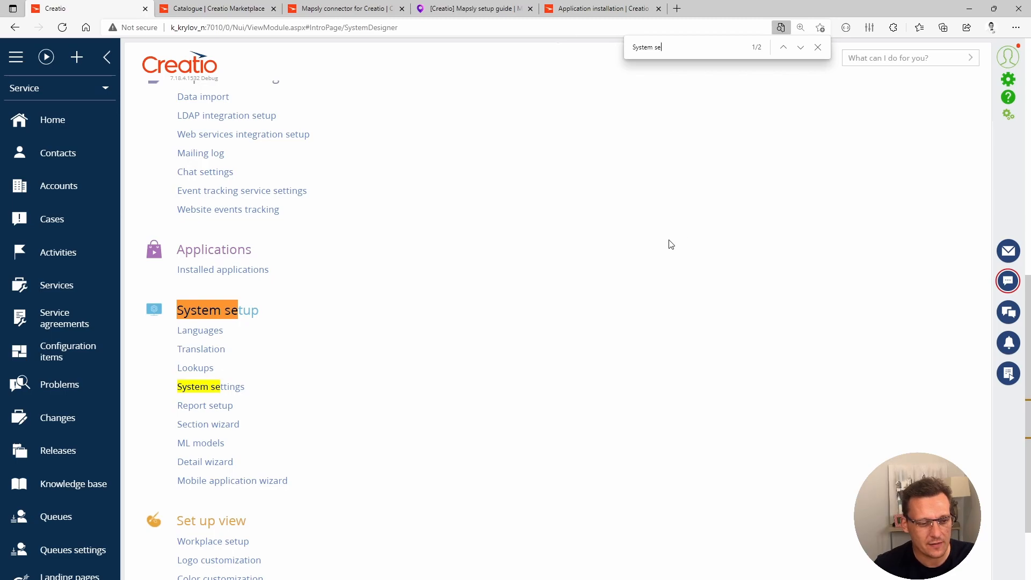
pyautogui.click(211, 386)
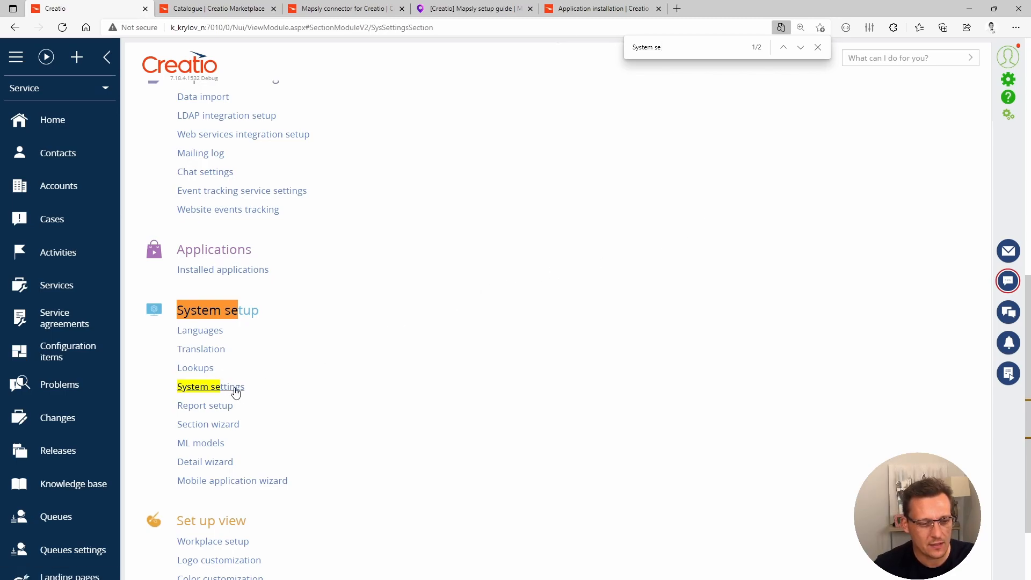
pyautogui.click(211, 385)
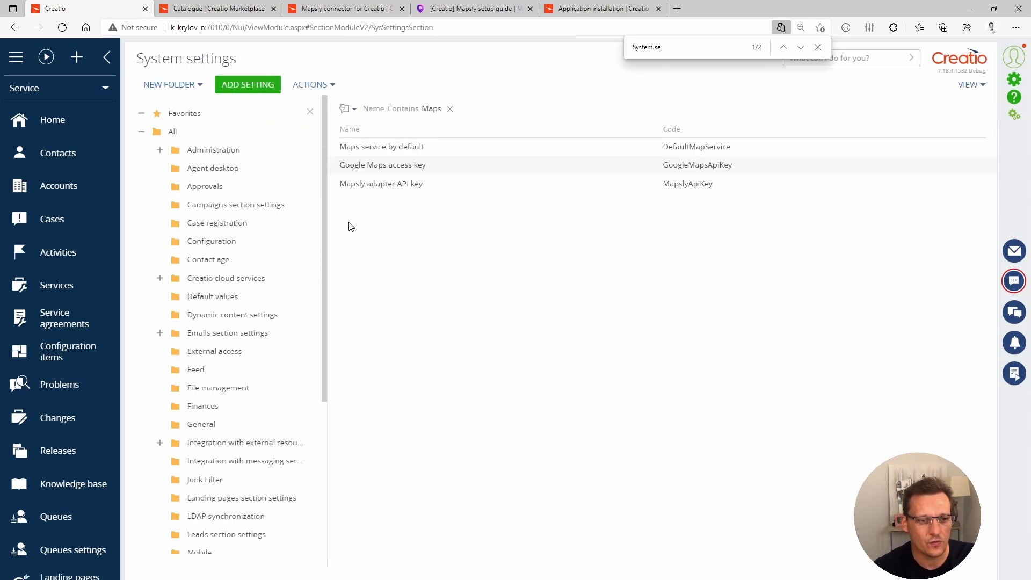
pyautogui.moveTo(378, 185)
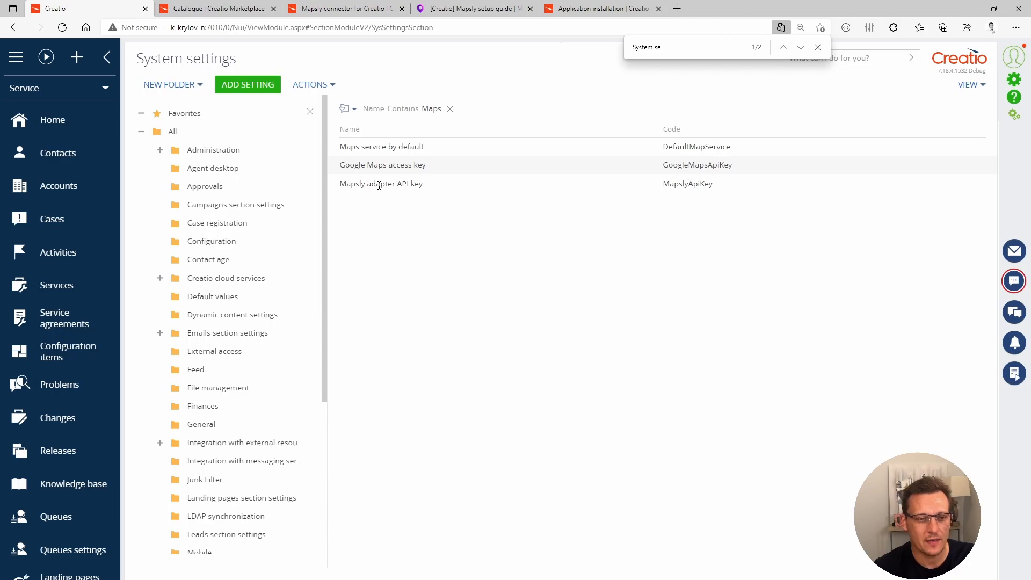
# Step: Select and view the Mapsly adapter API key system setting
pyautogui.click(380, 184)
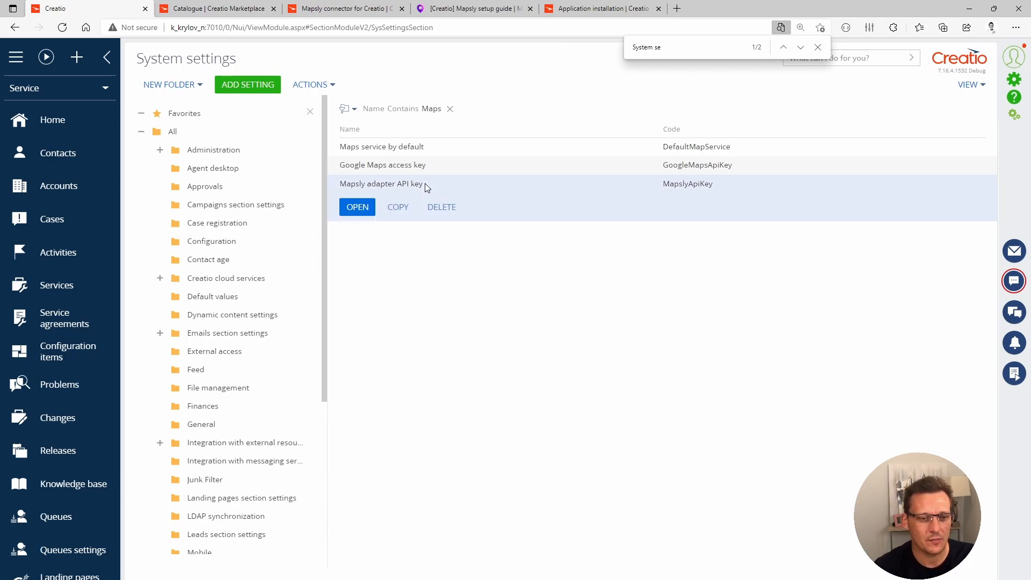
pyautogui.click(357, 206)
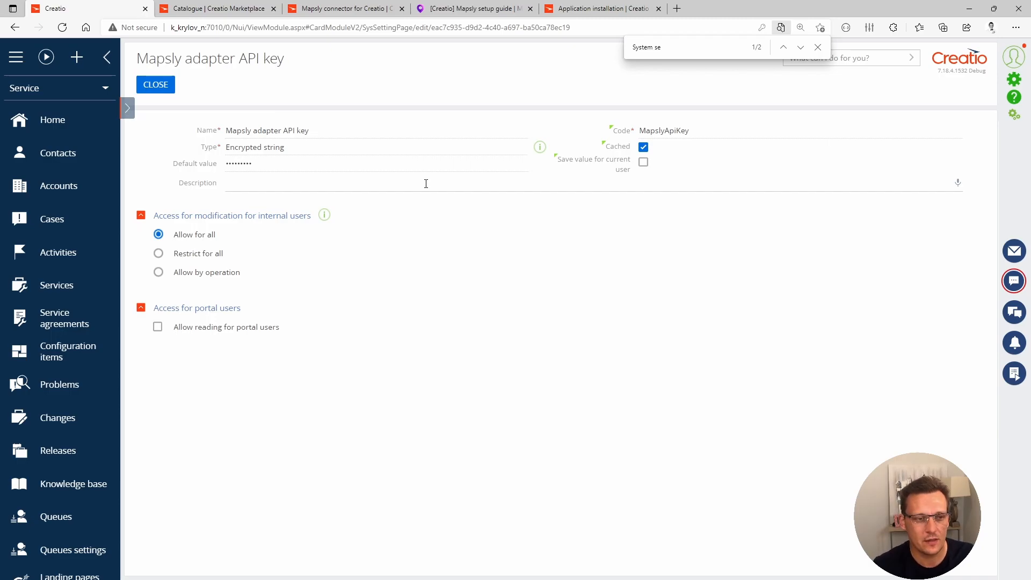
pyautogui.moveTo(325, 179)
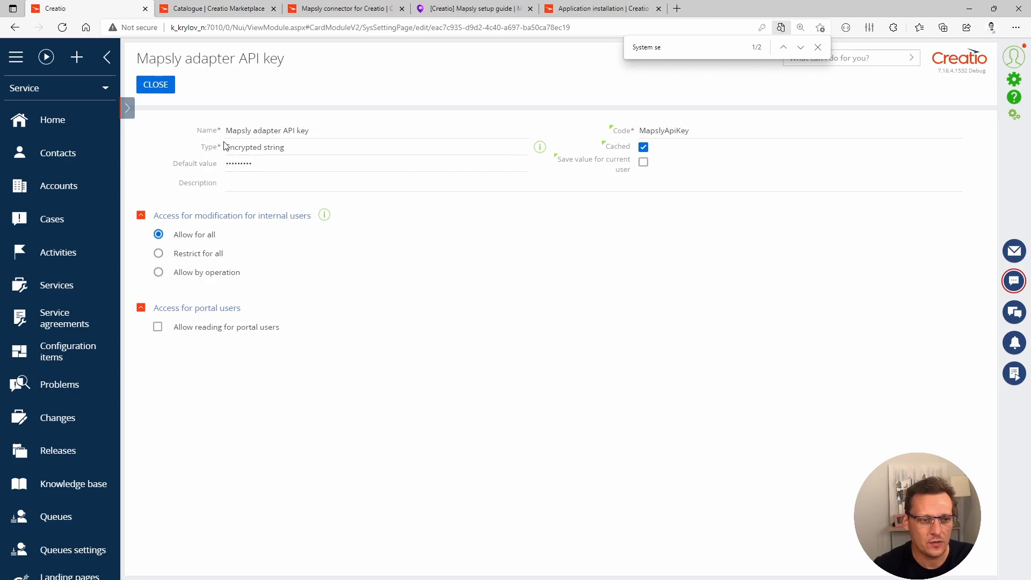
pyautogui.moveTo(155, 84)
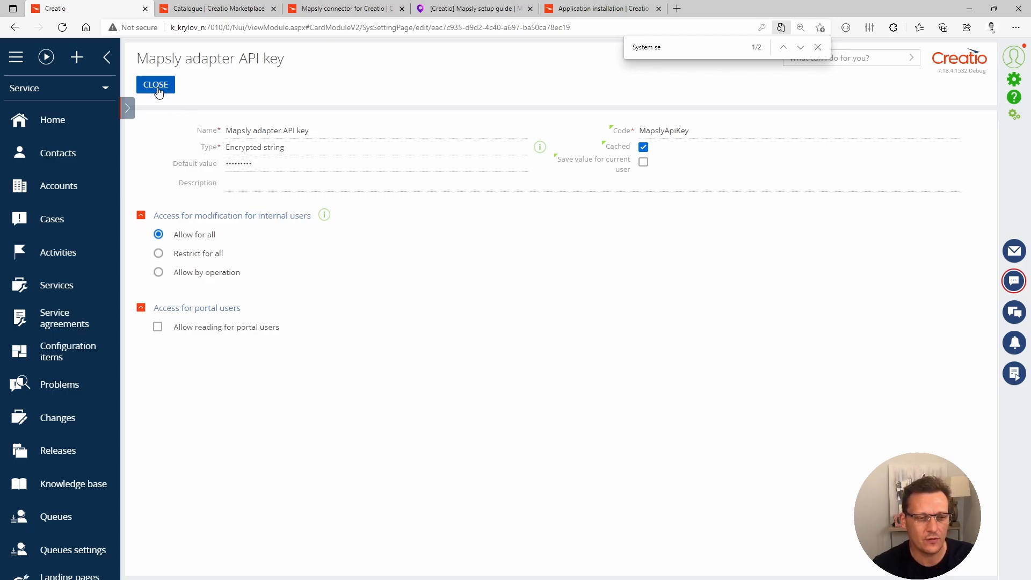
# Step: Close the API key setting and switch to the Sales workplace
pyautogui.click(155, 83)
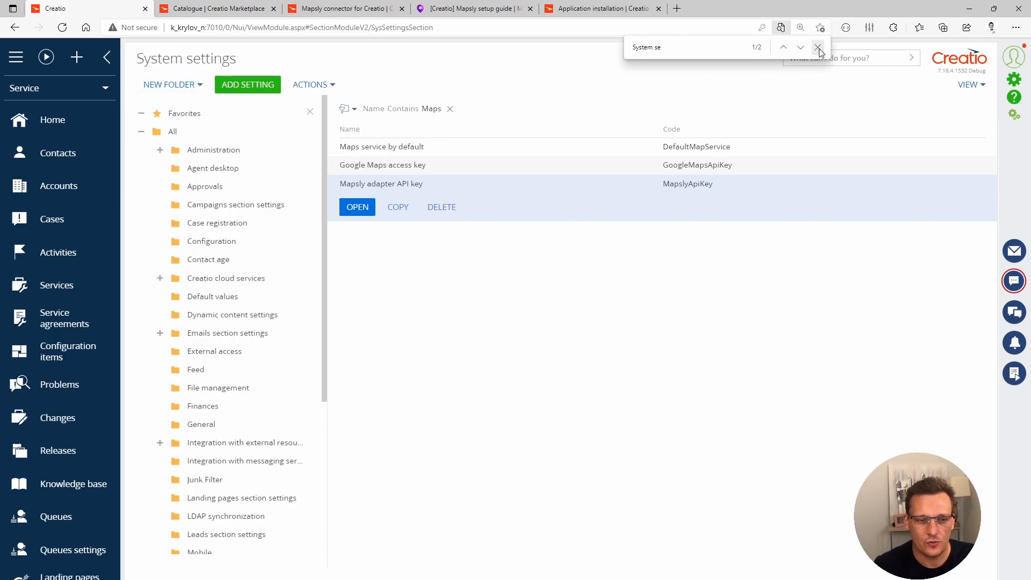
pyautogui.click(818, 47)
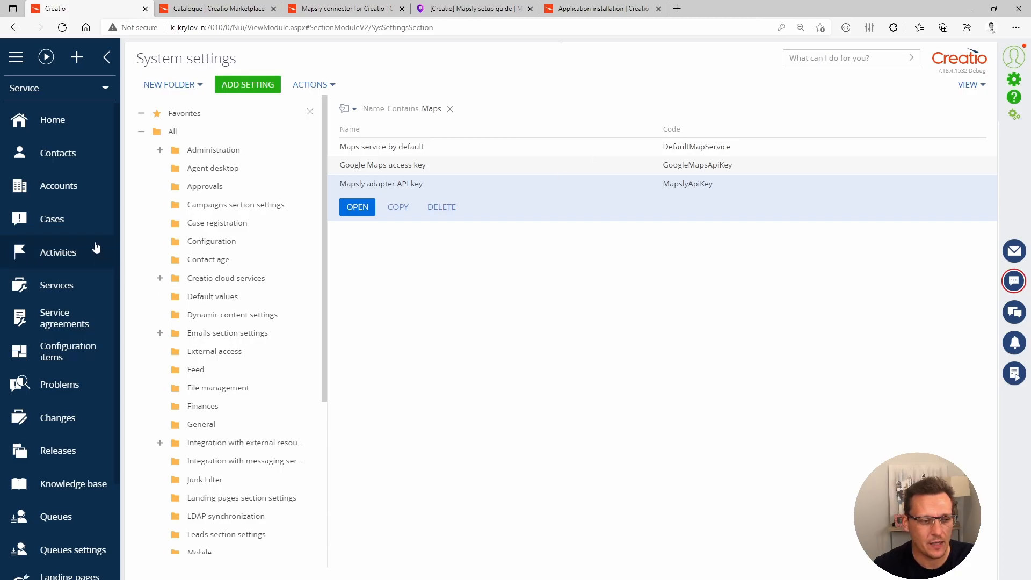
pyautogui.scroll(-3)
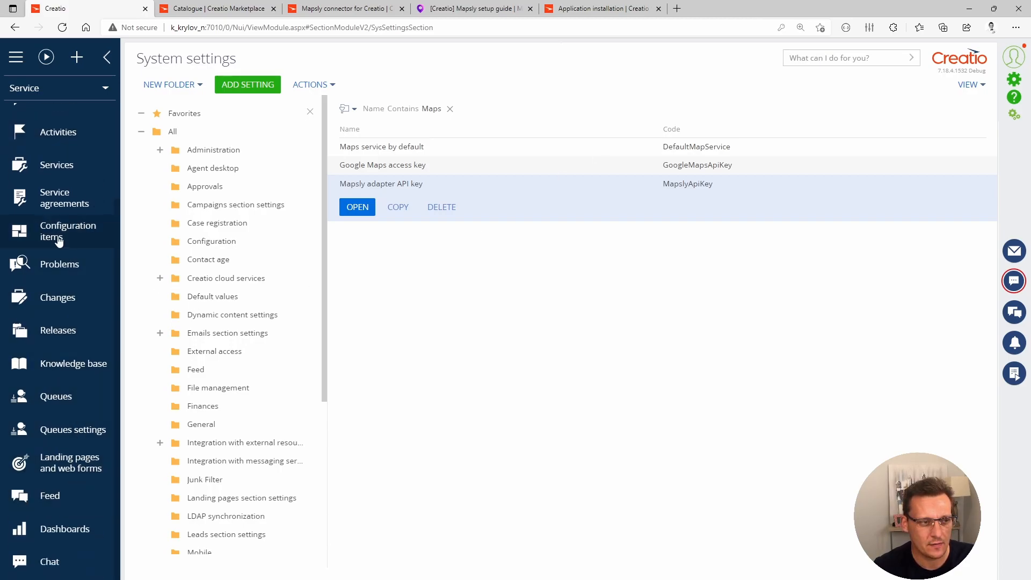
pyautogui.click(58, 87)
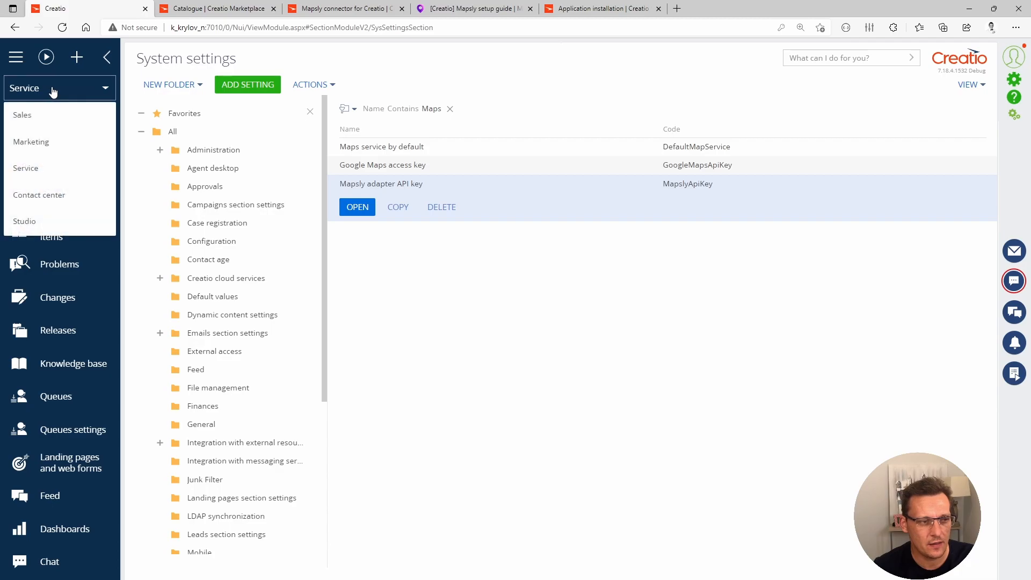
pyautogui.click(21, 115)
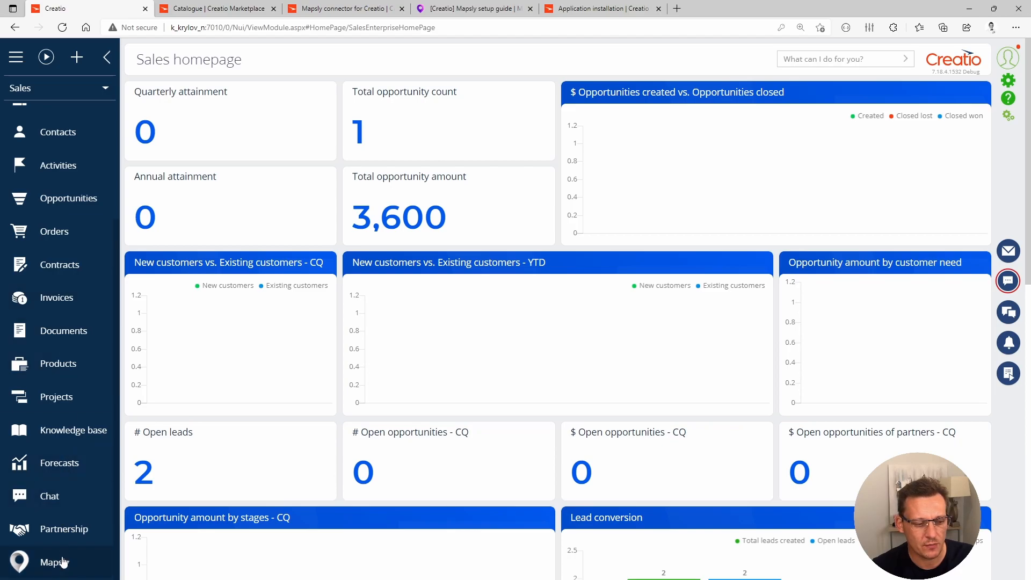
# Step: In the Mapsly section, toggle the Account, Contact and City layers so the case markers show along the route
pyautogui.click(54, 561)
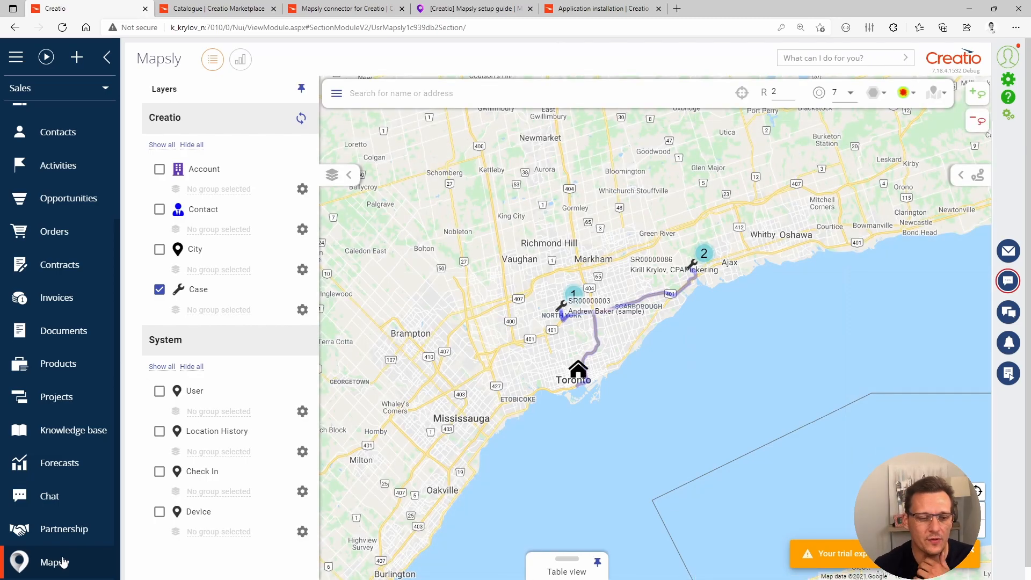
pyautogui.moveTo(608, 295)
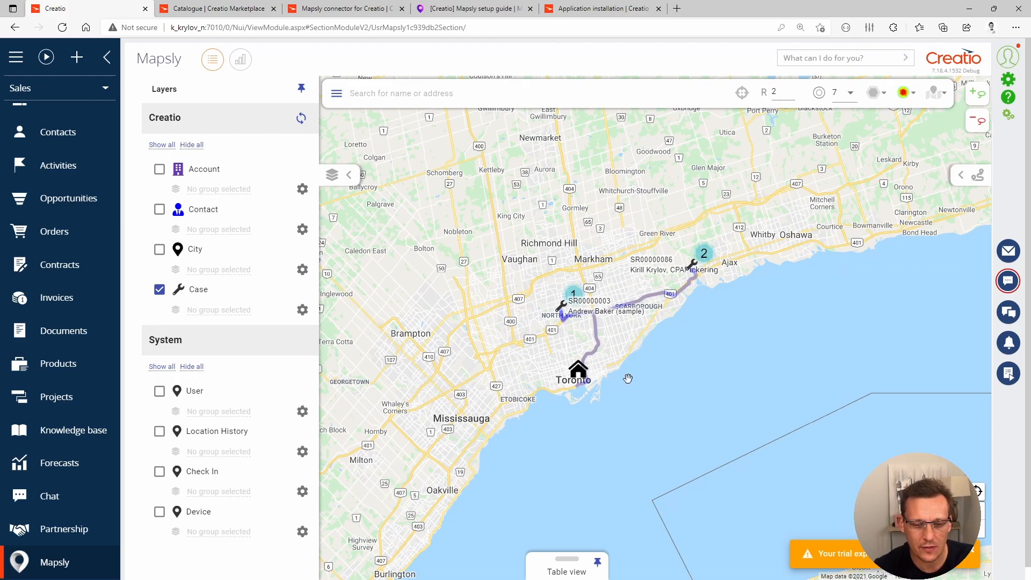
pyautogui.moveTo(573, 457)
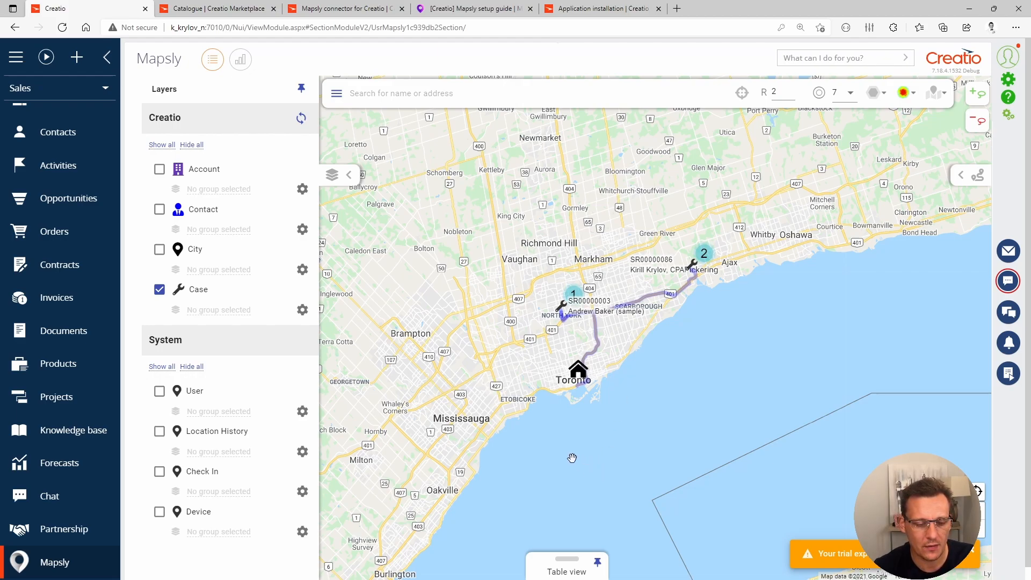
pyautogui.moveTo(734, 335)
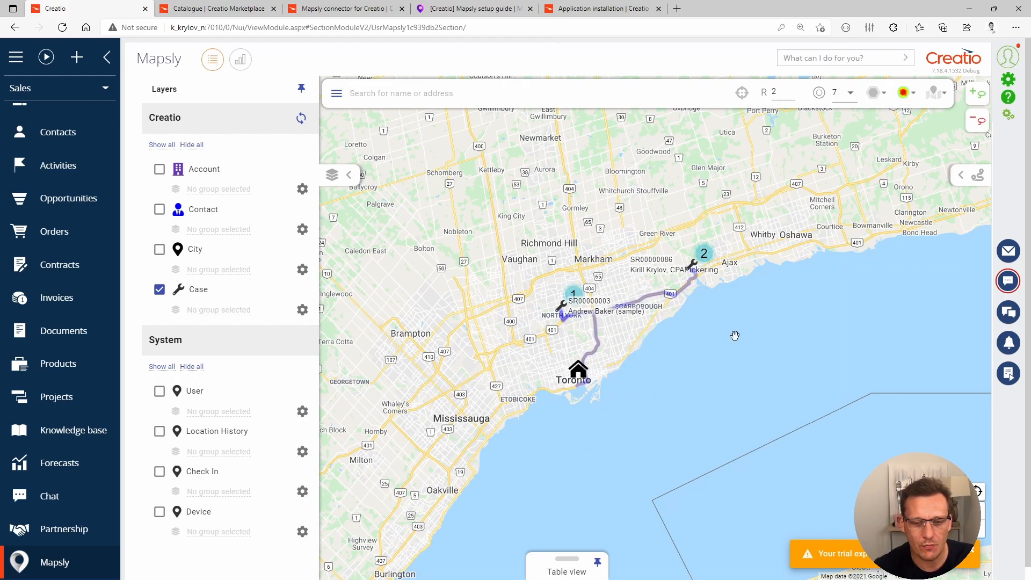
pyautogui.moveTo(639, 386)
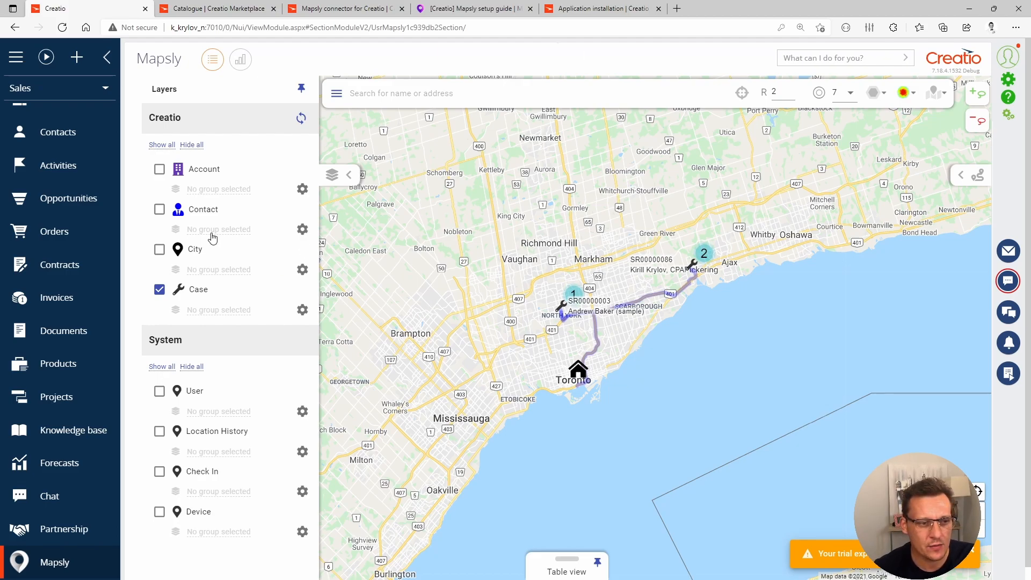
pyautogui.click(159, 168)
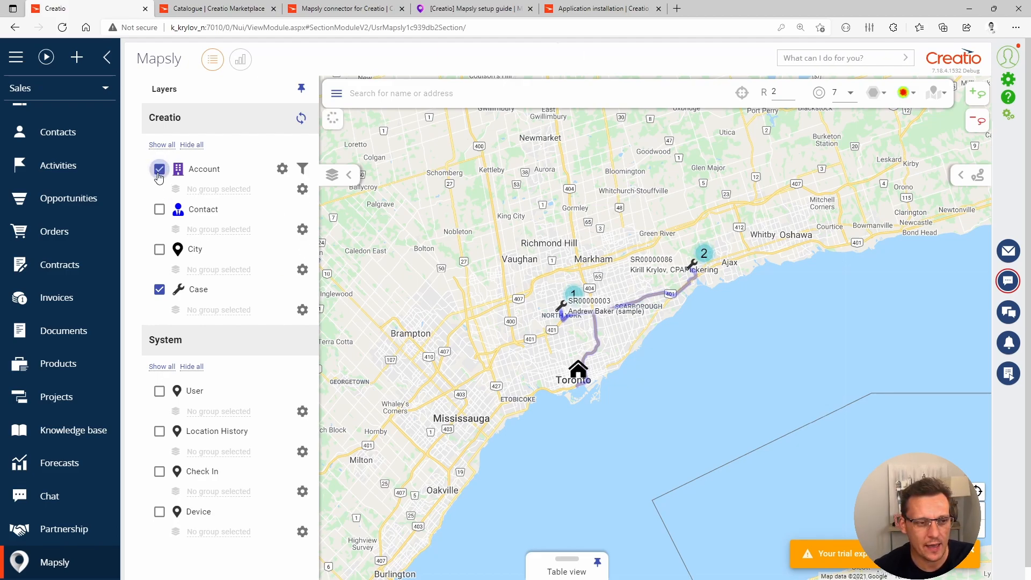
pyautogui.click(159, 209)
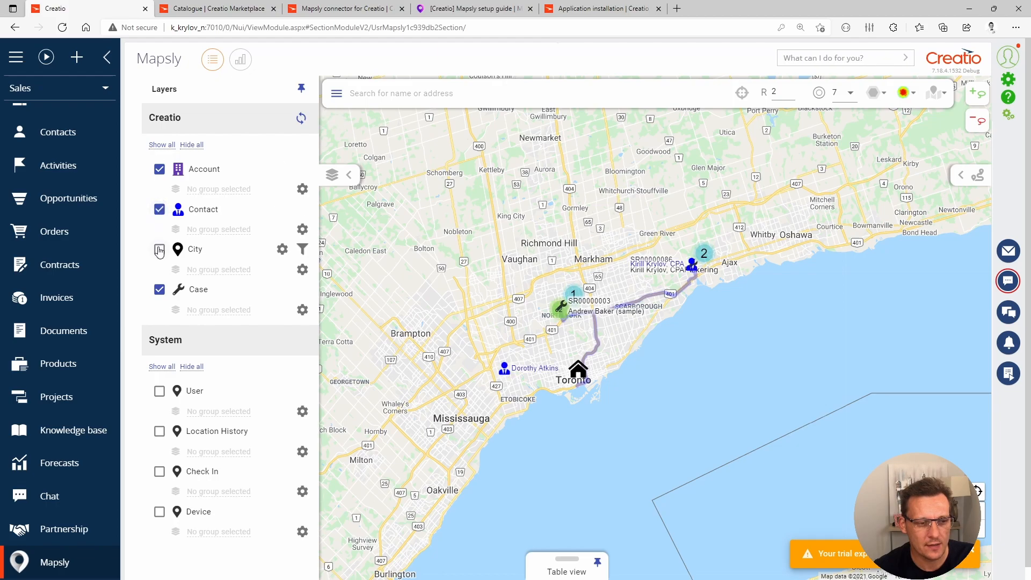
pyautogui.click(159, 249)
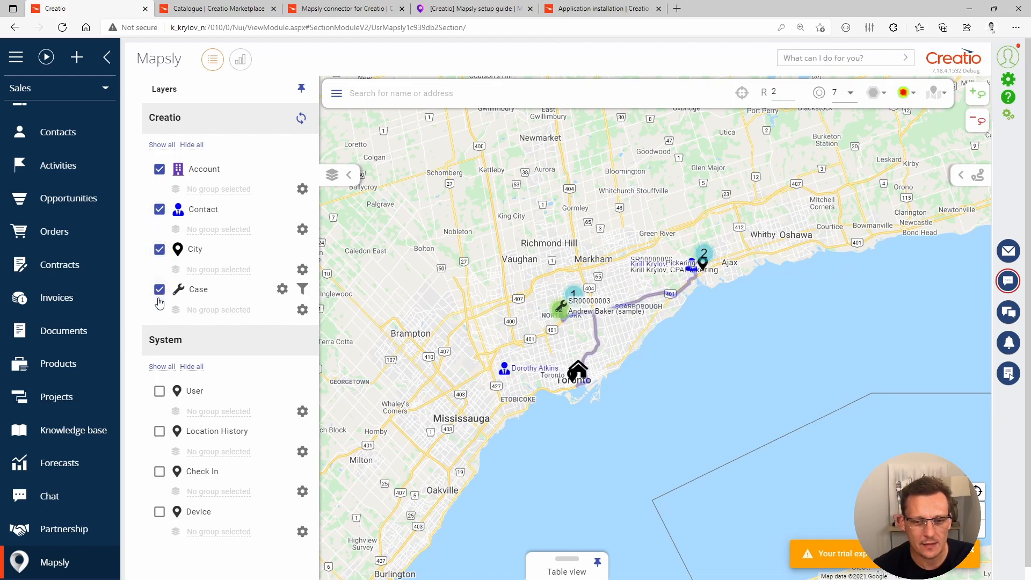
pyautogui.moveTo(159, 255)
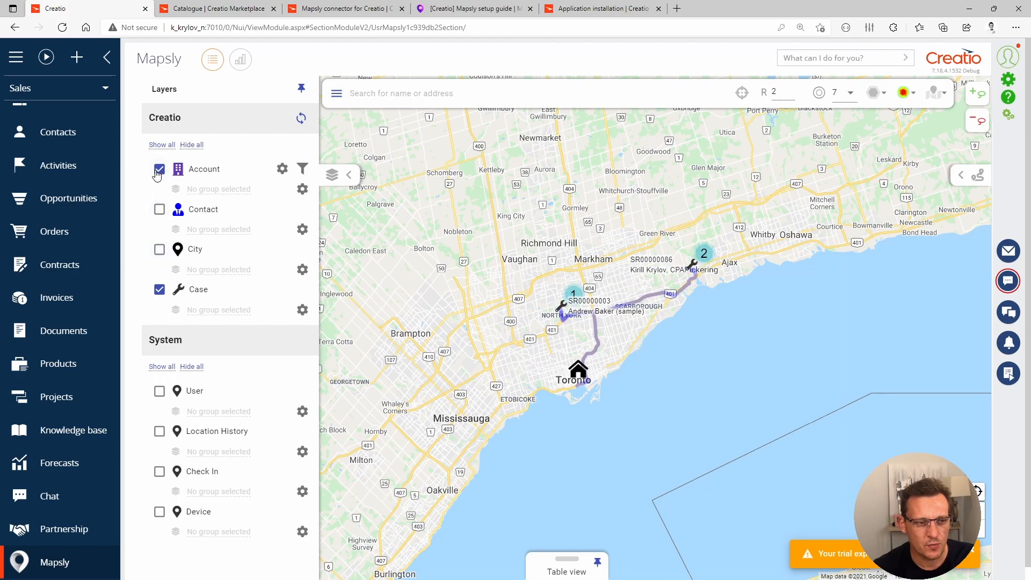
pyautogui.click(159, 169)
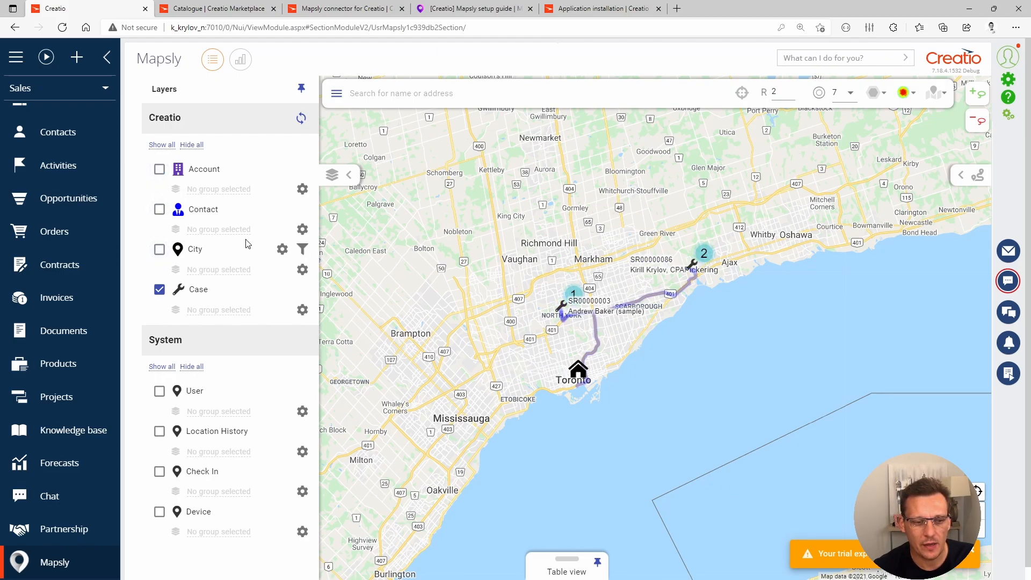
pyautogui.moveTo(390, 325)
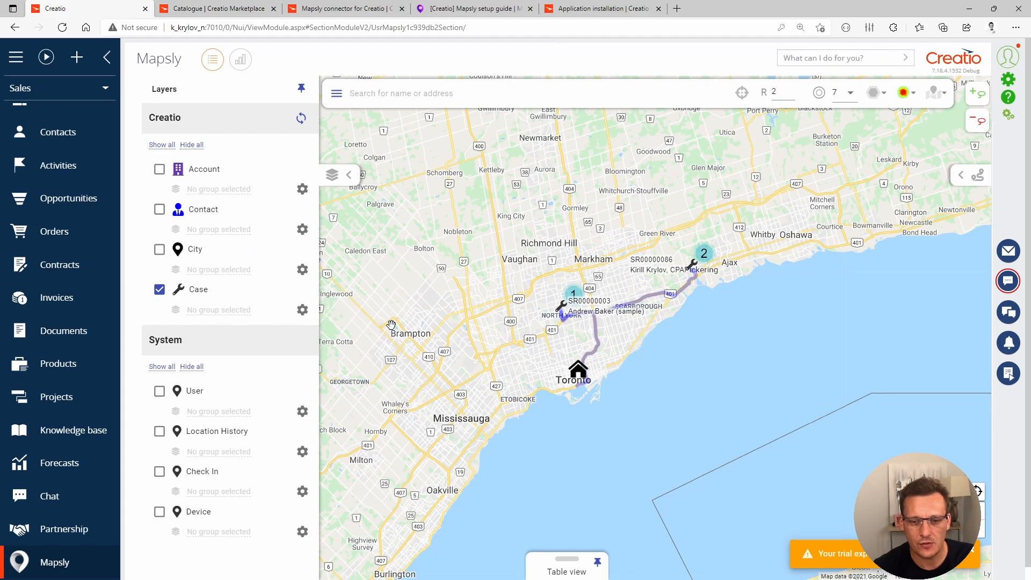
pyautogui.moveTo(394, 329)
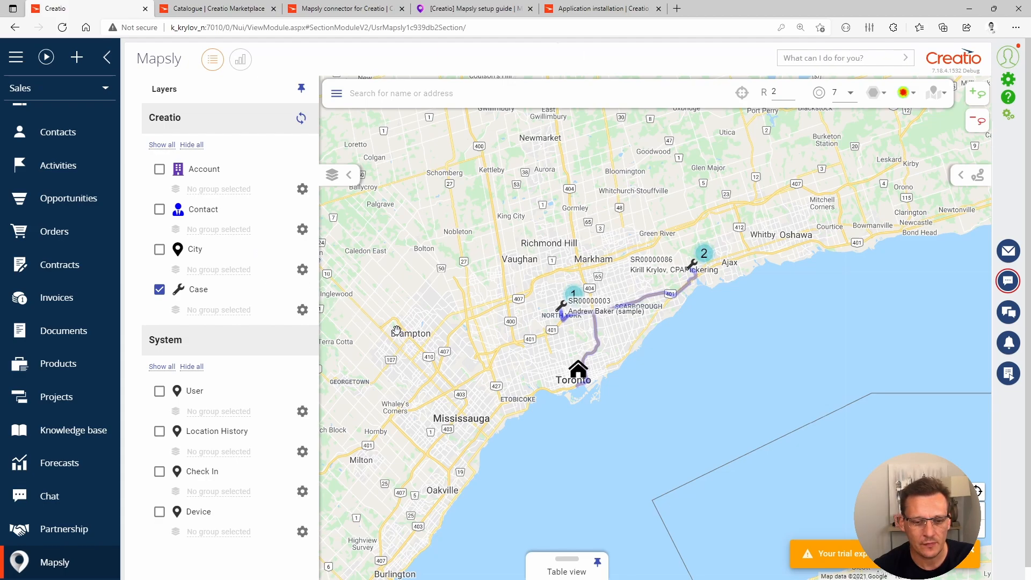
pyautogui.moveTo(562, 322)
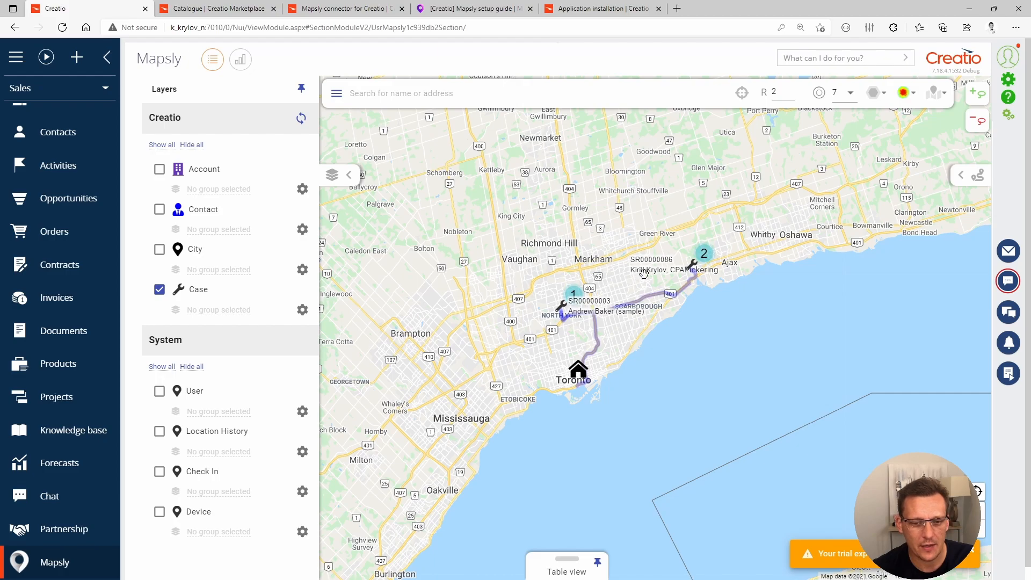
pyautogui.moveTo(656, 258)
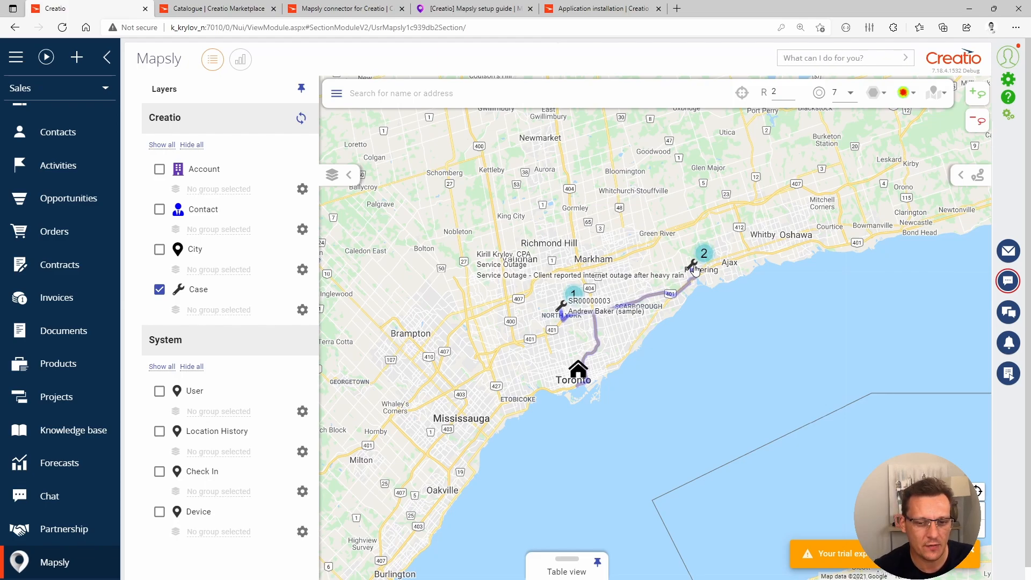
pyautogui.click(694, 266)
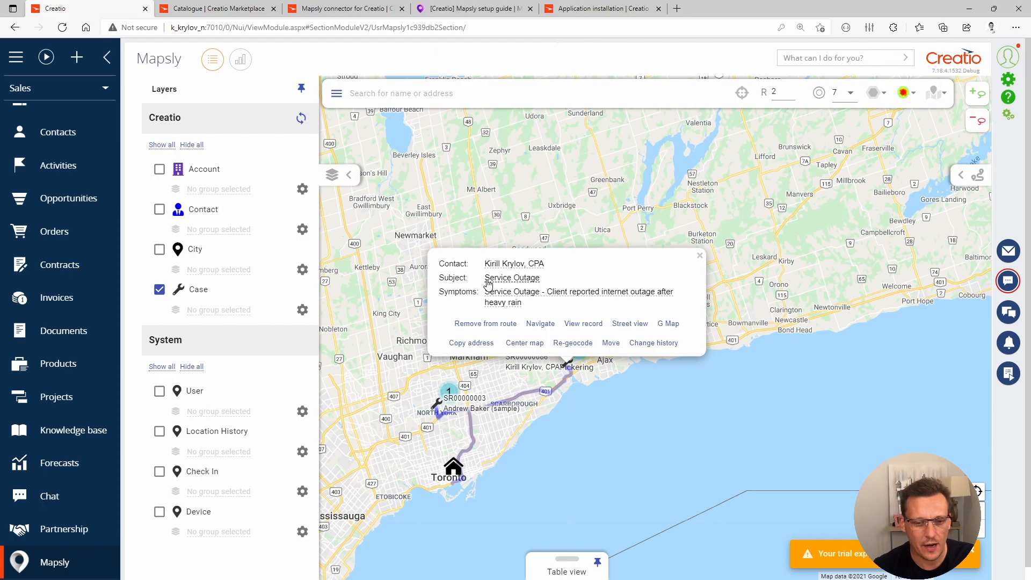
pyautogui.moveTo(687, 264)
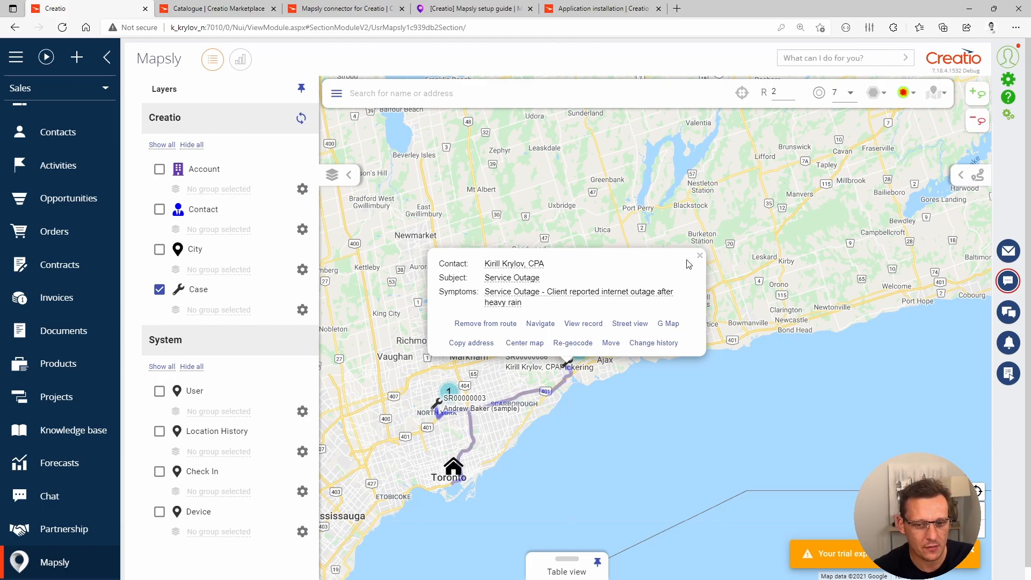
pyautogui.click(699, 255)
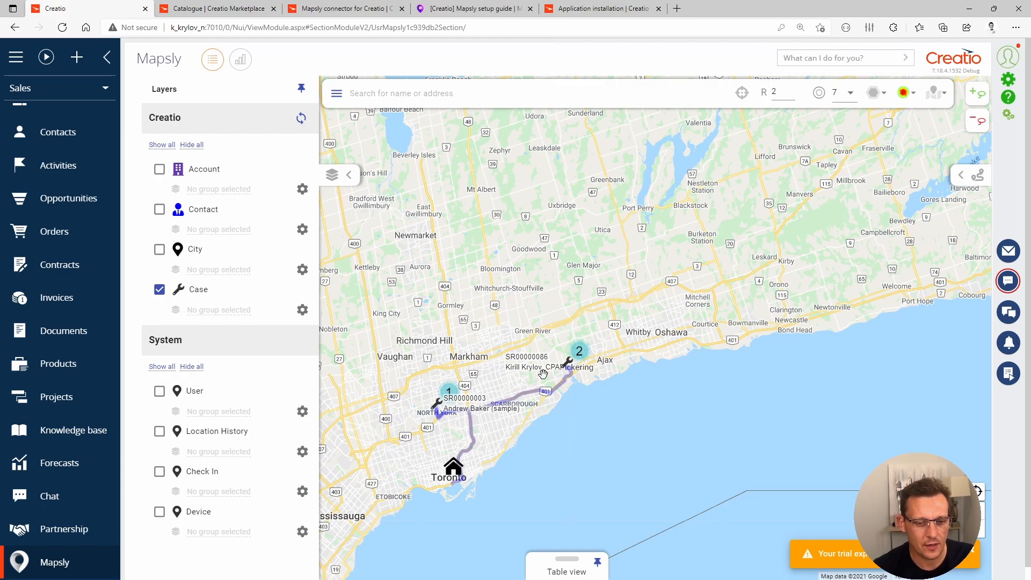
pyautogui.moveTo(508, 363)
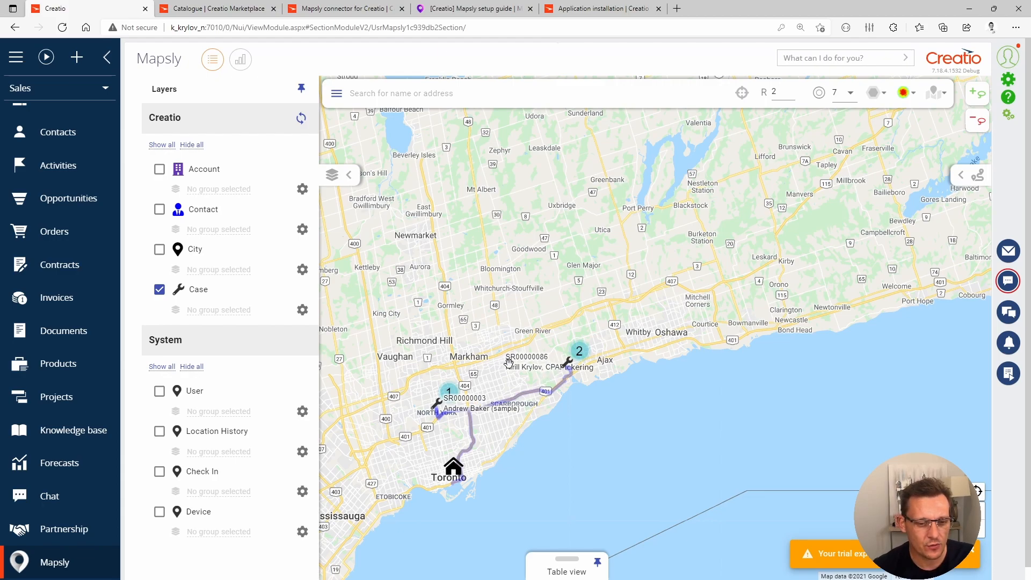
pyautogui.moveTo(542, 360)
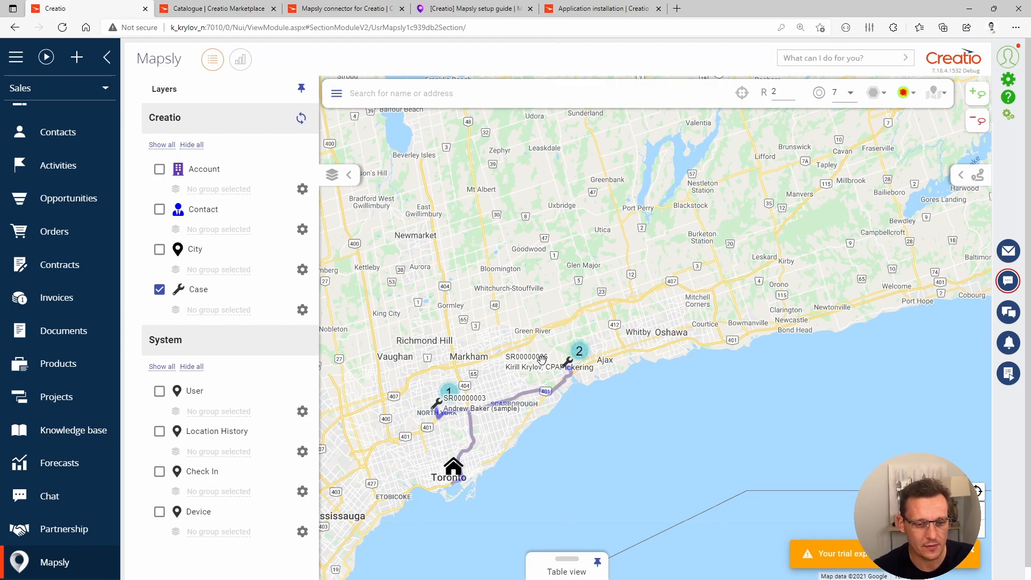
pyautogui.moveTo(515, 335)
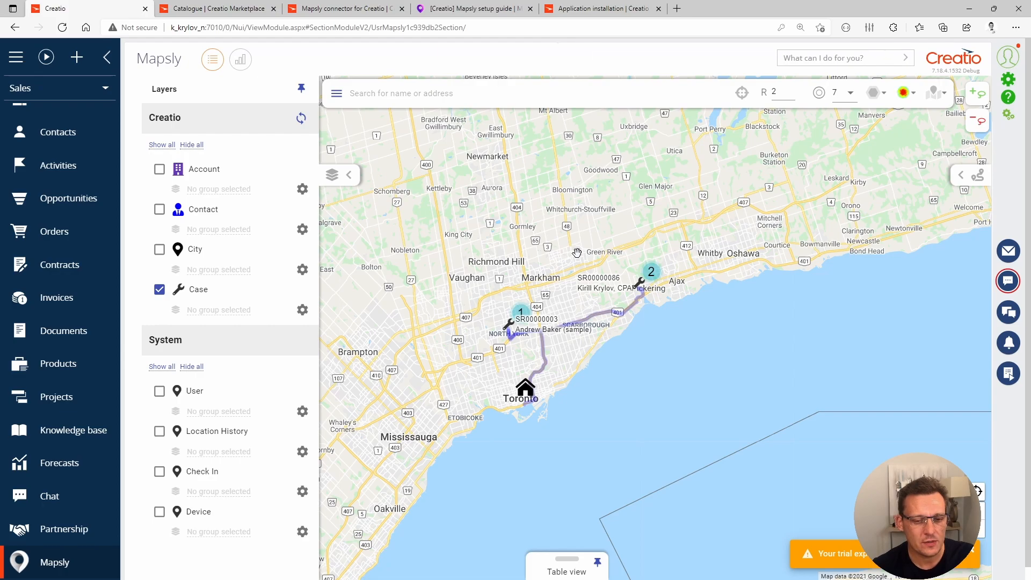
pyautogui.moveTo(574, 247)
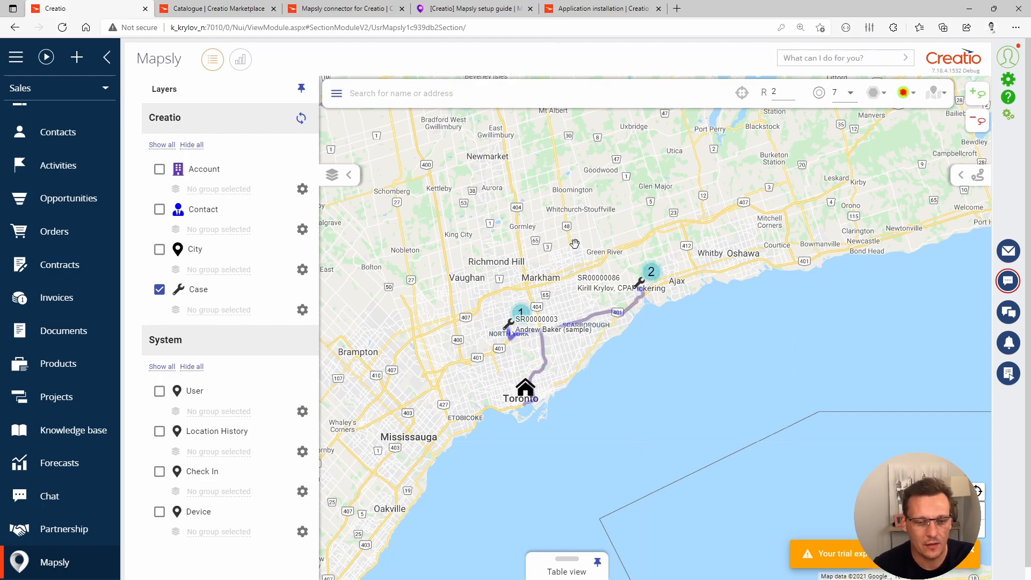
pyautogui.moveTo(505, 298)
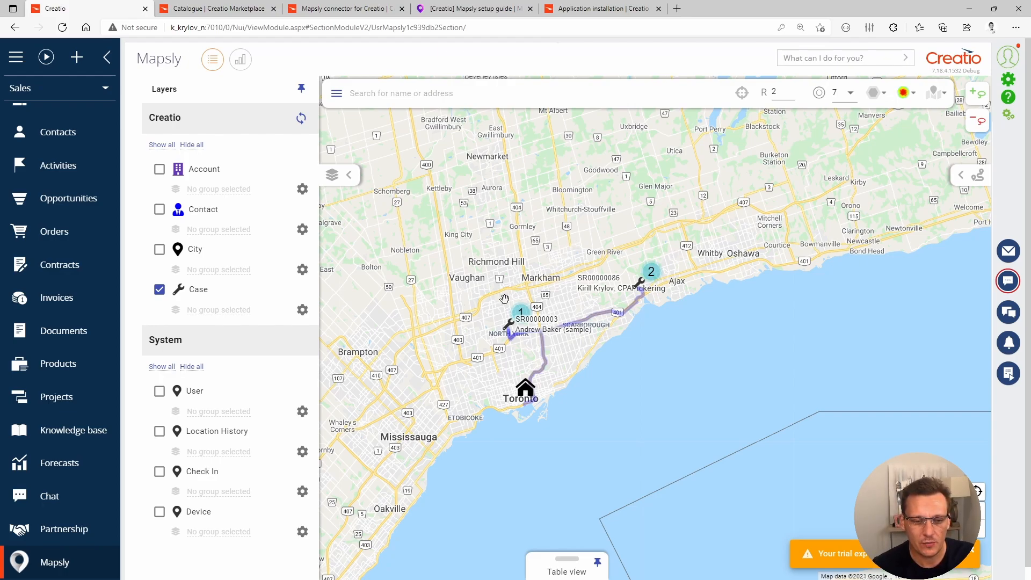
pyautogui.moveTo(468, 346)
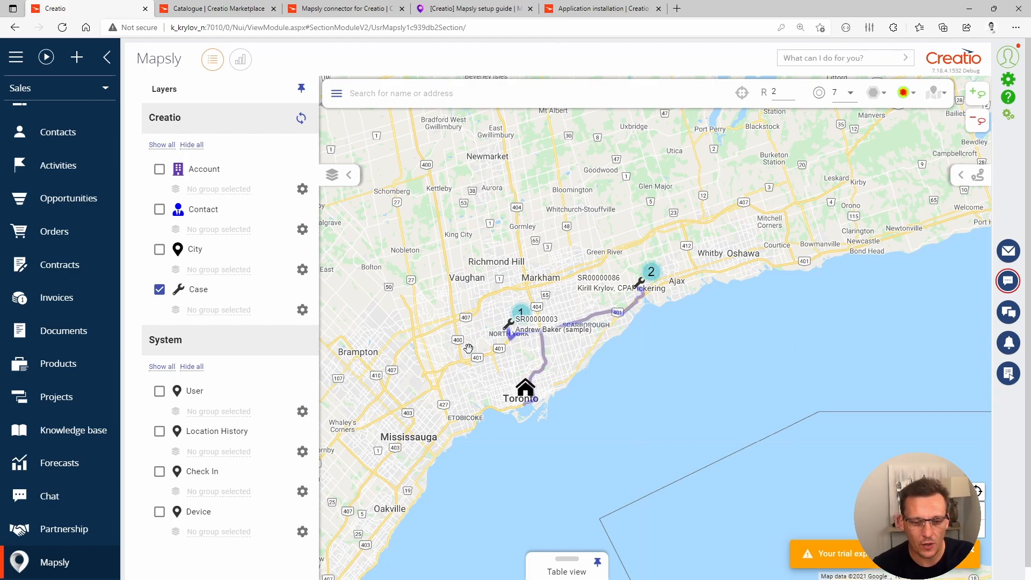
pyautogui.moveTo(483, 392)
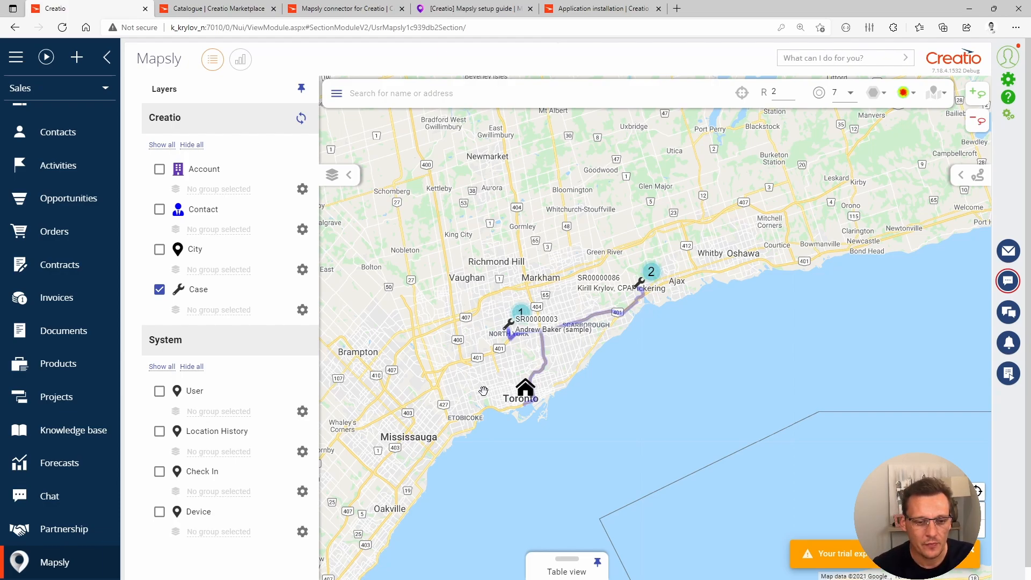
pyautogui.moveTo(387, 435)
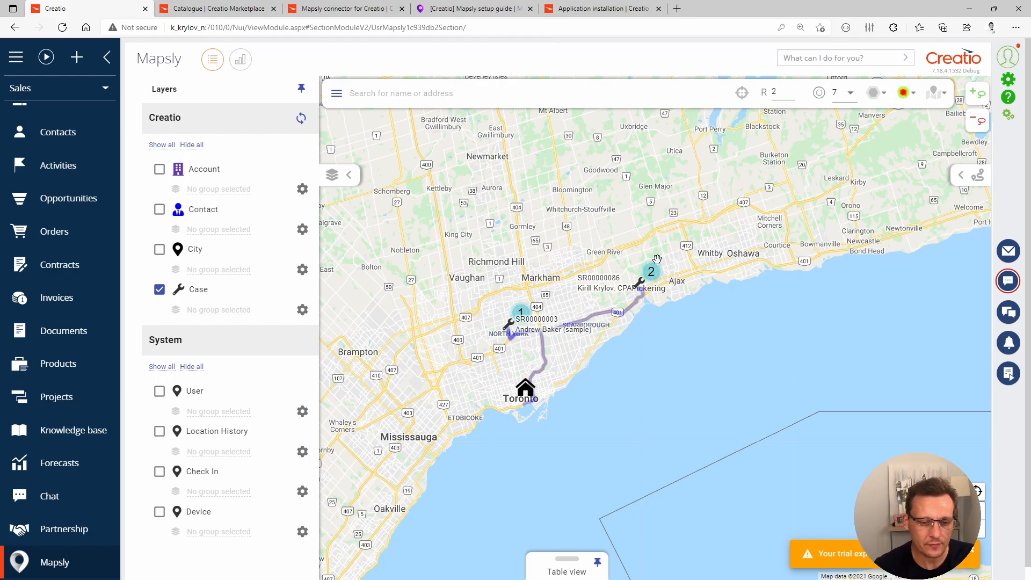
pyautogui.moveTo(512, 306)
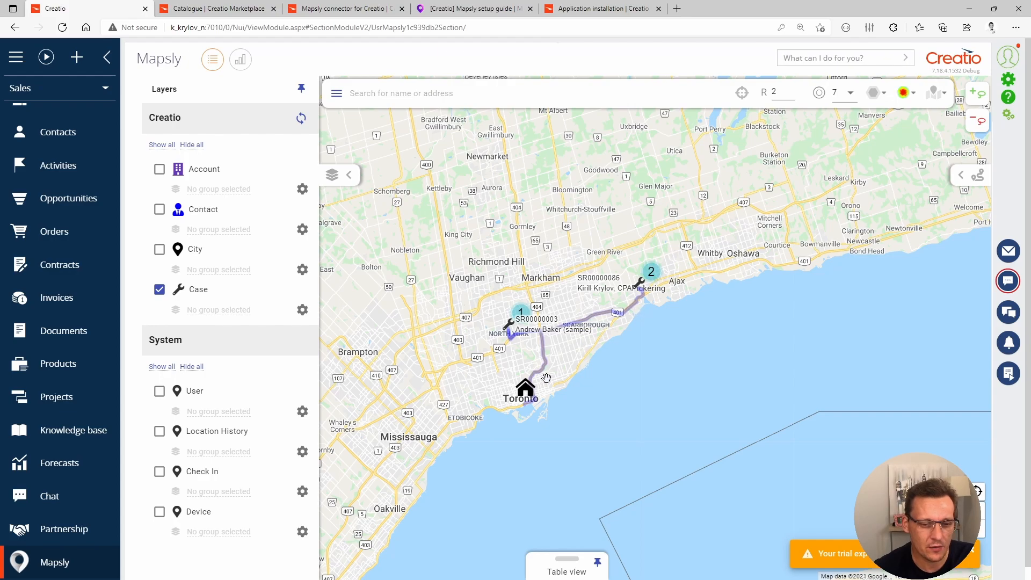
pyautogui.moveTo(506, 388)
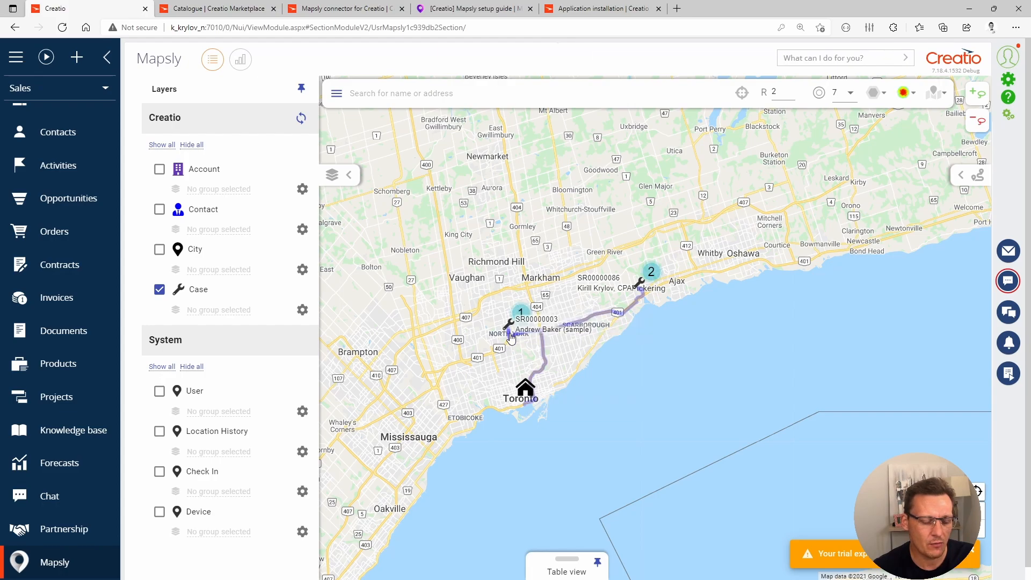
pyautogui.moveTo(520, 375)
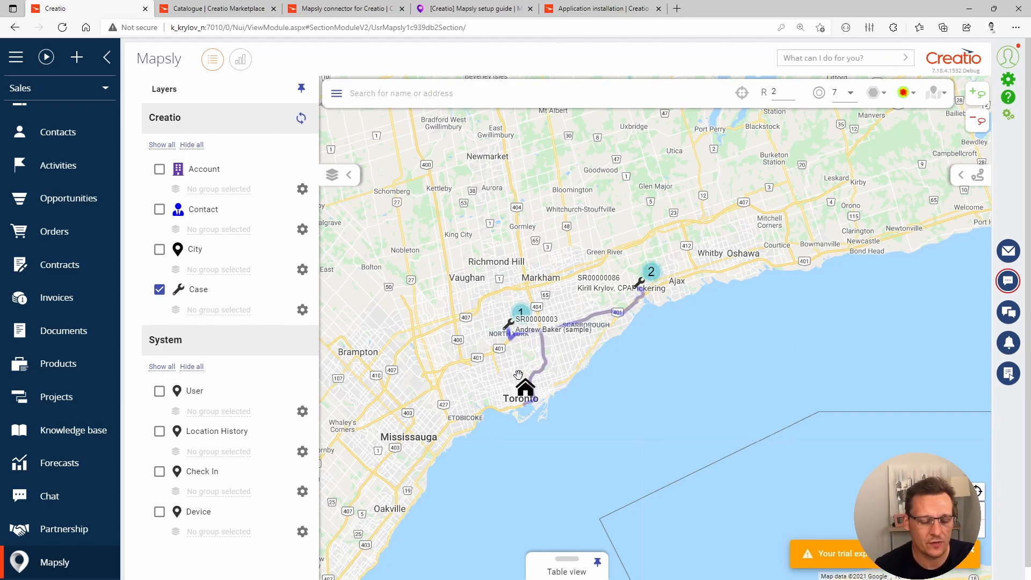
pyautogui.moveTo(851, 232)
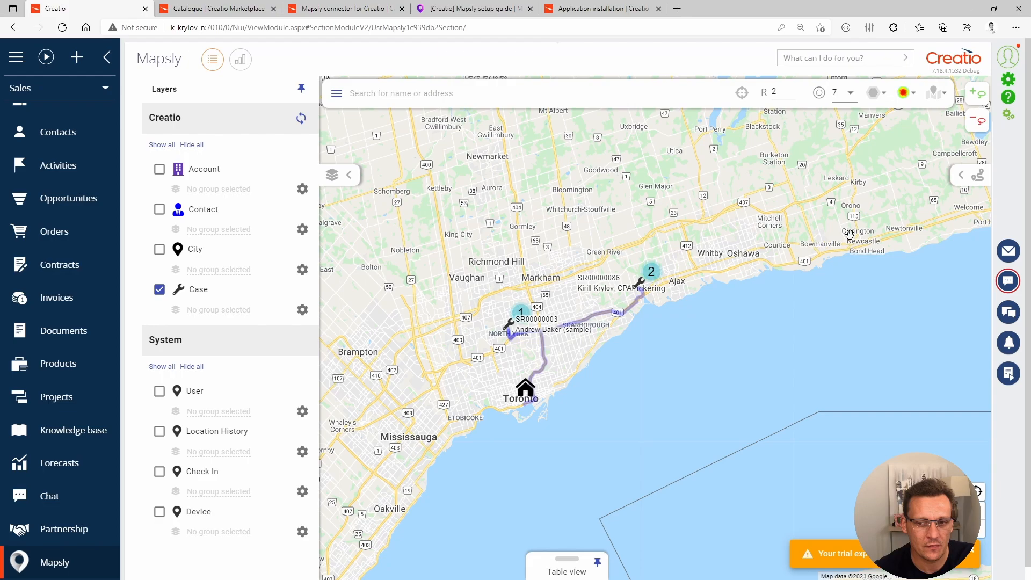
pyautogui.moveTo(964, 177)
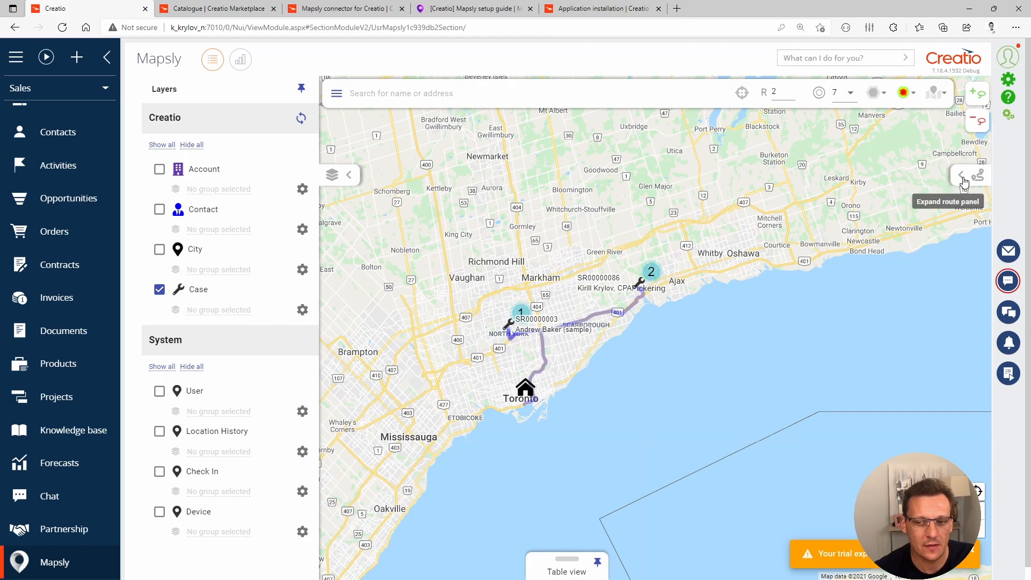
pyautogui.click(960, 175)
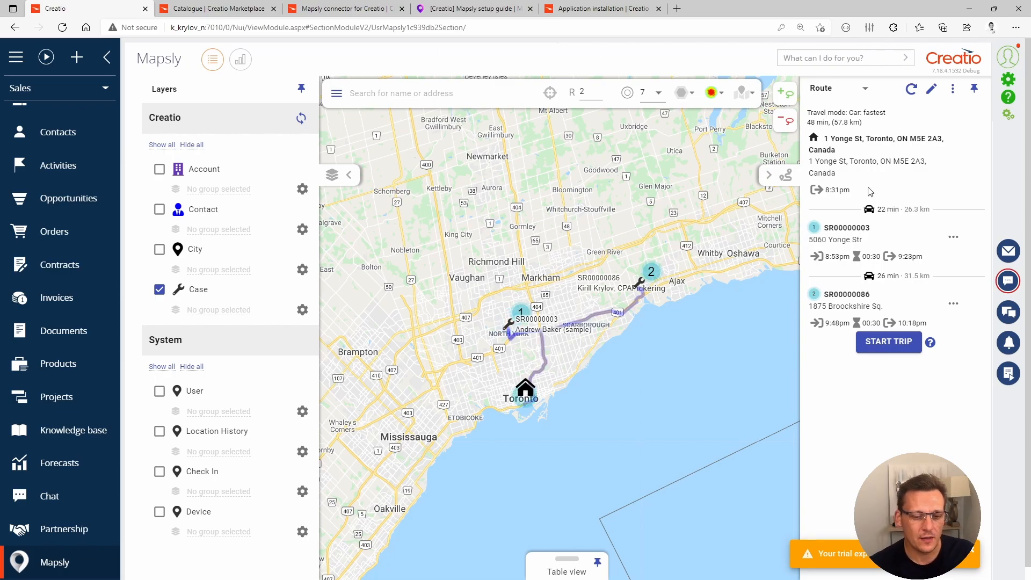
pyautogui.moveTo(853, 212)
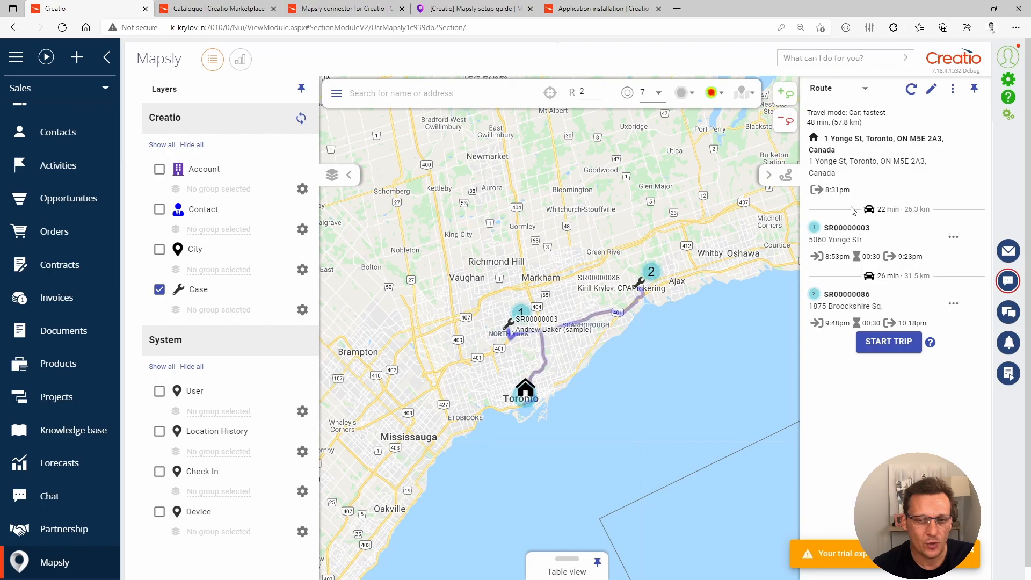
pyautogui.moveTo(826, 145)
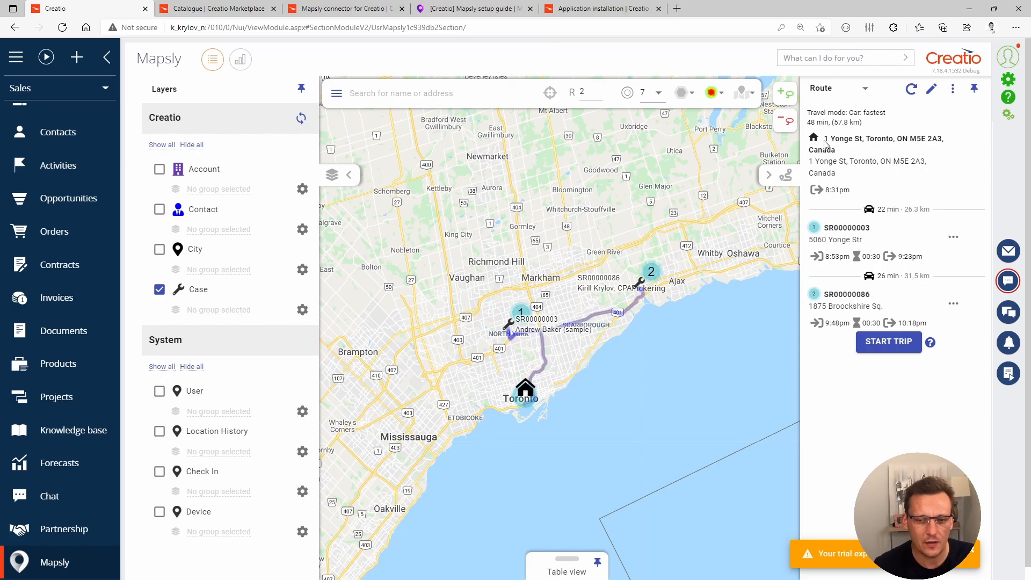
pyautogui.moveTo(796, 169)
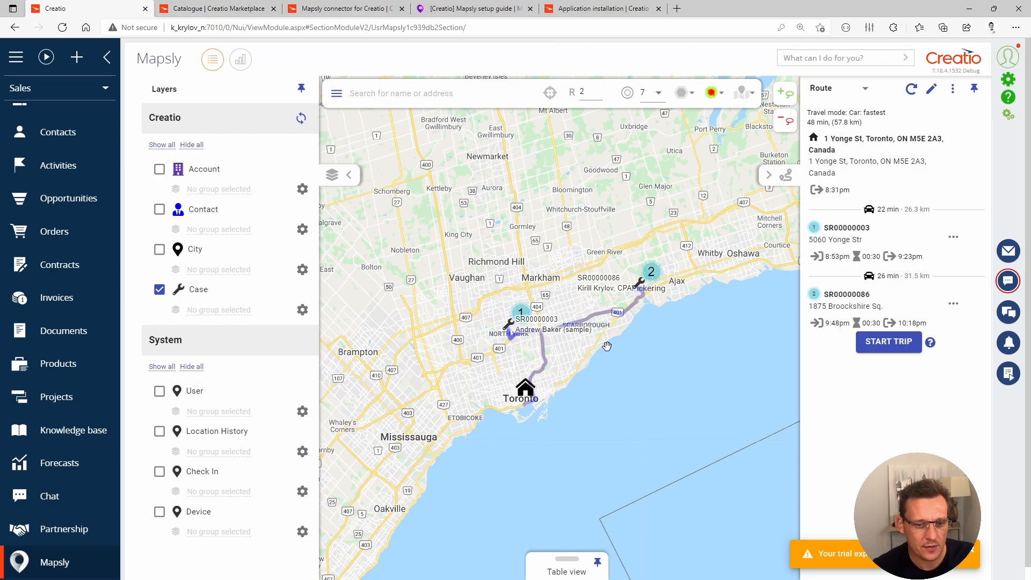
pyautogui.moveTo(520, 314)
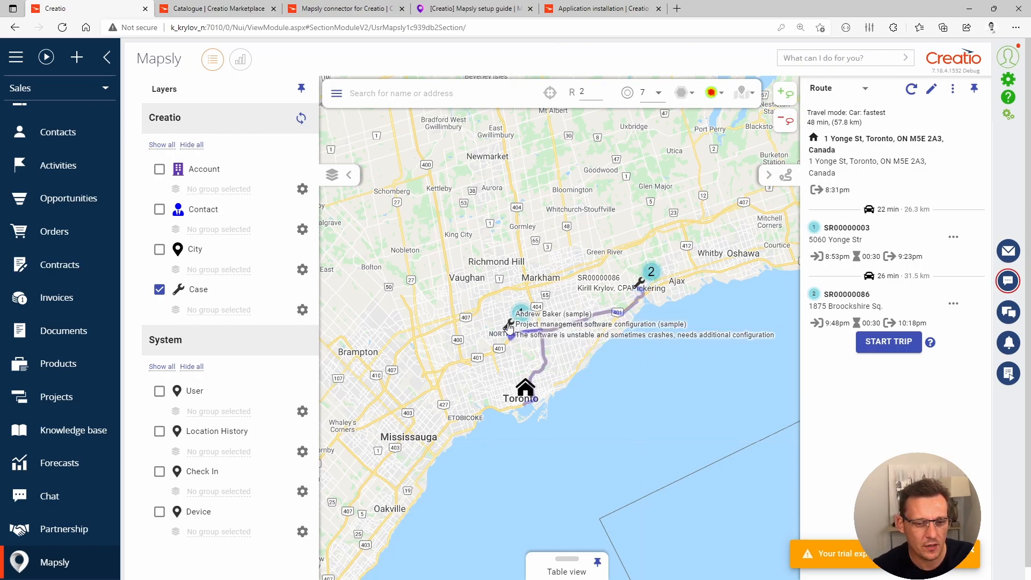
pyautogui.click(519, 313)
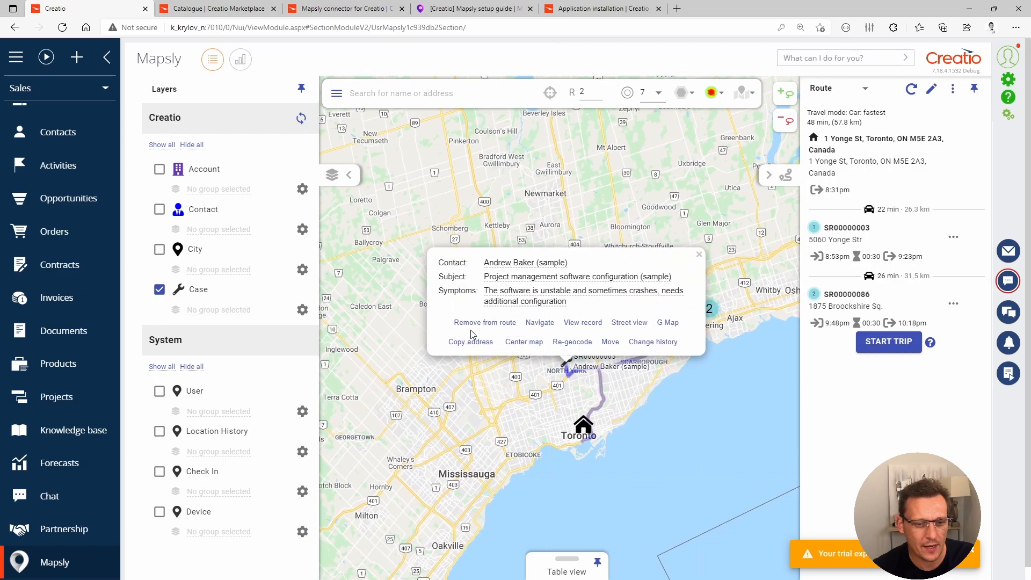
pyautogui.moveTo(484, 322)
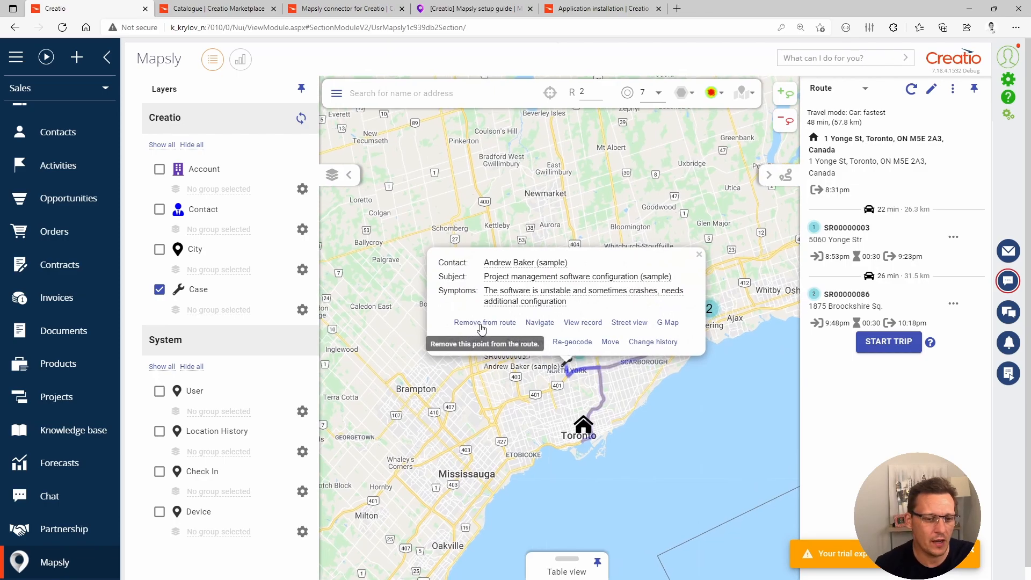
pyautogui.click(485, 323)
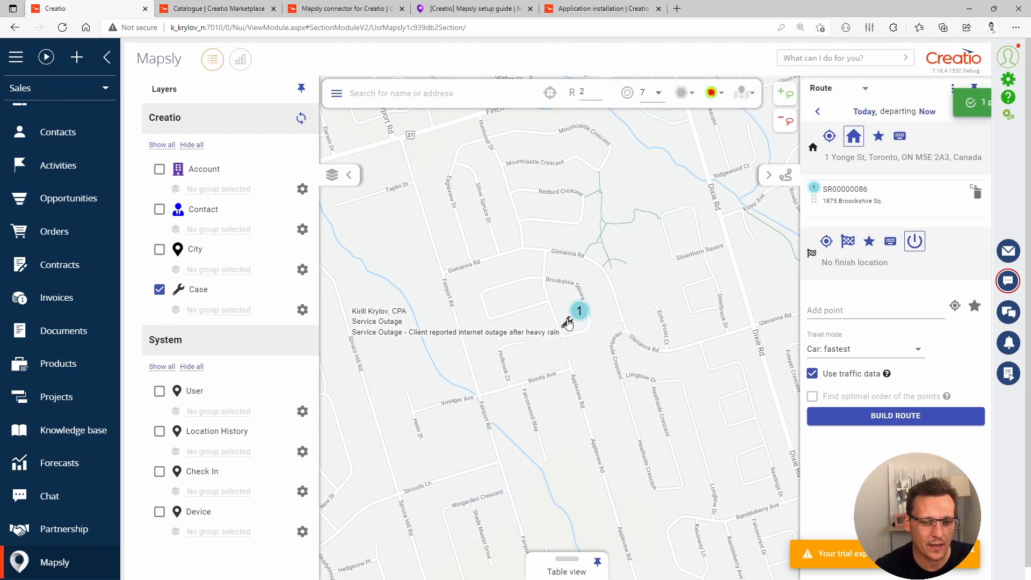
pyautogui.click(579, 310)
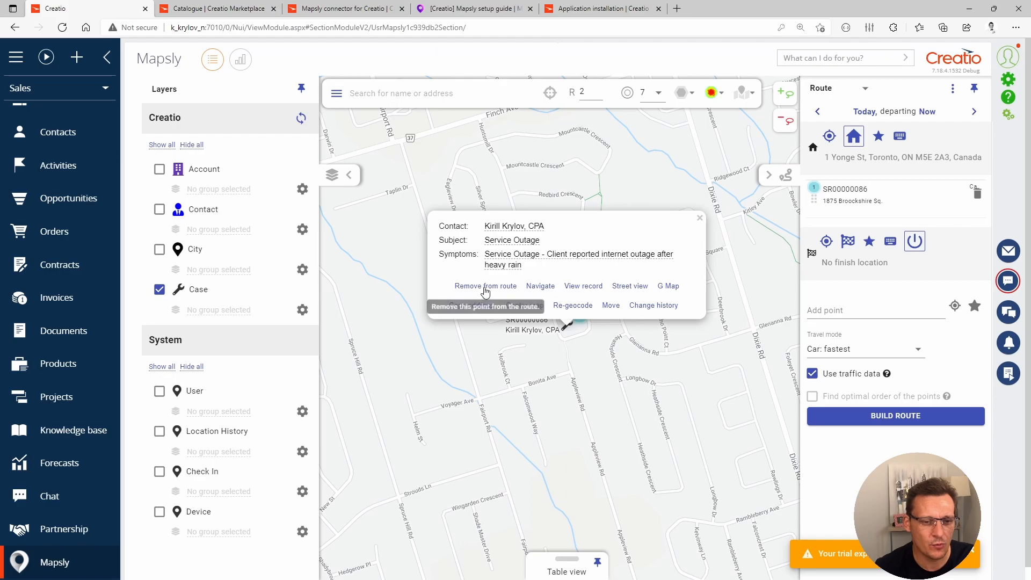
pyautogui.click(485, 286)
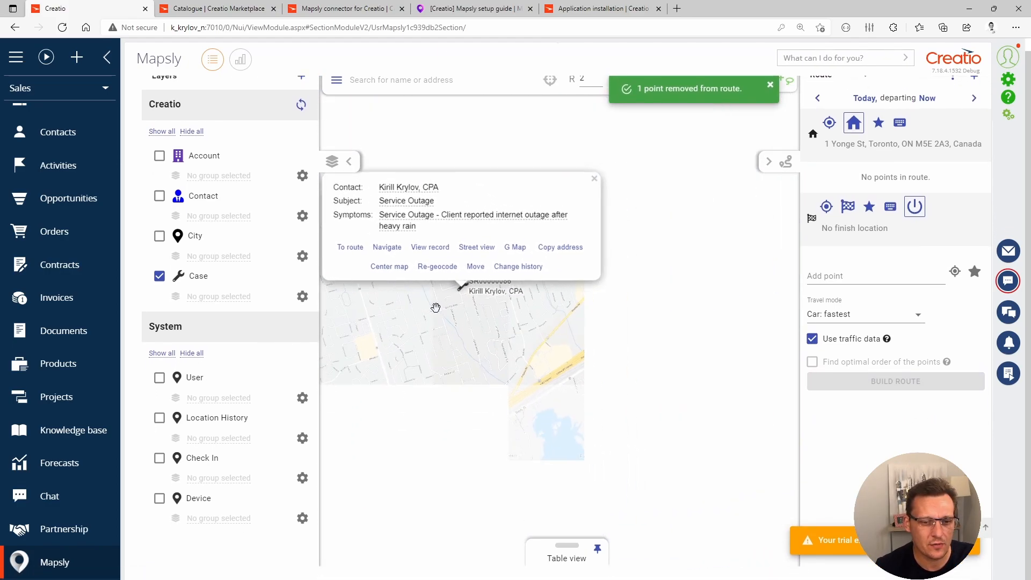
# Step: Add the Yonge Street case SR00000003 and the Pickering outage case SR00000086 back to the route
pyautogui.click(592, 178)
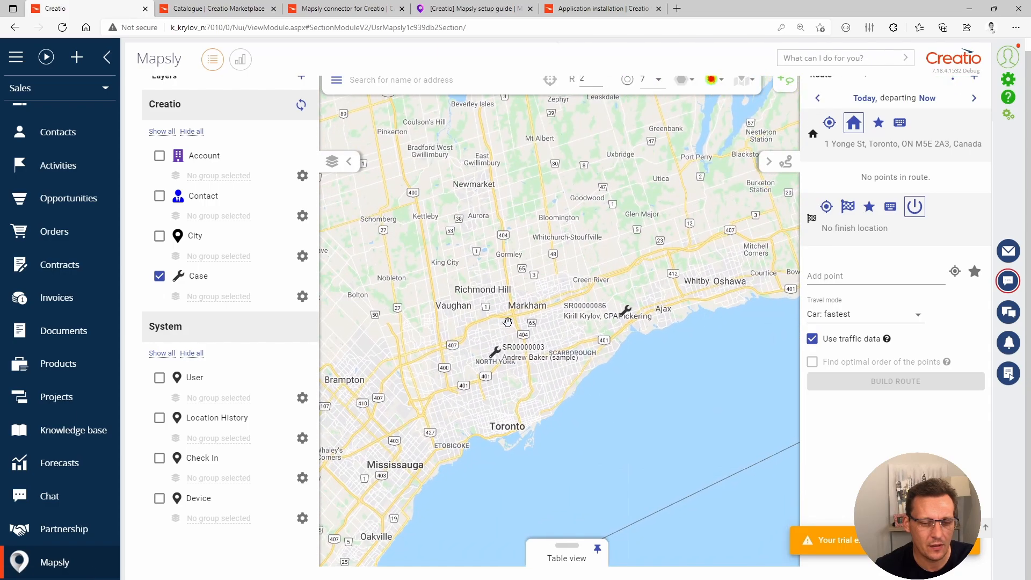
pyautogui.moveTo(516, 321)
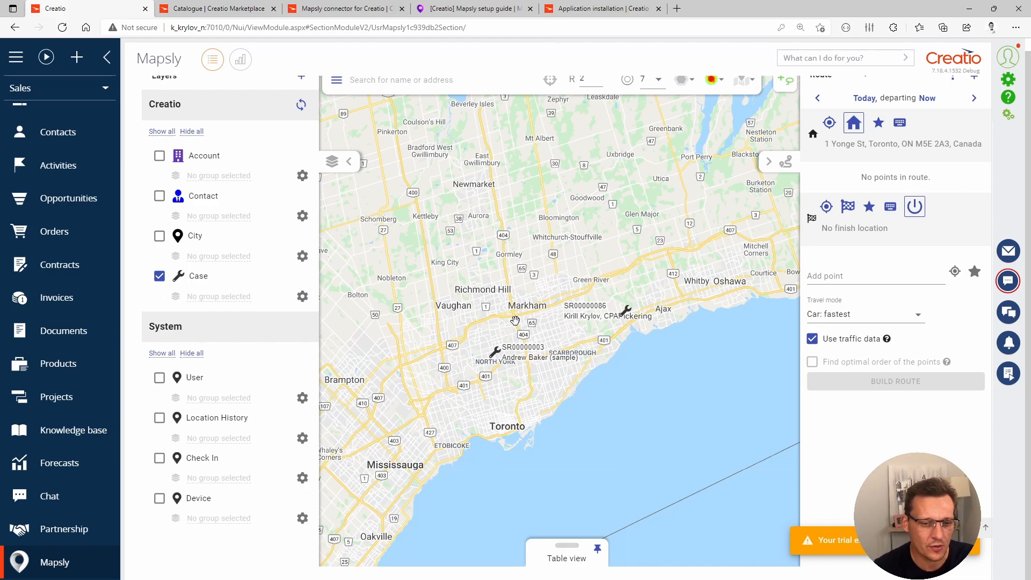
pyautogui.moveTo(505, 355)
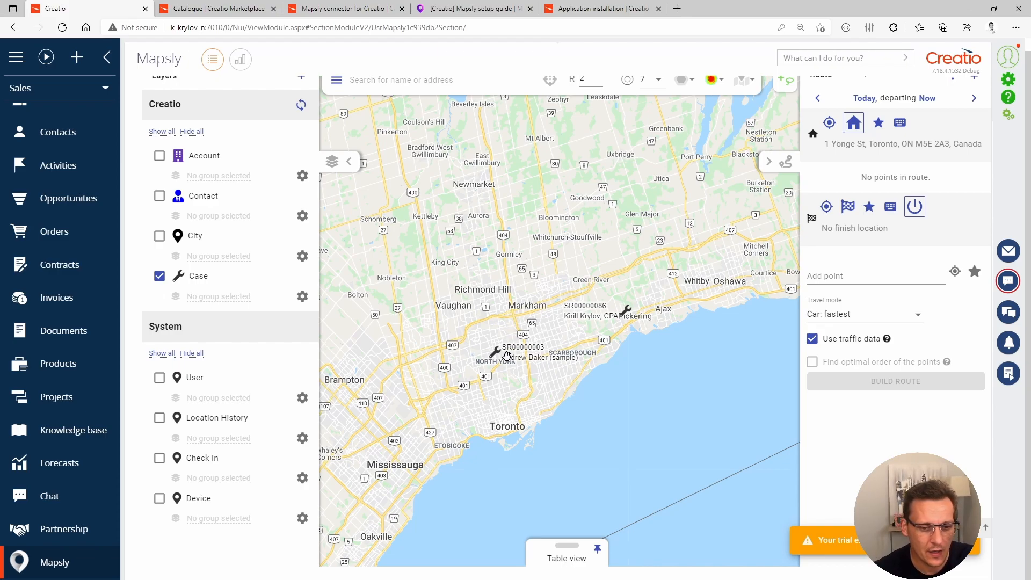
pyautogui.click(497, 354)
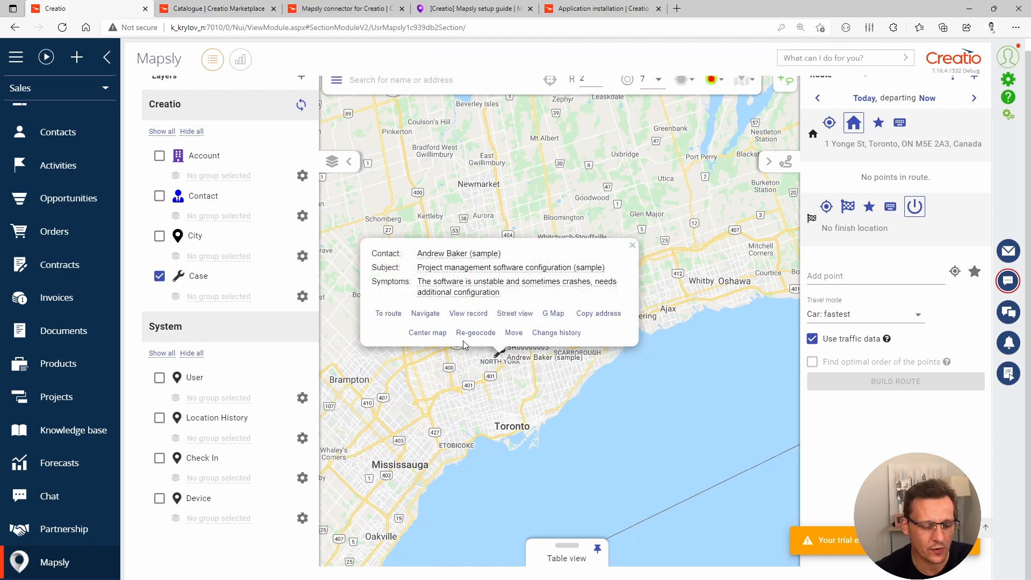
pyautogui.click(388, 312)
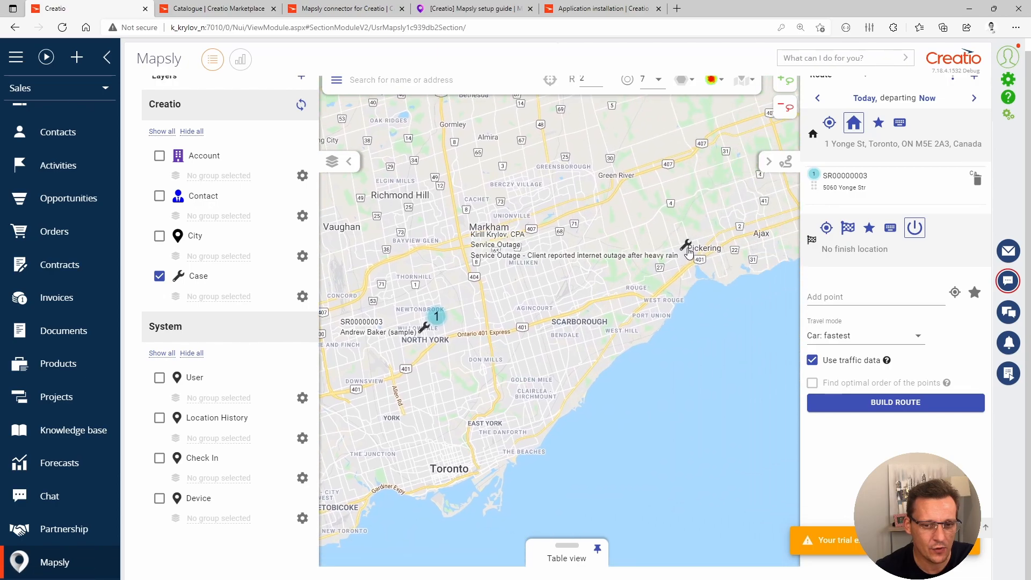
pyautogui.moveTo(687, 251)
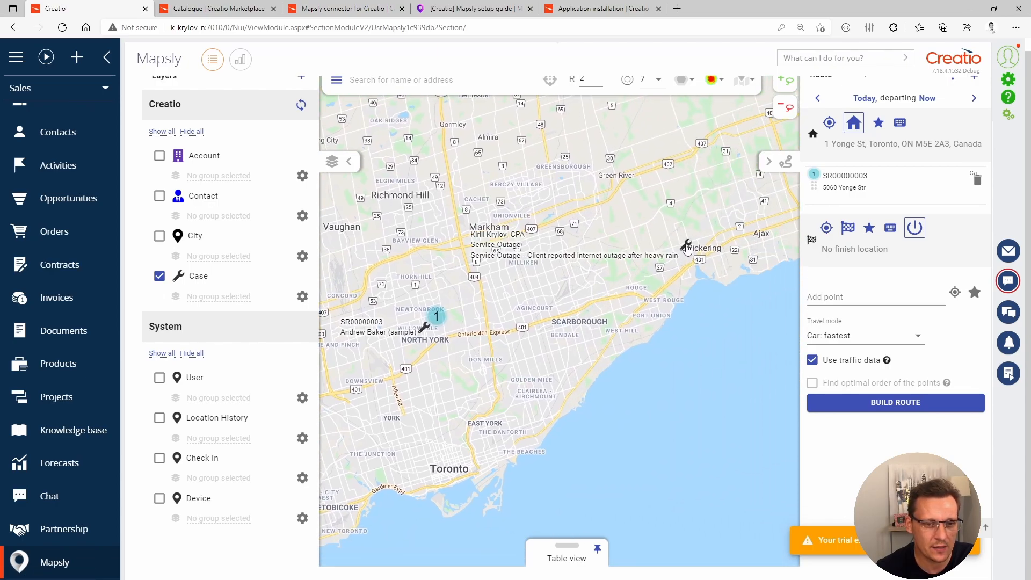
pyautogui.click(686, 248)
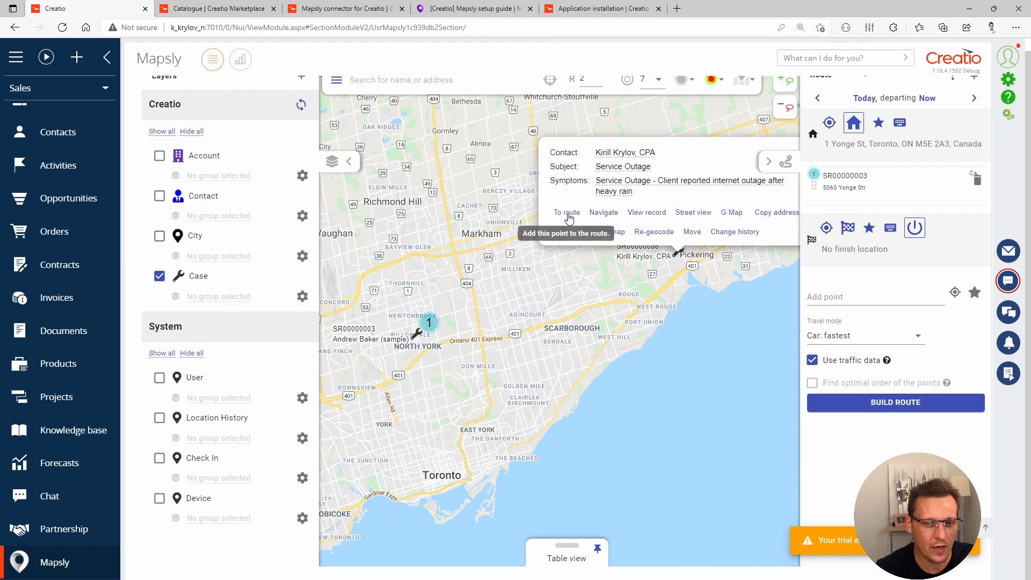
pyautogui.click(566, 212)
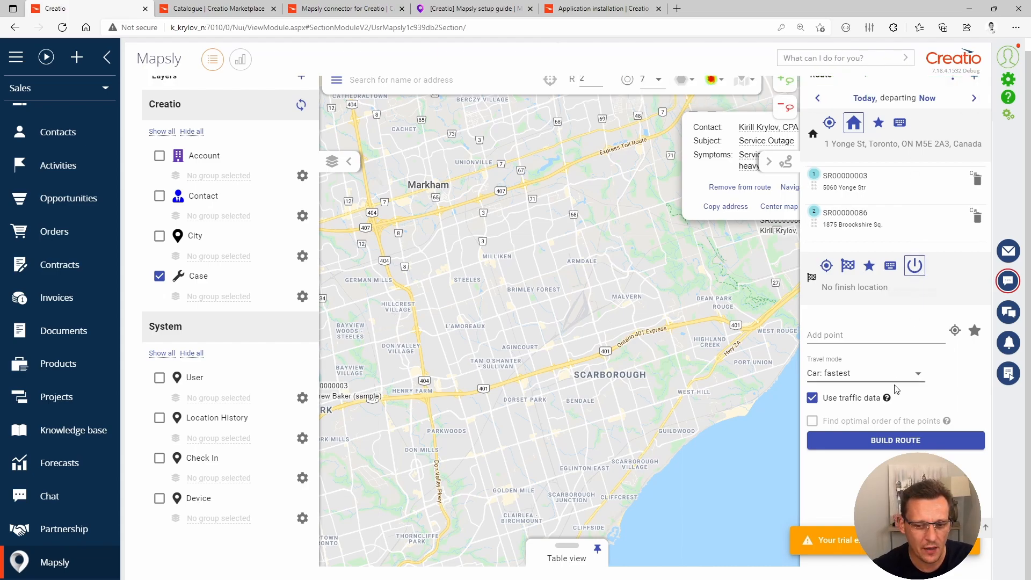
# Step: Build the route from 1 Yonge St through both cases: 48 minutes, 57.8 km
pyautogui.click(895, 440)
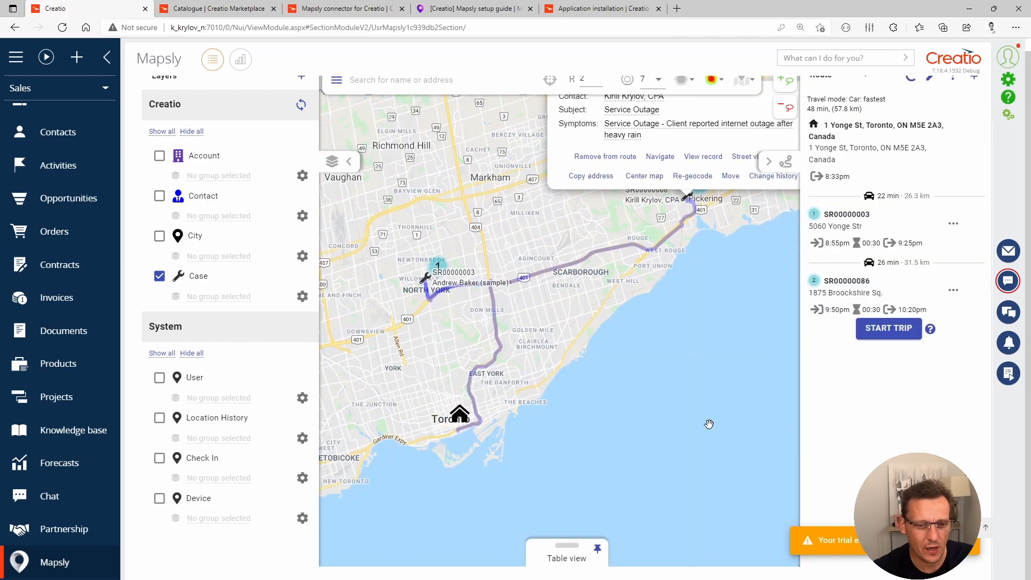
pyautogui.moveTo(461, 415)
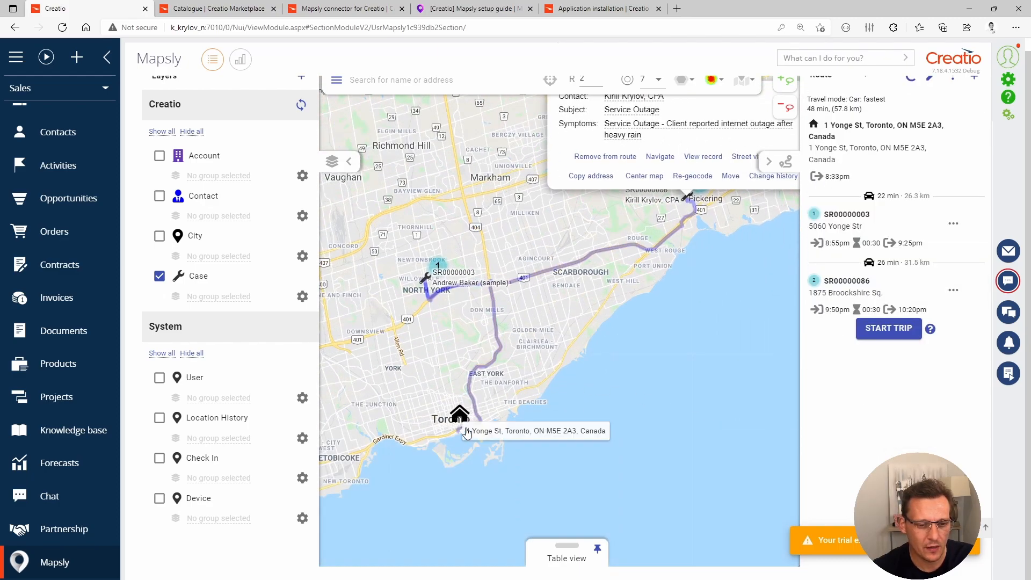
pyautogui.moveTo(440, 418)
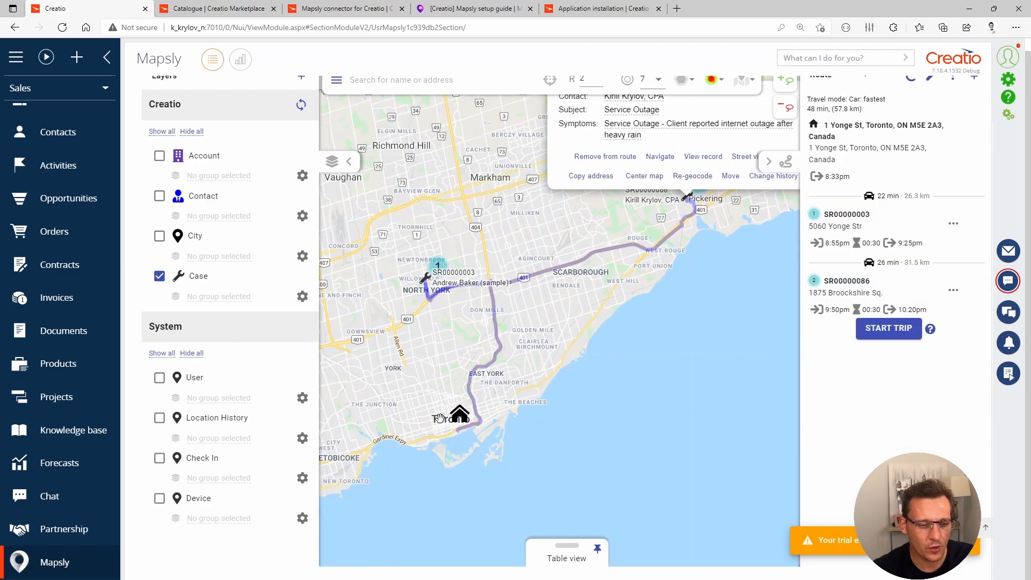
pyautogui.moveTo(459, 414)
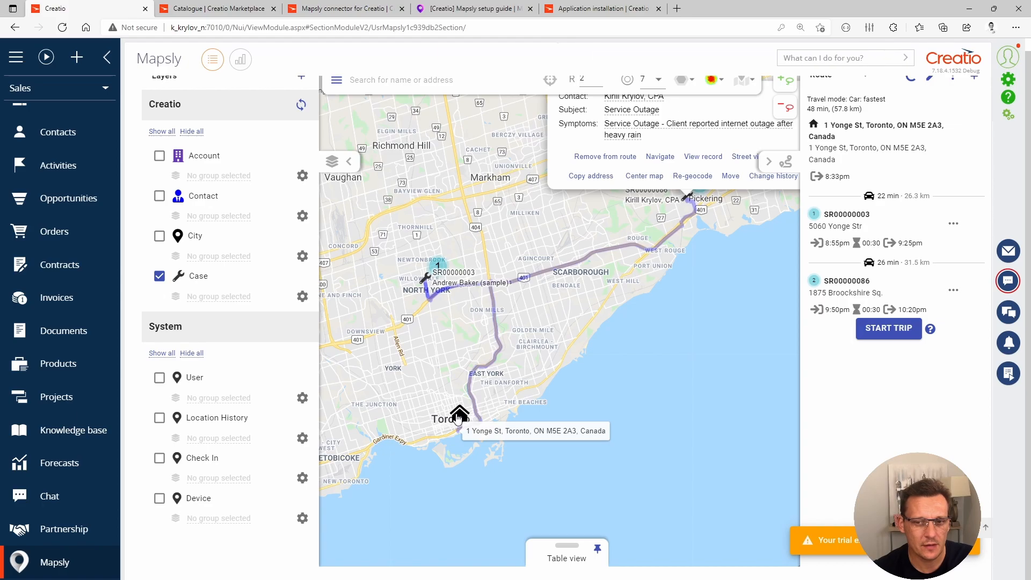
pyautogui.moveTo(460, 420)
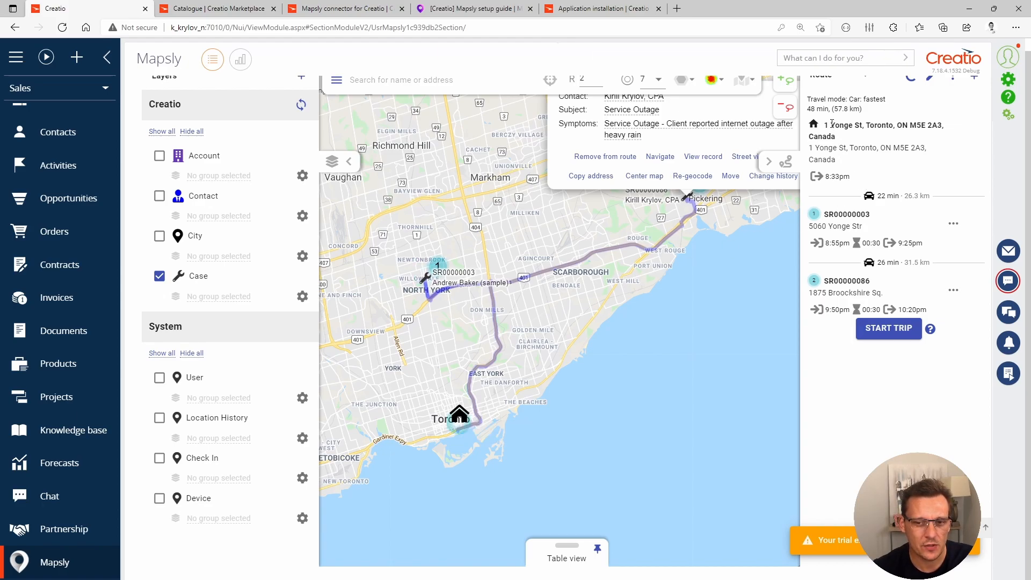
pyautogui.moveTo(831, 292)
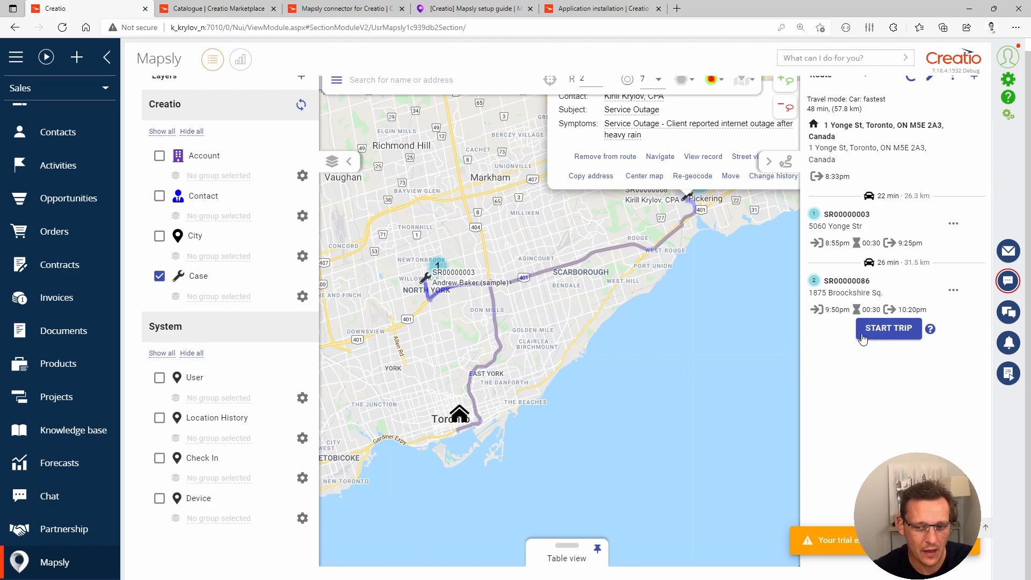
pyautogui.moveTo(888, 328)
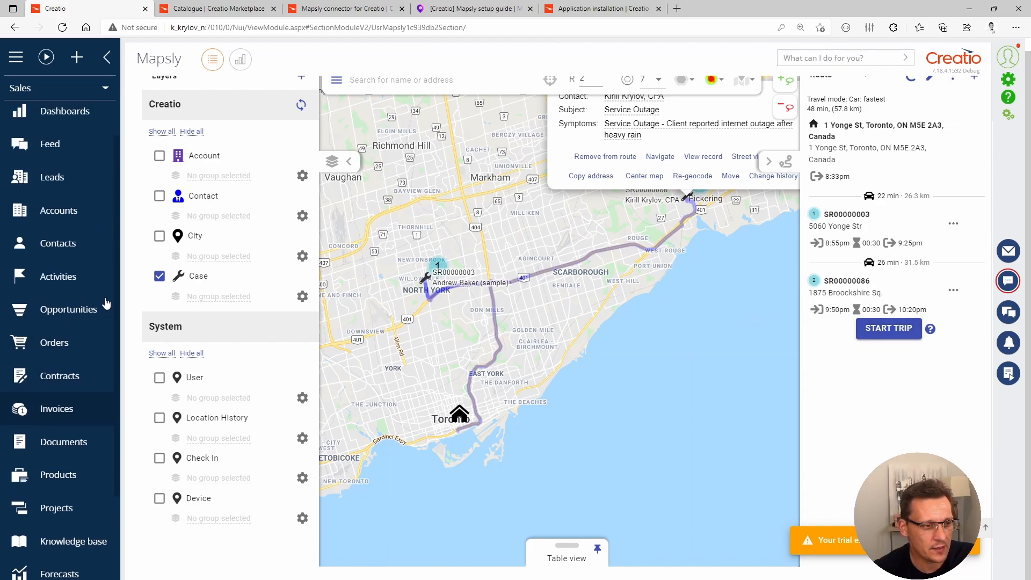
# Step: Switch to the Service workplace, go to Cases and select SR00000086 Service Outage
pyautogui.click(55, 87)
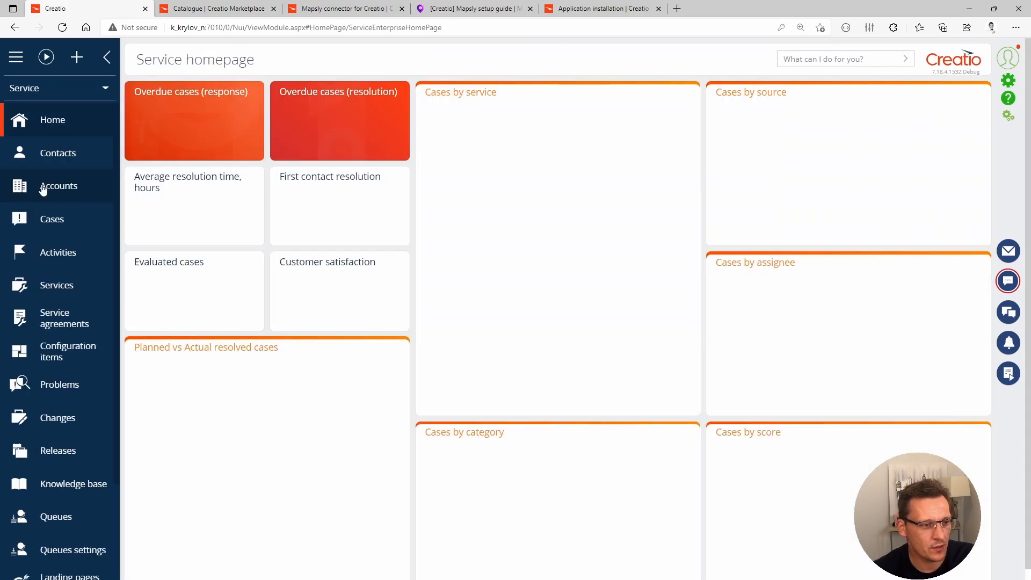
pyautogui.click(52, 219)
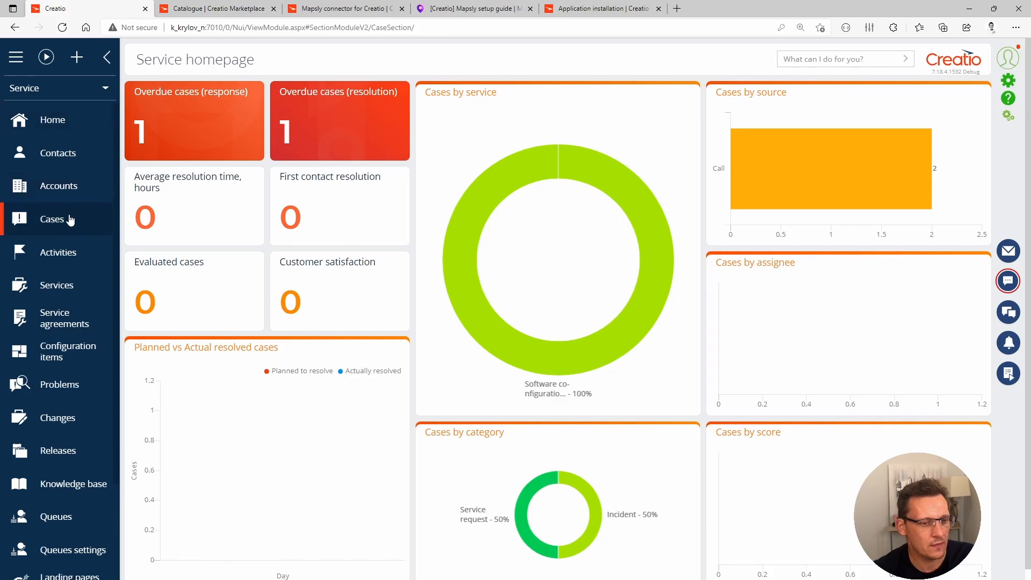
pyautogui.click(52, 220)
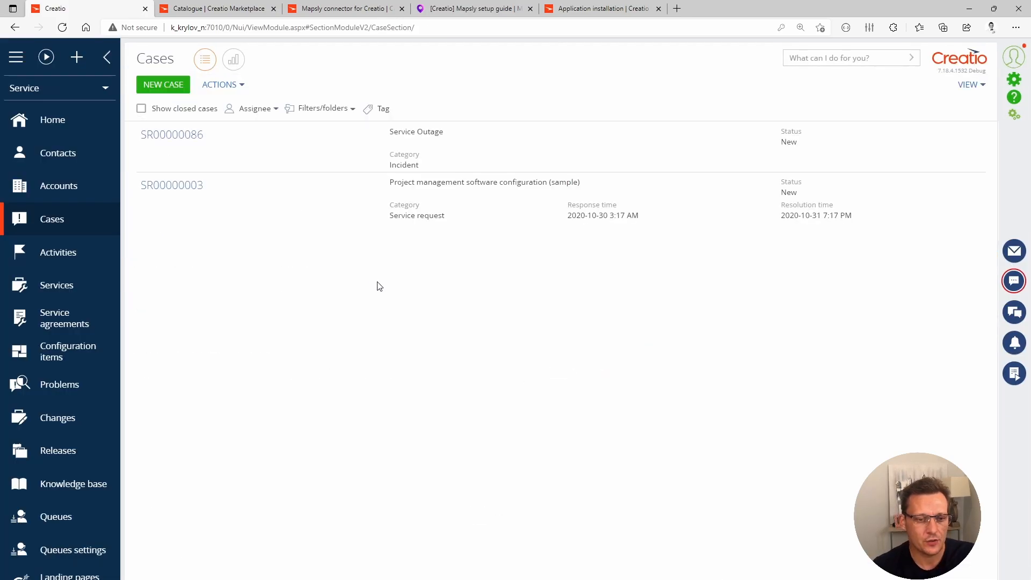
pyautogui.moveTo(277, 151)
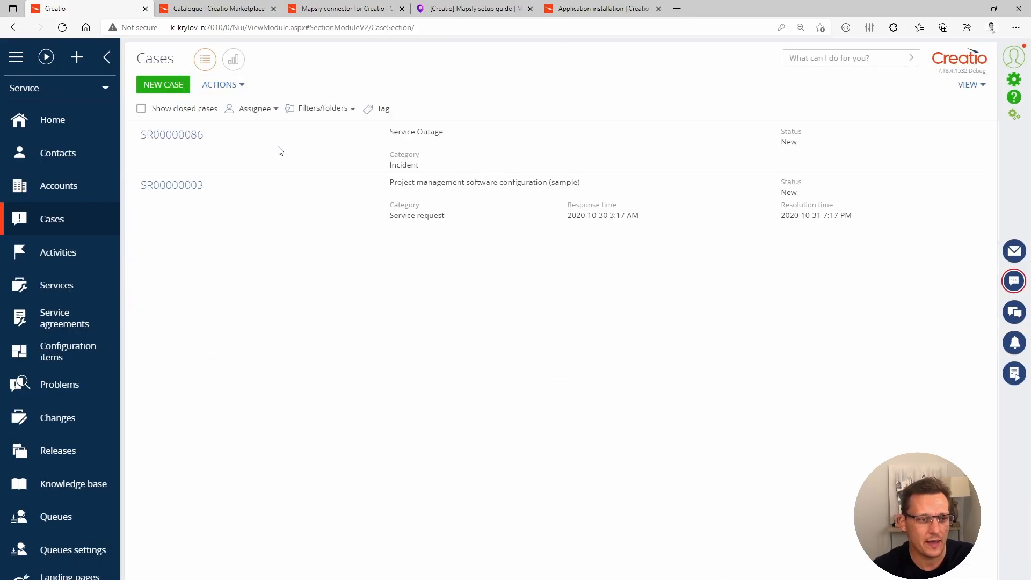
pyautogui.click(296, 194)
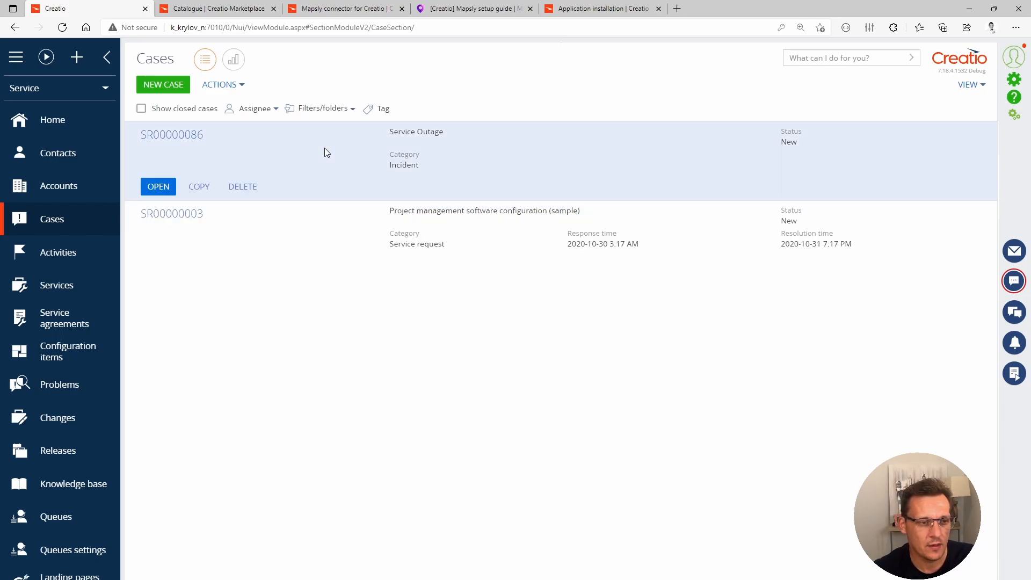
pyautogui.click(158, 186)
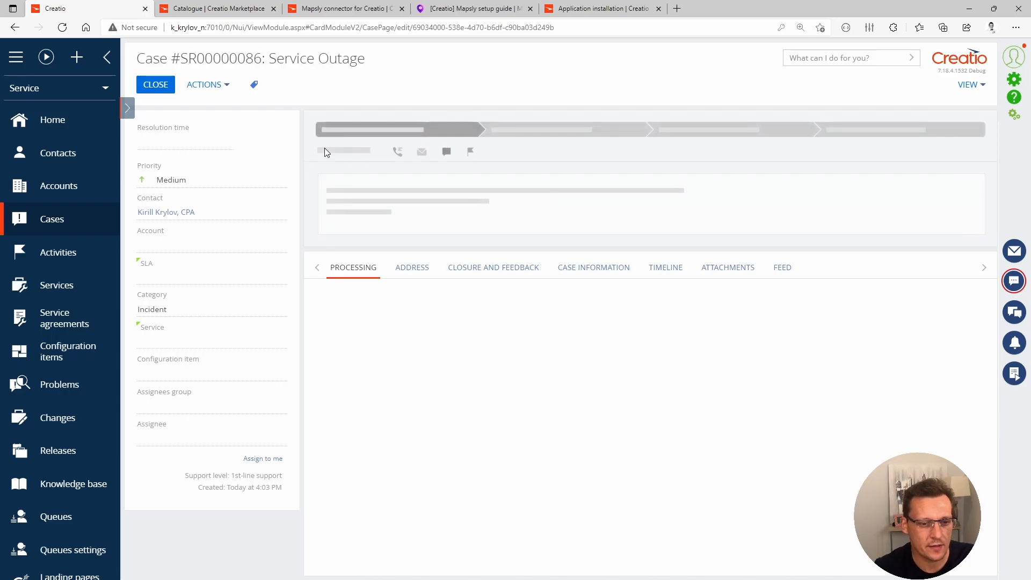
pyautogui.moveTo(412, 275)
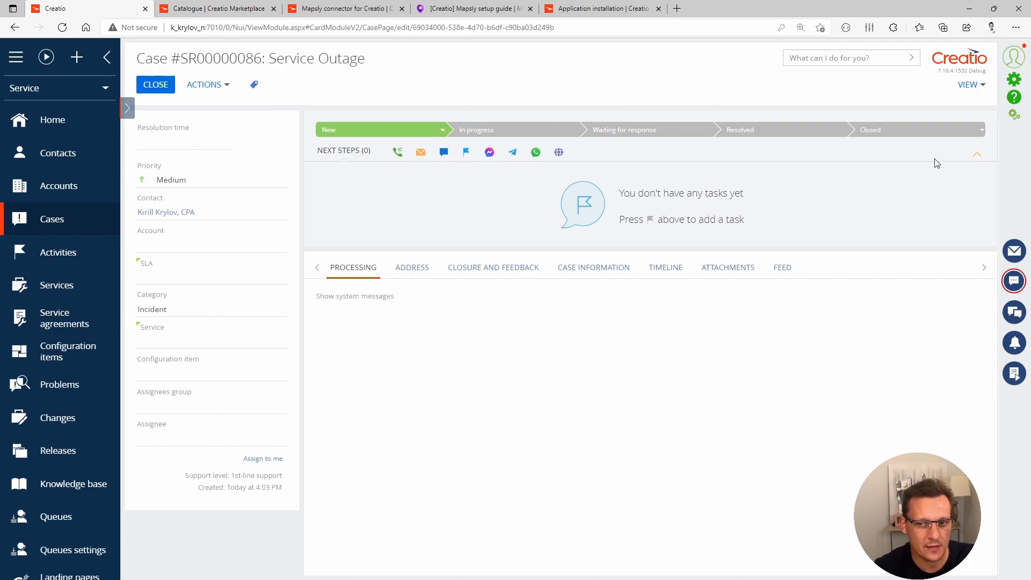
pyautogui.click(976, 154)
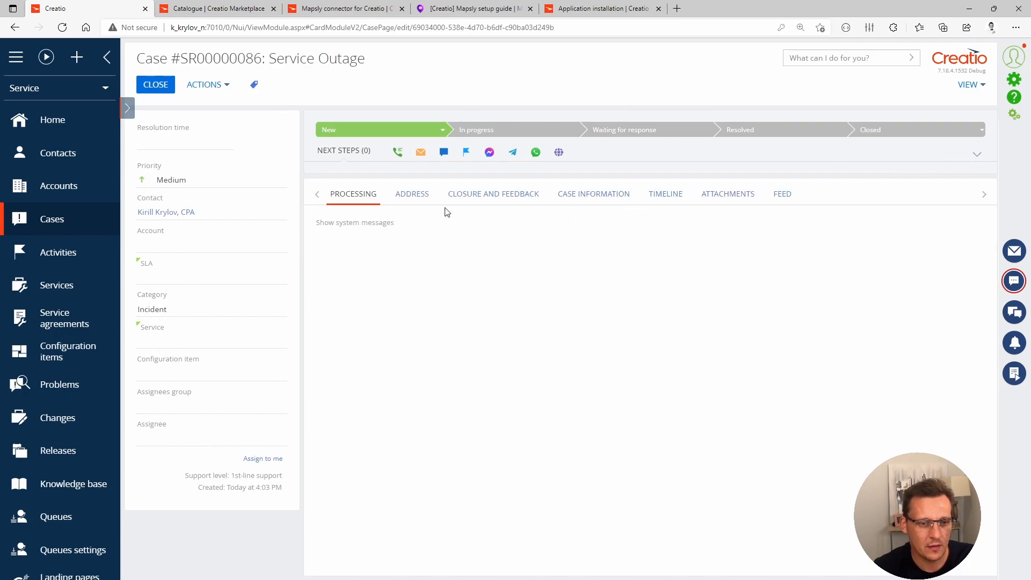
pyautogui.click(412, 193)
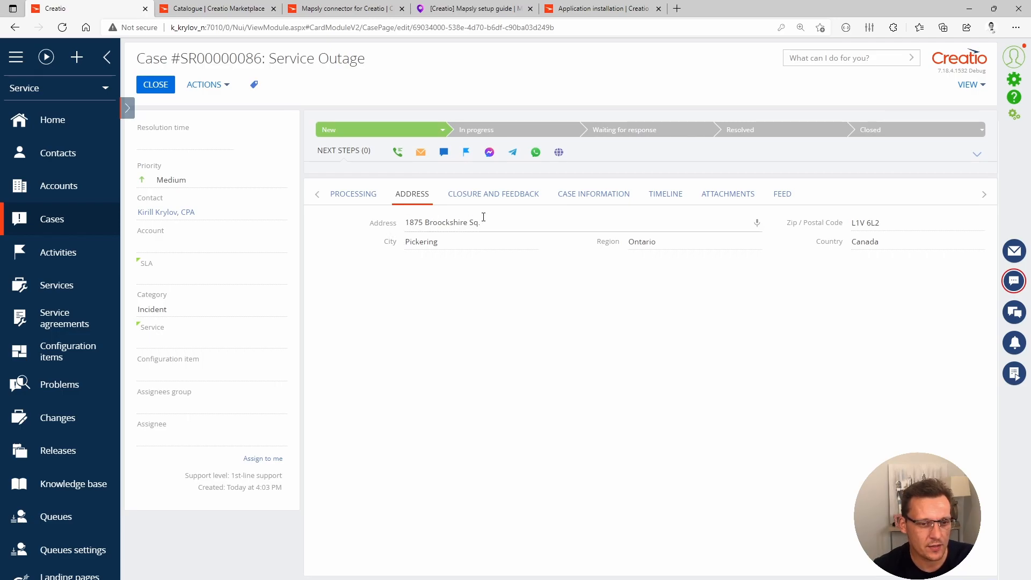
pyautogui.moveTo(554, 227)
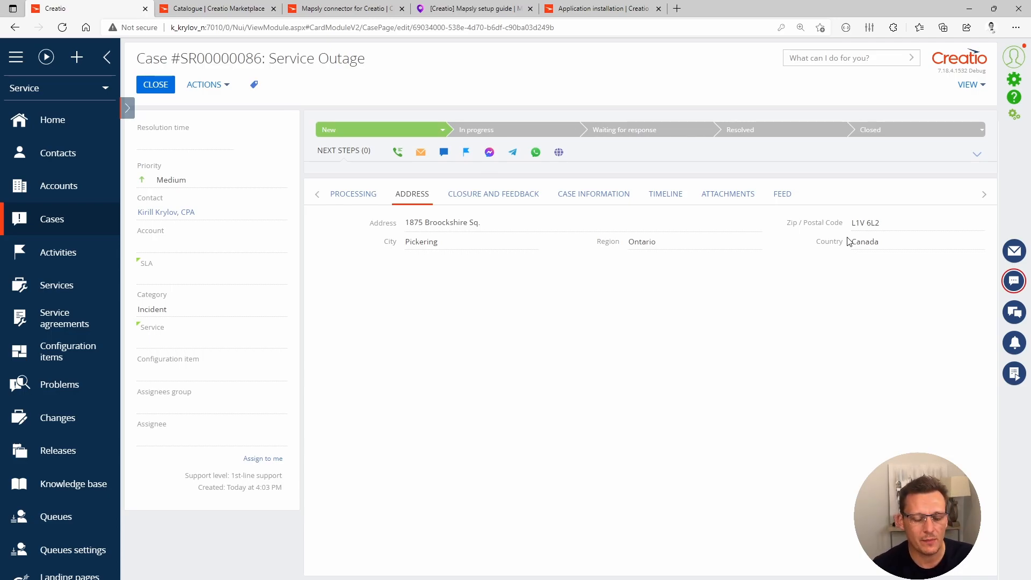
pyautogui.moveTo(800, 239)
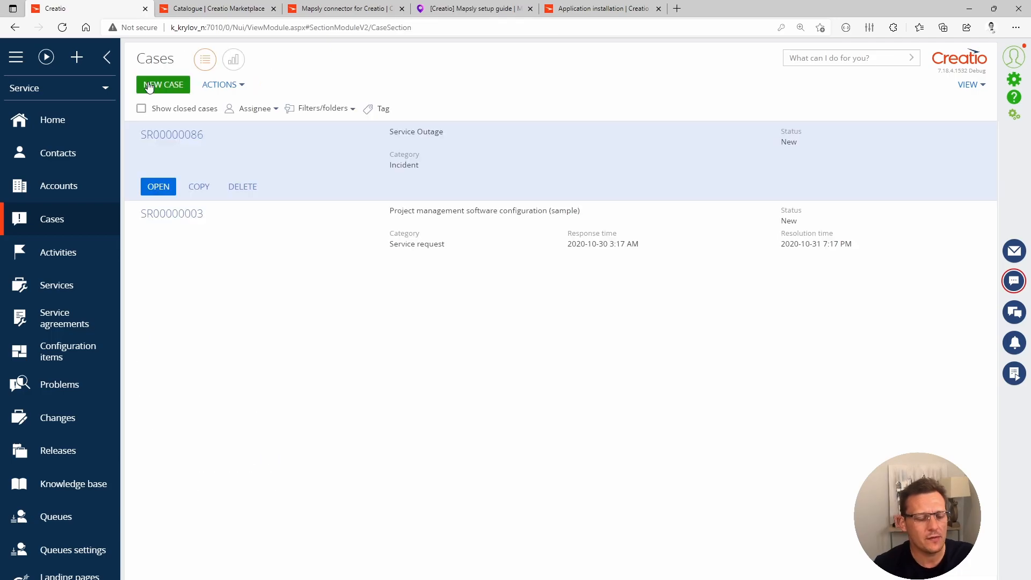
pyautogui.moveTo(161, 90)
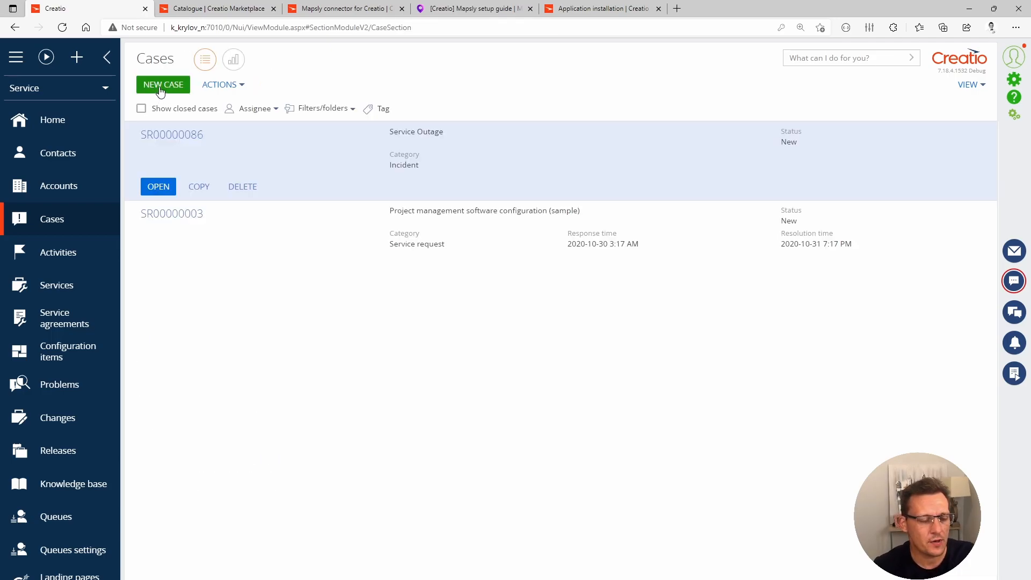
# Step: Create a new case for contact 'Dort…', with its SLA and category Incident
pyautogui.click(162, 84)
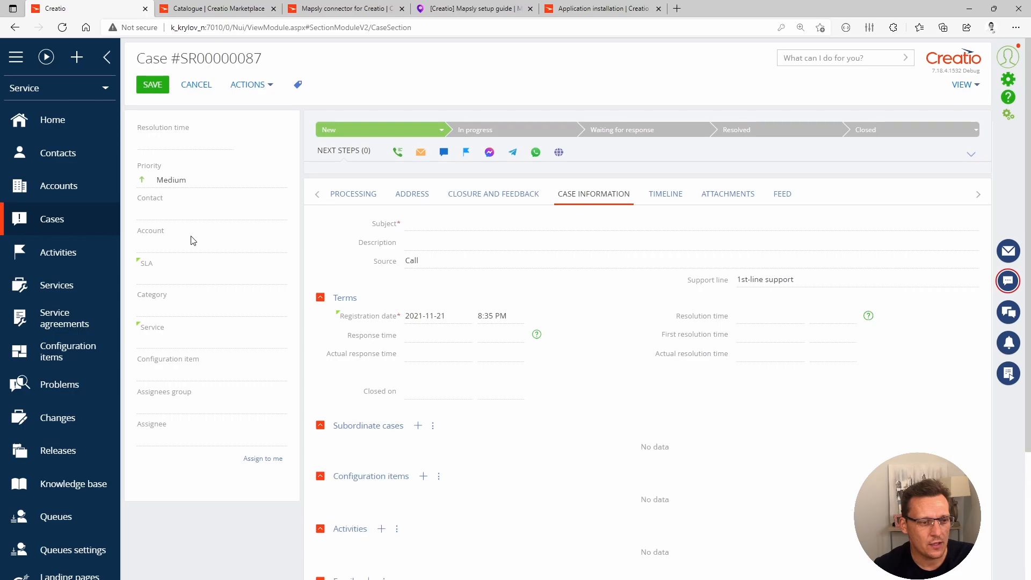
pyautogui.click(197, 211)
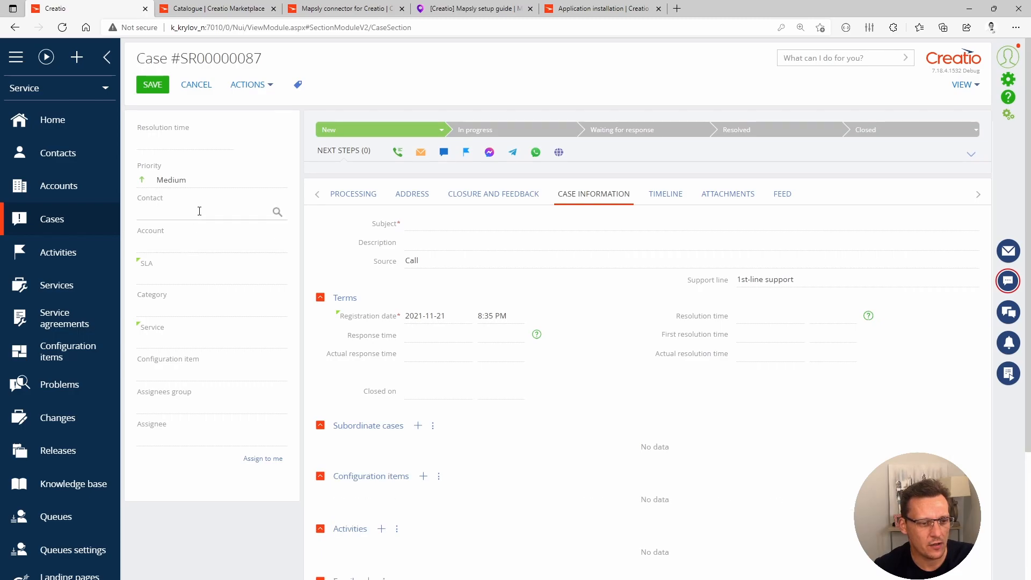
pyautogui.write('Dort')
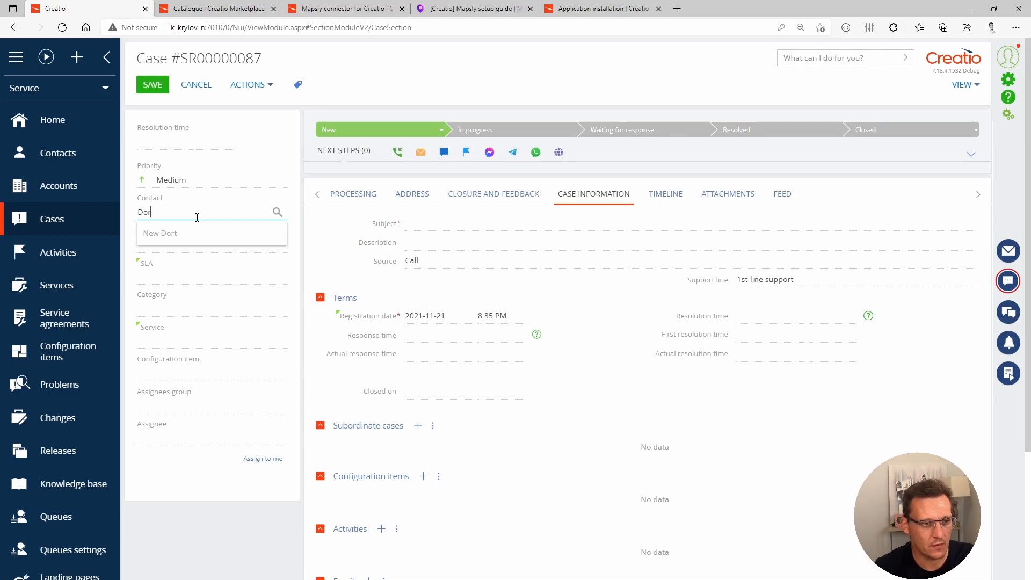
pyautogui.click(165, 233)
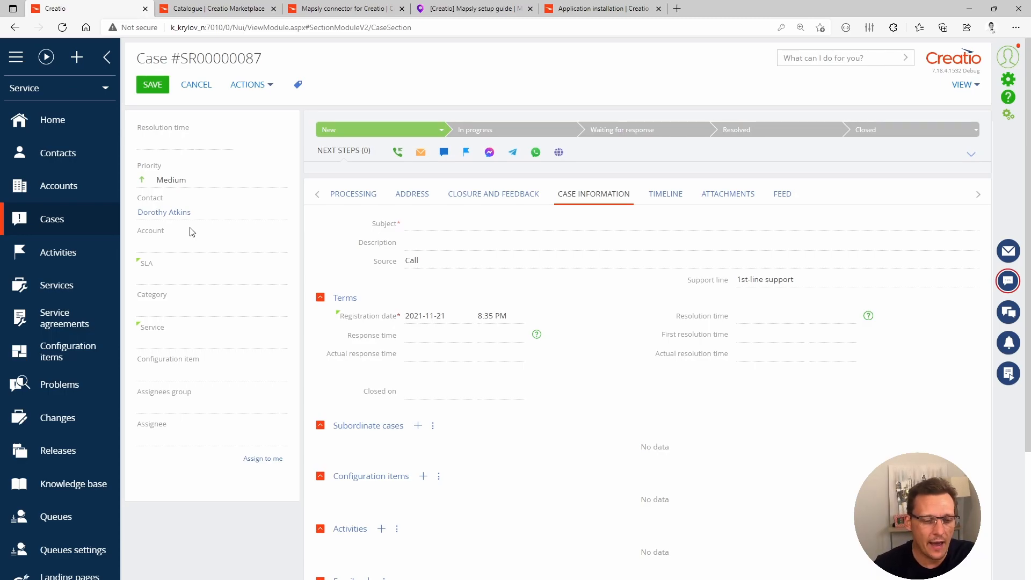
pyautogui.moveTo(180, 225)
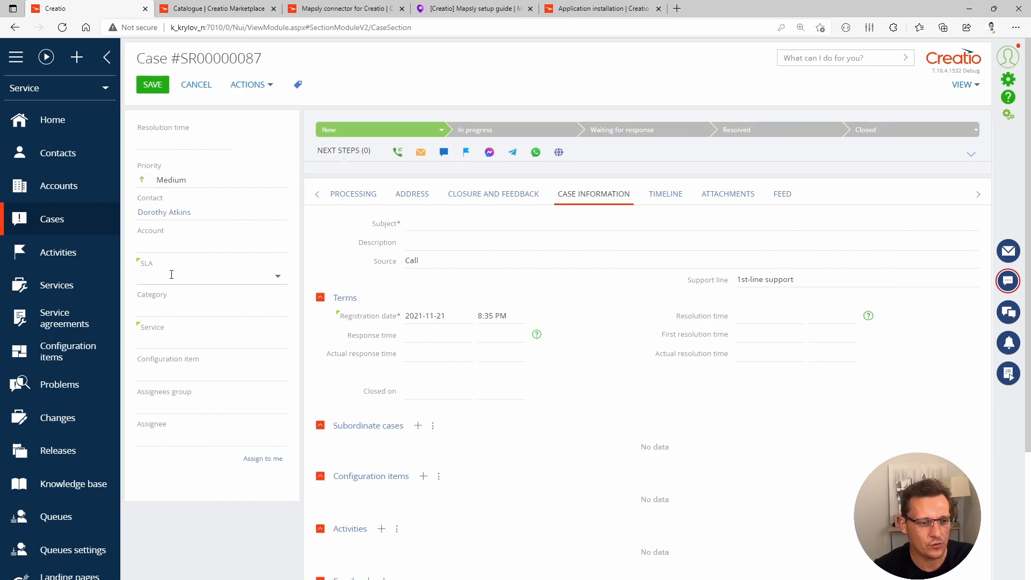
pyautogui.click(207, 276)
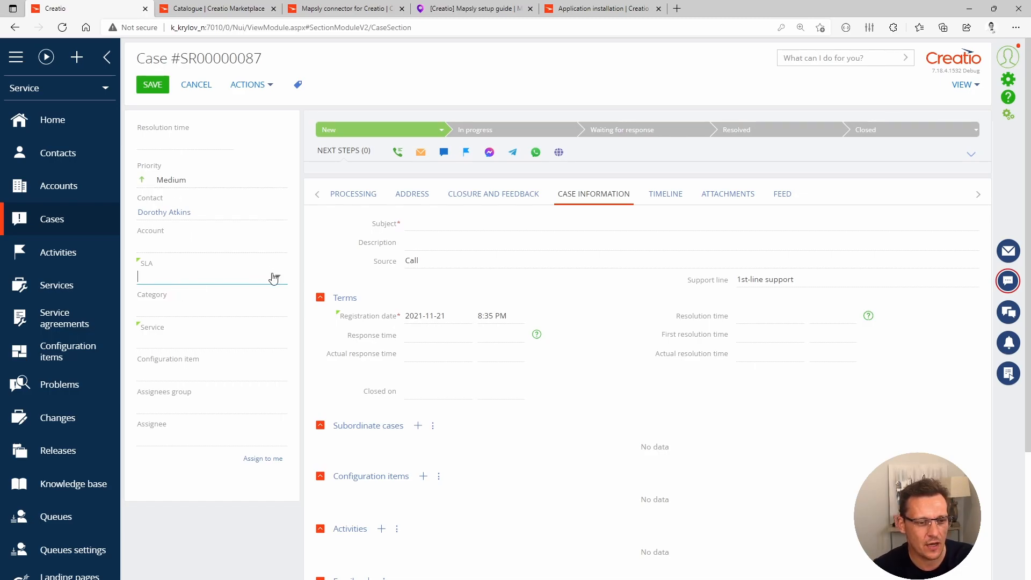
pyautogui.moveTo(233, 307)
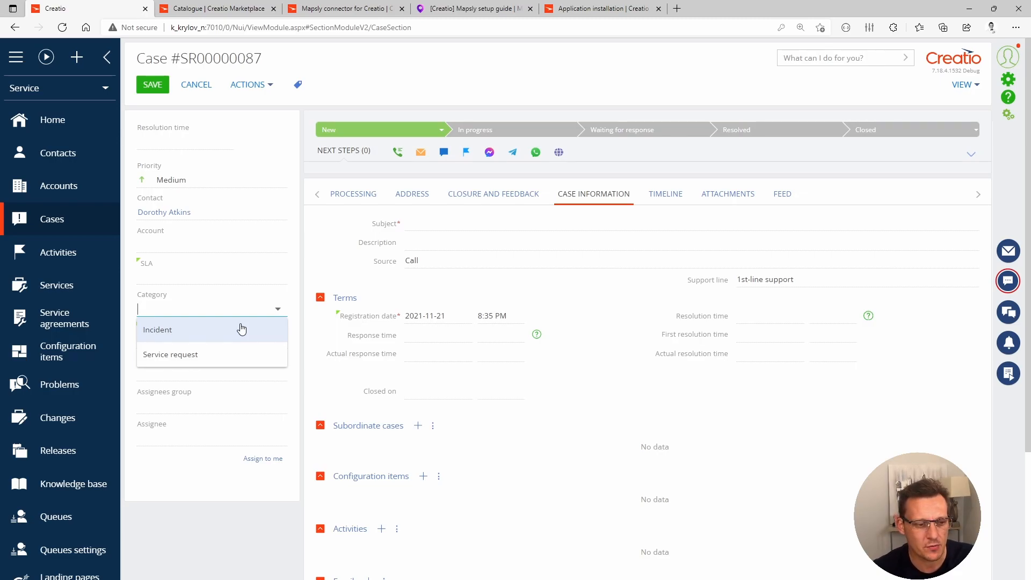
pyautogui.click(157, 330)
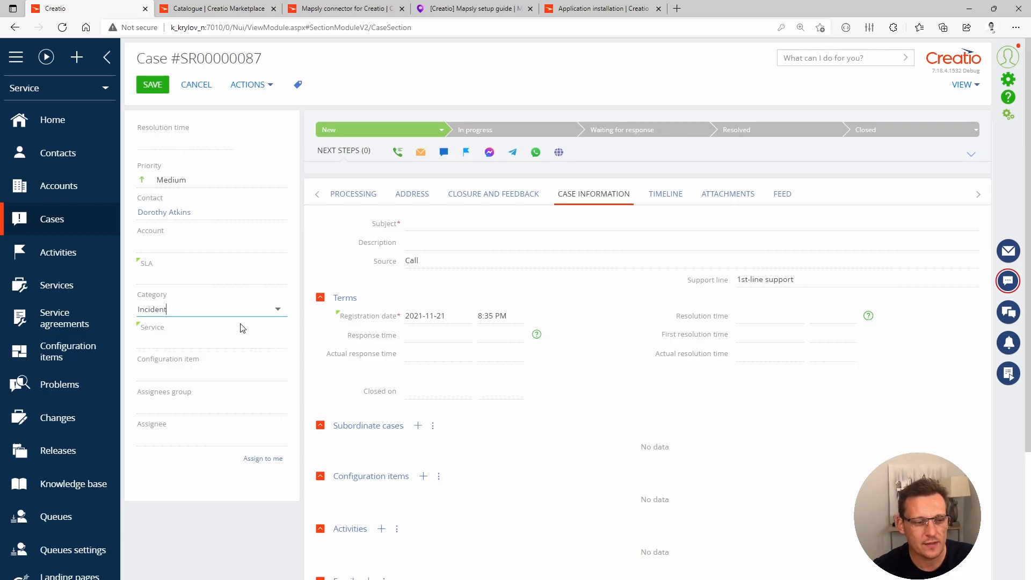
pyautogui.moveTo(196, 342)
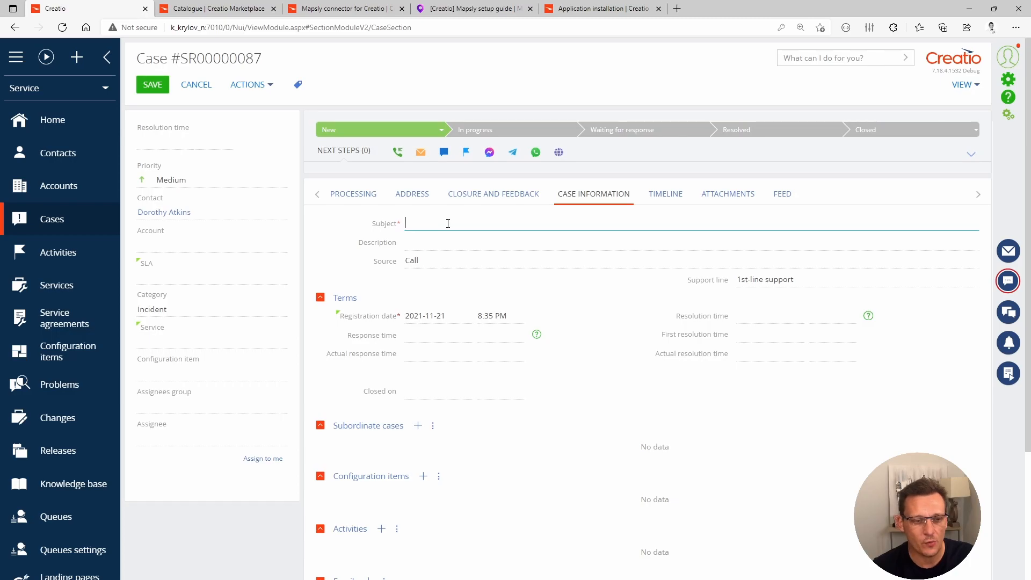
# Step: Enter the case subject 'Leacking Basement'
pyautogui.write('Lea')
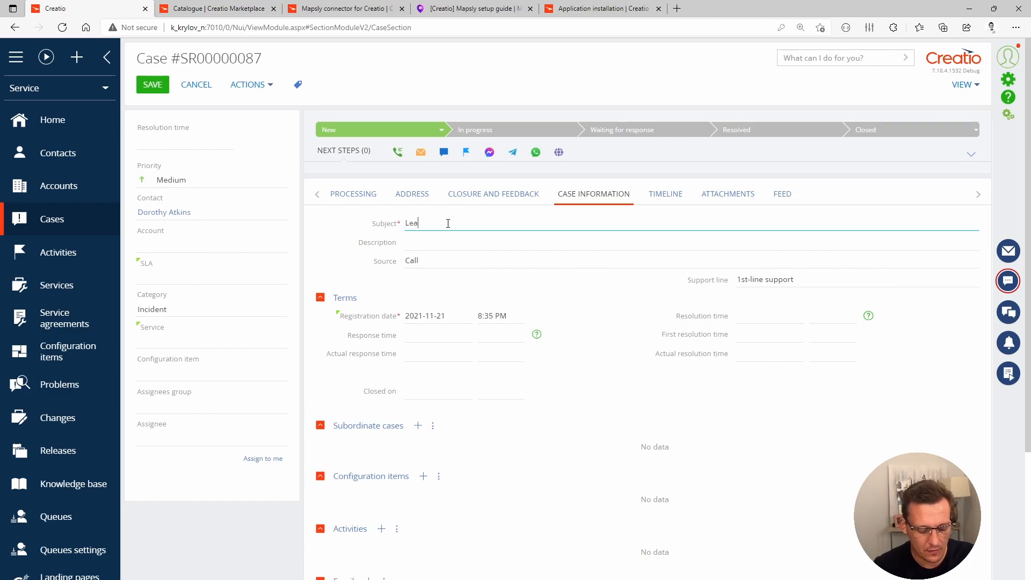
pyautogui.write('ki')
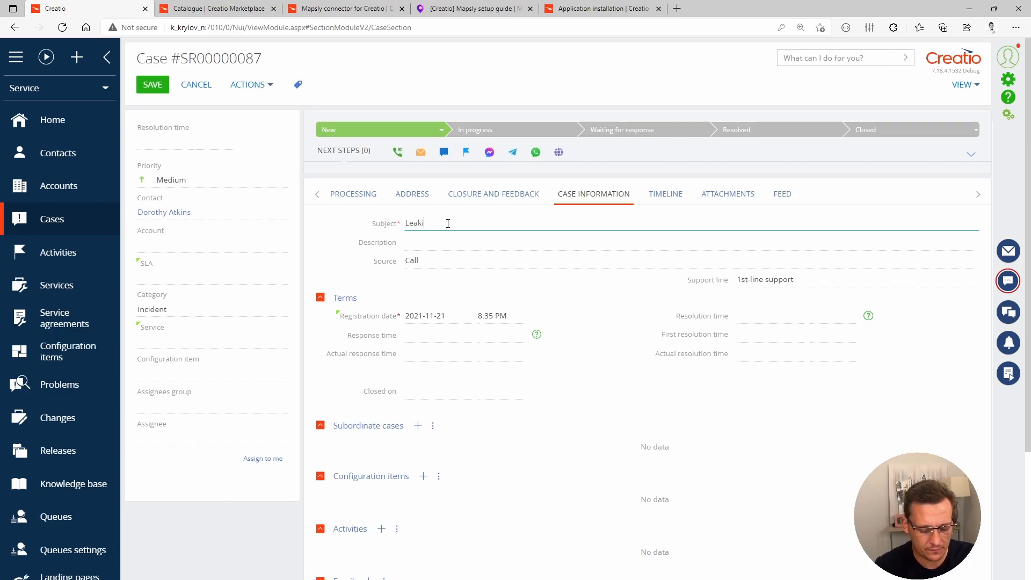
pyautogui.write('y')
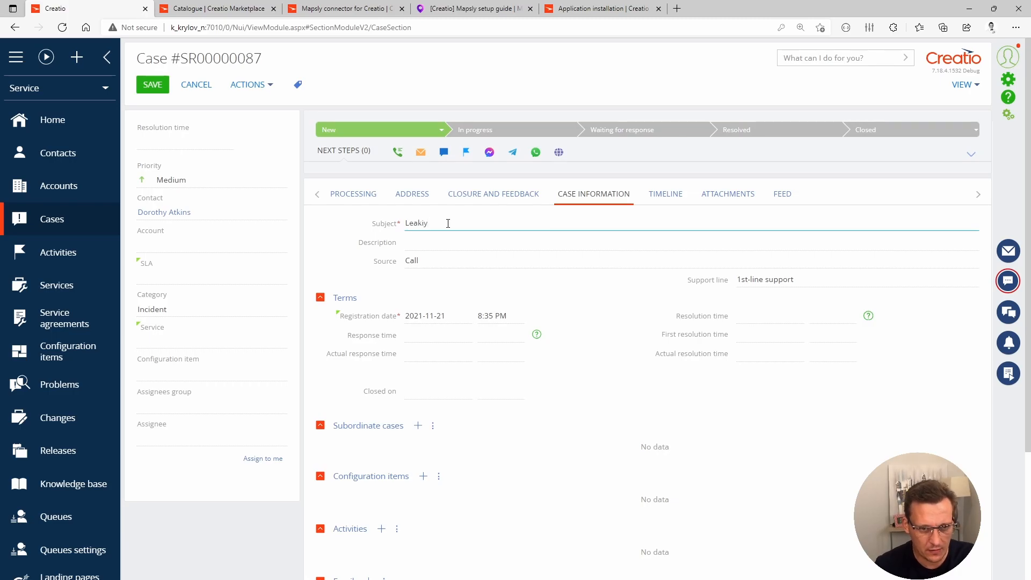
pyautogui.press('Backspace')
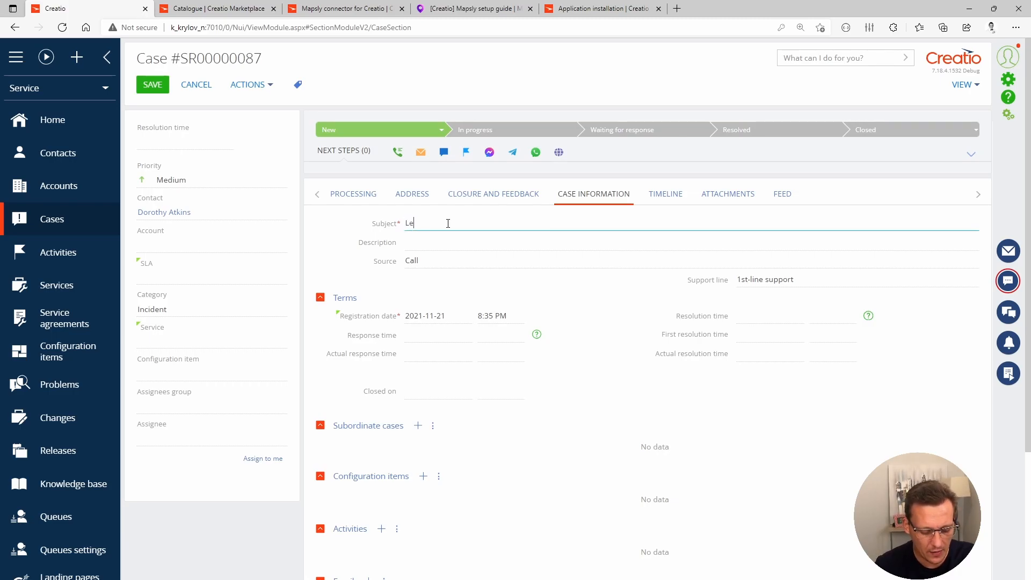
pyautogui.write('ack')
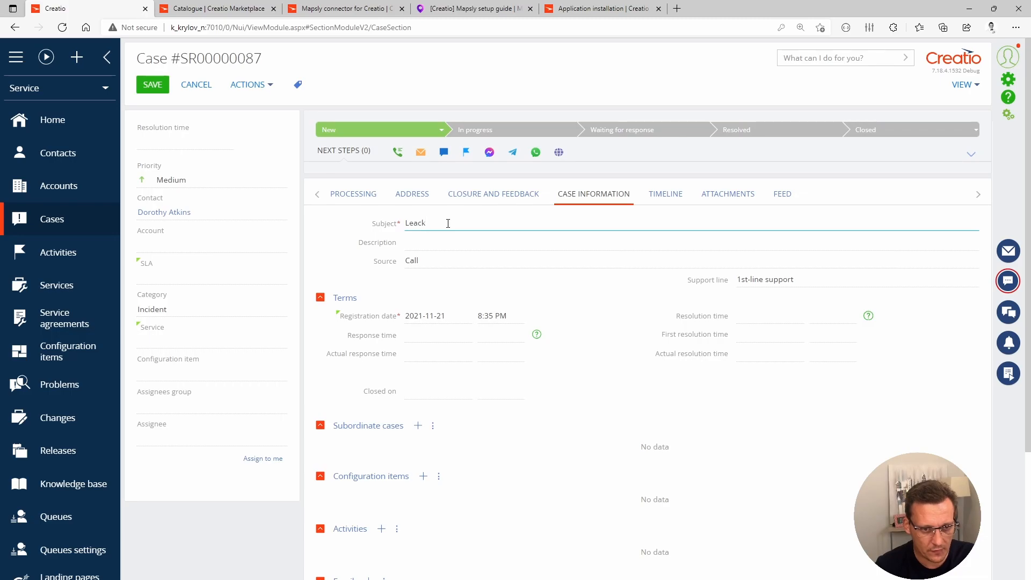
pyautogui.write('ing Ba')
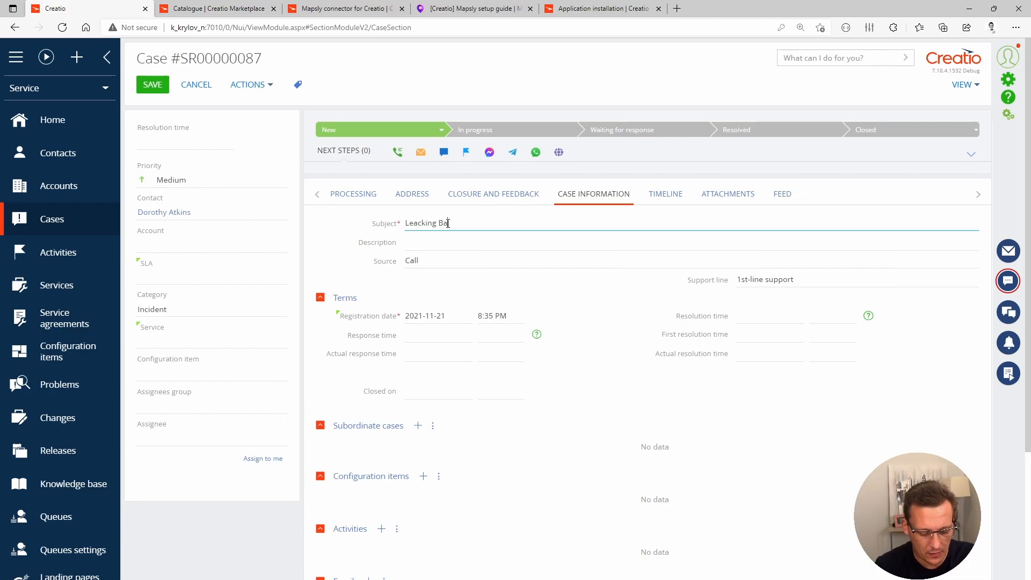
# Step: Enter the description 'Leacking Basement next to the front entrance'
pyautogui.click(657, 241)
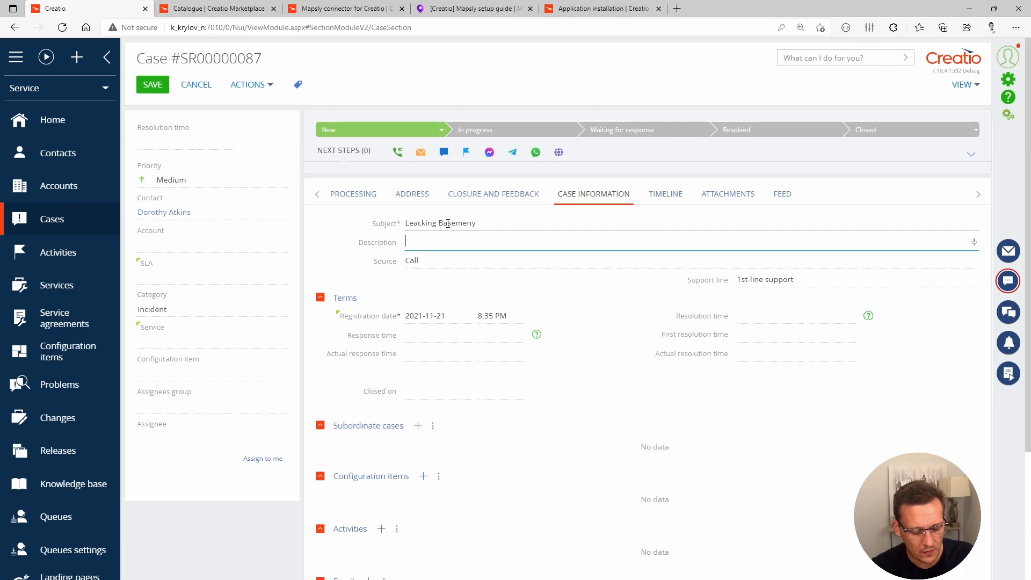
pyautogui.write('Leacking Basemeny')
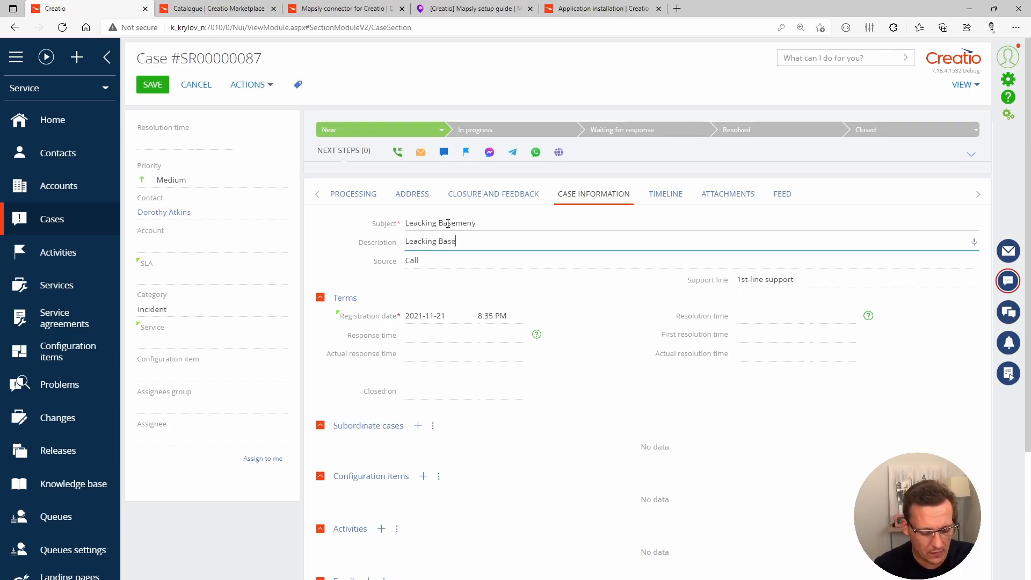
pyautogui.write('ment')
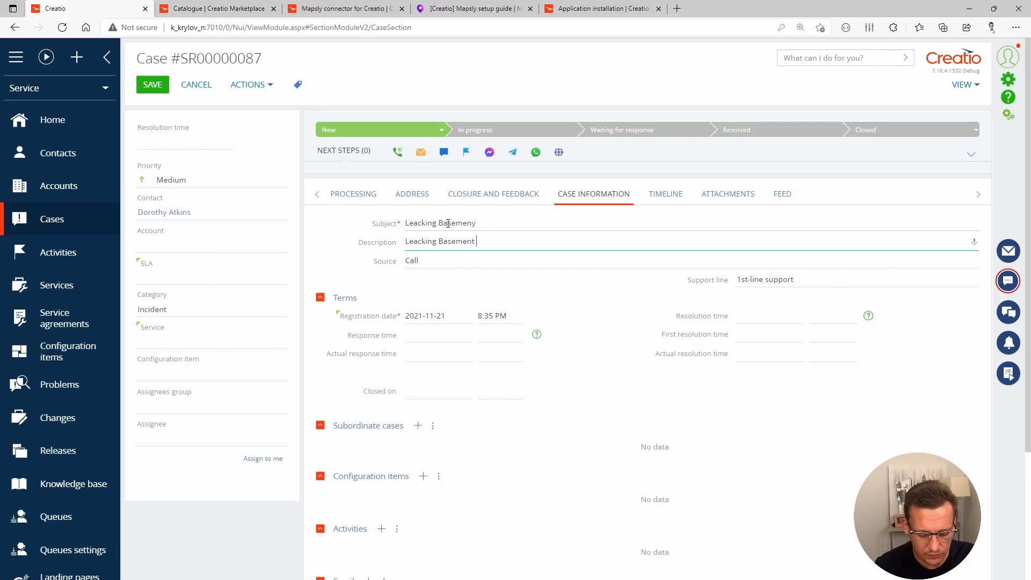
pyautogui.write('next to the front e')
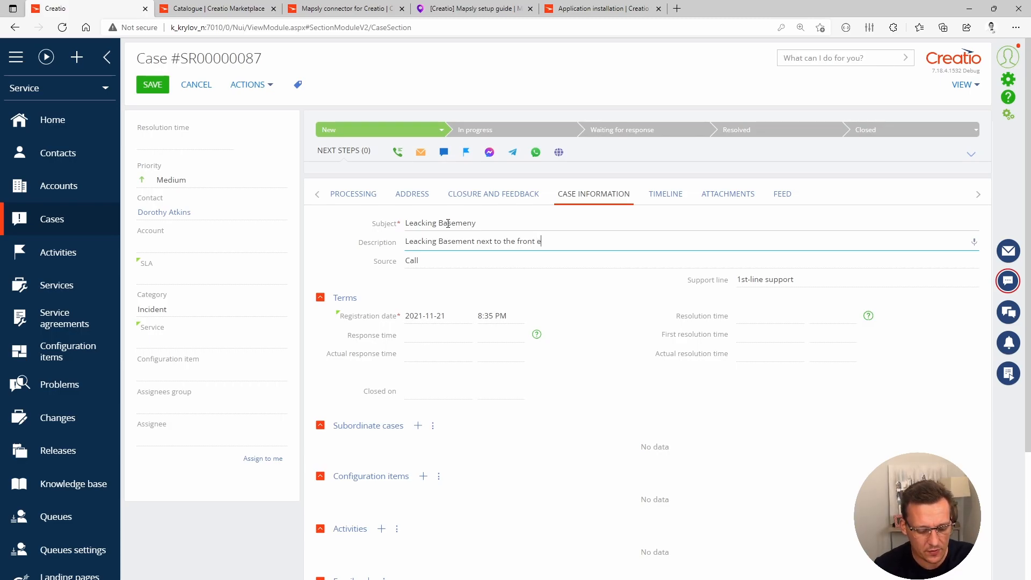
pyautogui.write('ntrance')
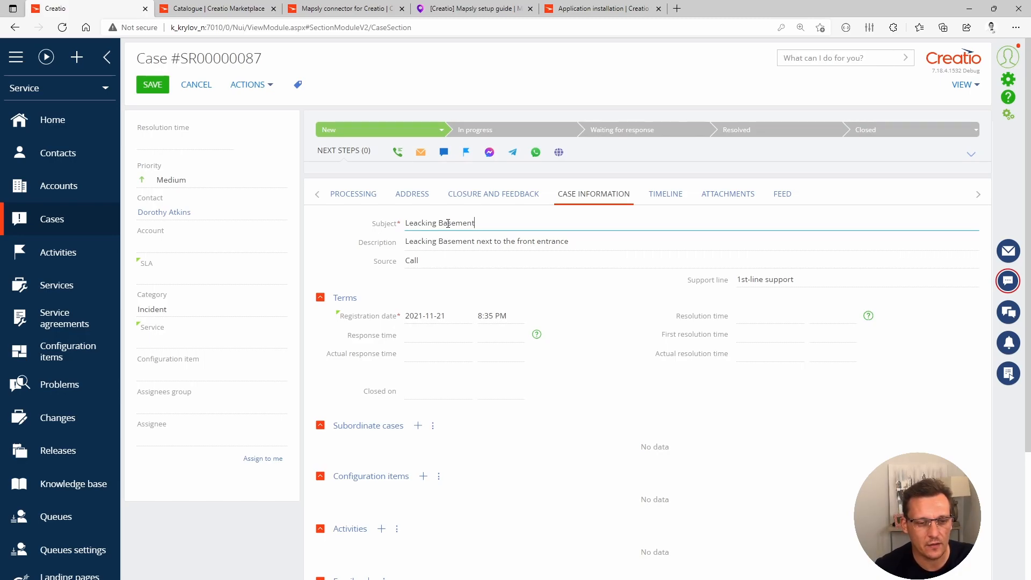
# Step: Check the Address tab is empty, then save case SR00000087 to the Cases list
pyautogui.click(411, 194)
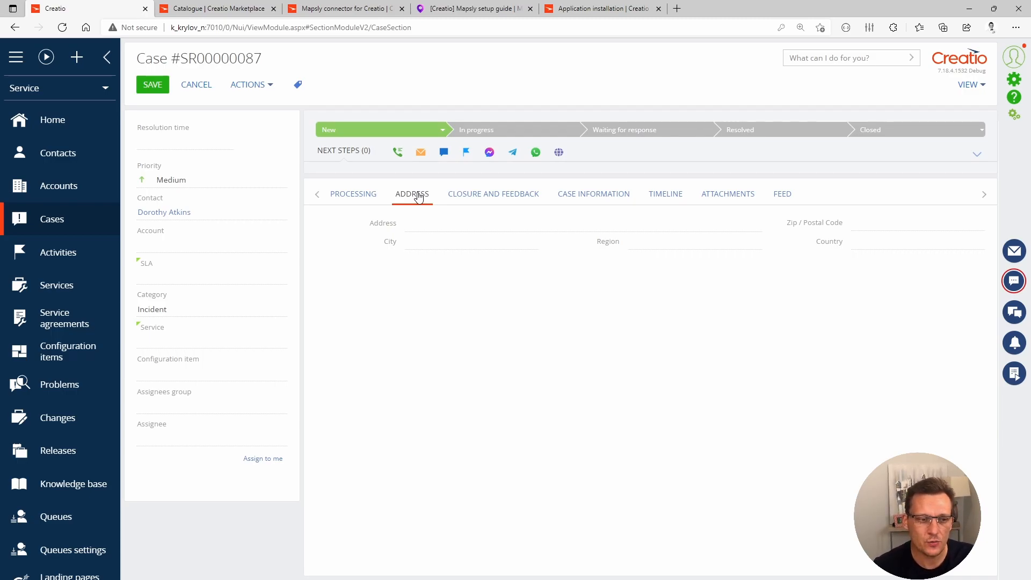
pyautogui.moveTo(507, 194)
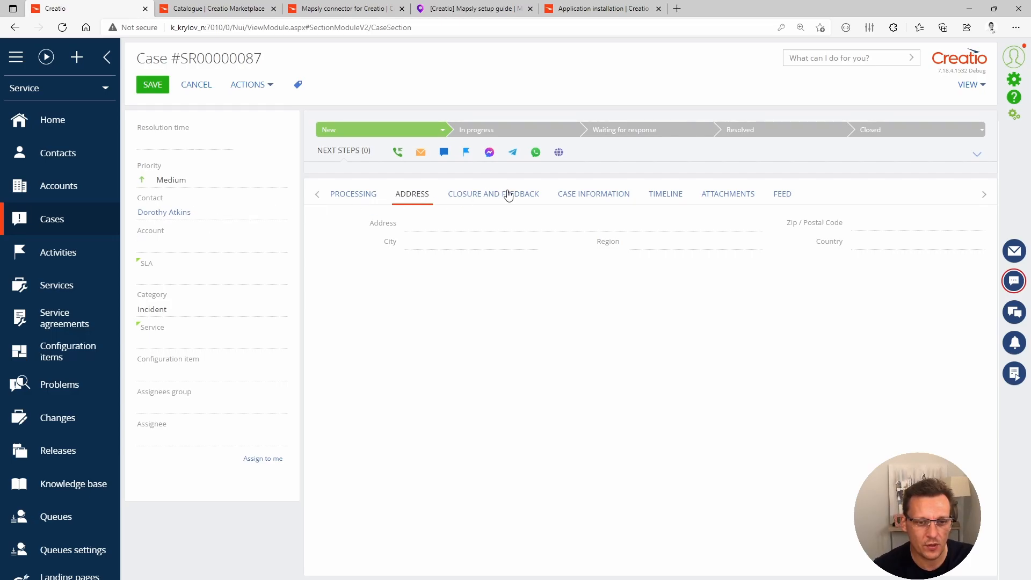
pyautogui.moveTo(455, 188)
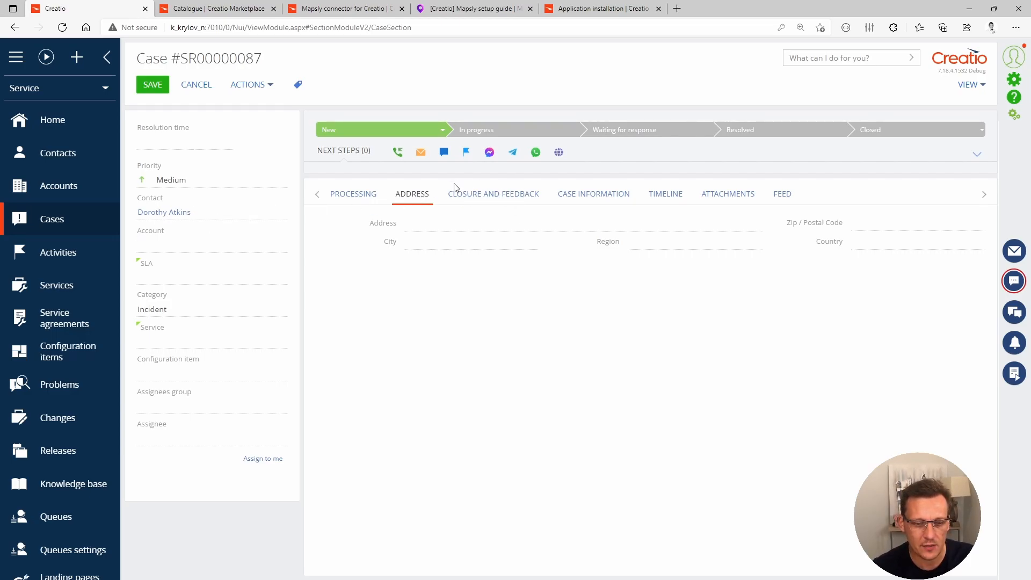
pyautogui.moveTo(455, 197)
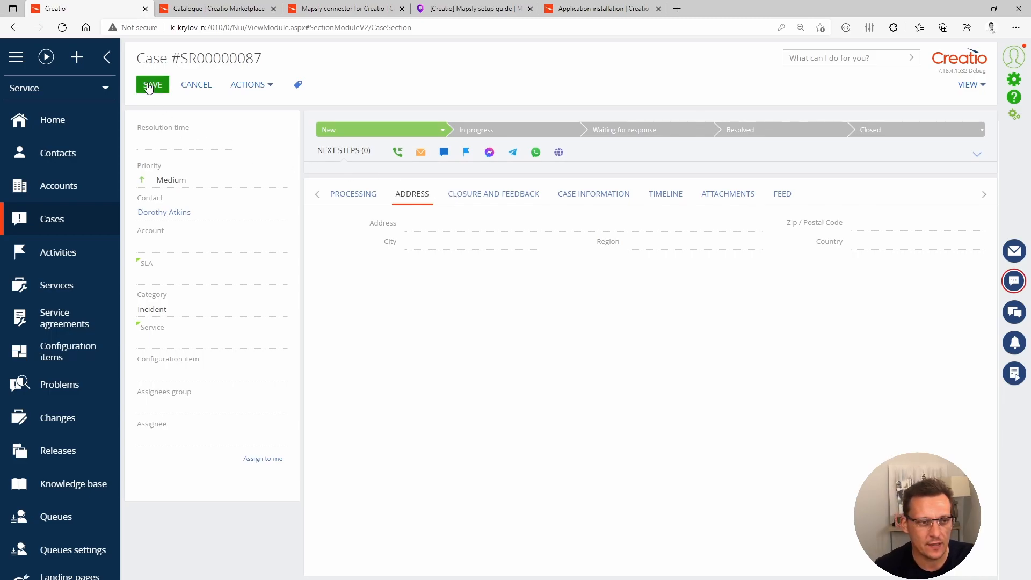
pyautogui.click(151, 84)
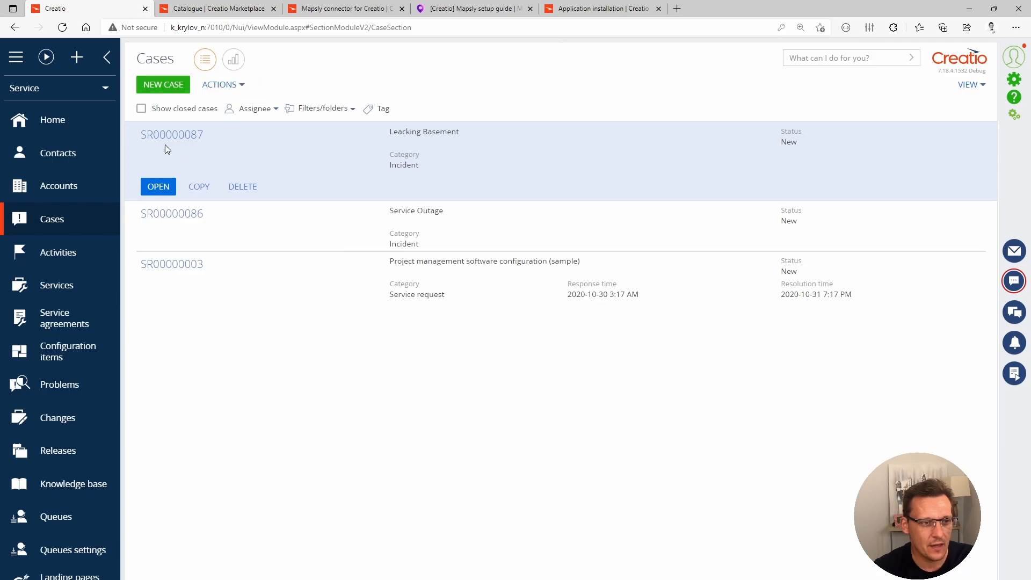
pyautogui.click(158, 186)
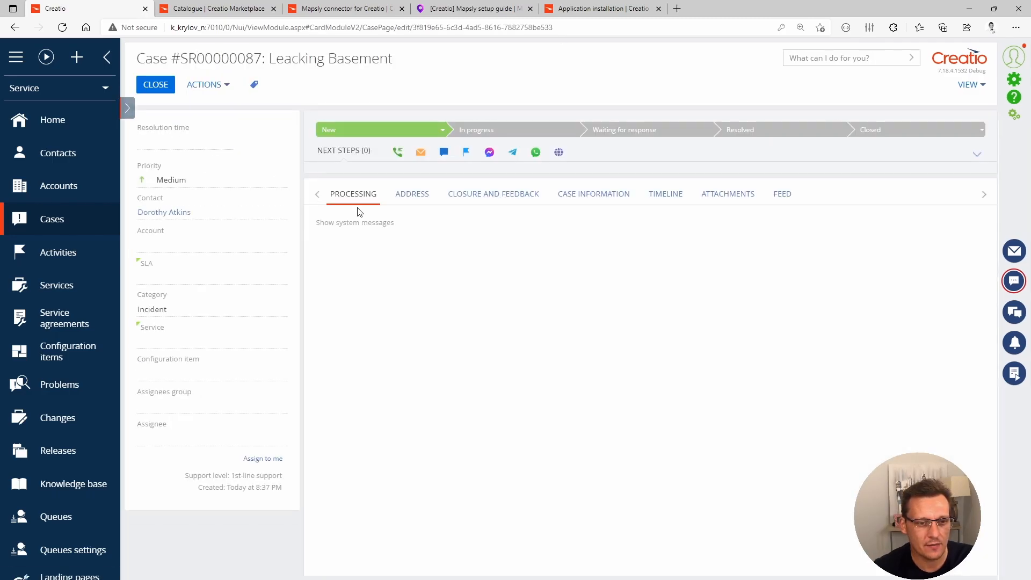
pyautogui.click(412, 194)
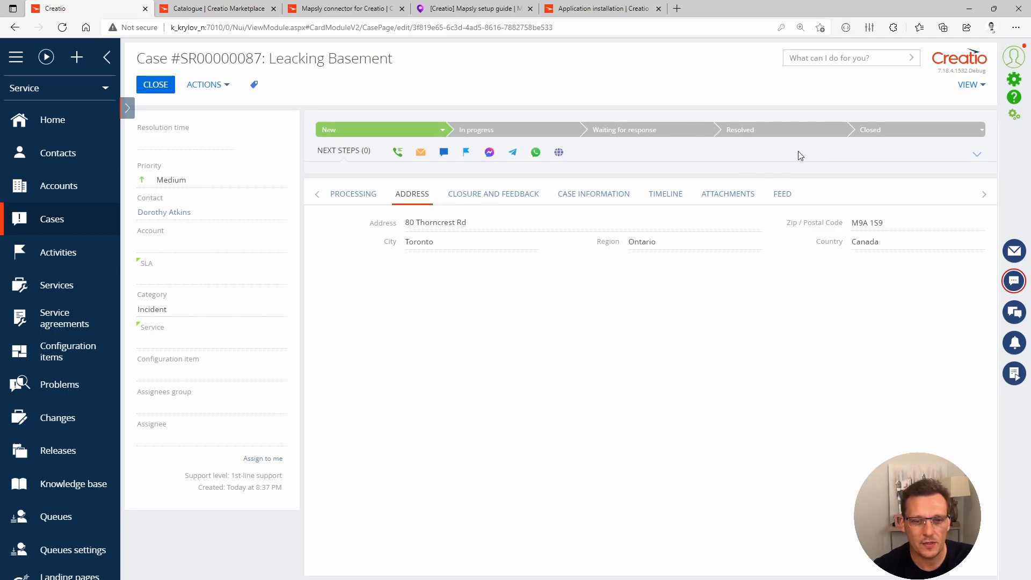
pyautogui.moveTo(212, 231)
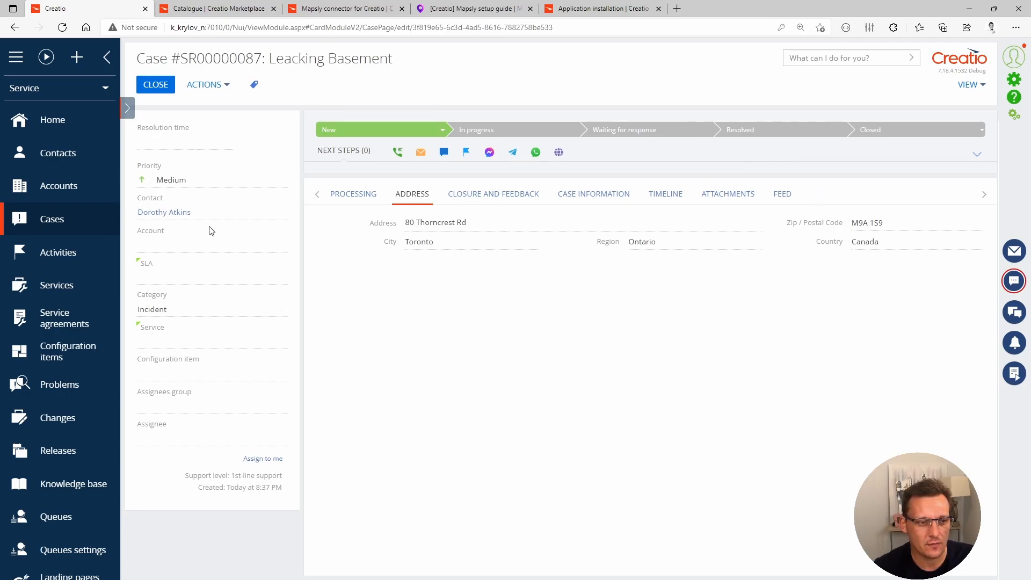
pyautogui.moveTo(166, 230)
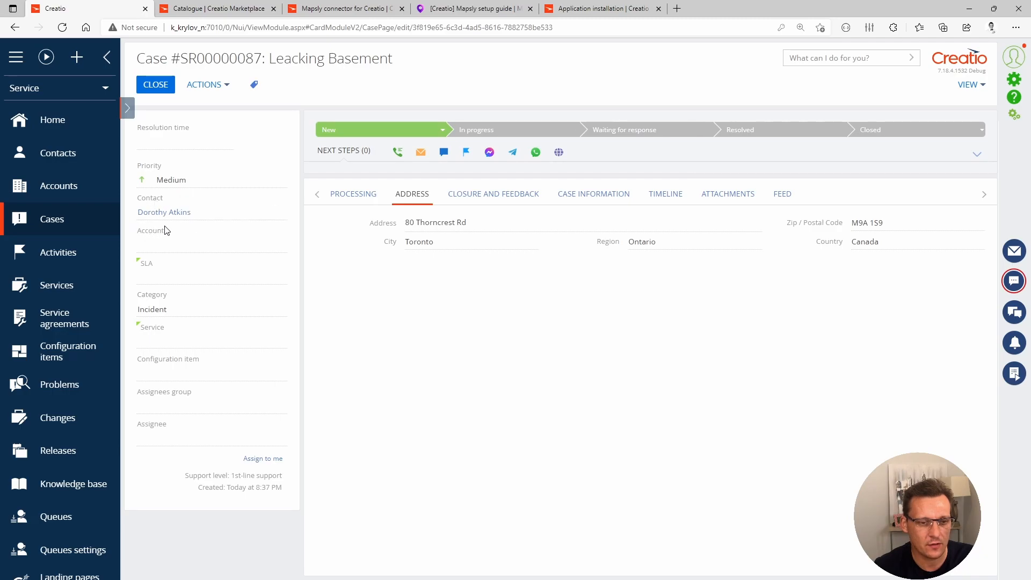
pyautogui.moveTo(405, 264)
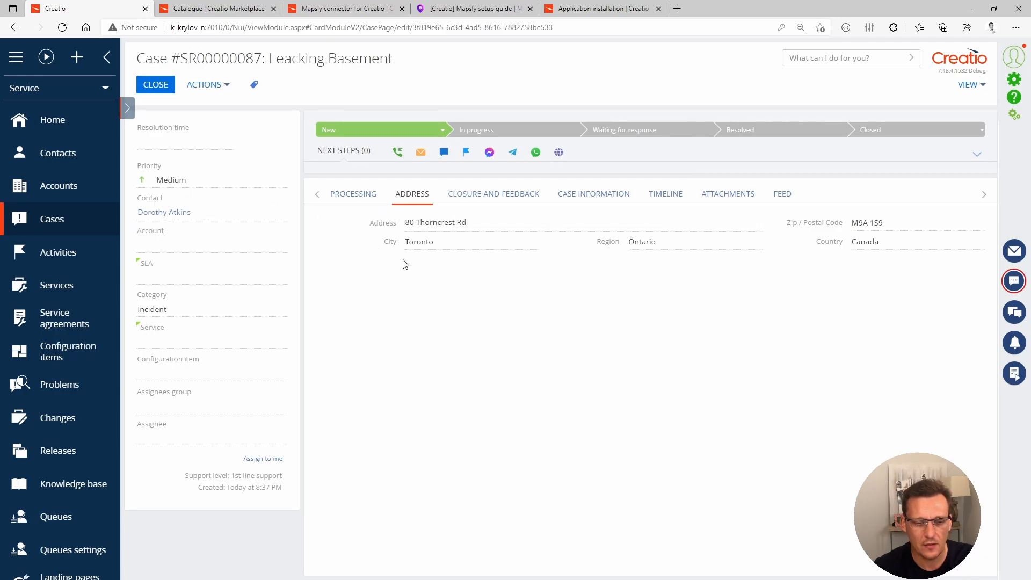
pyautogui.moveTo(707, 256)
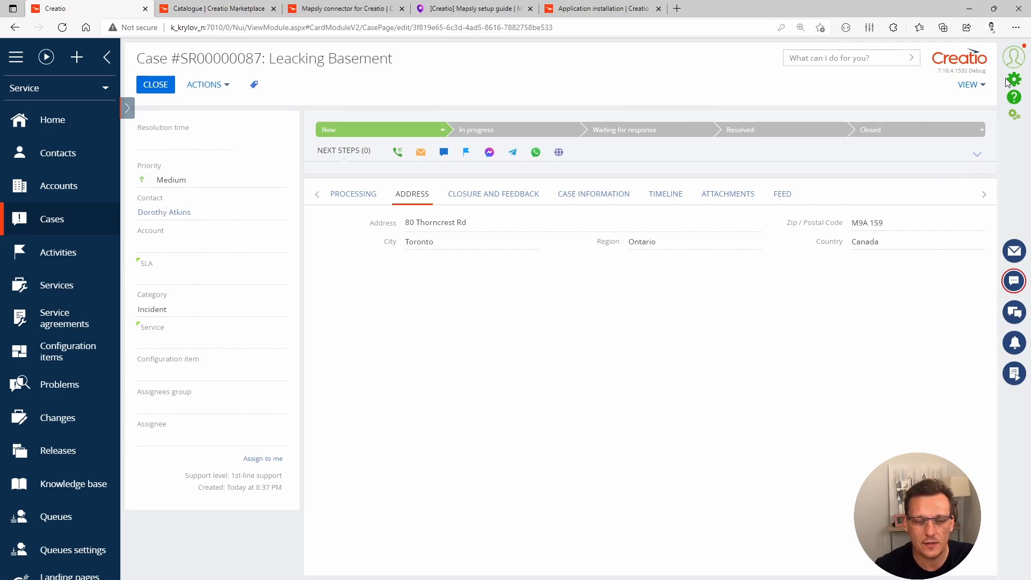
# Step: From the Process library, load Copy Contact Address To Case in the designer
pyautogui.click(1012, 62)
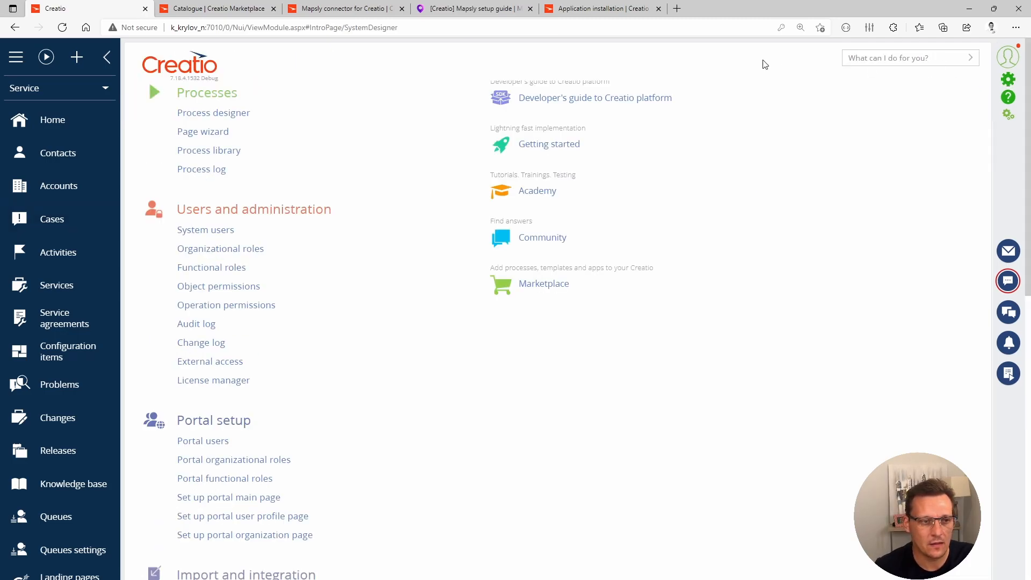
pyautogui.click(208, 150)
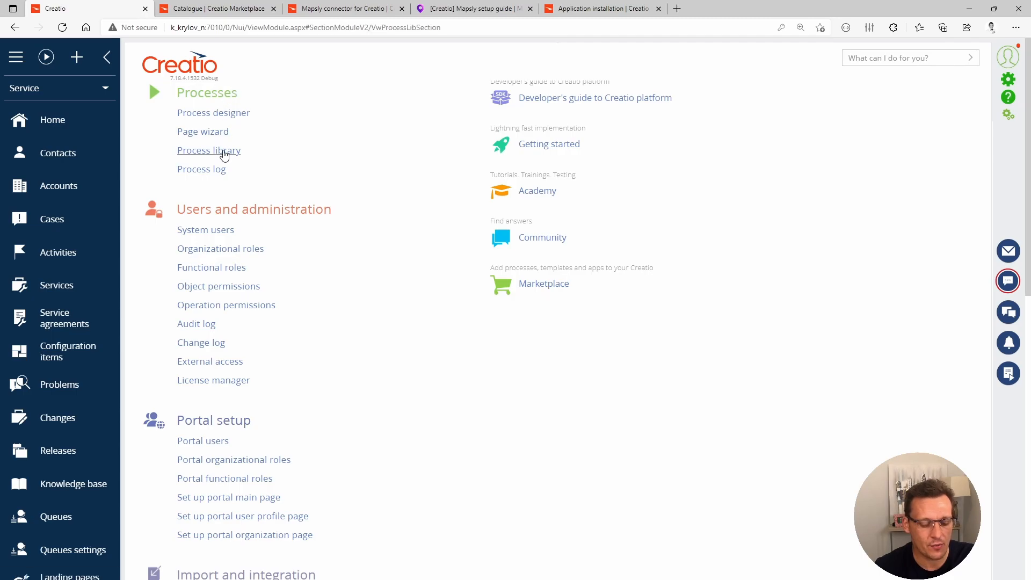
pyautogui.click(209, 151)
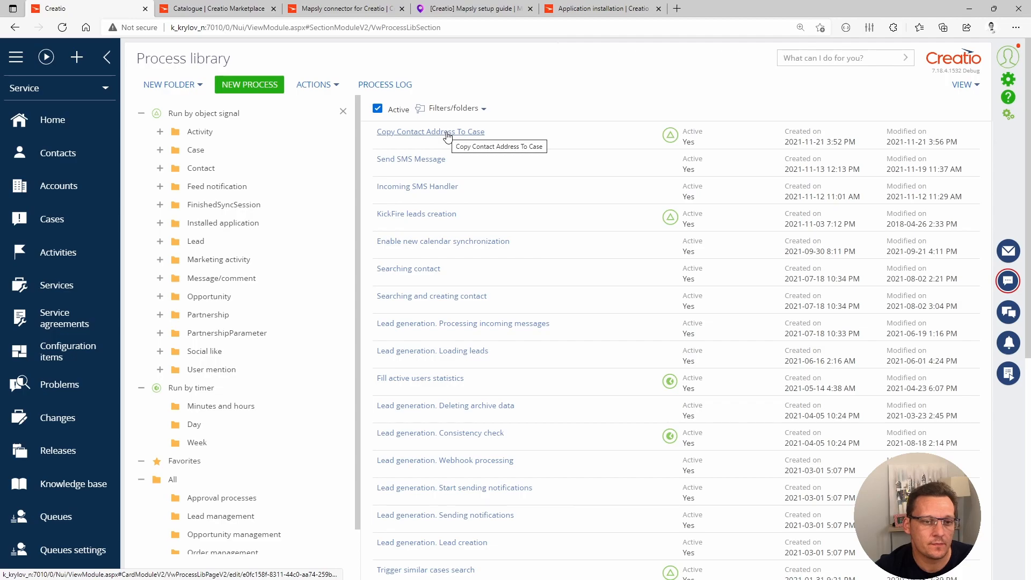
pyautogui.click(430, 131)
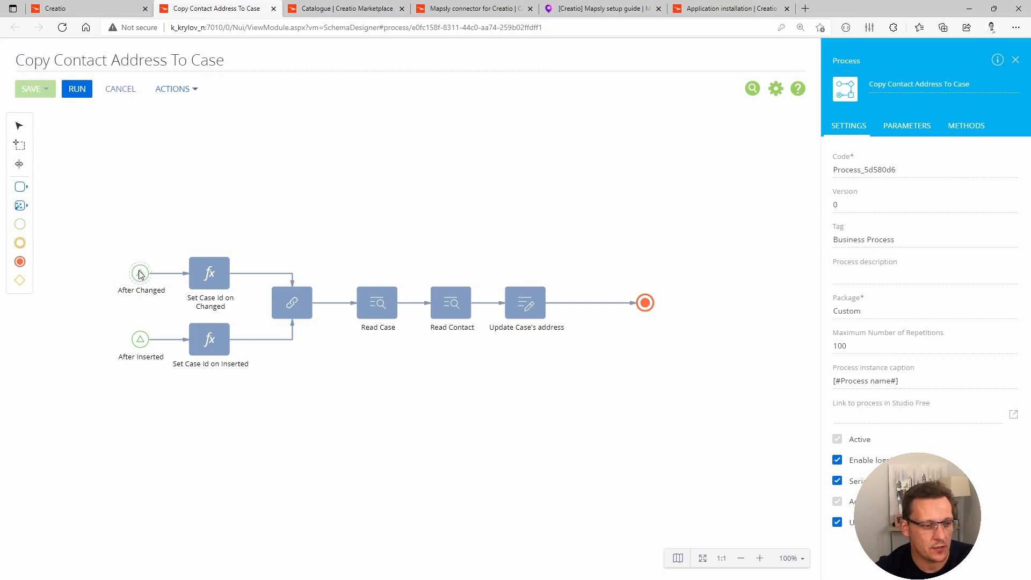
pyautogui.moveTo(140, 340)
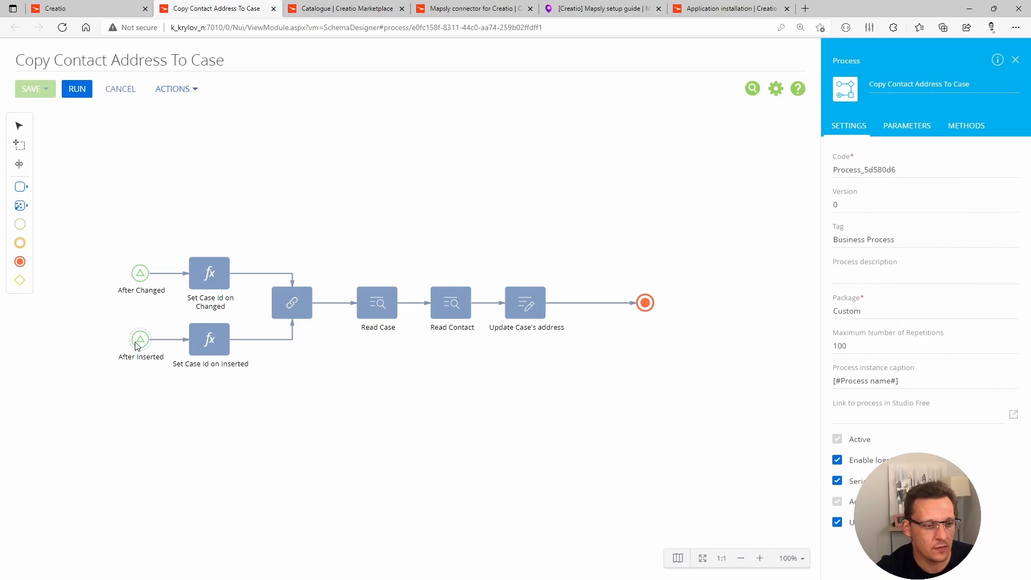
# Step: Review the After Inserted trigger and the Set Case Id on Inserted formula
pyautogui.click(139, 339)
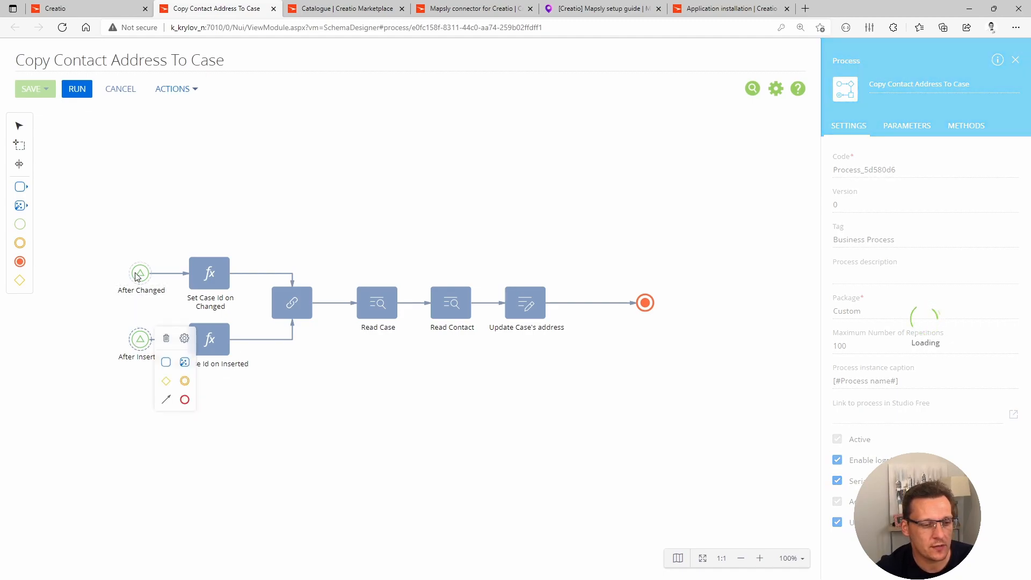
pyautogui.click(139, 340)
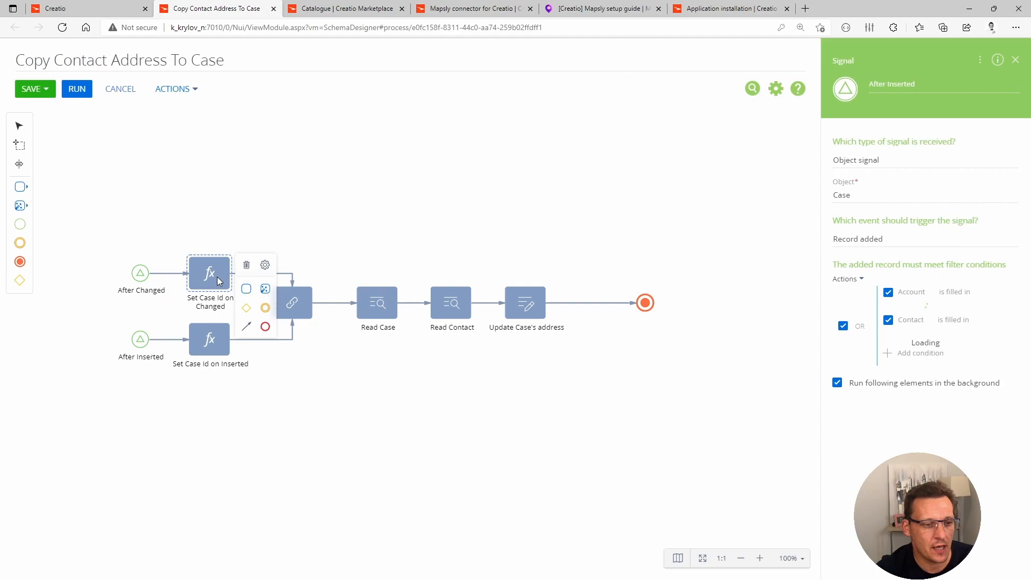
pyautogui.click(209, 340)
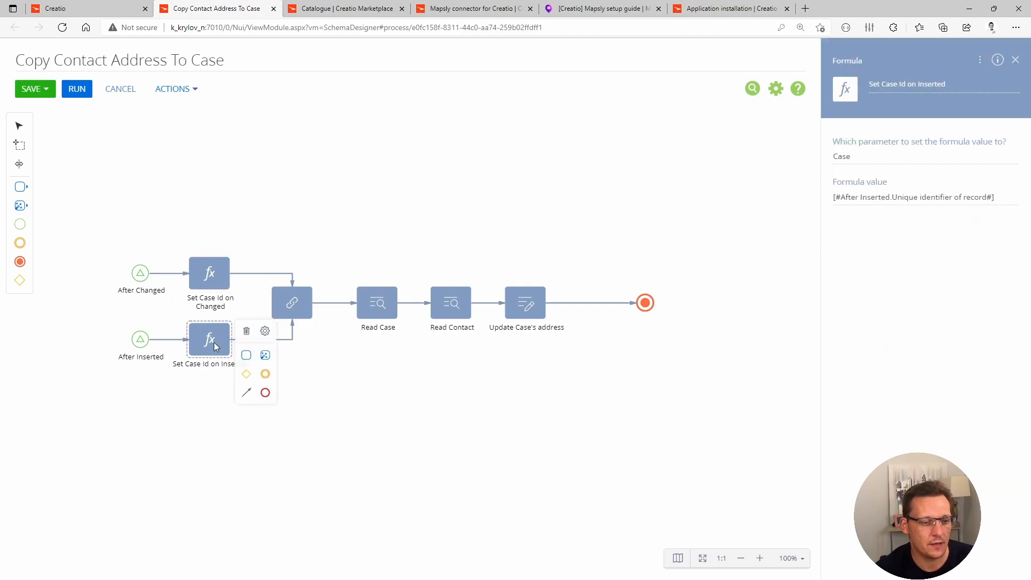
pyautogui.moveTo(604, 183)
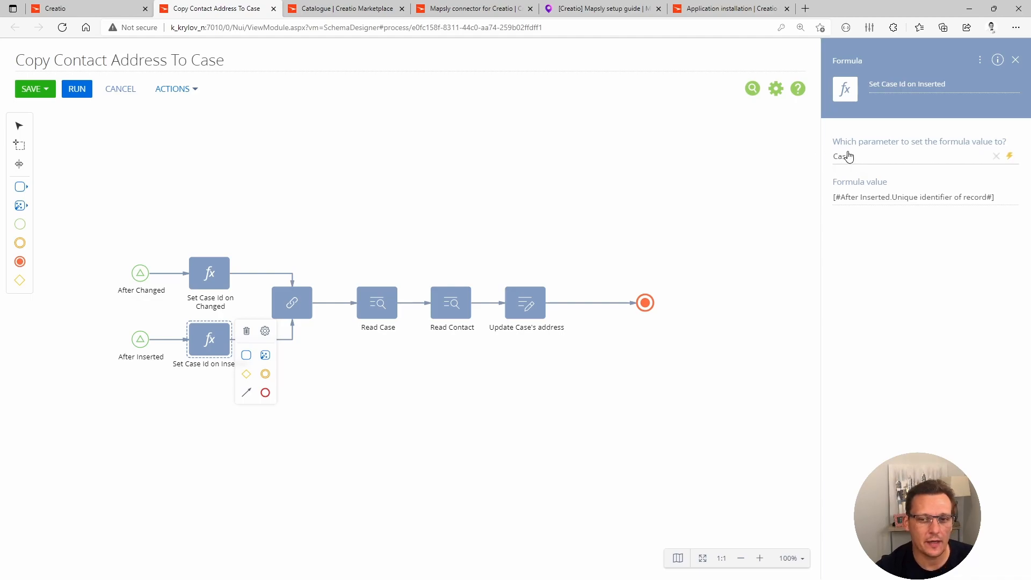
pyautogui.moveTo(865, 205)
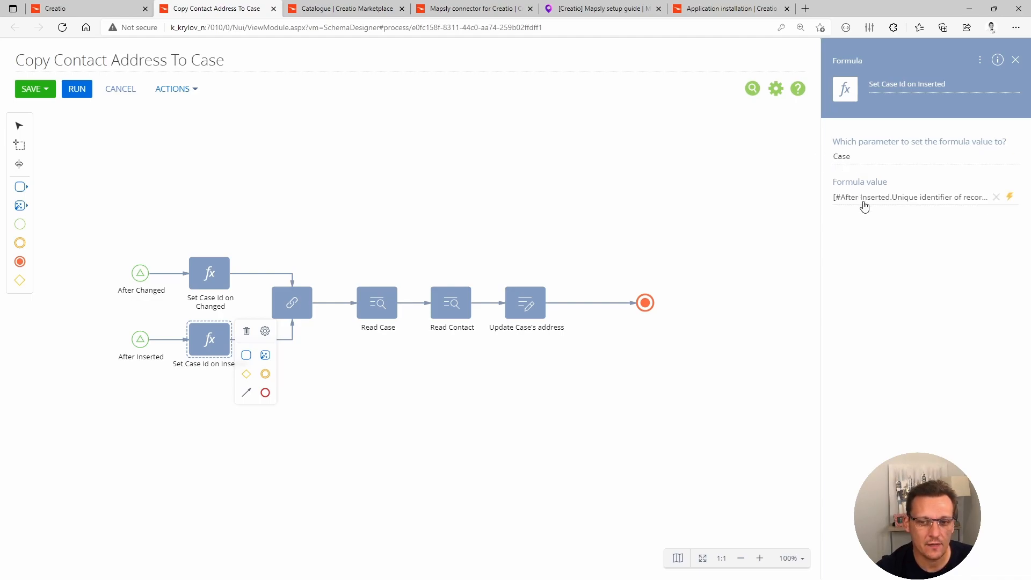
pyautogui.moveTo(917, 202)
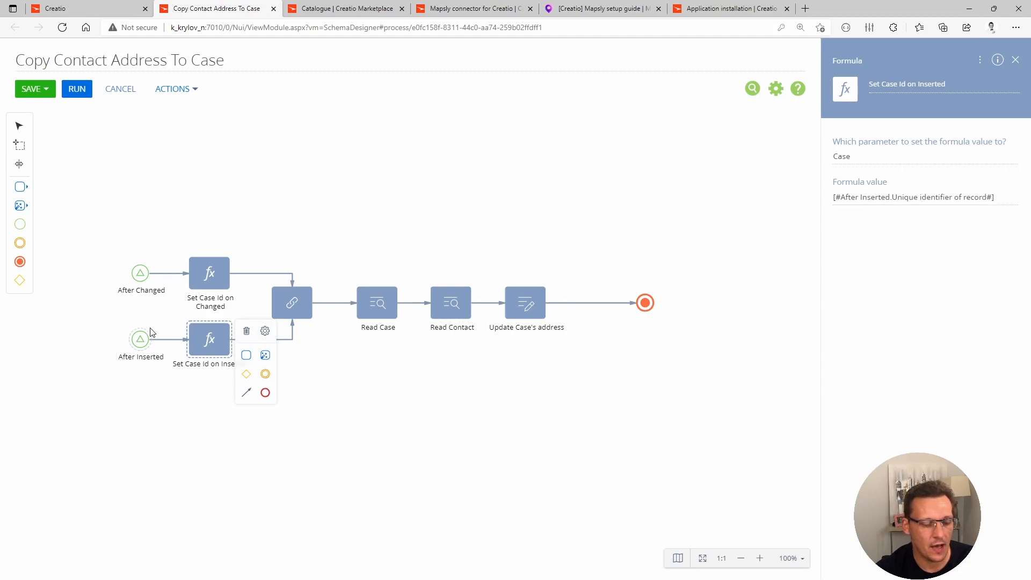
pyautogui.moveTo(116, 282)
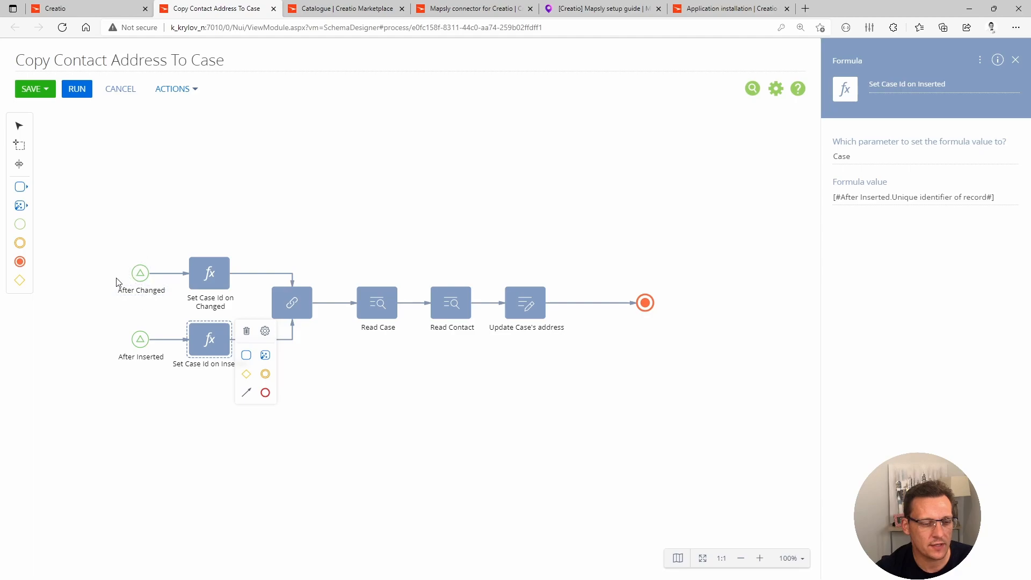
pyautogui.moveTo(141, 271)
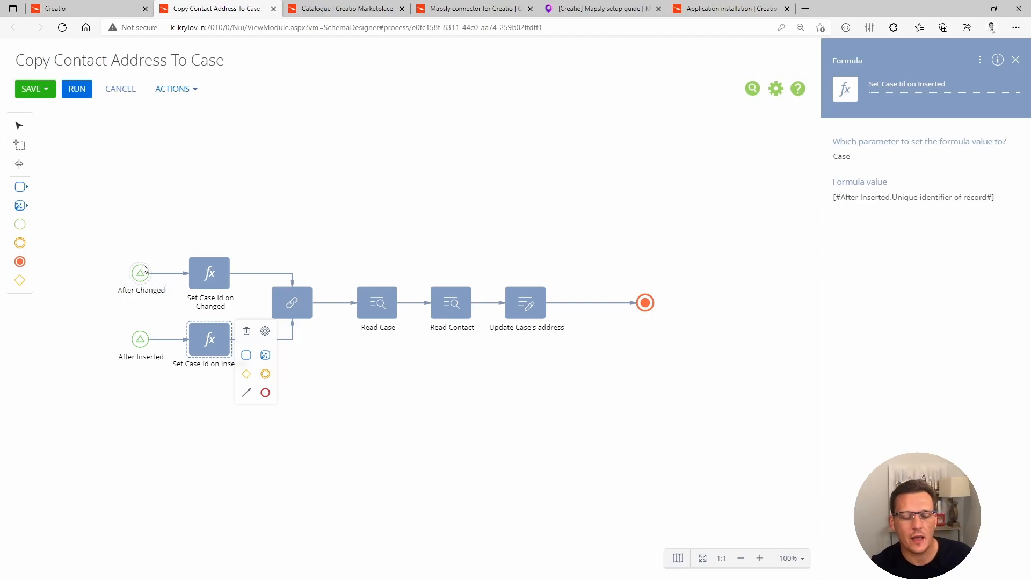
pyautogui.moveTo(143, 274)
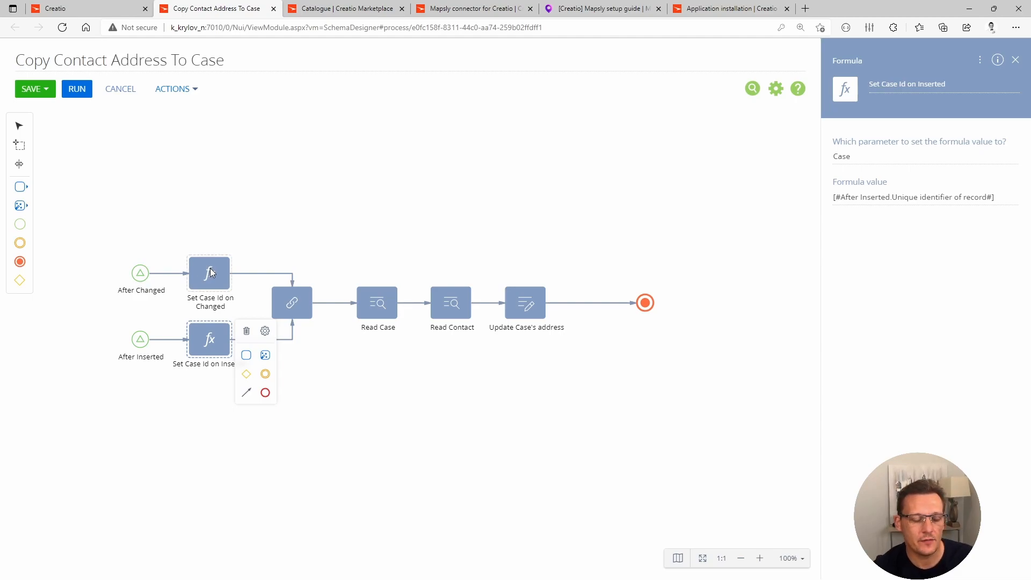
pyautogui.moveTo(285, 254)
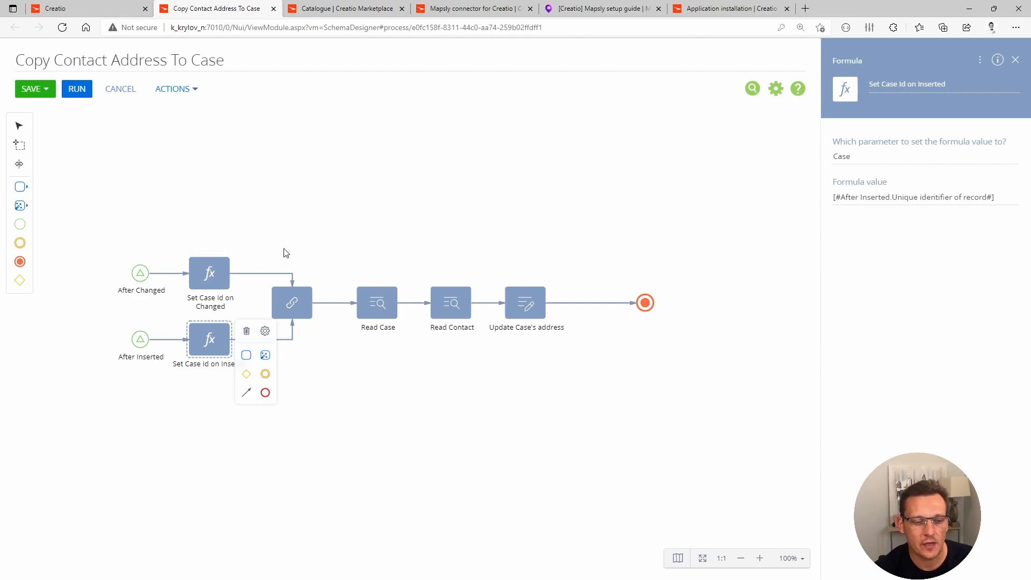
# Step: Review the process parameters, including Case, and the branch-joining element
pyautogui.click(342, 236)
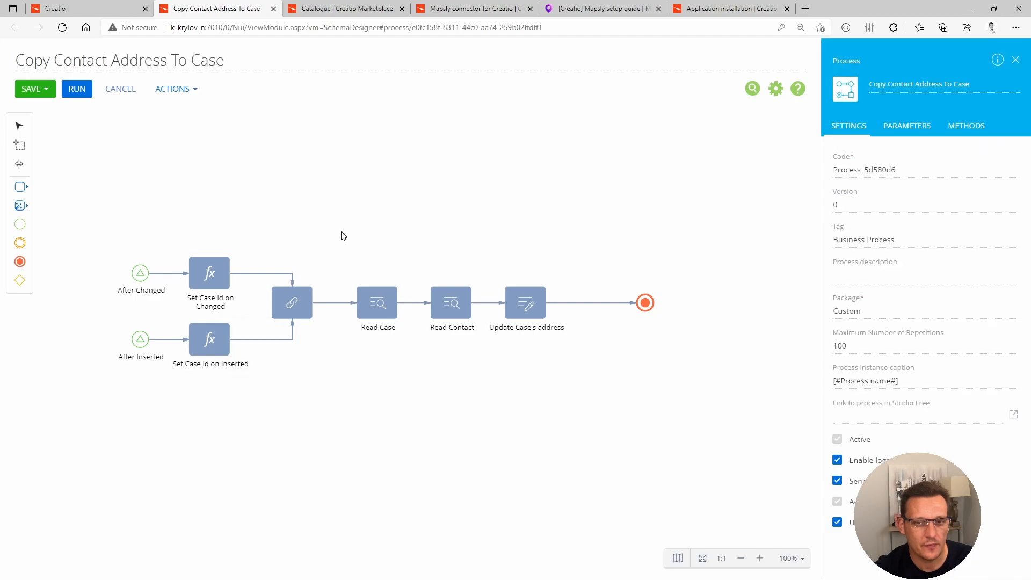
pyautogui.click(906, 125)
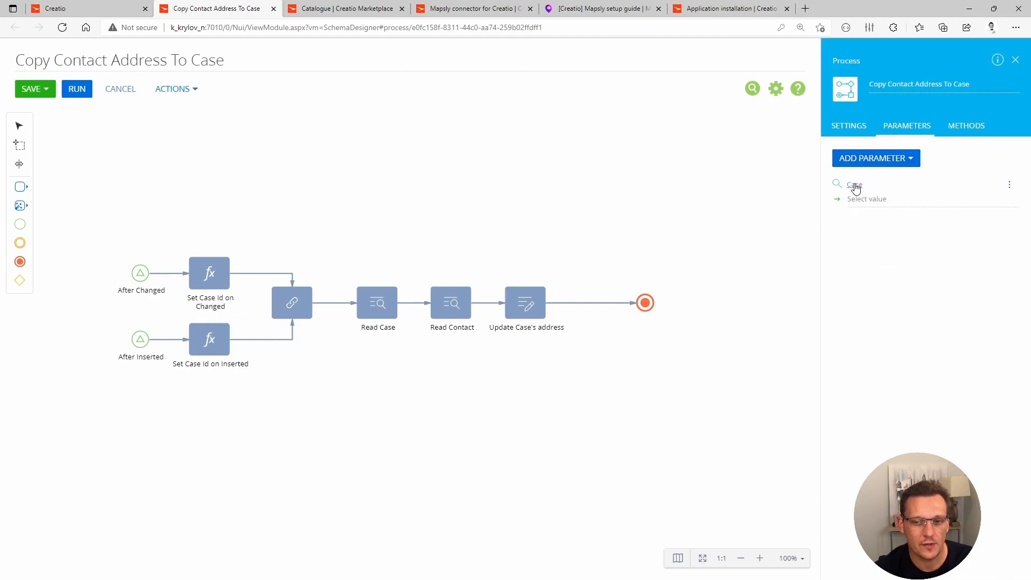
pyautogui.moveTo(484, 256)
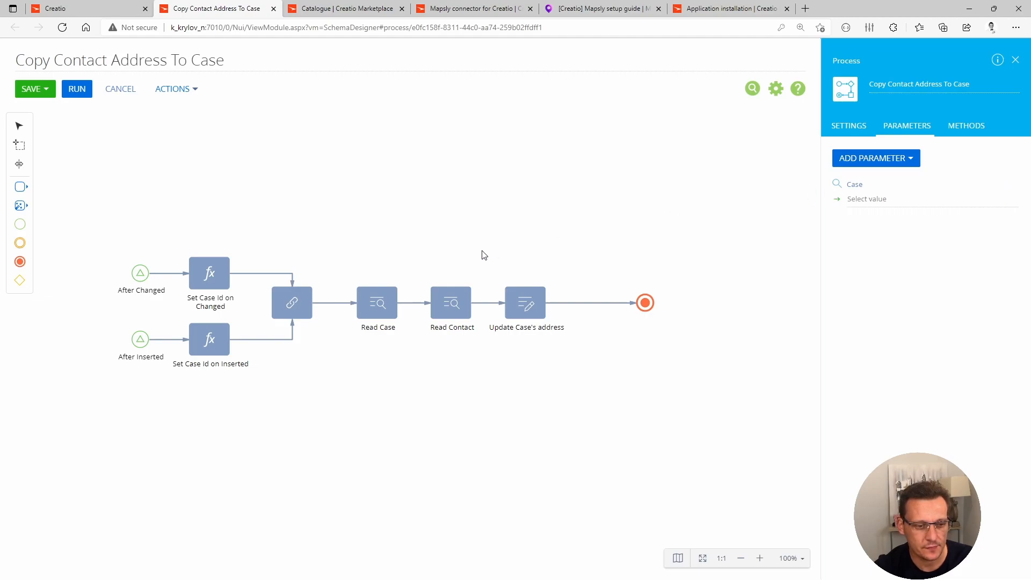
pyautogui.click(292, 303)
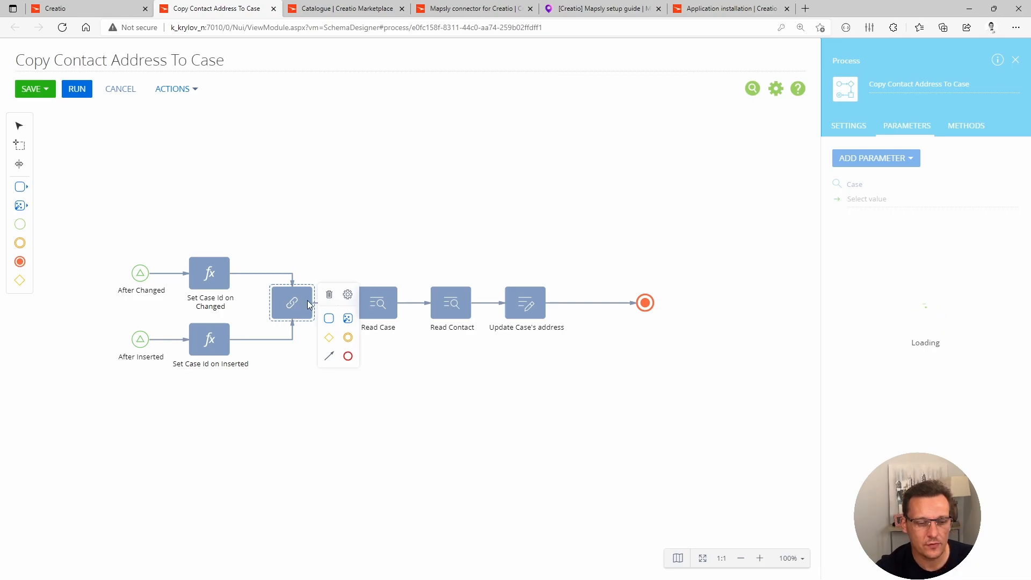
pyautogui.click(291, 303)
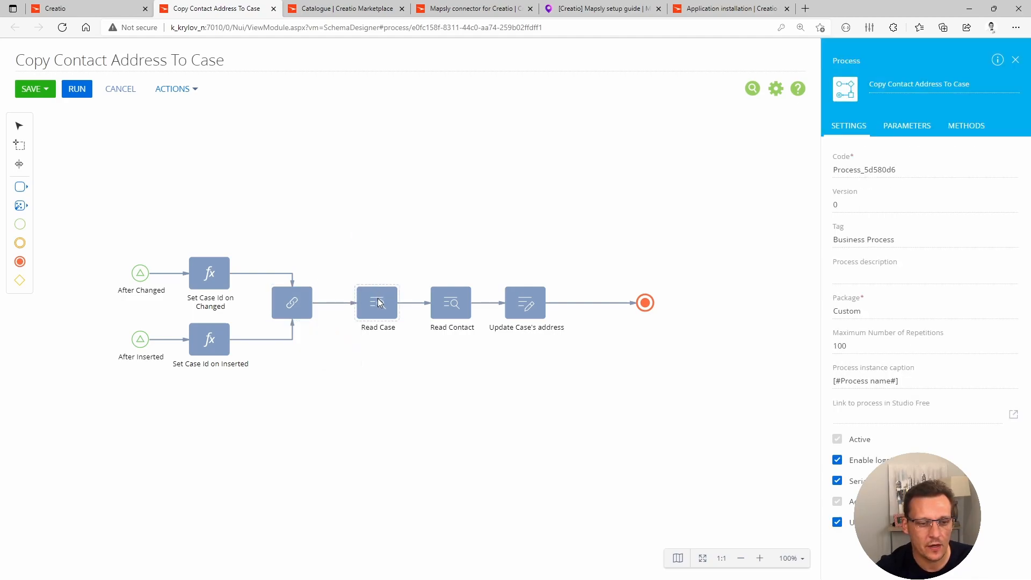
# Step: Review the Read Case, Read Contact and Update Case's address step settings in turn
pyautogui.click(377, 303)
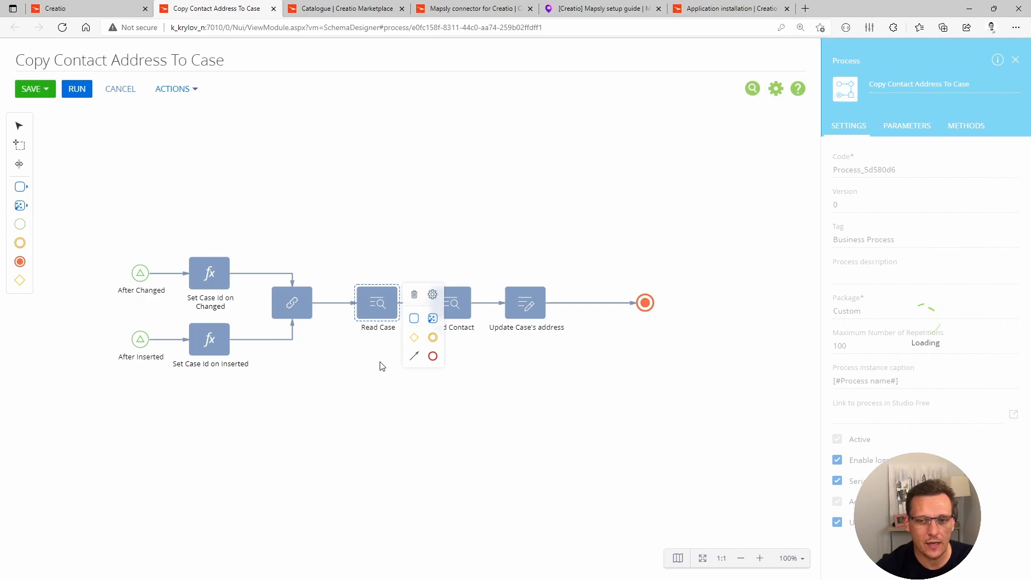
pyautogui.click(380, 366)
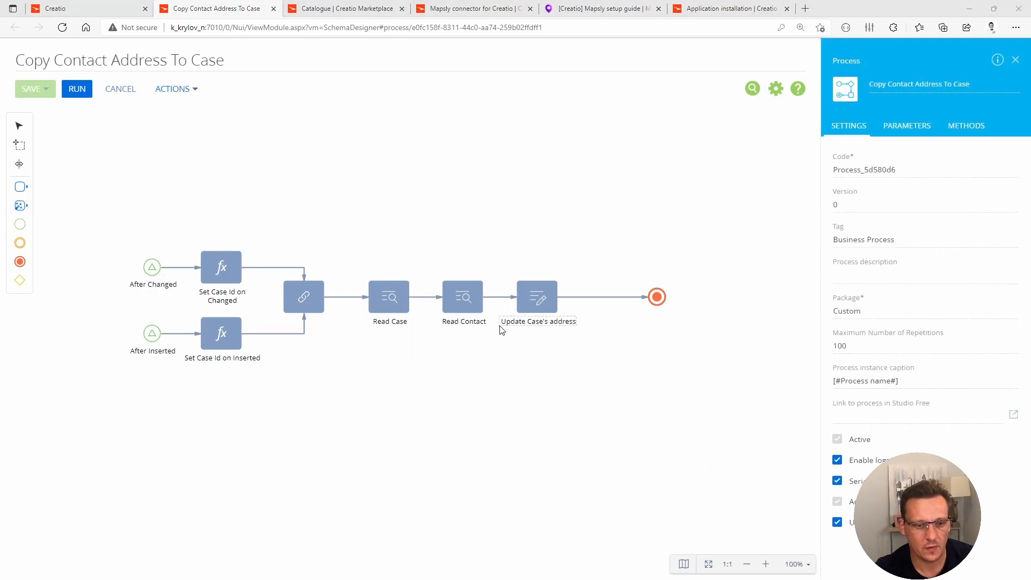
pyautogui.click(389, 297)
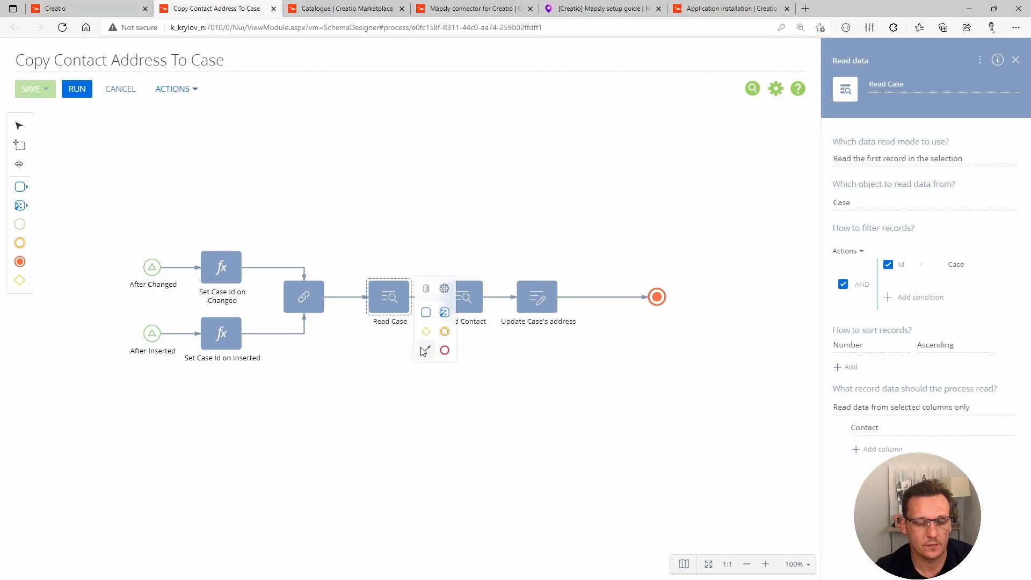
pyautogui.click(464, 297)
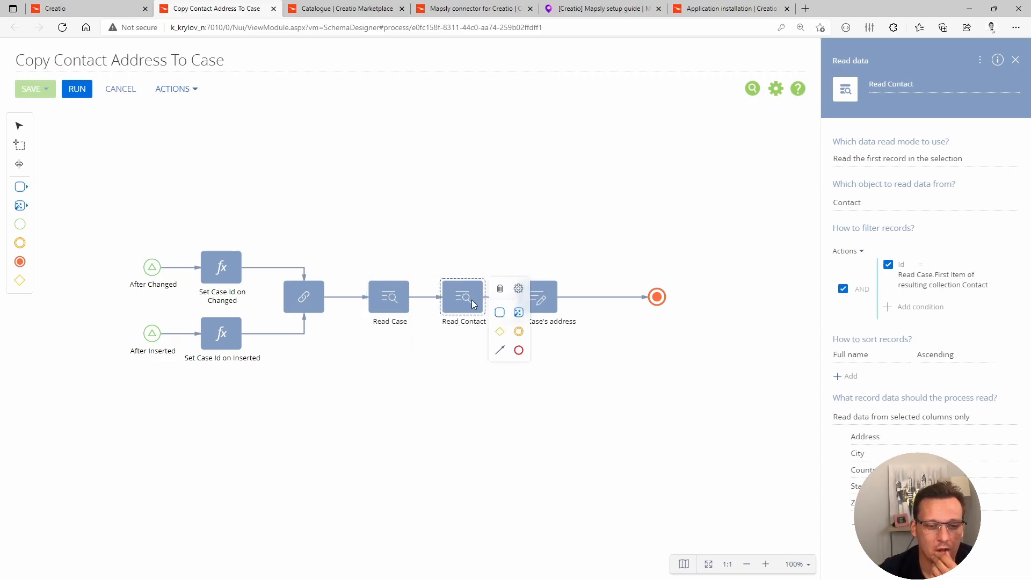
pyautogui.moveTo(538, 354)
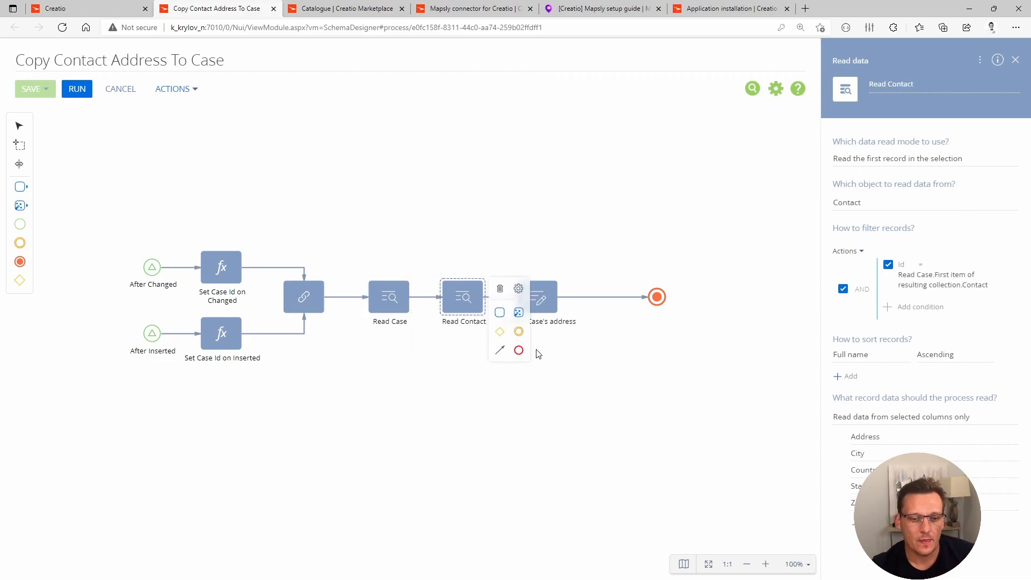
pyautogui.moveTo(543, 310)
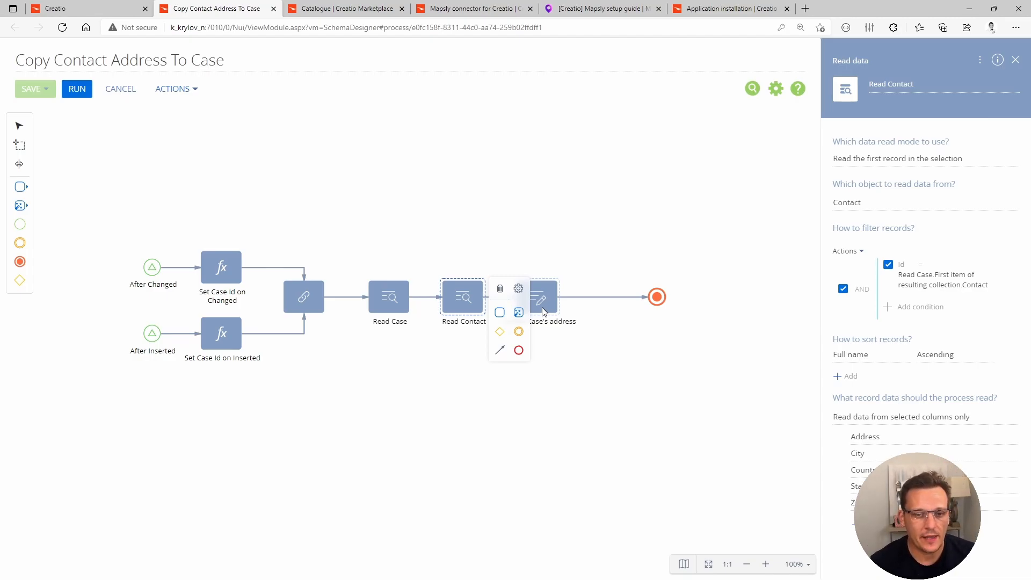
pyautogui.click(539, 298)
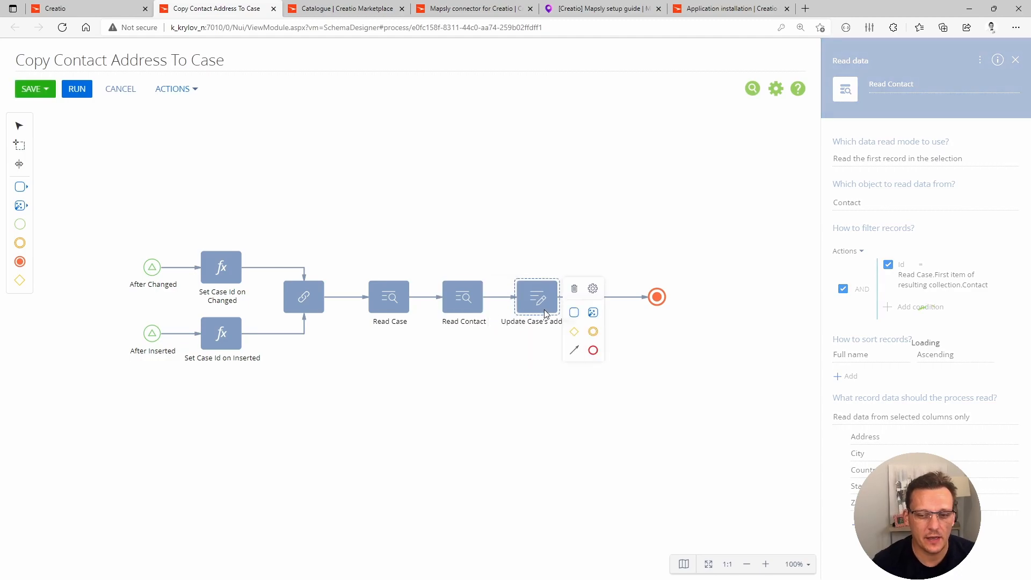
pyautogui.click(537, 296)
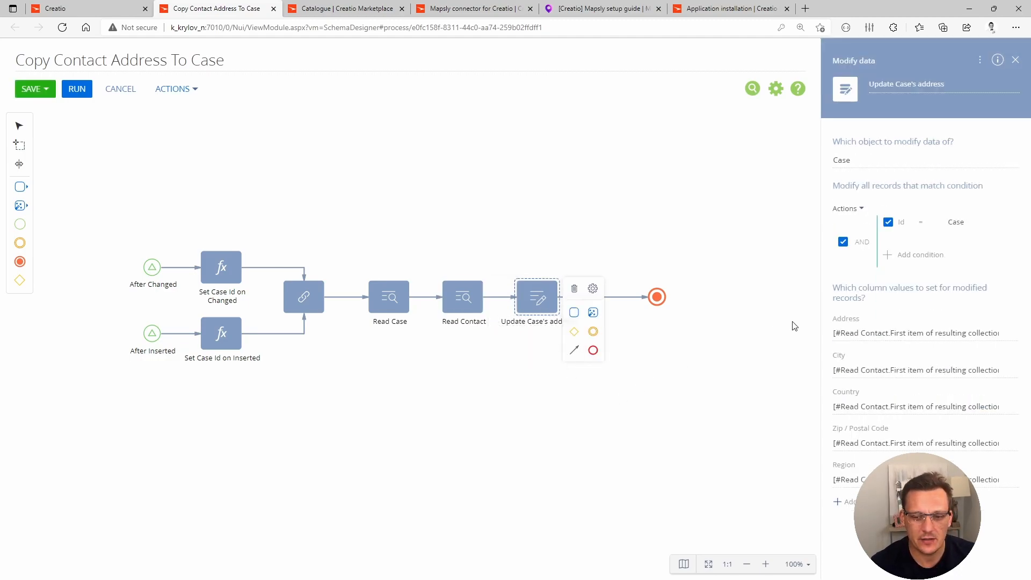
pyautogui.moveTo(603, 373)
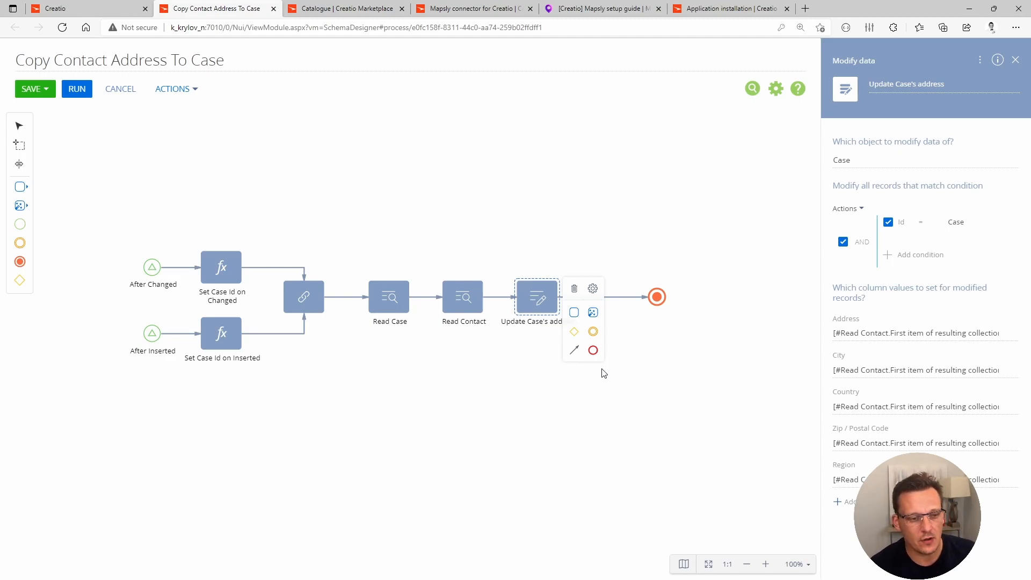
pyautogui.moveTo(310, 171)
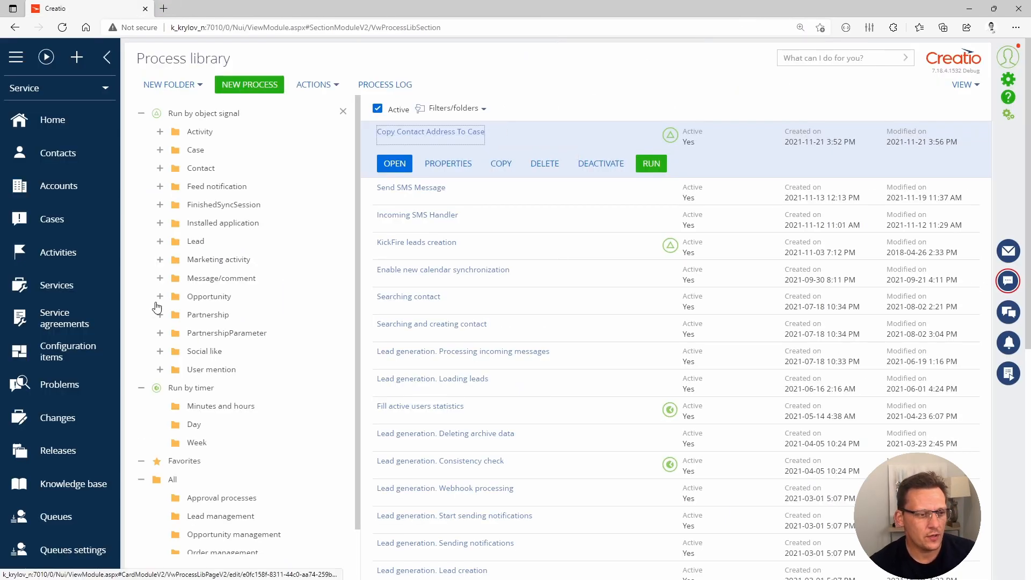
# Step: Return to the Cases section listing the three New cases
pyautogui.click(52, 219)
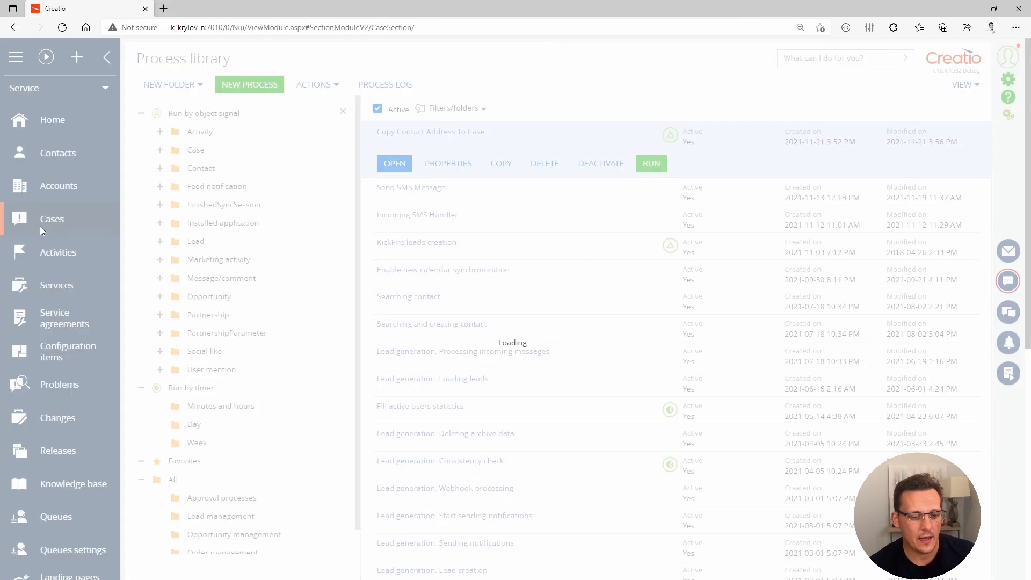
pyautogui.click(52, 219)
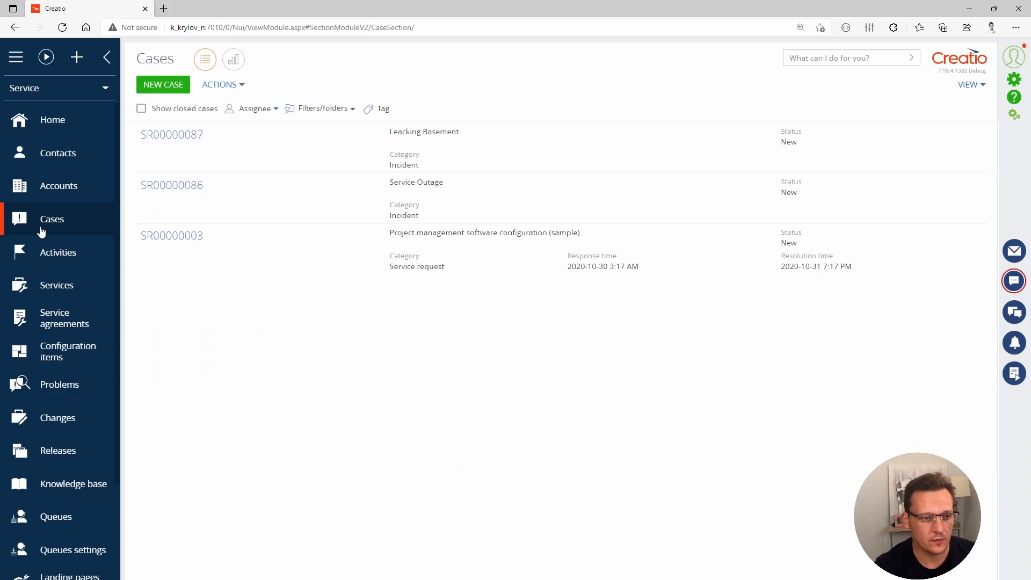
pyautogui.moveTo(228, 177)
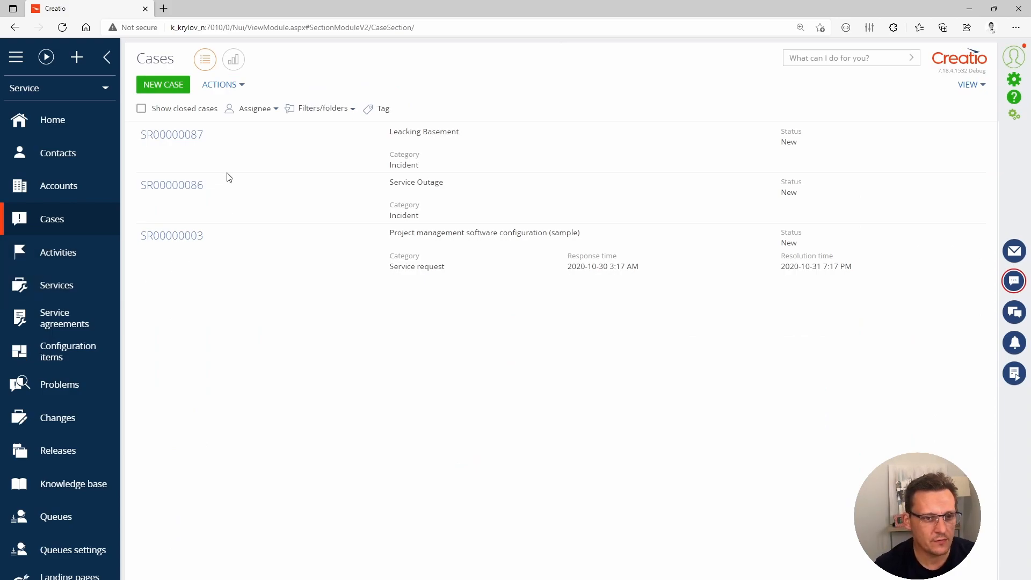
pyautogui.moveTo(172, 136)
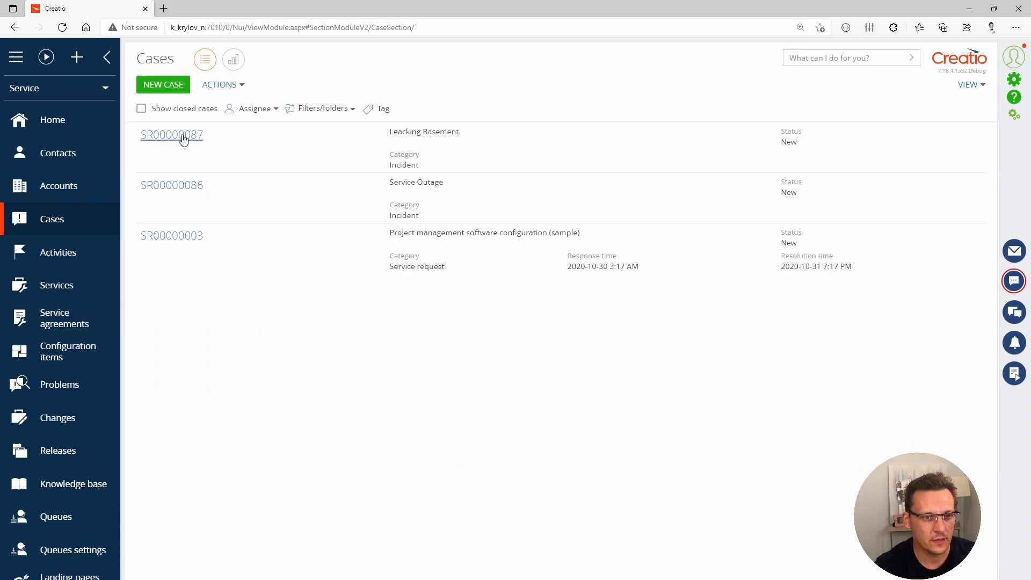
pyautogui.moveTo(178, 222)
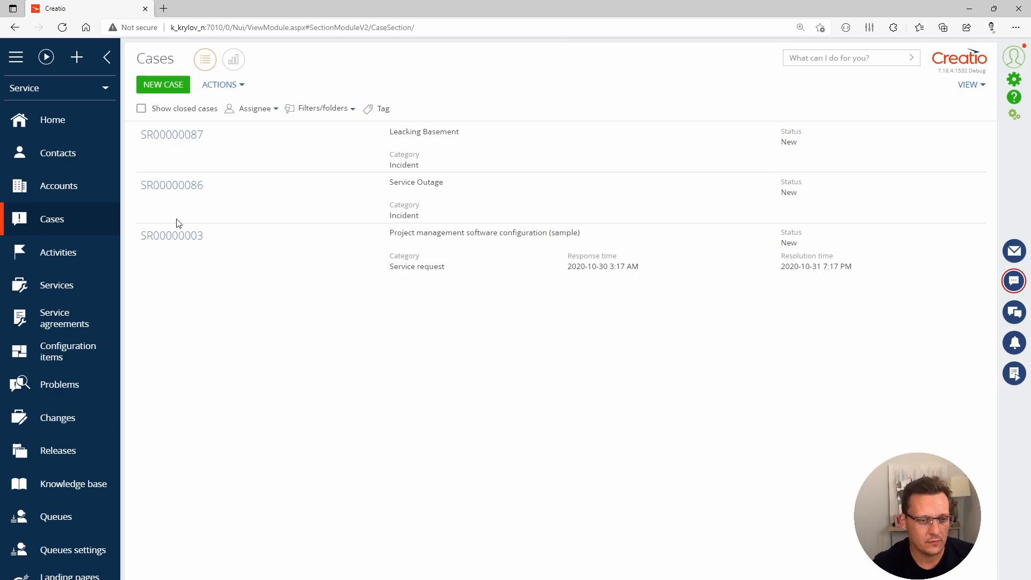
pyautogui.scroll(-3)
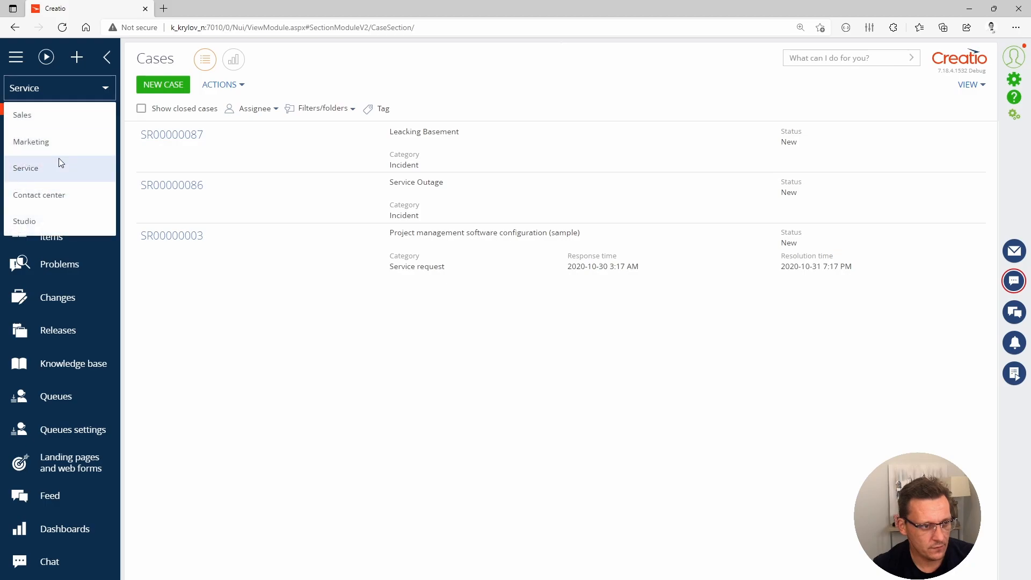
# Step: Switch to the Sales workplace, load the Mapsly map and collapse the route details
pyautogui.click(25, 221)
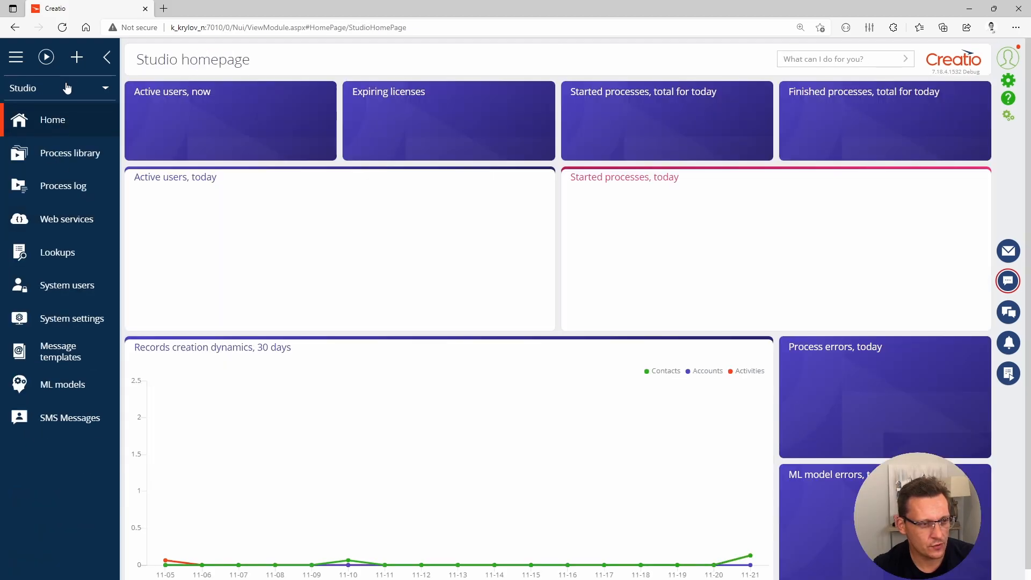
pyautogui.click(105, 87)
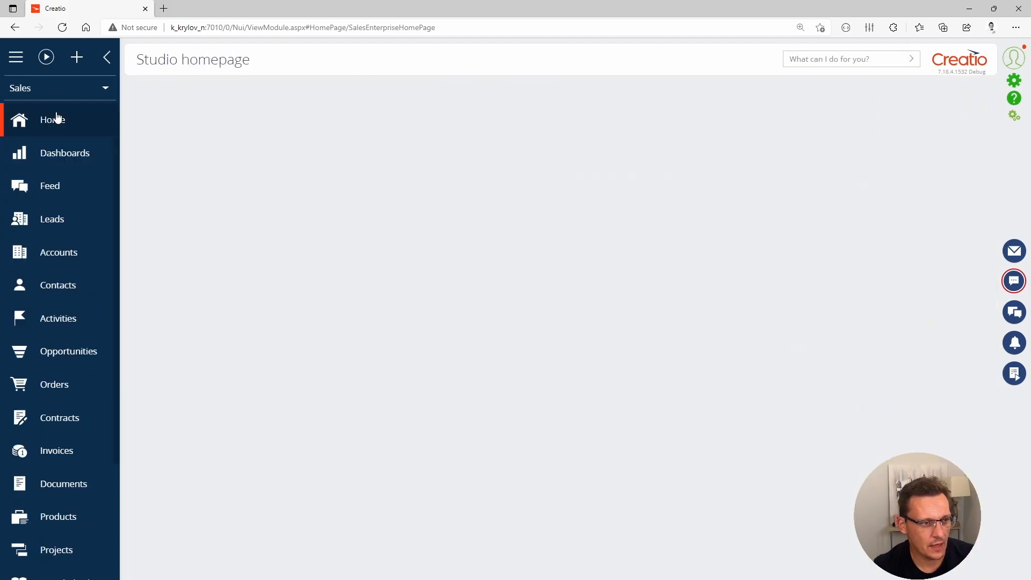
pyautogui.click(53, 119)
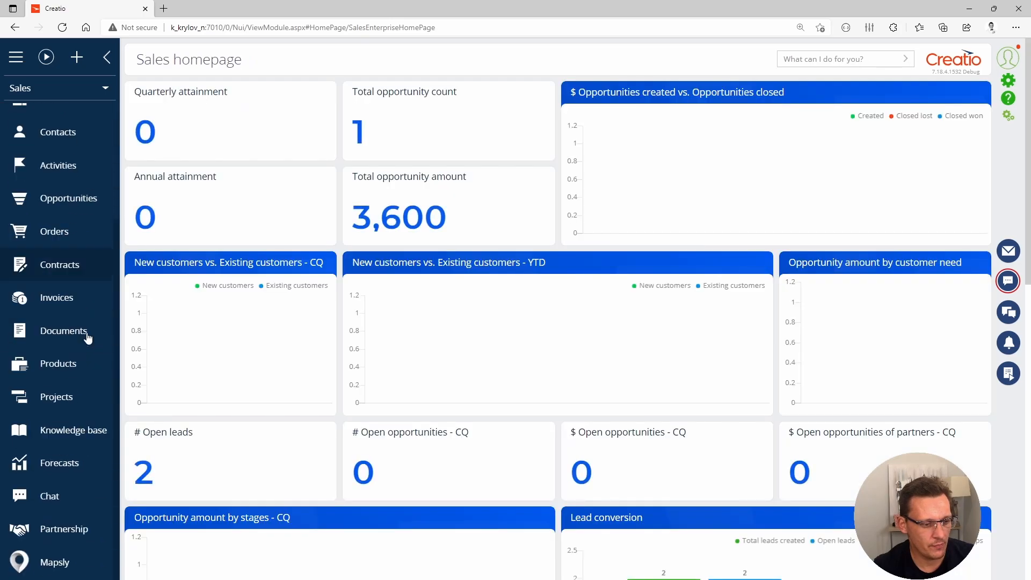
pyautogui.click(55, 562)
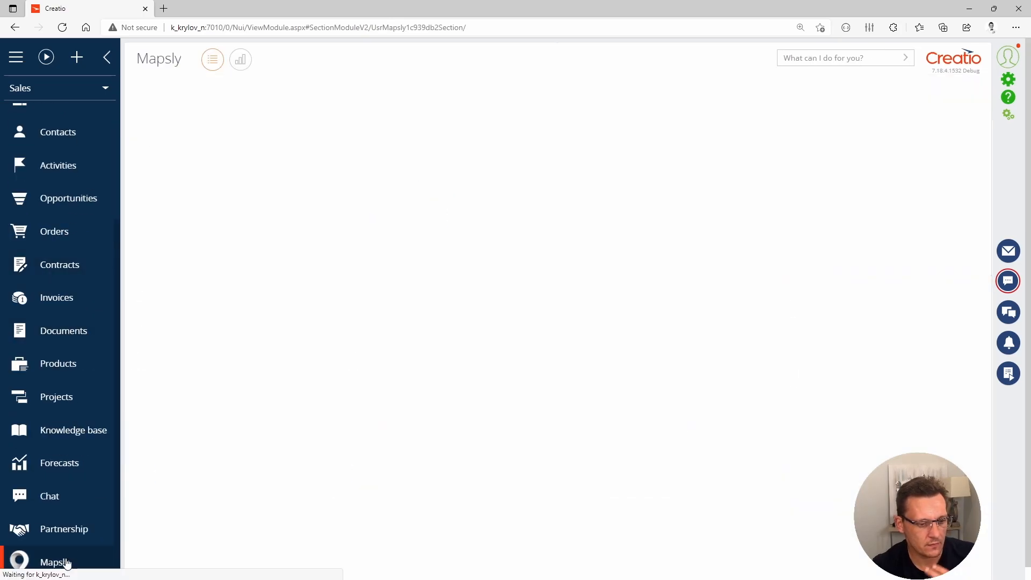
pyautogui.click(50, 562)
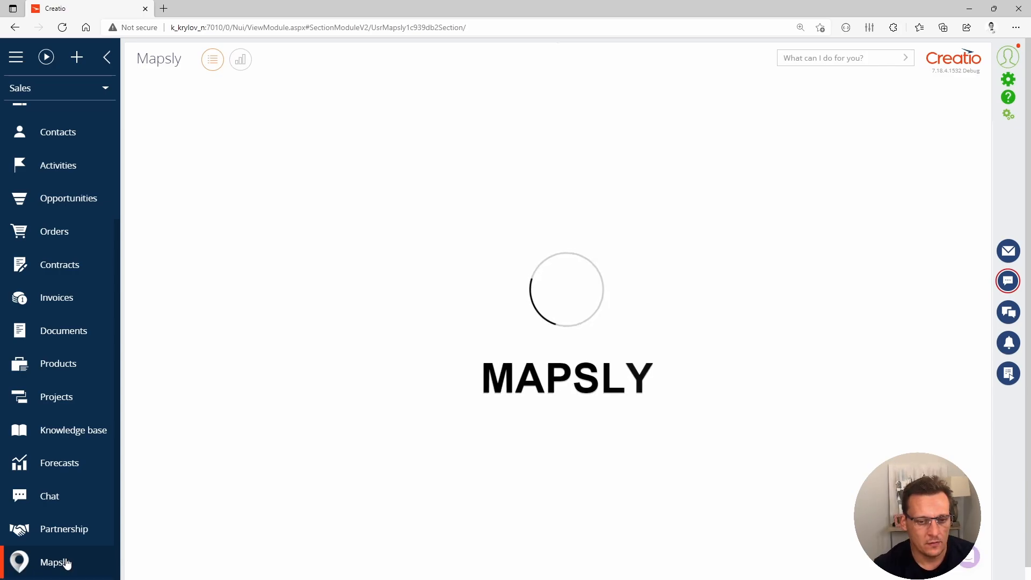
pyautogui.click(55, 562)
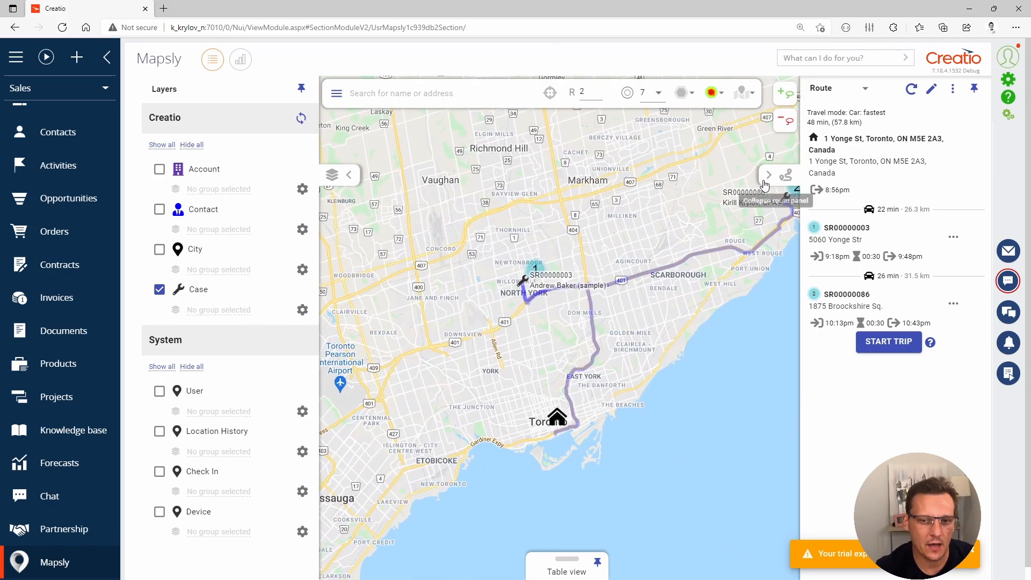
pyautogui.click(767, 175)
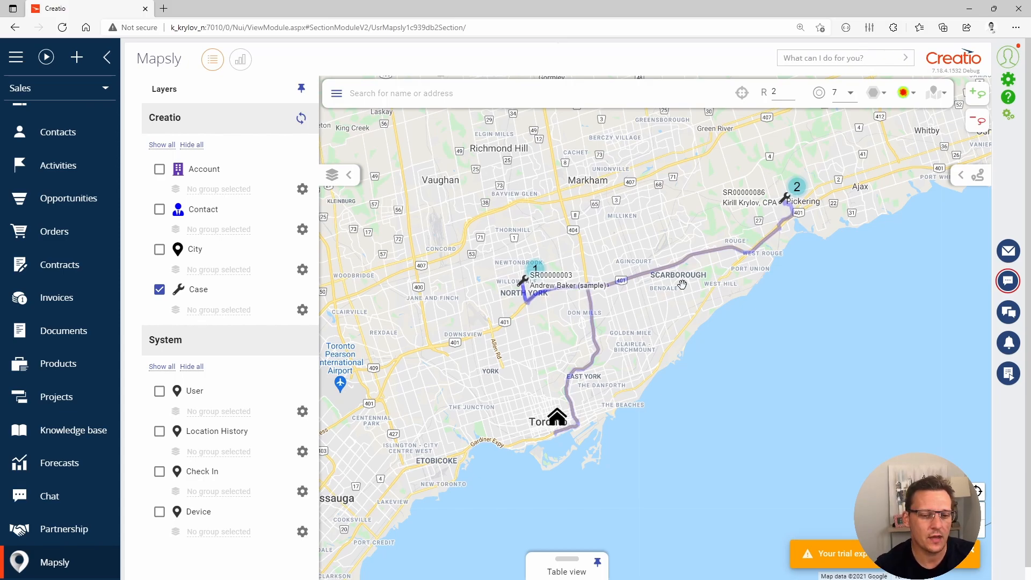
pyautogui.moveTo(508, 353)
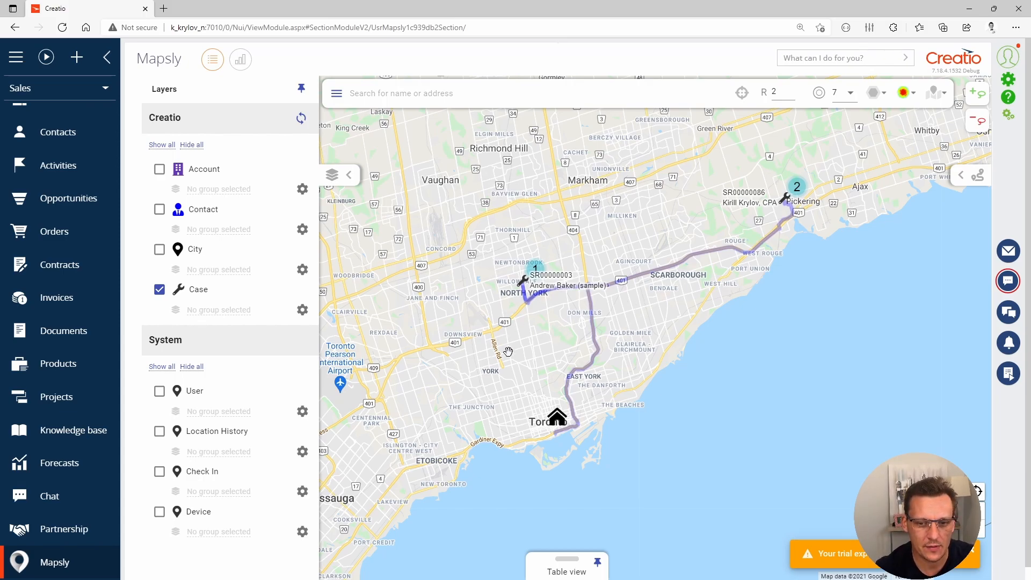
pyautogui.moveTo(313, 304)
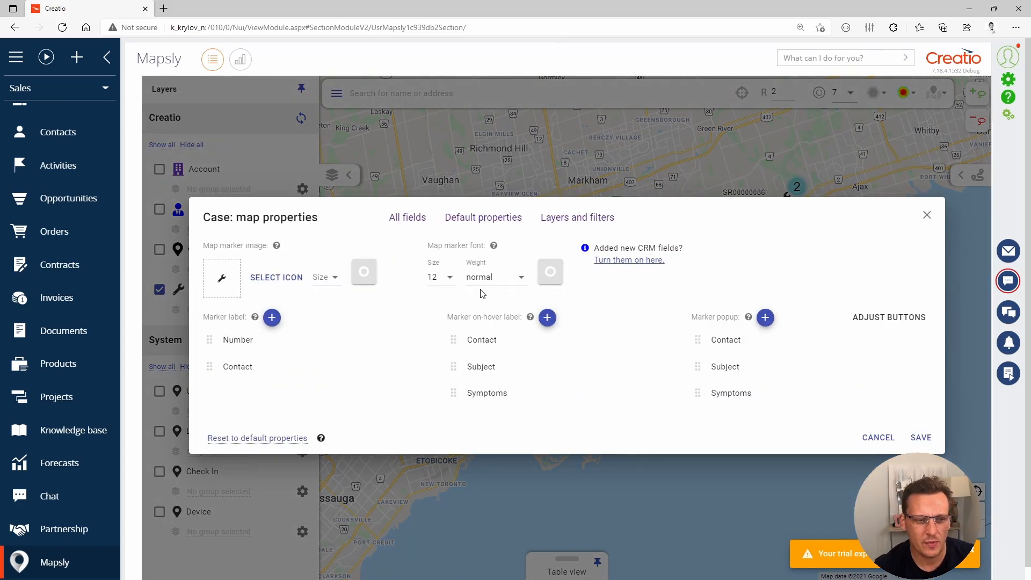
pyautogui.moveTo(728, 282)
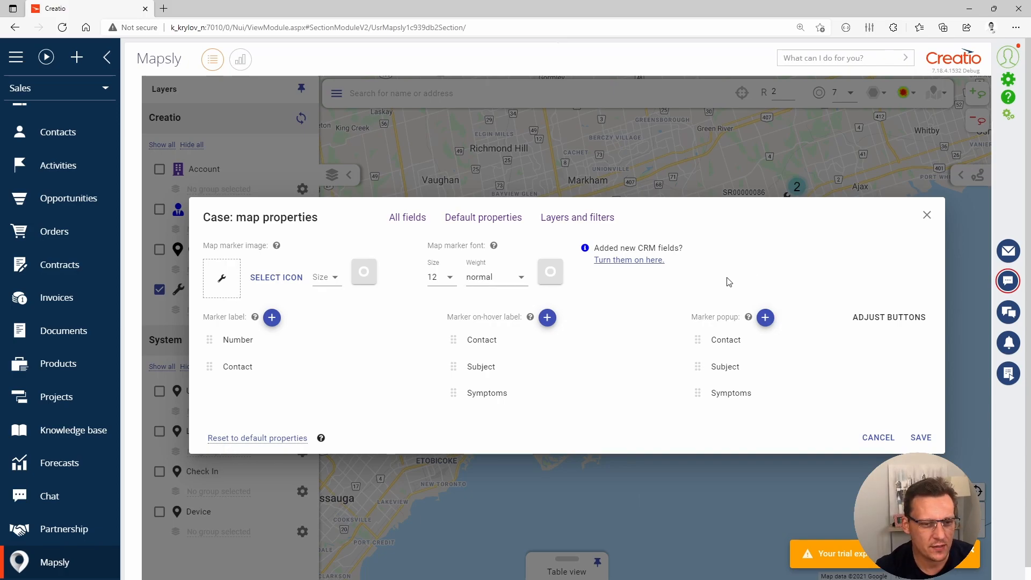
pyautogui.moveTo(799, 285)
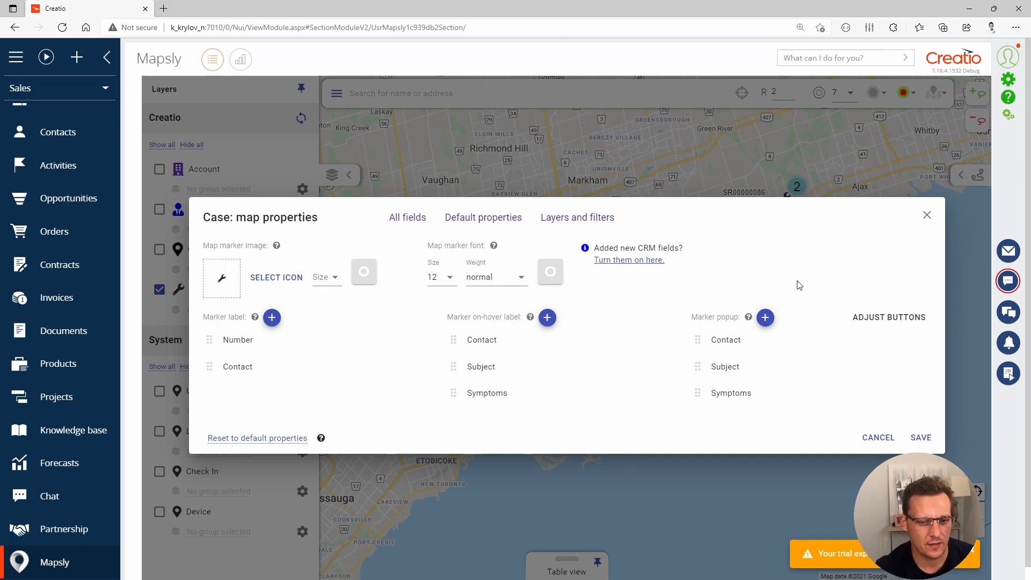
pyautogui.moveTo(799, 285)
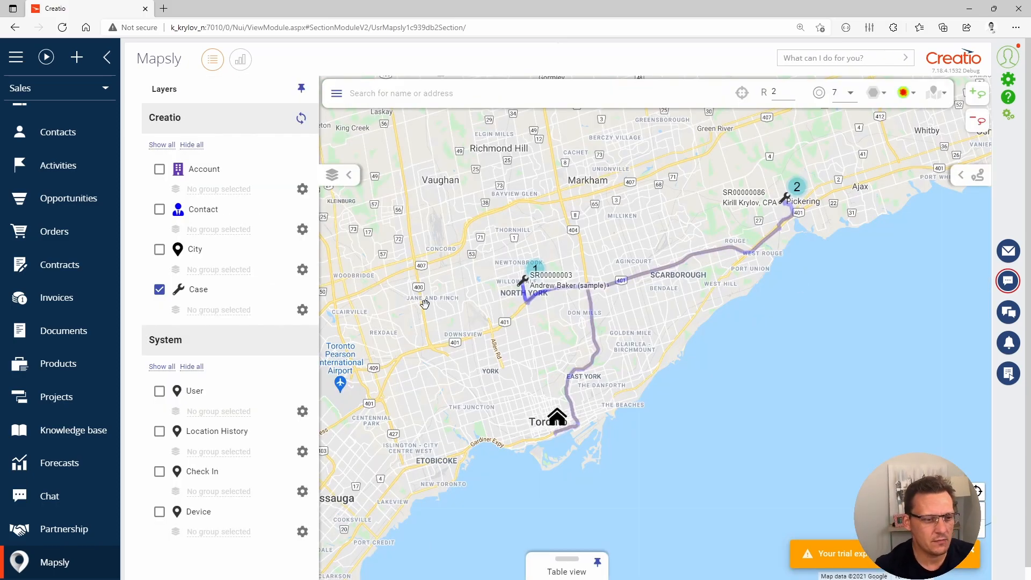
pyautogui.moveTo(300, 118)
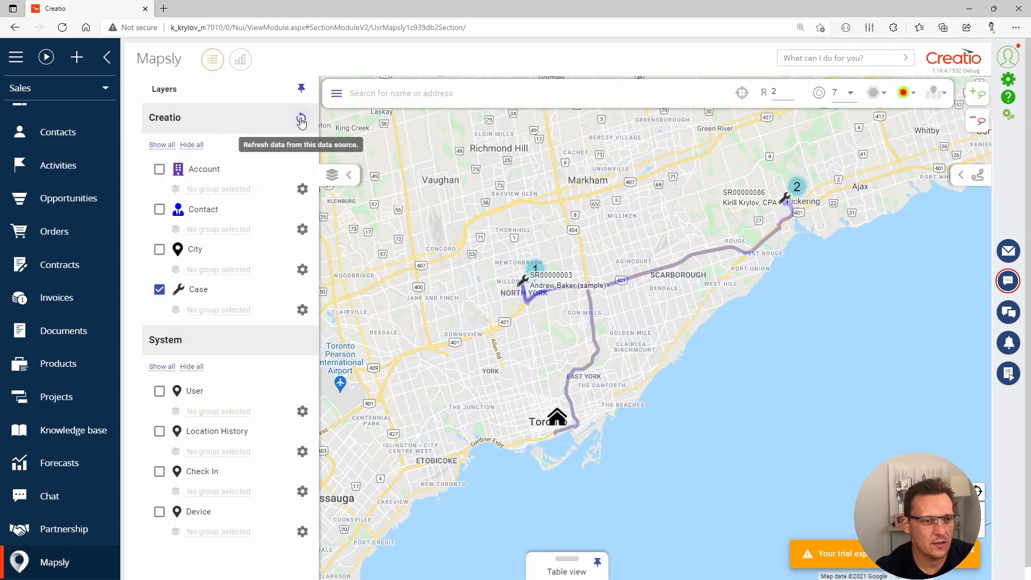
# Step: Refresh the Creatio data source for Contact, Case and City with Account unchecked
pyautogui.click(301, 119)
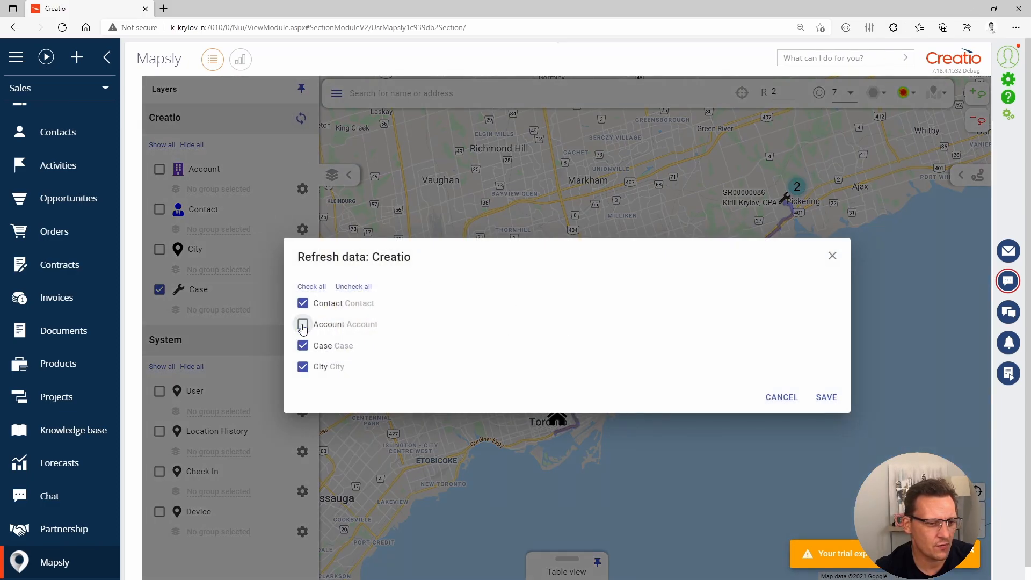
pyautogui.click(303, 323)
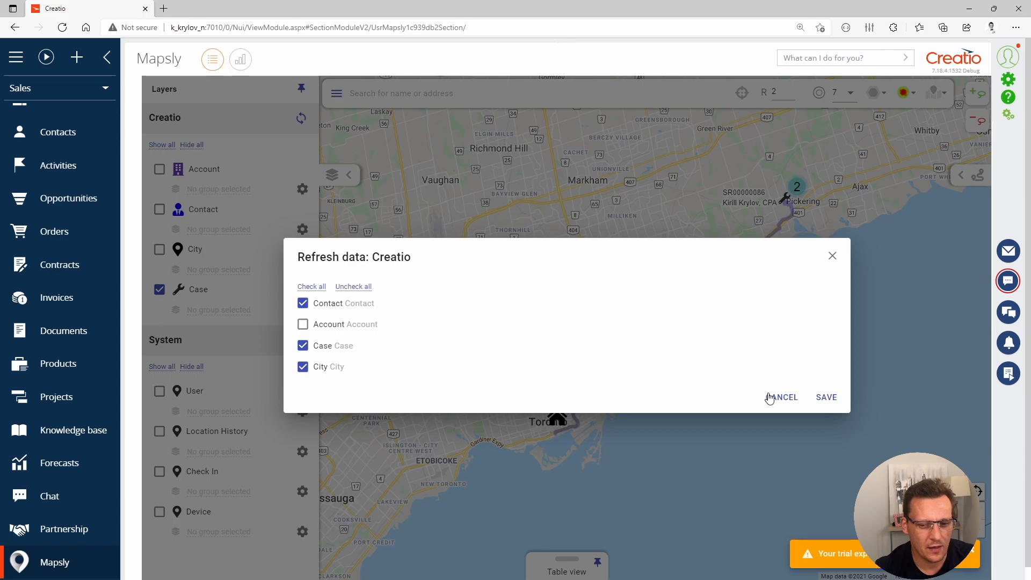
pyautogui.click(826, 397)
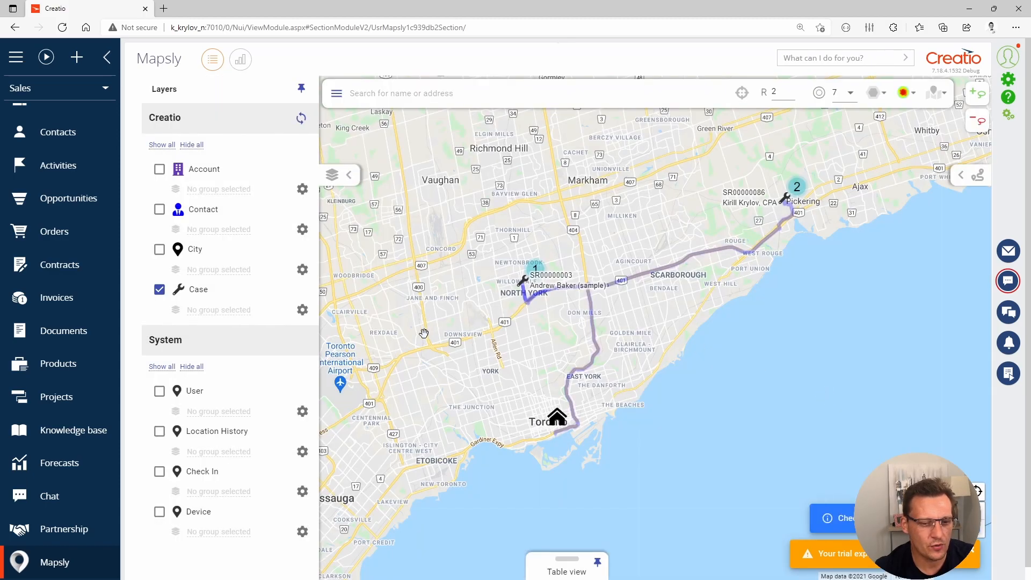
pyautogui.moveTo(302, 310)
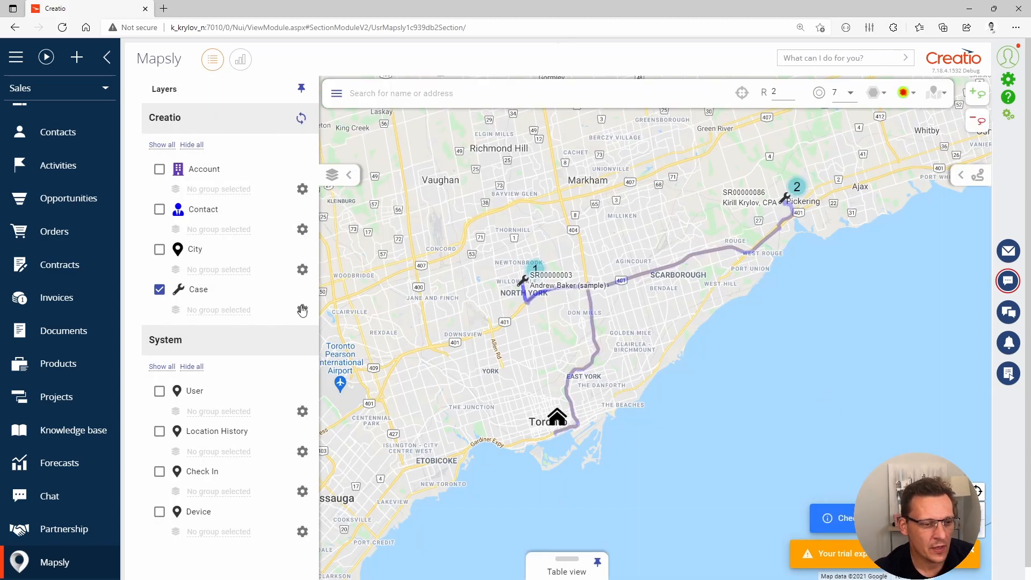
pyautogui.moveTo(282, 289)
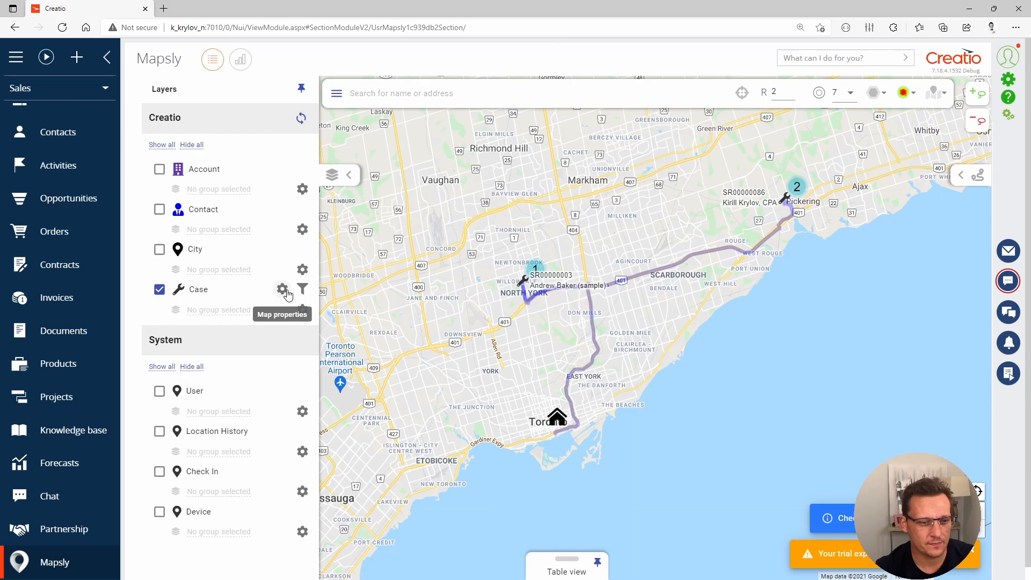
pyautogui.click(282, 289)
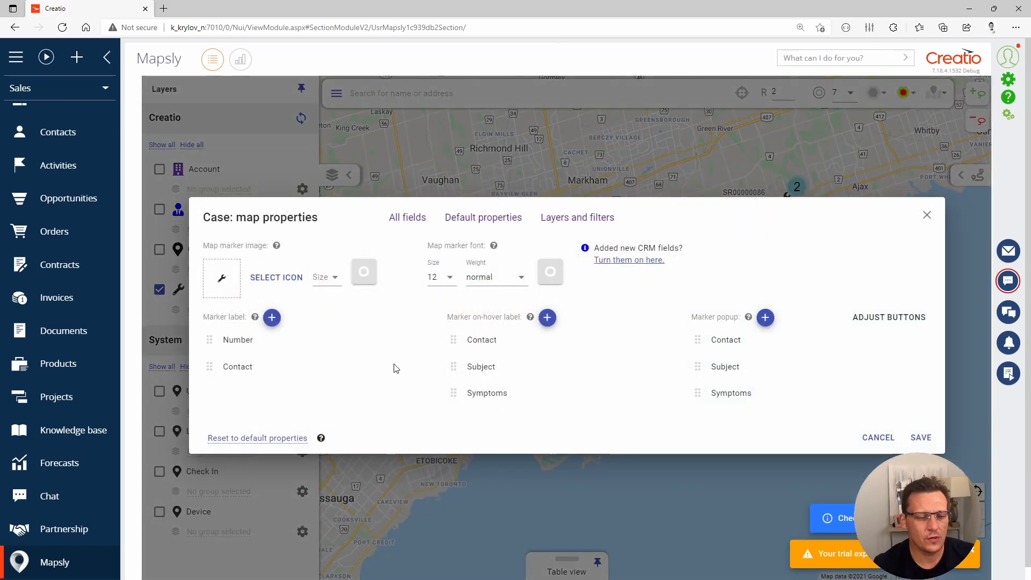
pyautogui.moveTo(212, 291)
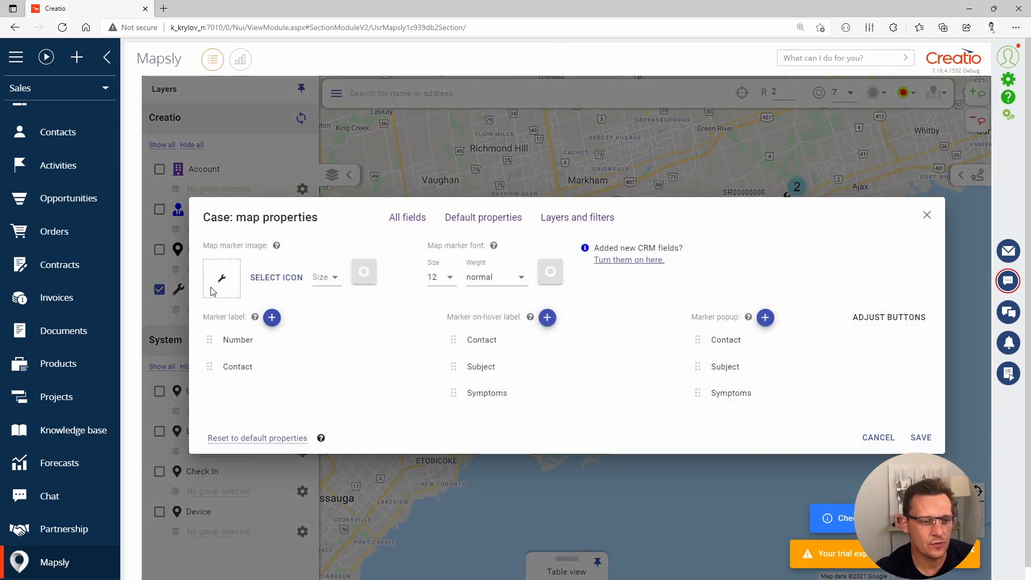
pyautogui.click(325, 277)
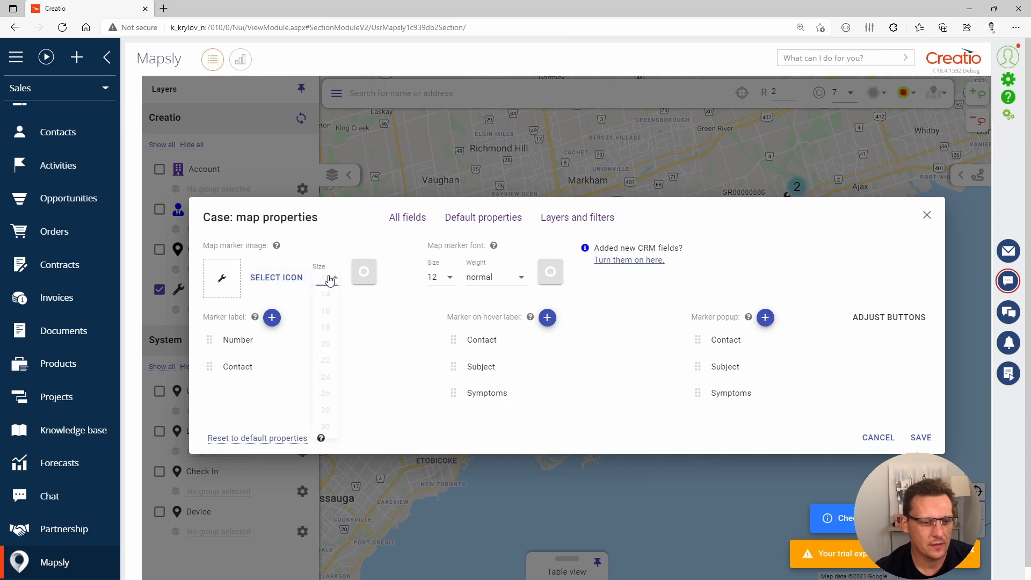
pyautogui.click(327, 277)
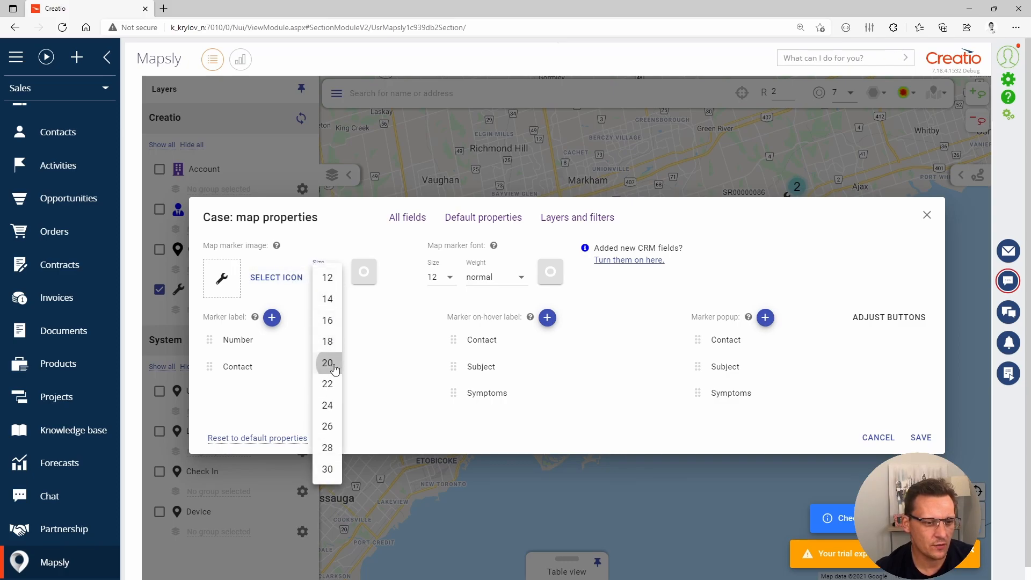
pyautogui.click(326, 363)
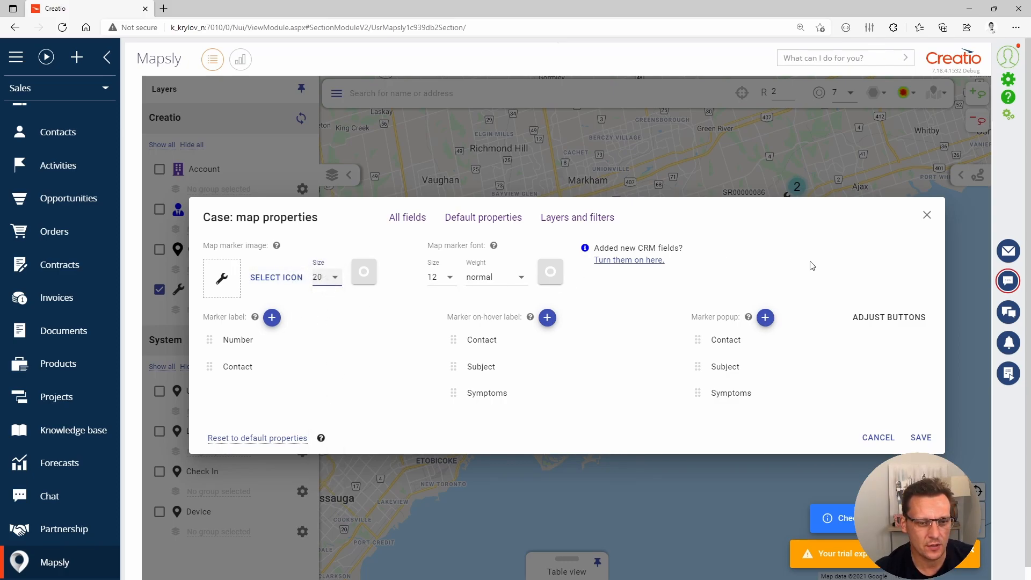
pyautogui.moveTo(835, 247)
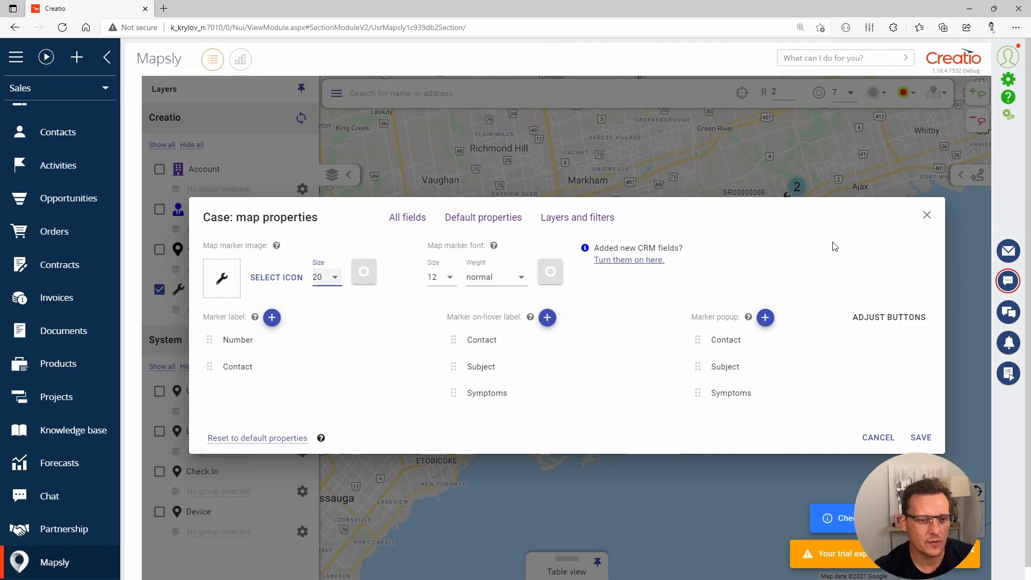
pyautogui.moveTo(431, 277)
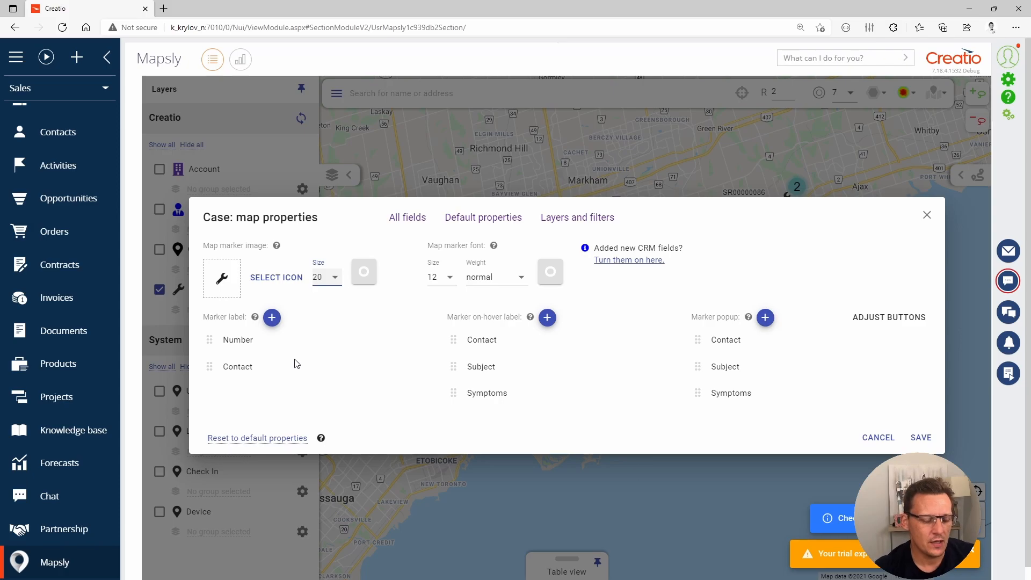
pyautogui.moveTo(244, 348)
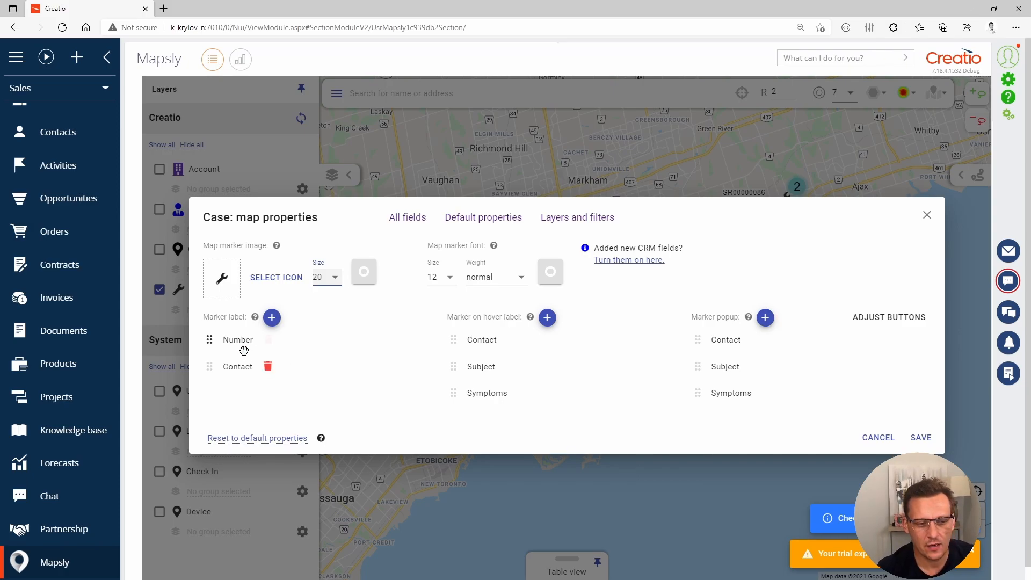
pyautogui.moveTo(238, 366)
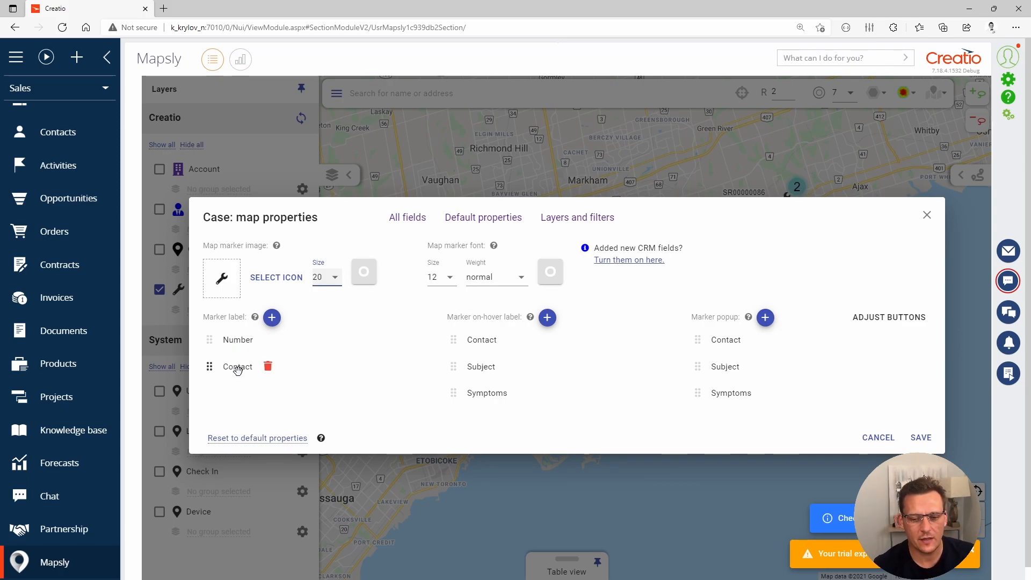
pyautogui.moveTo(481, 339)
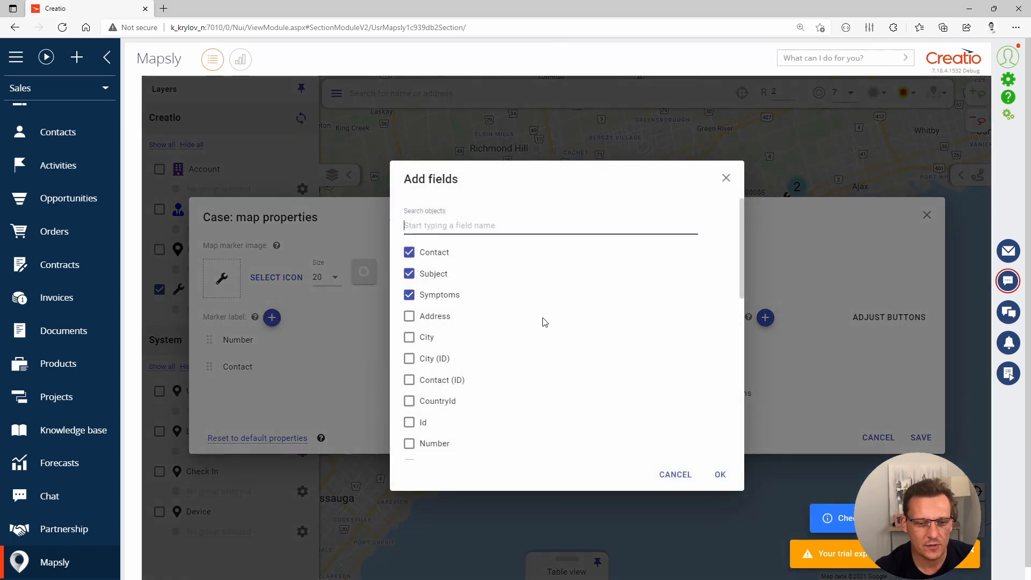
pyautogui.scroll(-3)
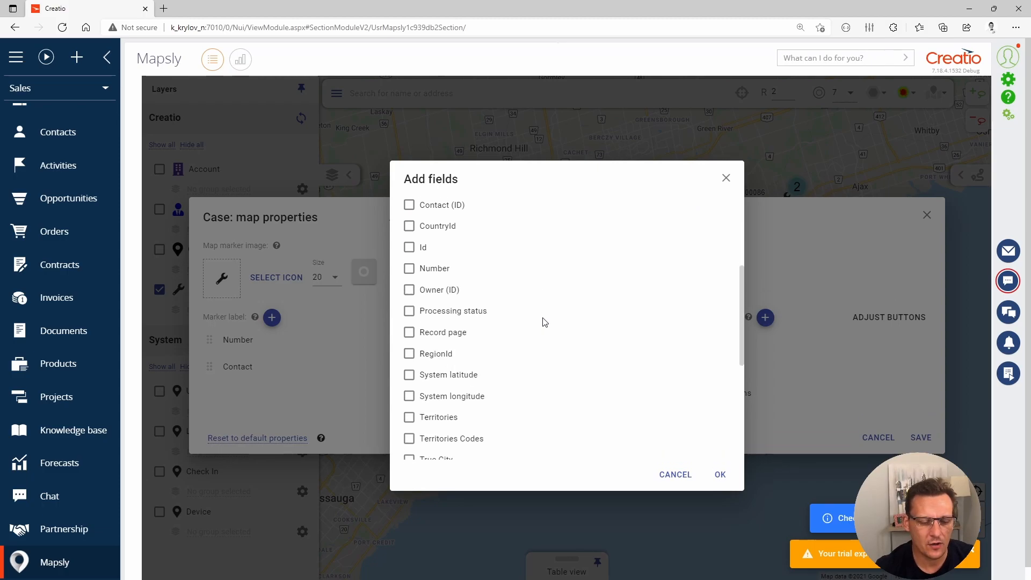
pyautogui.scroll(-3)
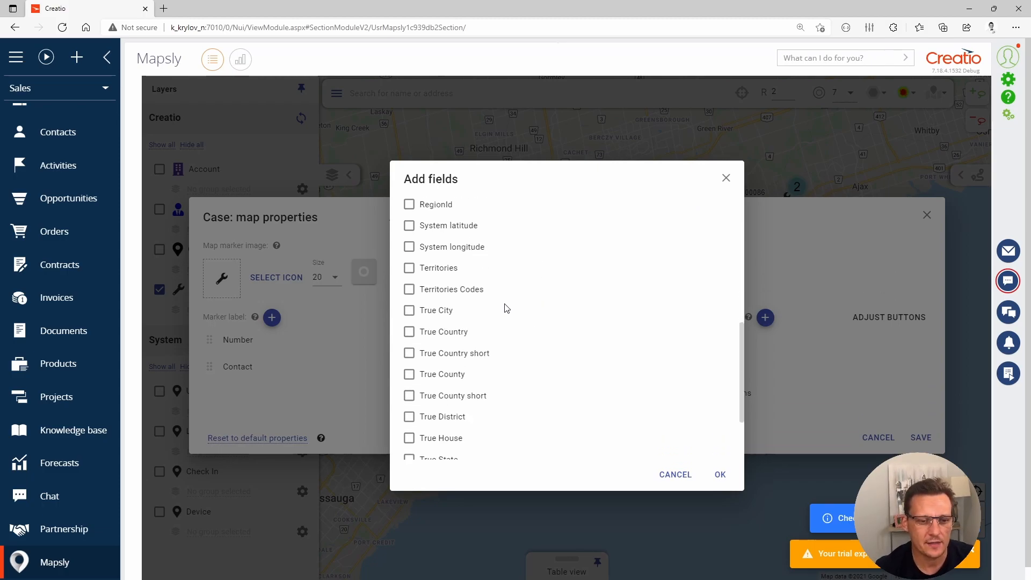
pyautogui.scroll(-3)
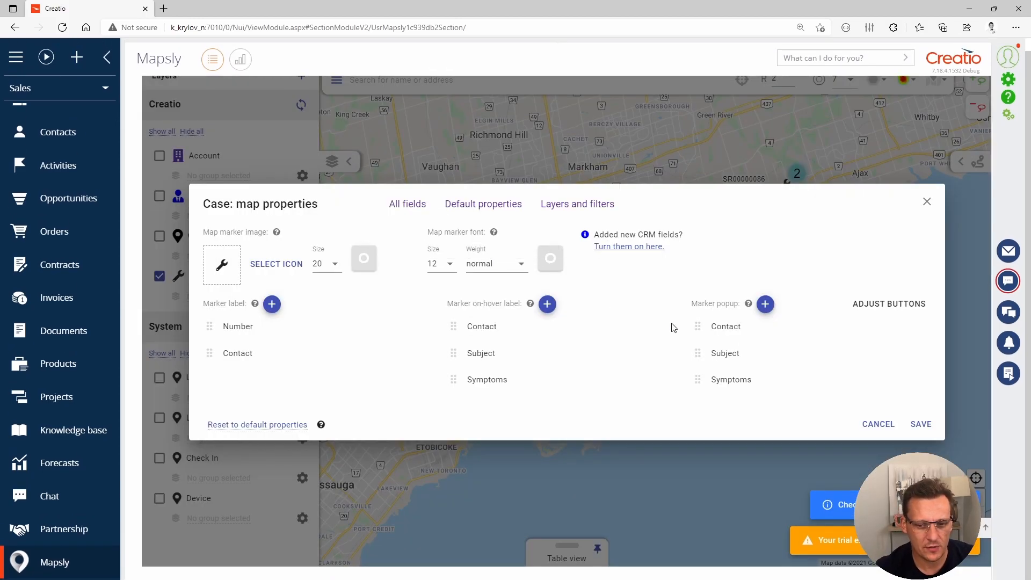
pyautogui.moveTo(867, 421)
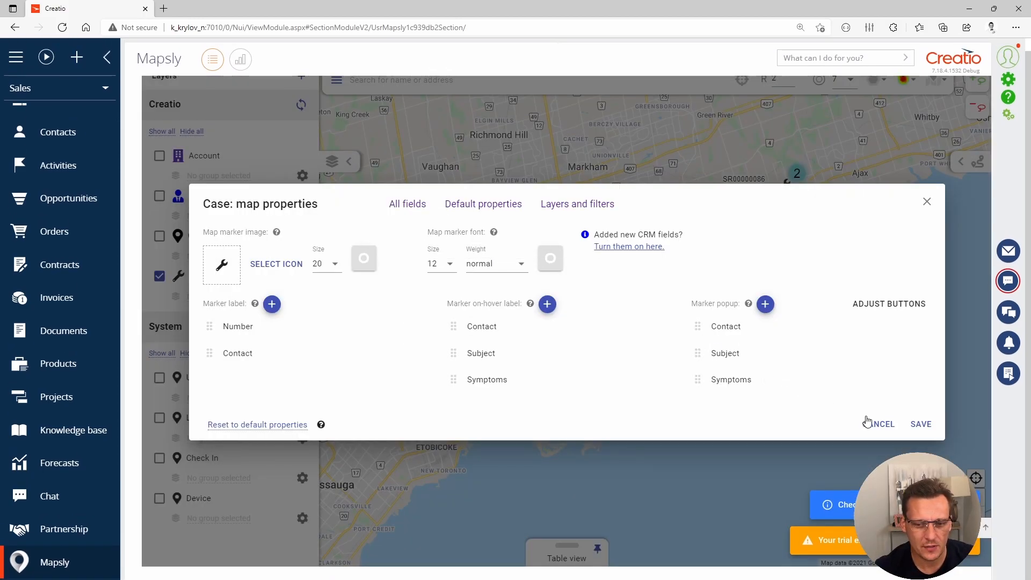
pyautogui.click(920, 423)
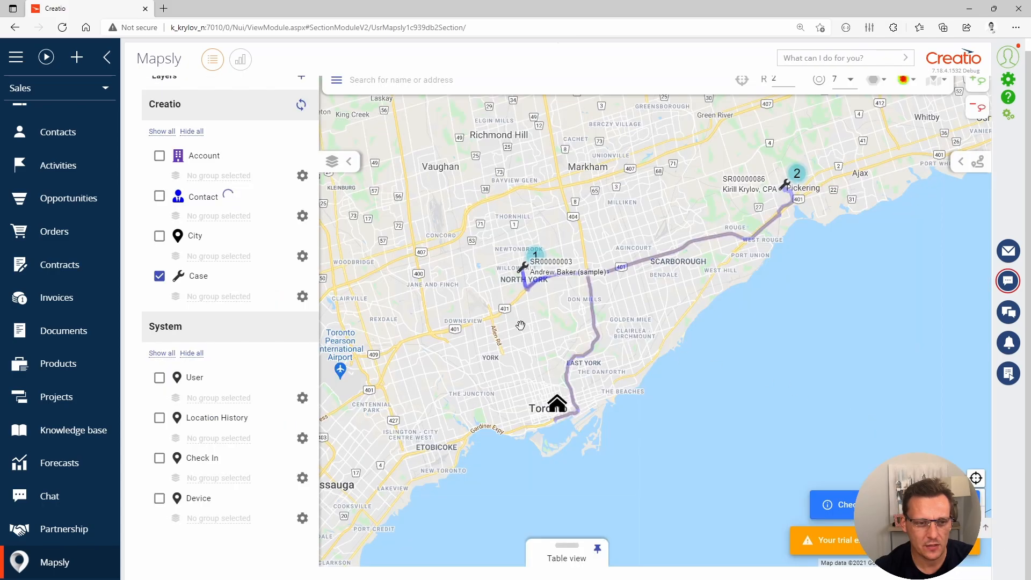
# Step: Show the Mapsly table view beneath the map listing the Account records
pyautogui.scroll(-3)
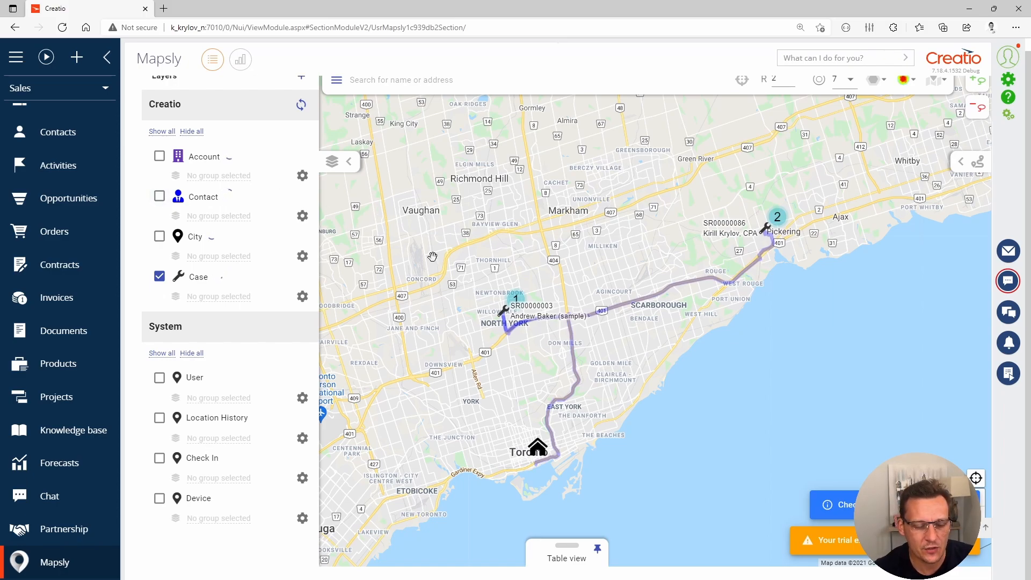
pyautogui.click(300, 104)
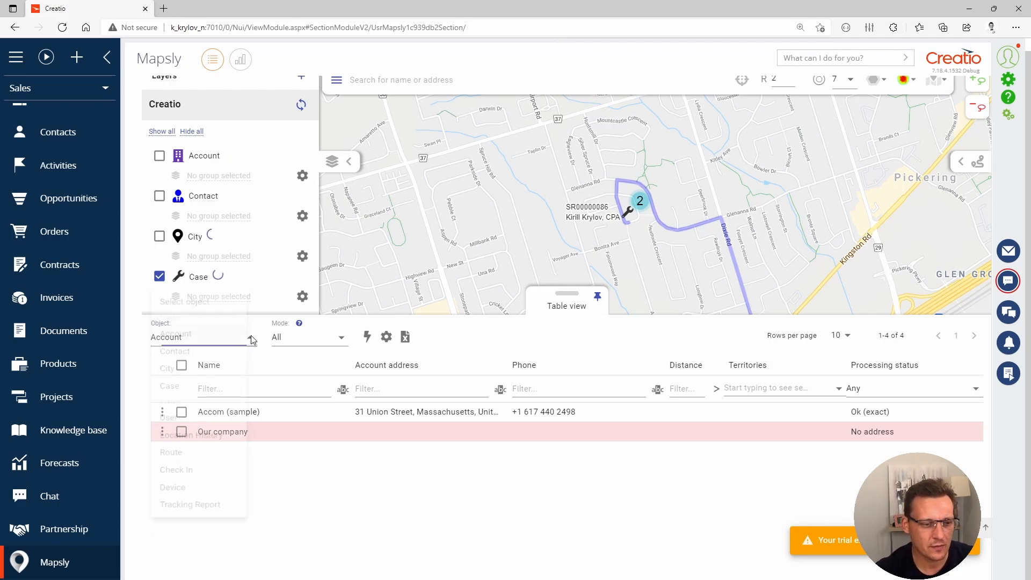
# Step: Switch the table to Case records and scan their geocoded True address columns
pyautogui.click(204, 336)
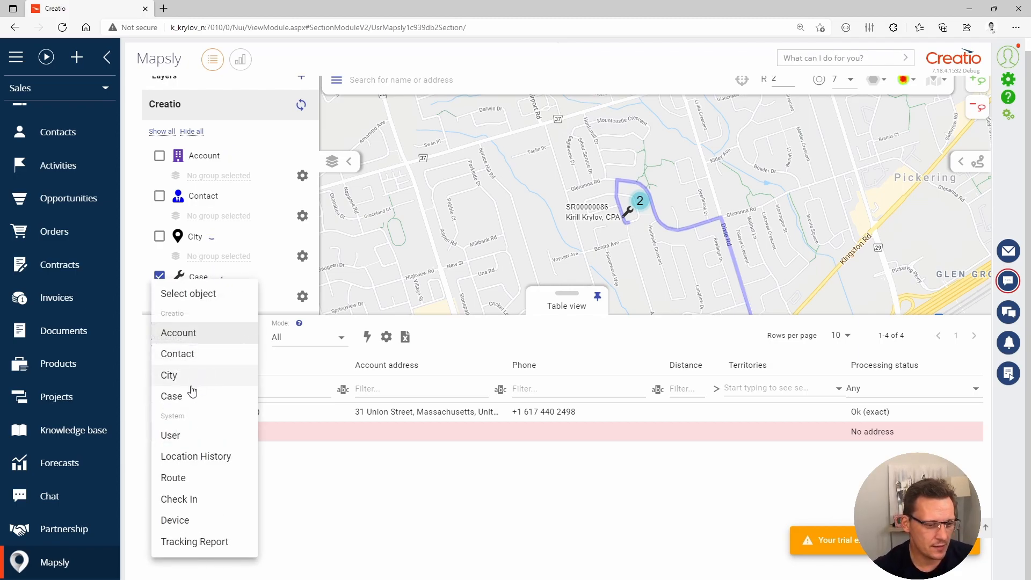
pyautogui.click(171, 395)
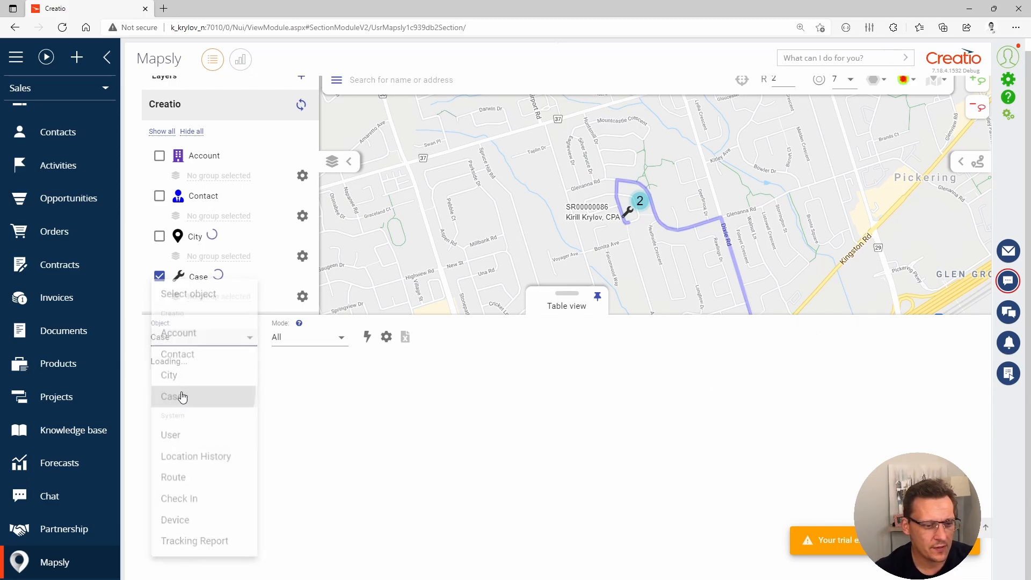
pyautogui.click(171, 396)
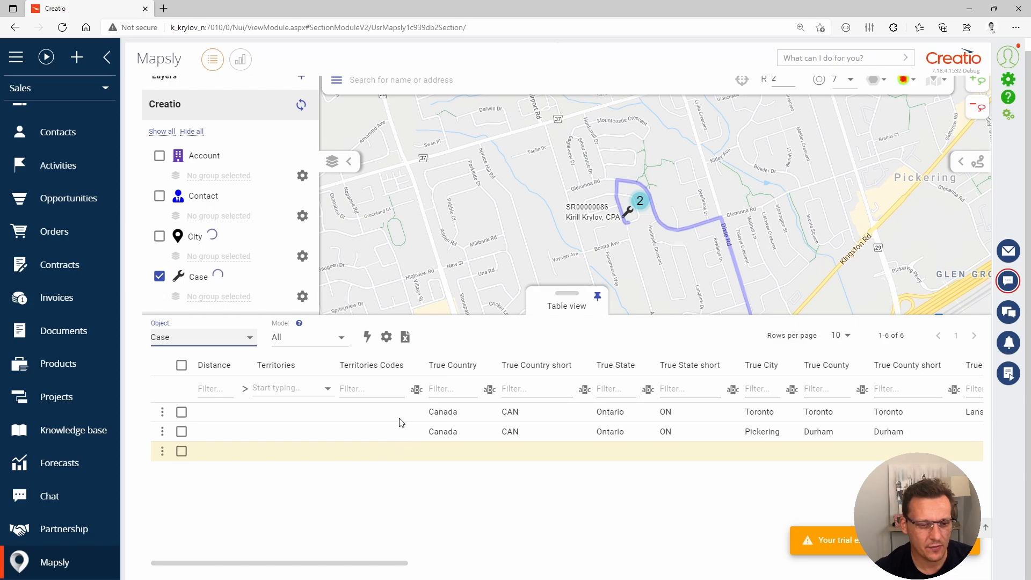
pyautogui.click(443, 450)
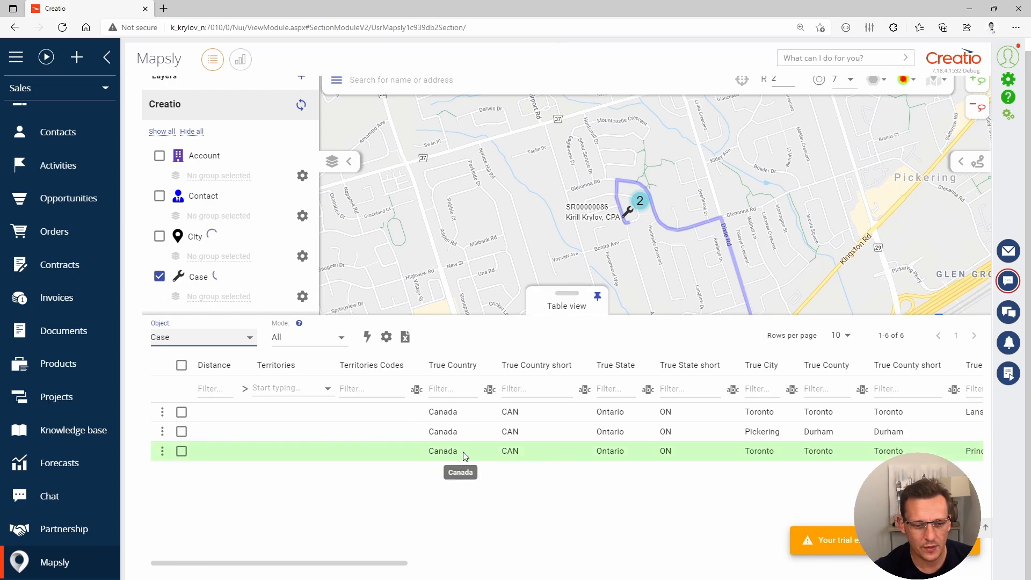
pyautogui.hscroll(3)
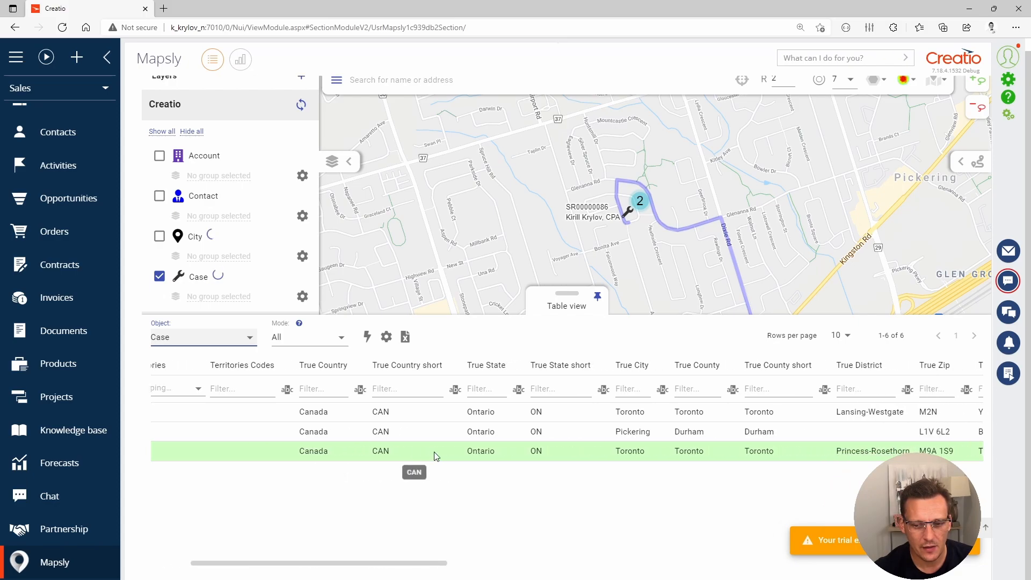
pyautogui.hscroll(3)
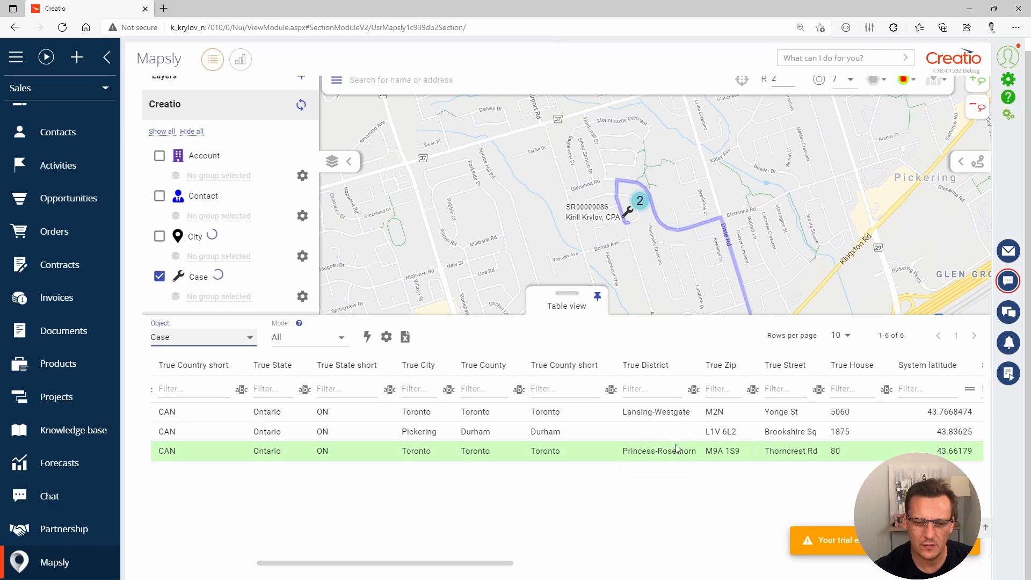
pyautogui.hscroll(-3)
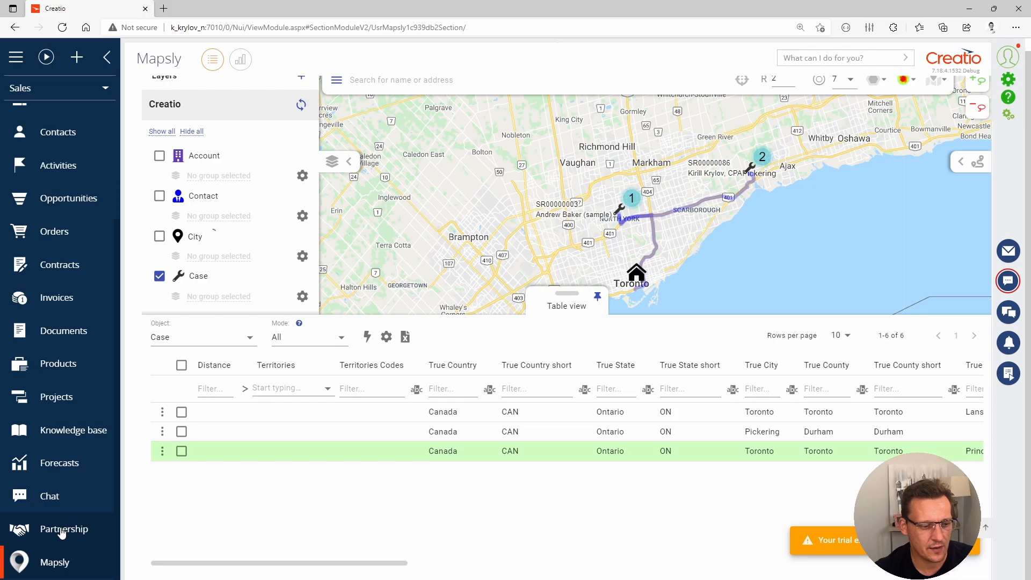
pyautogui.click(55, 562)
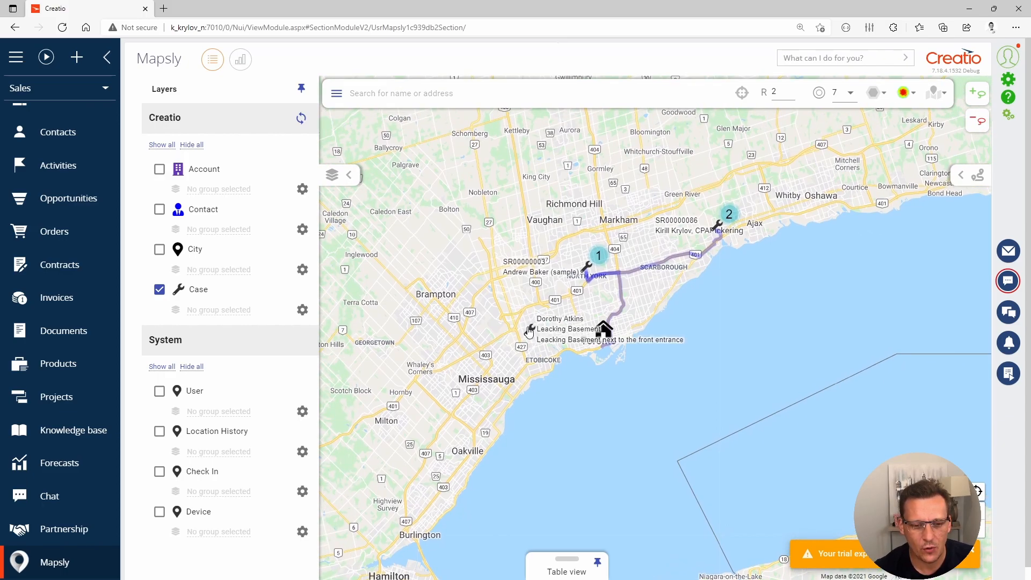
pyautogui.click(603, 329)
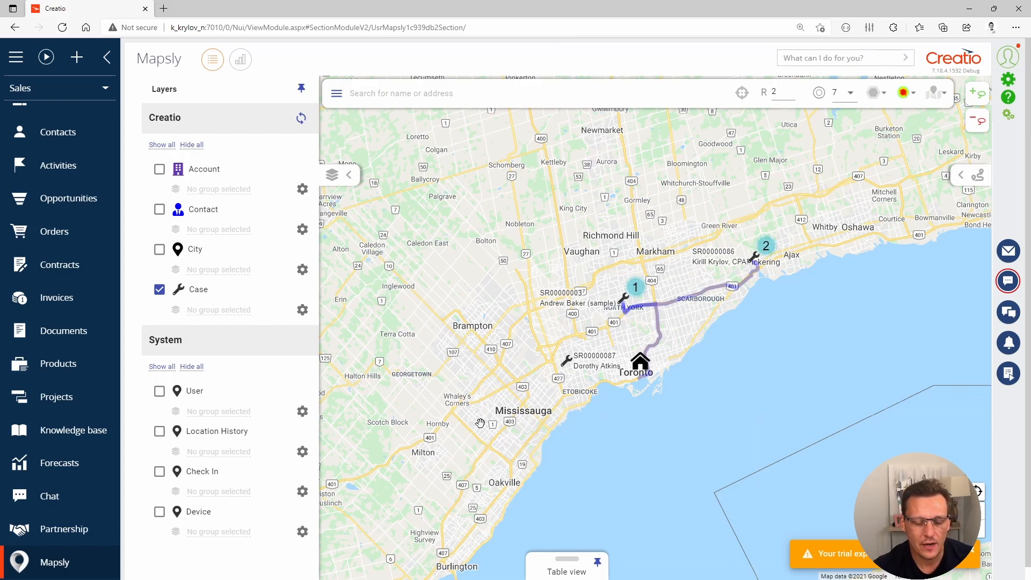
pyautogui.moveTo(706, 177)
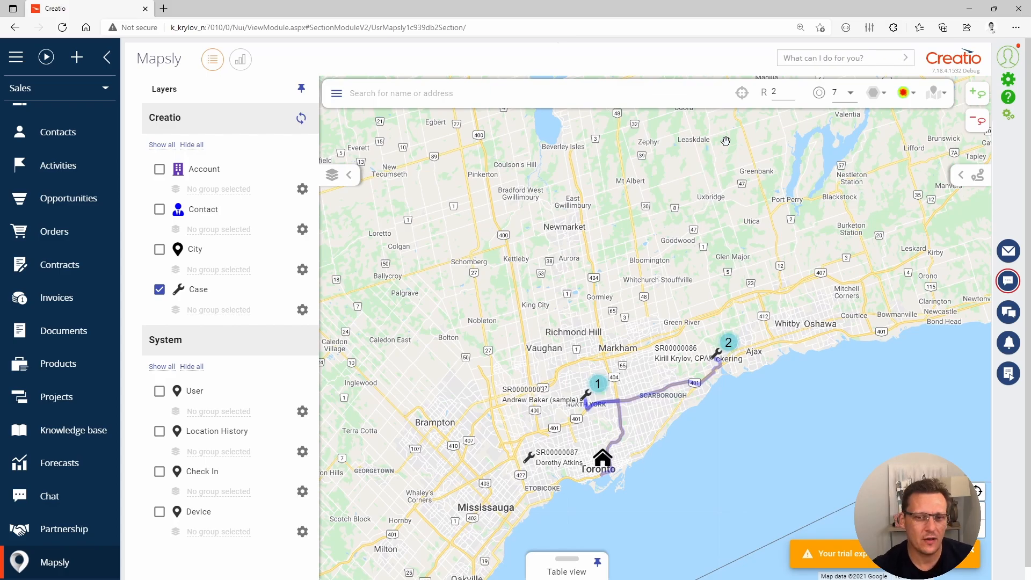
# Step: Clear the search radius R, review the Number of circles choices, then go to mapsly.com in a new tab
pyautogui.click(780, 92)
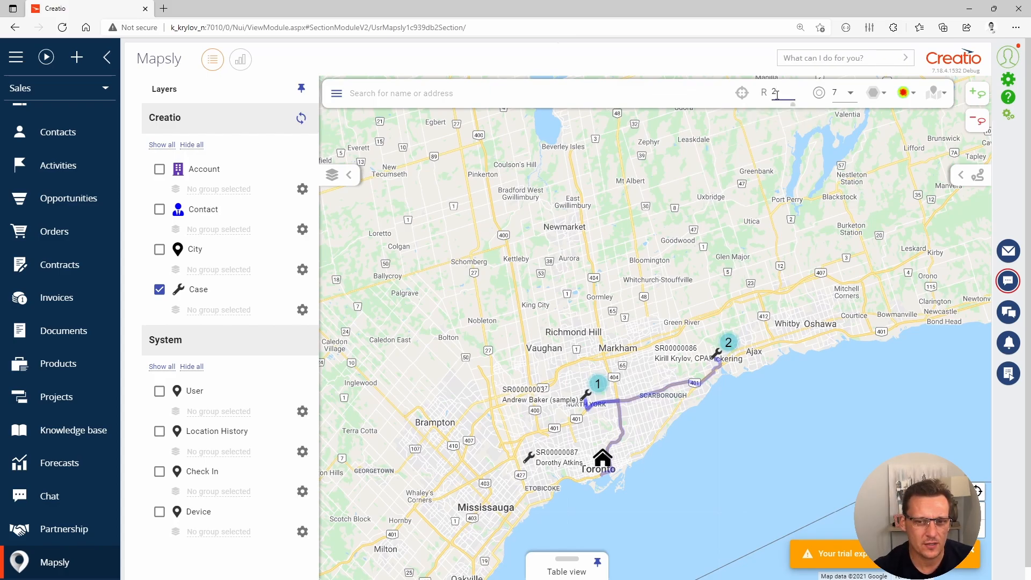
pyautogui.moveTo(851, 92)
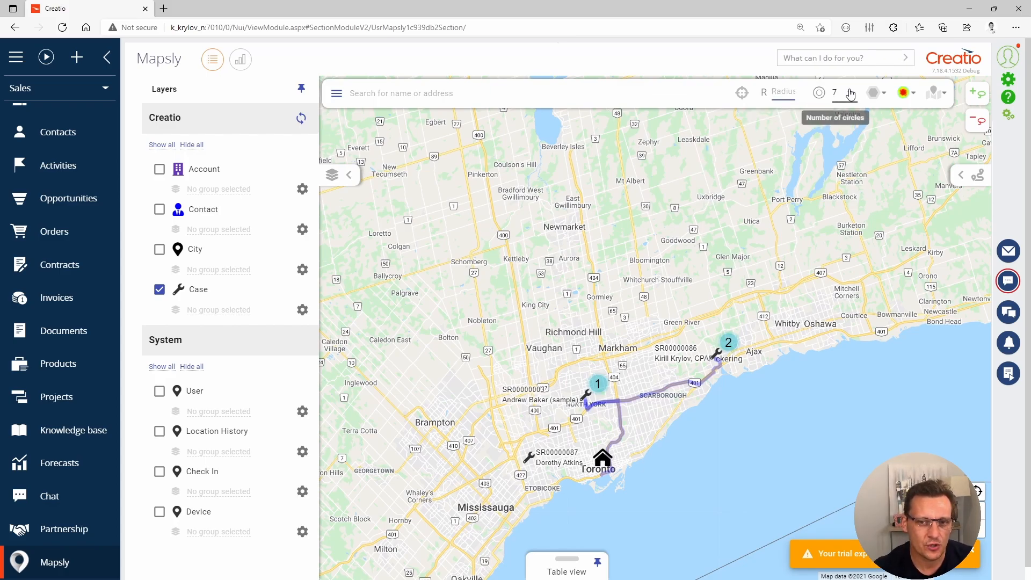
pyautogui.click(835, 93)
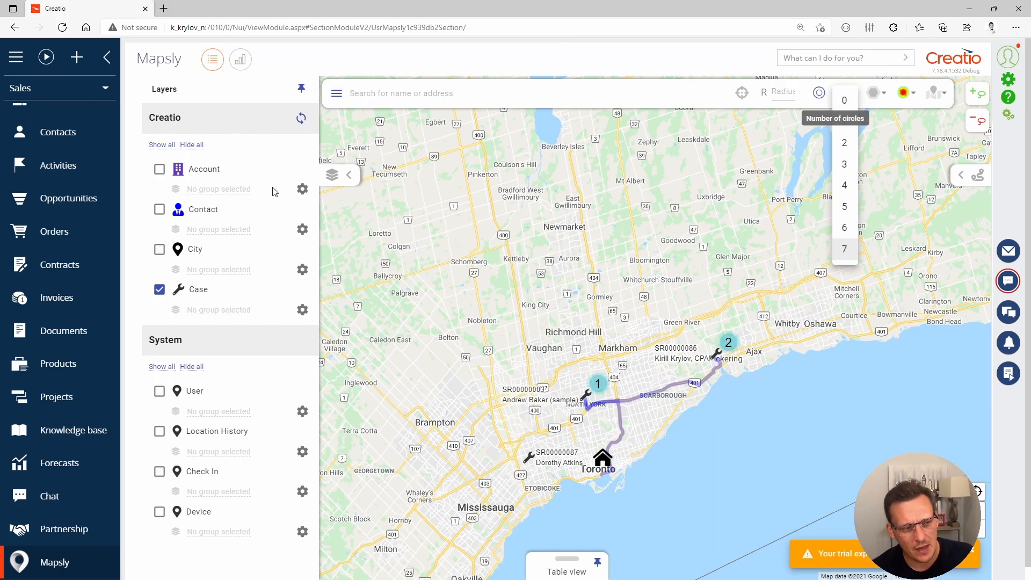
pyautogui.moveTo(173, 270)
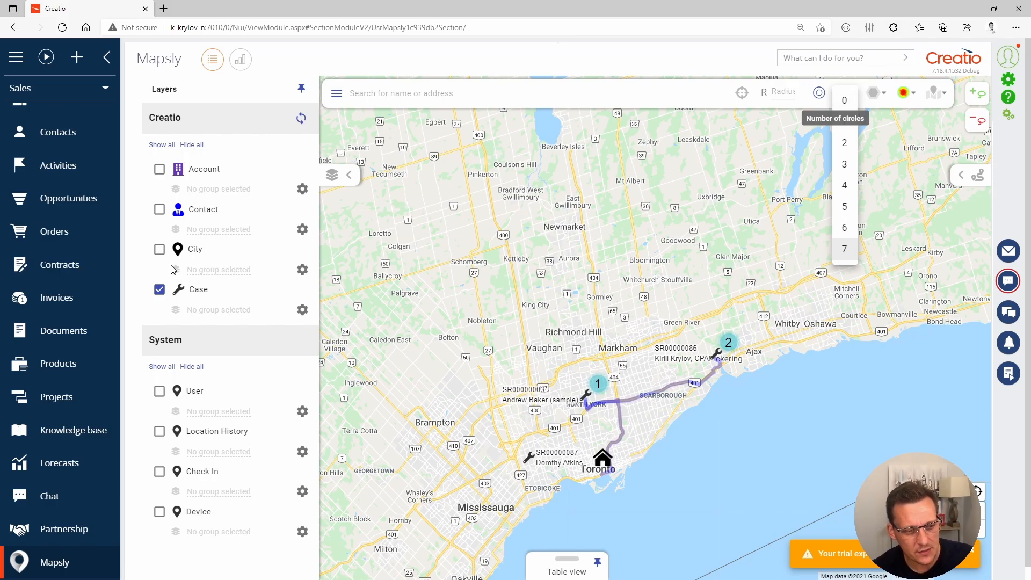
pyautogui.moveTo(388, 404)
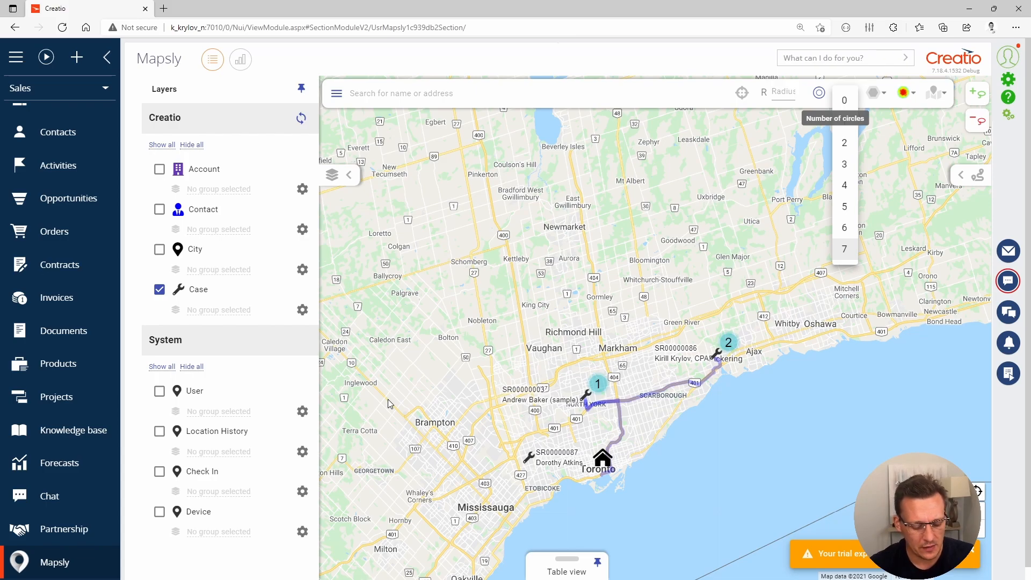
pyautogui.click(291, 9)
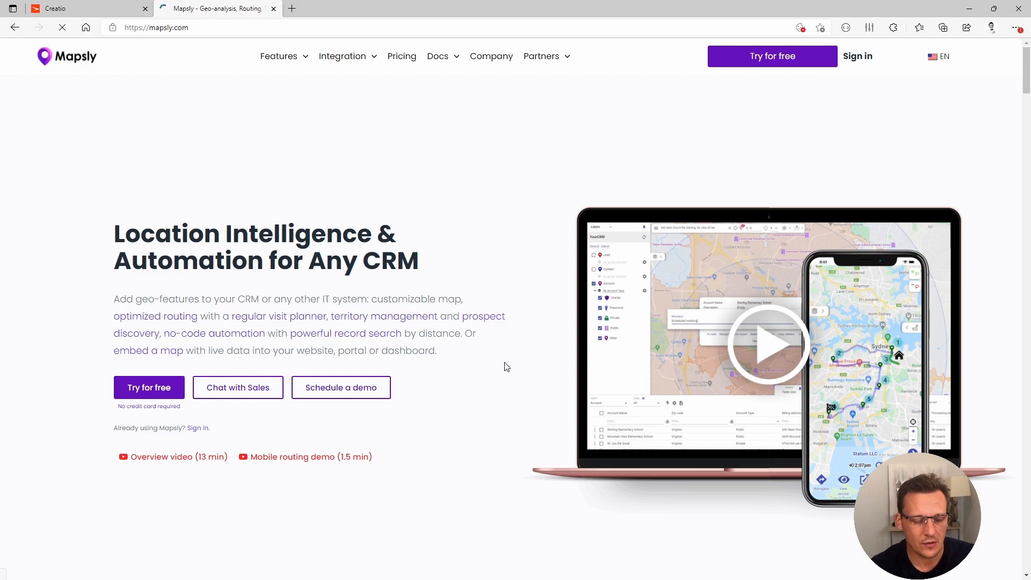
pyautogui.moveTo(494, 349)
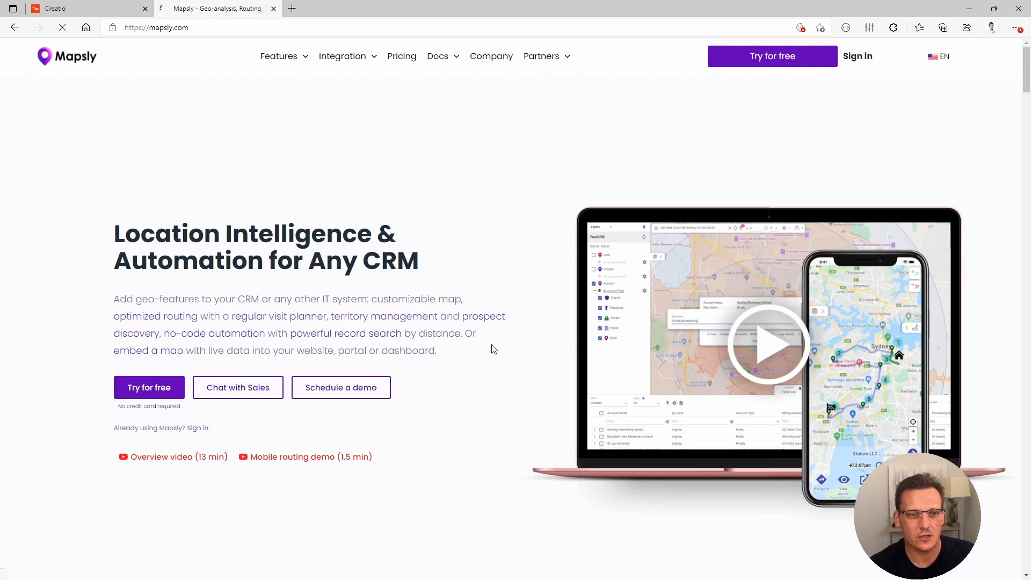
# Step: Scroll the mapsly.com homepage to the Familiar Google Maps section and start typing 'fa' in the demo search box
pyautogui.click(437, 55)
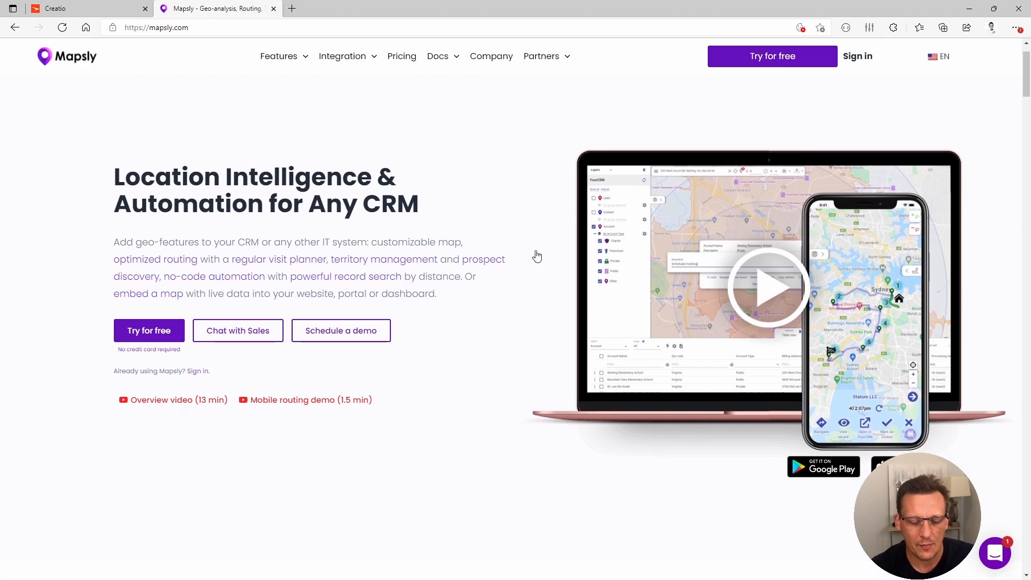
pyautogui.scroll(-3)
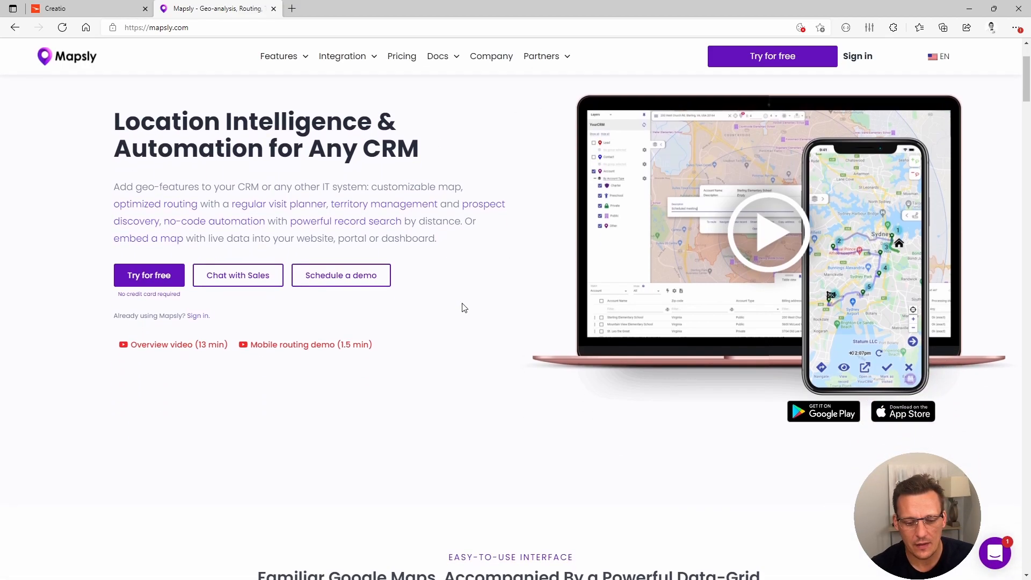
pyautogui.scroll(-3)
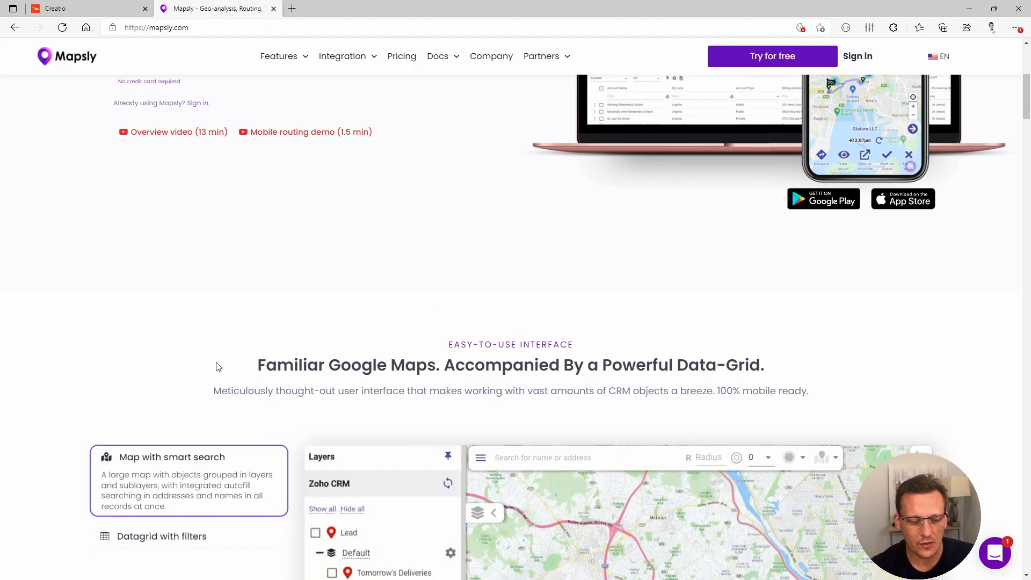
pyautogui.scroll(-3)
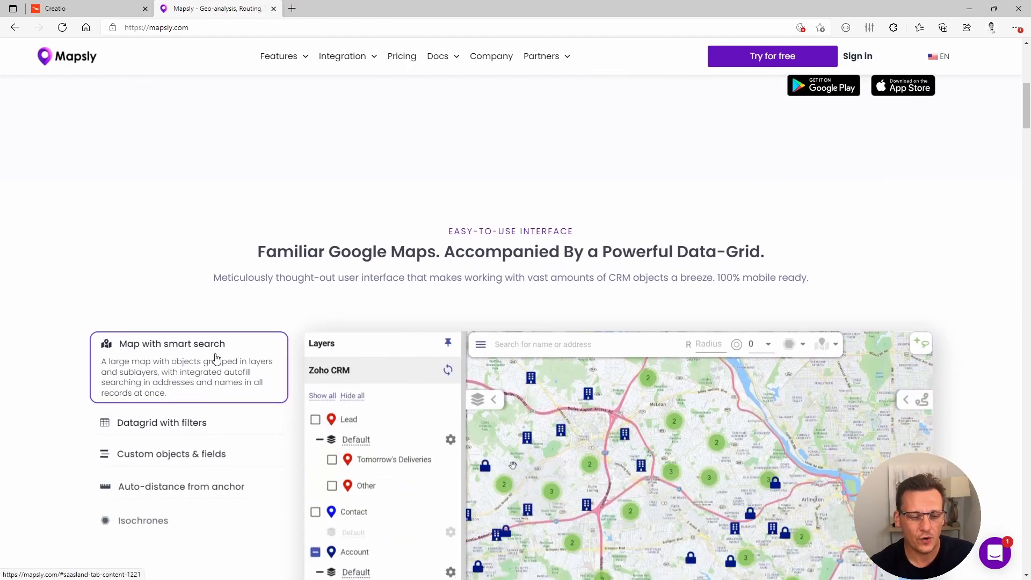
pyautogui.write('fa')
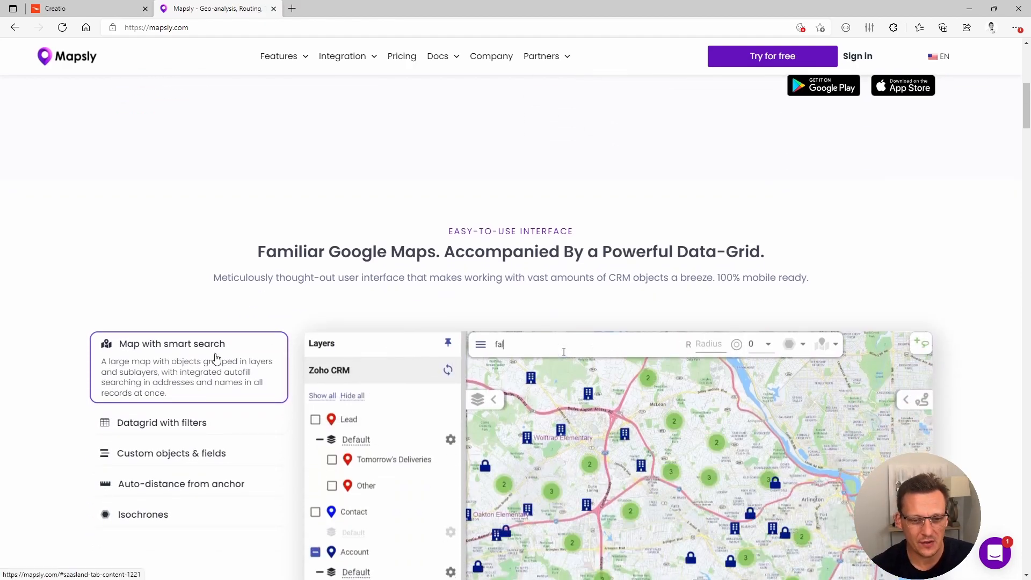